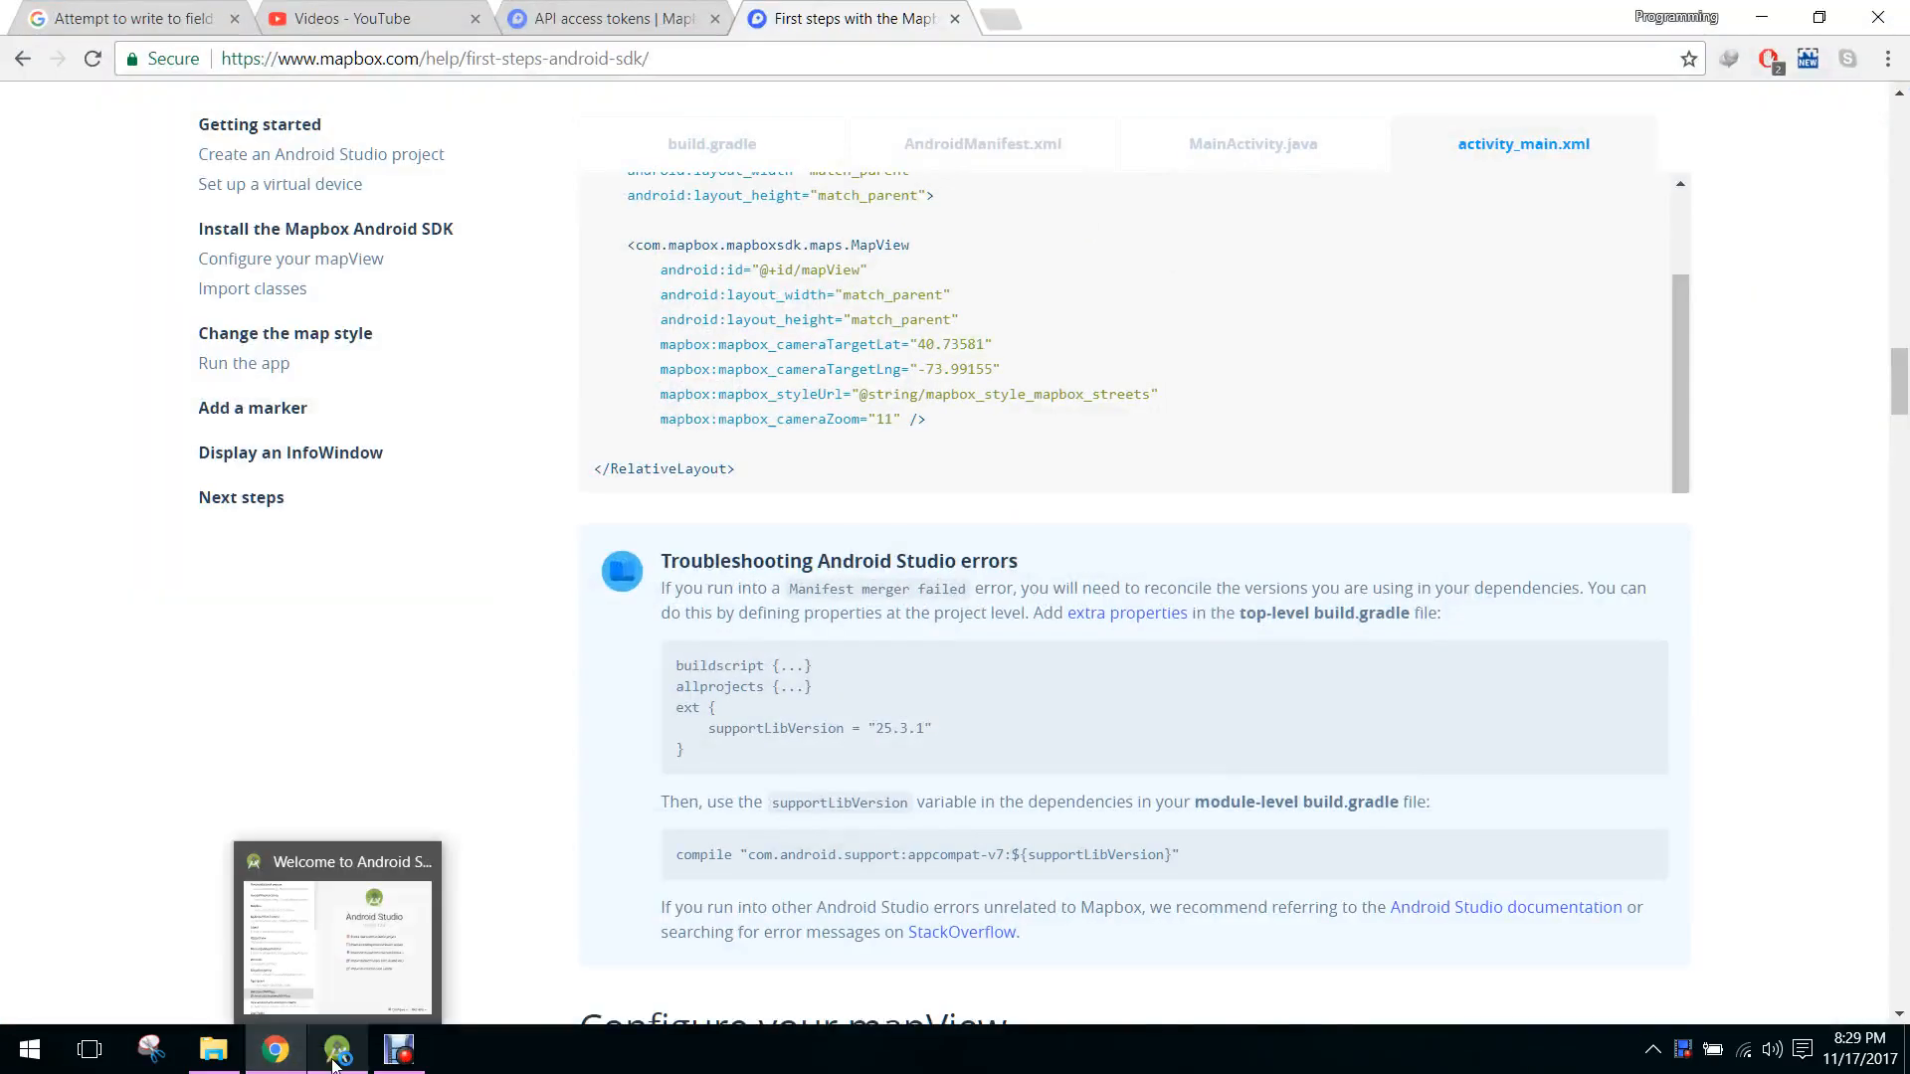
# - Bring Android Studio's welcome screen forward and start a new project
pyautogui.click(337, 1047)
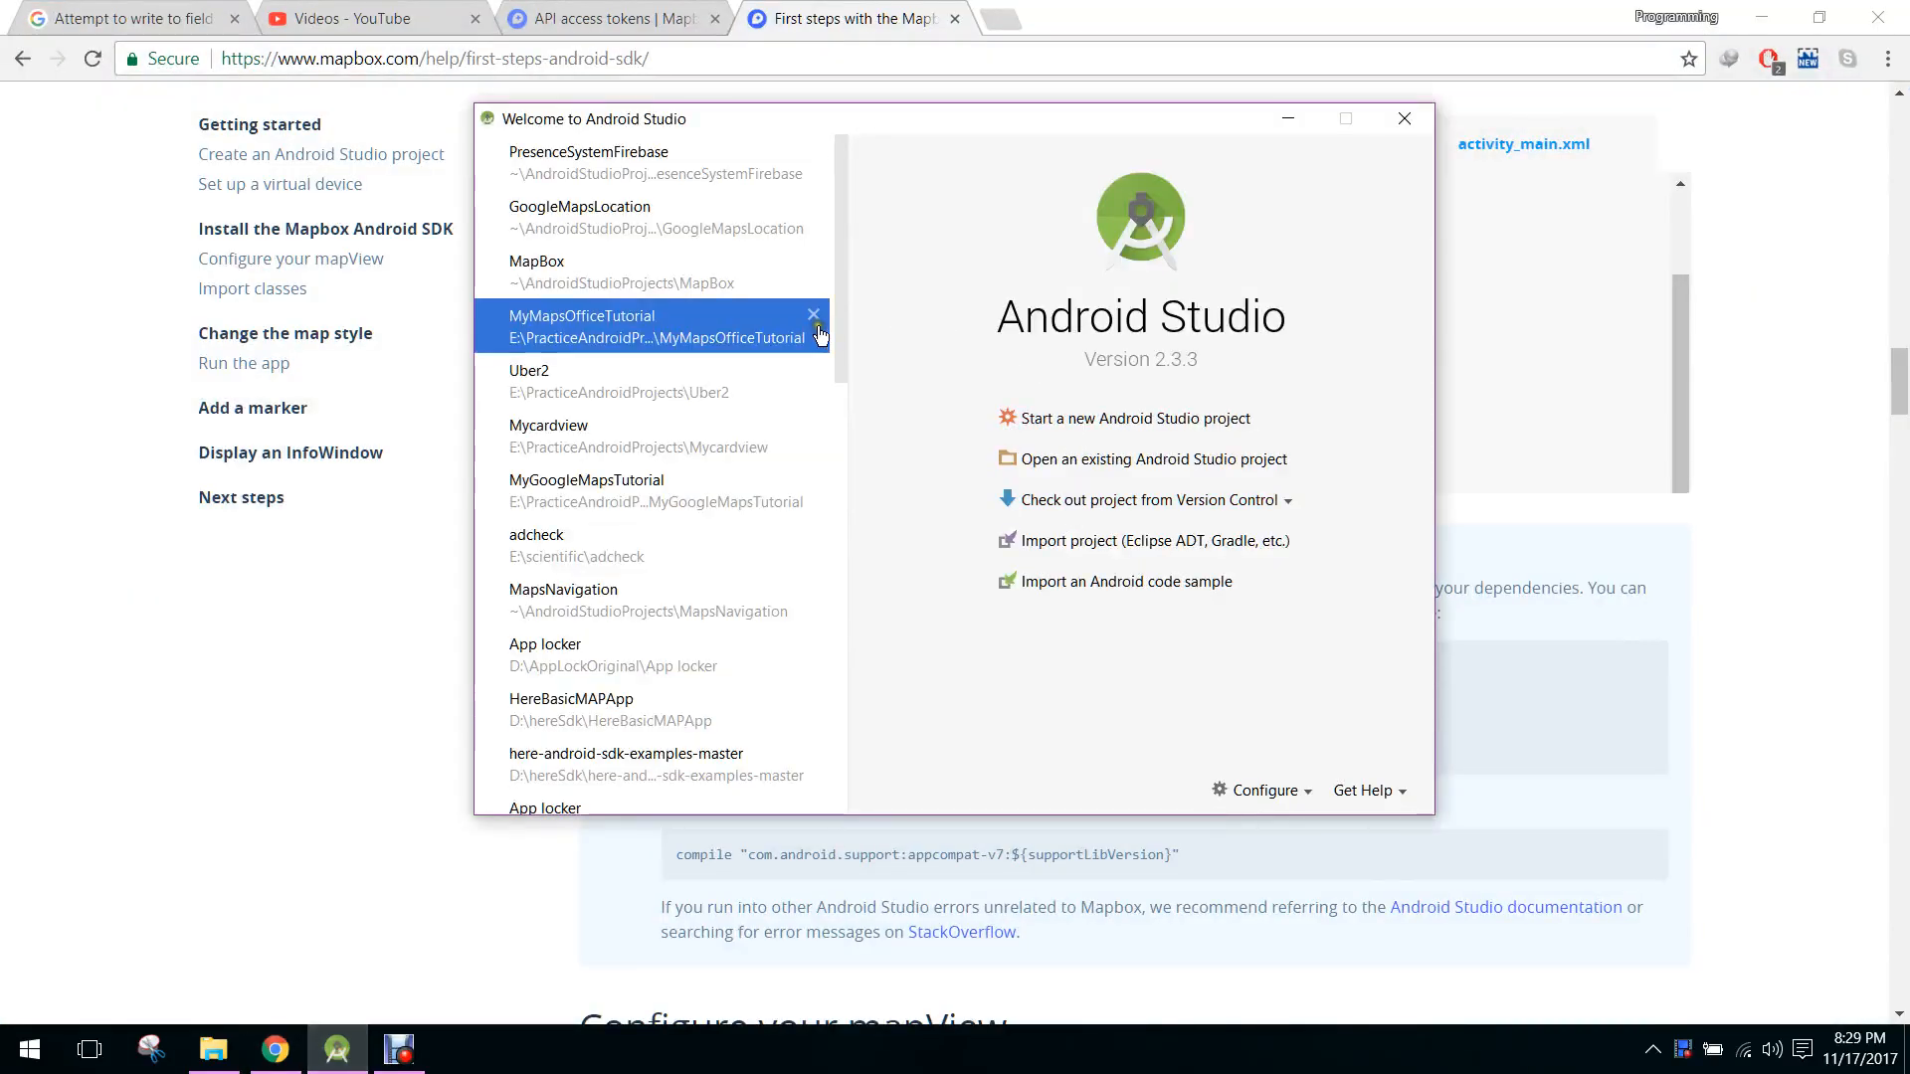
pyautogui.click(814, 314)
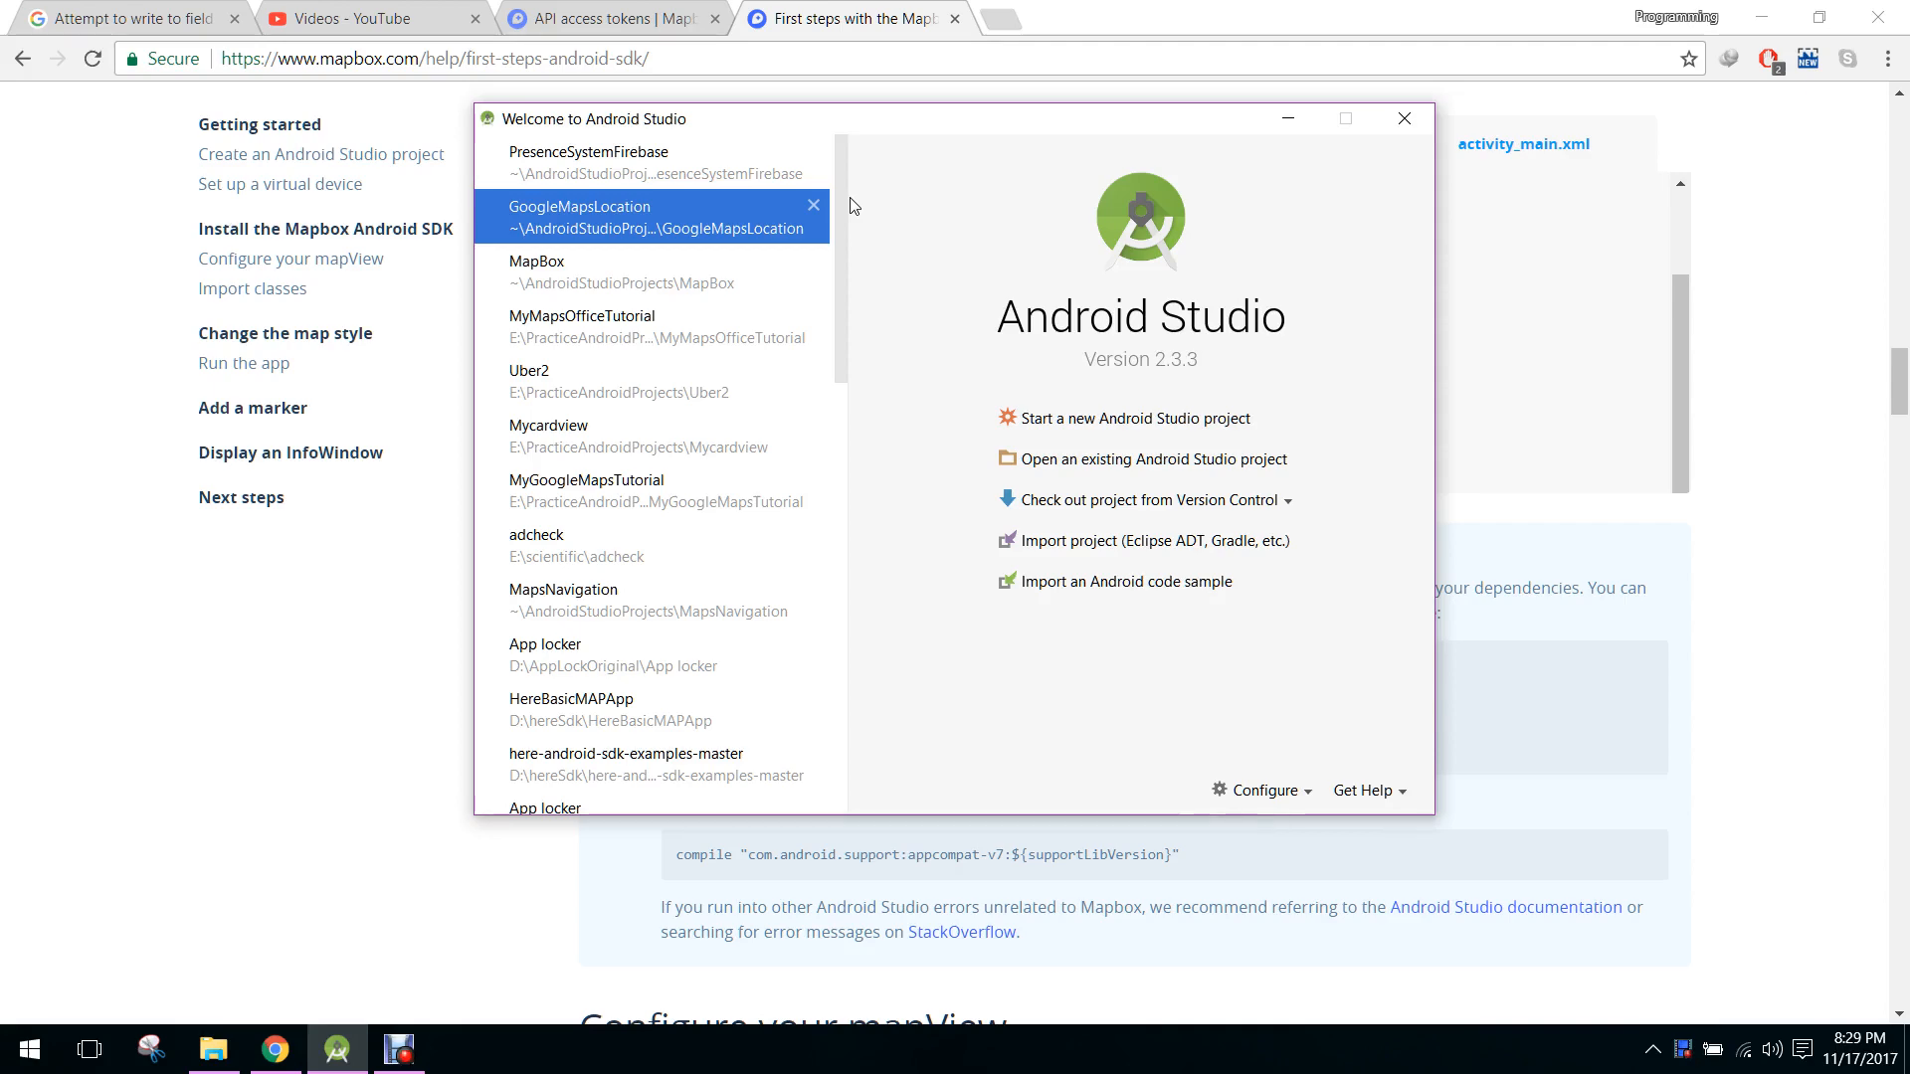
pyautogui.click(1133, 418)
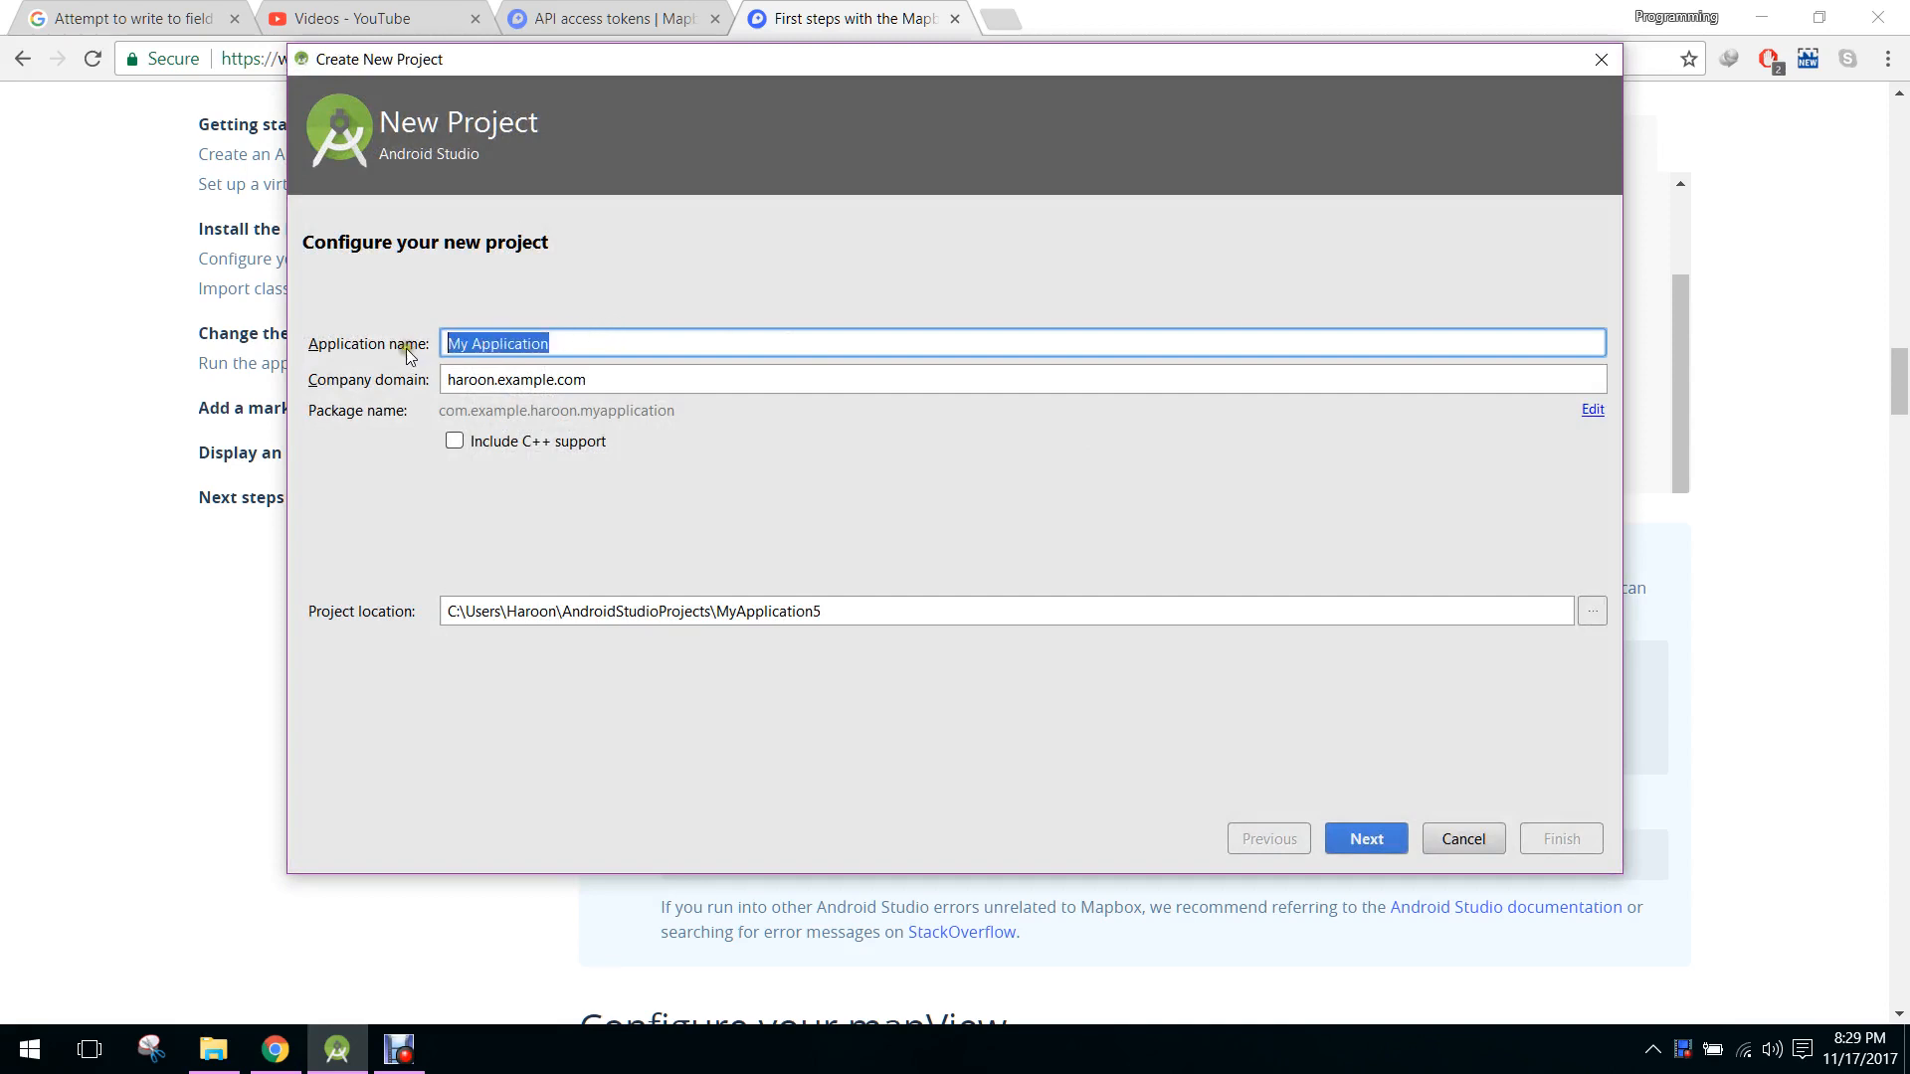
# - Name the project MapBox, accept Phone and Tablet at API 23, then cancel the wizard
pyautogui.write('MapBox')
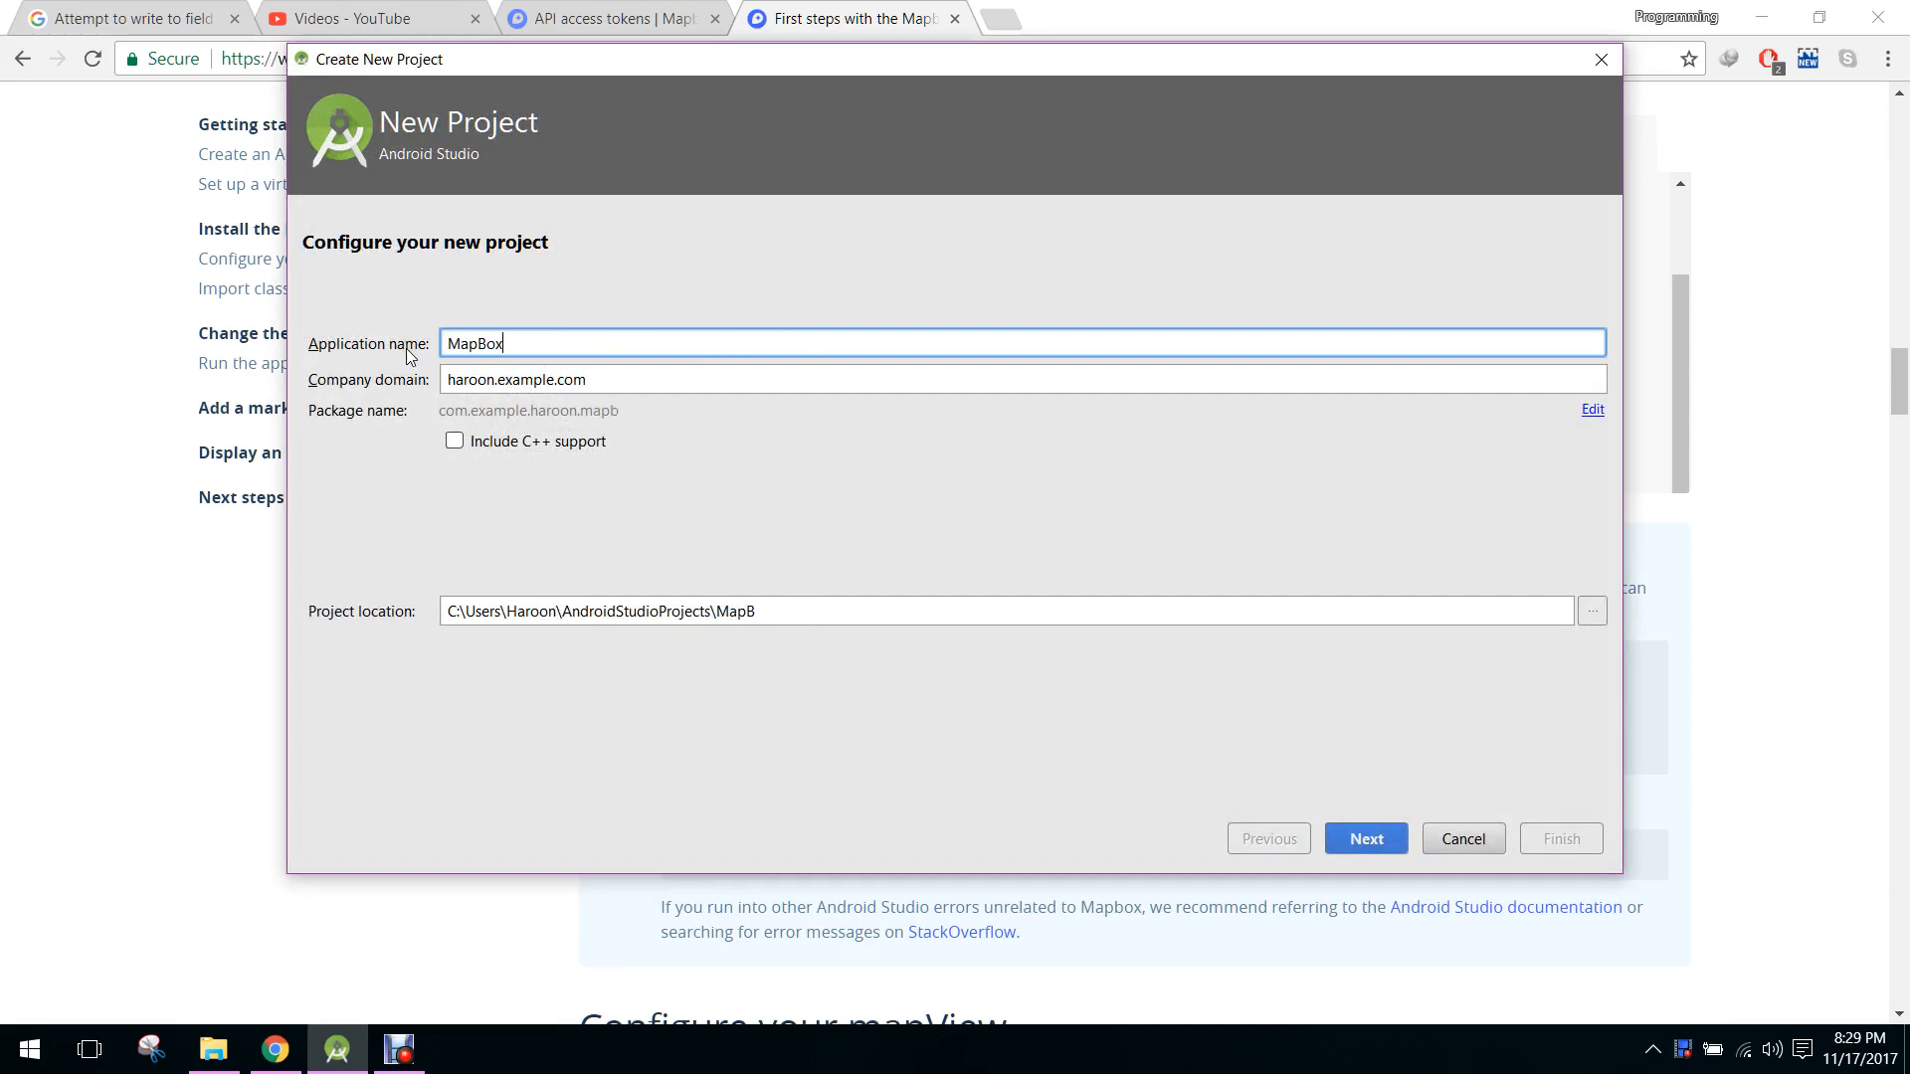
pyautogui.click(1363, 837)
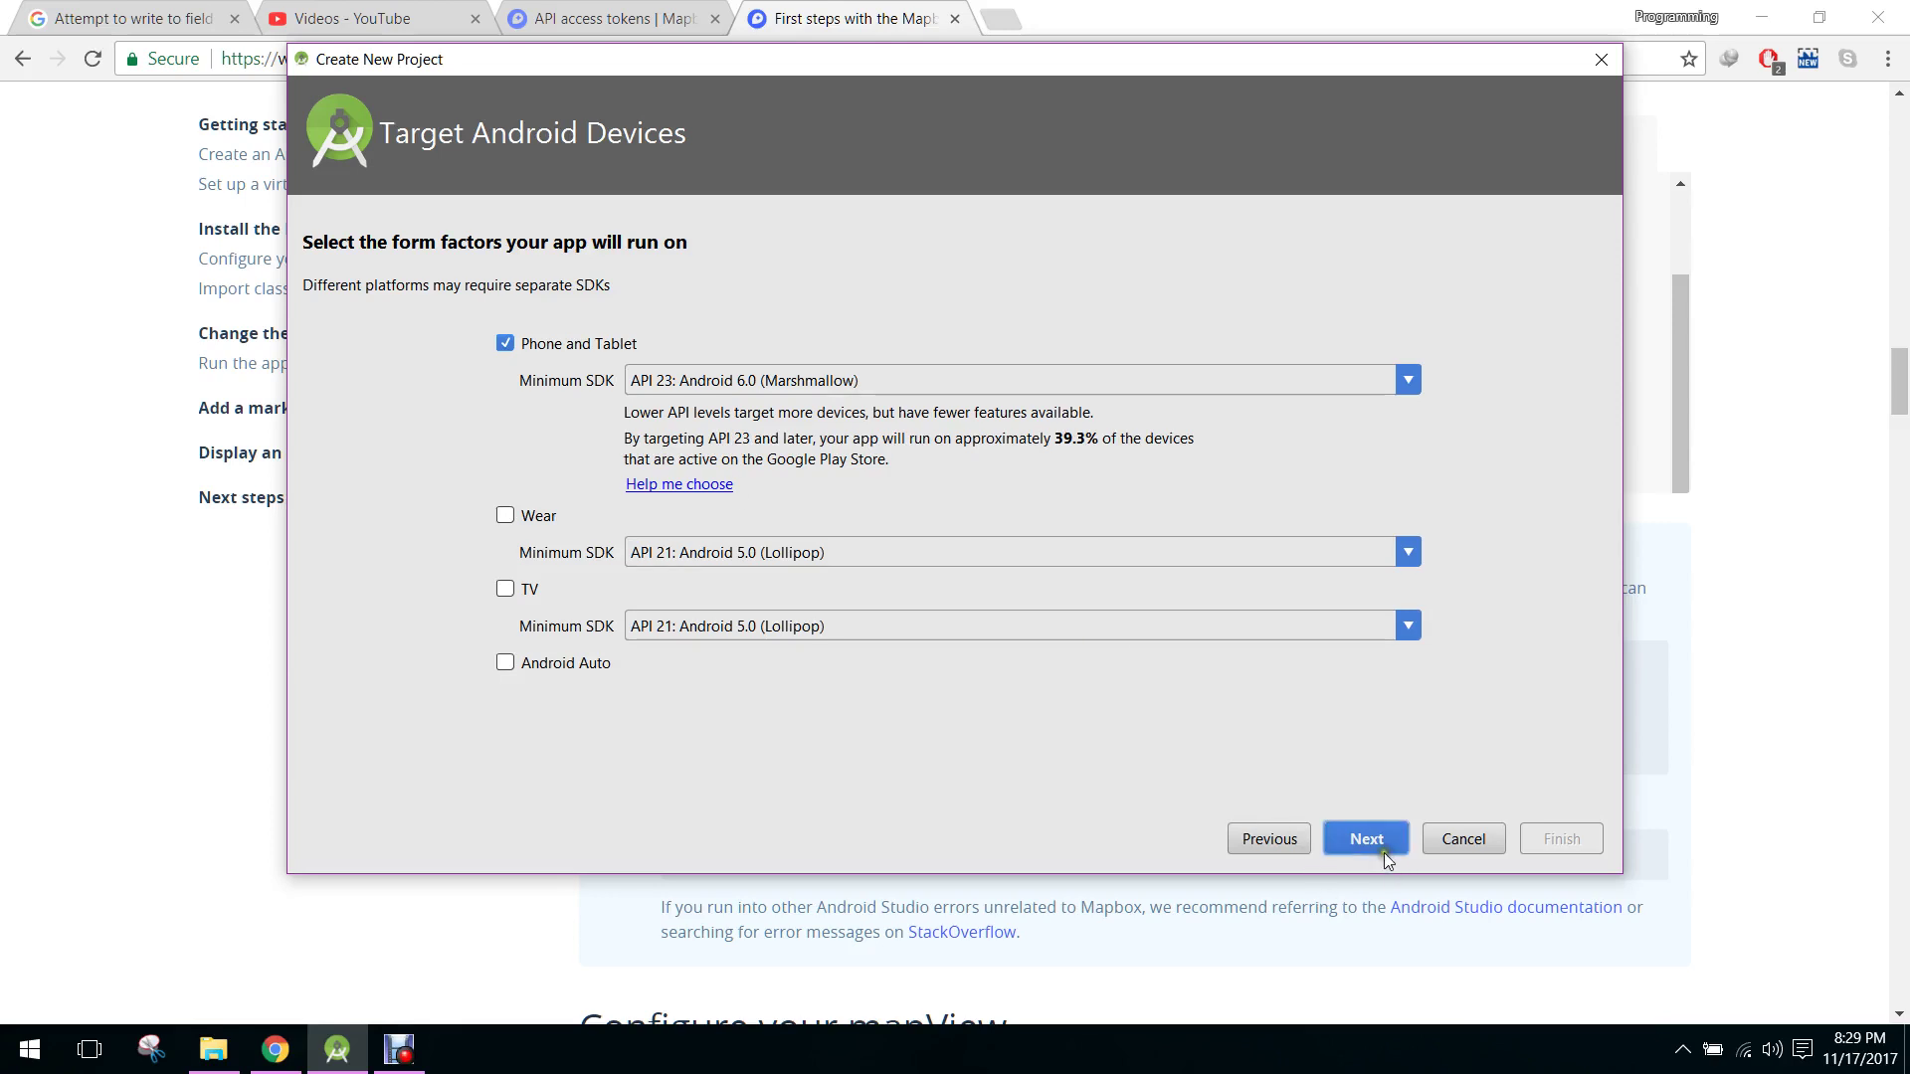
pyautogui.click(1364, 838)
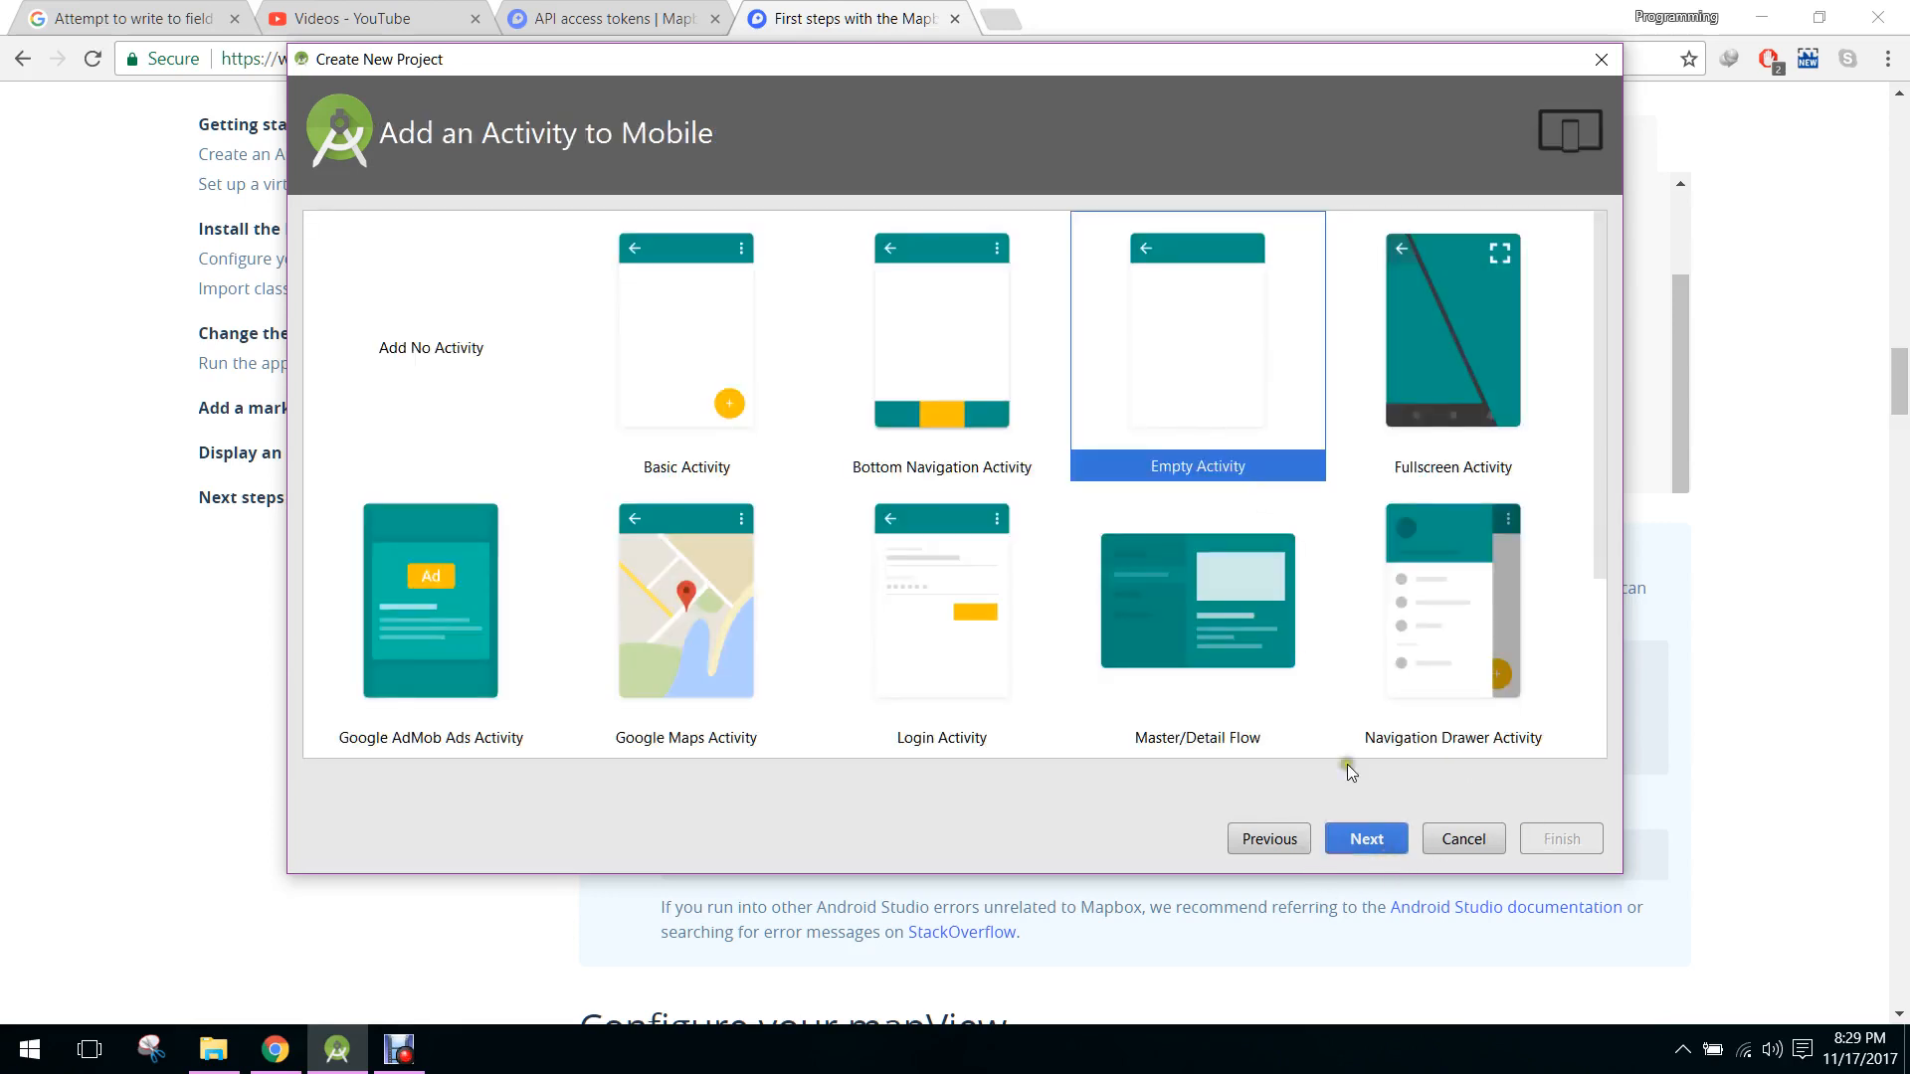
pyautogui.click(1461, 838)
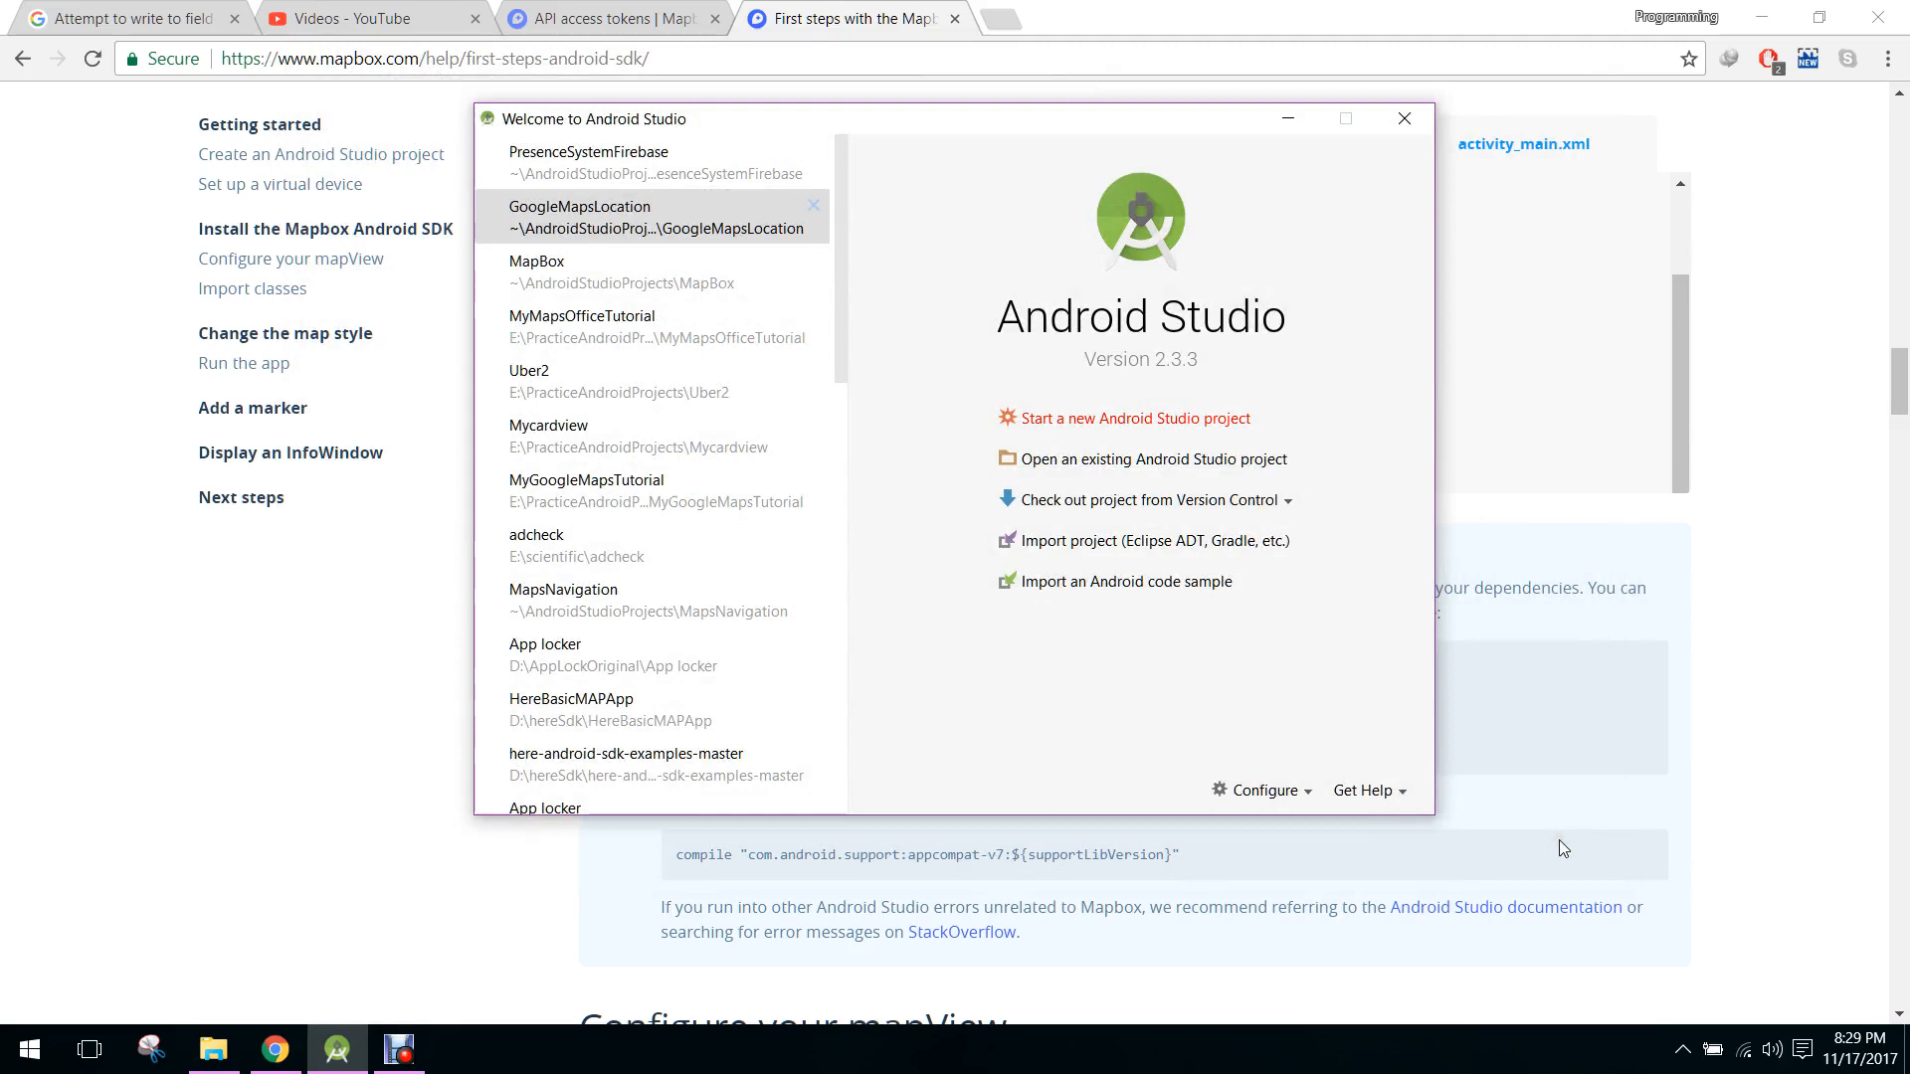
pyautogui.moveTo(1179, 400)
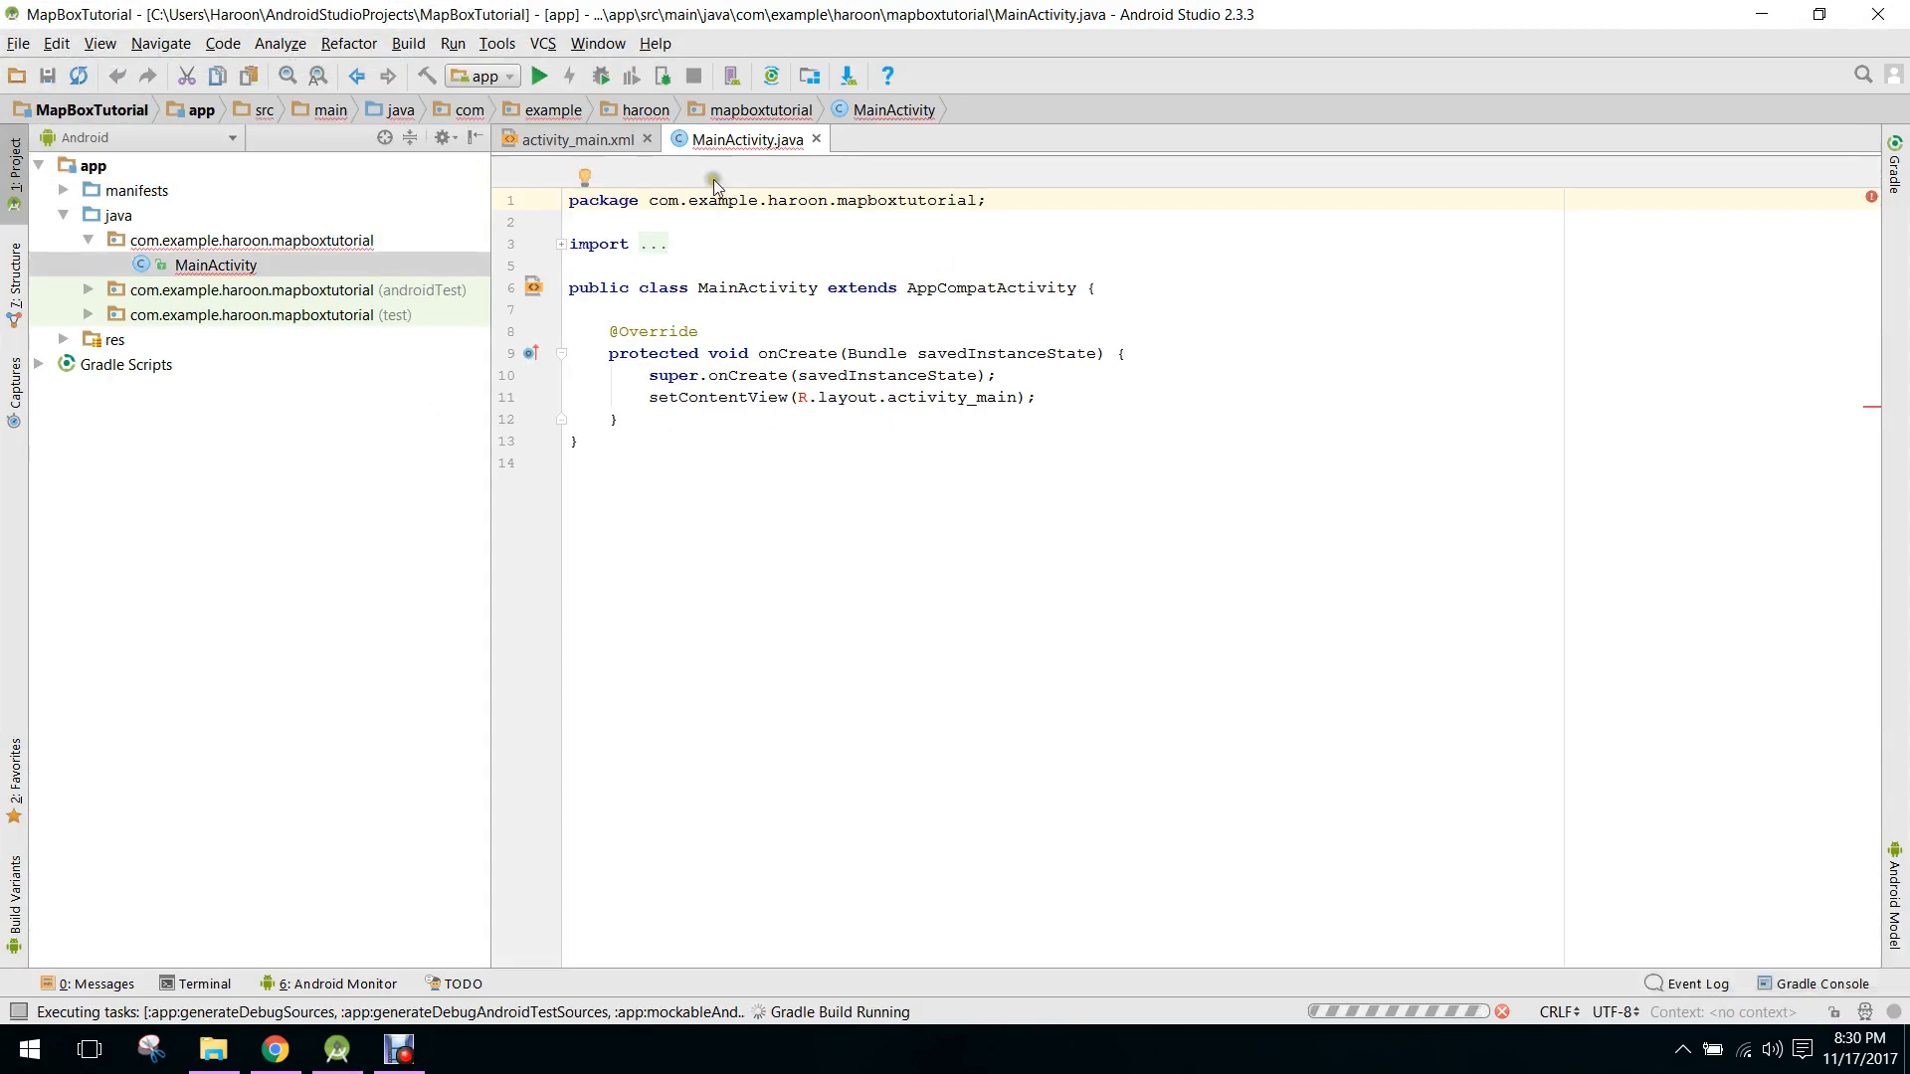
# - Replace the ConstraintLayout root tag in activity_main.xml with RelativeLayout
pyautogui.click(573, 140)
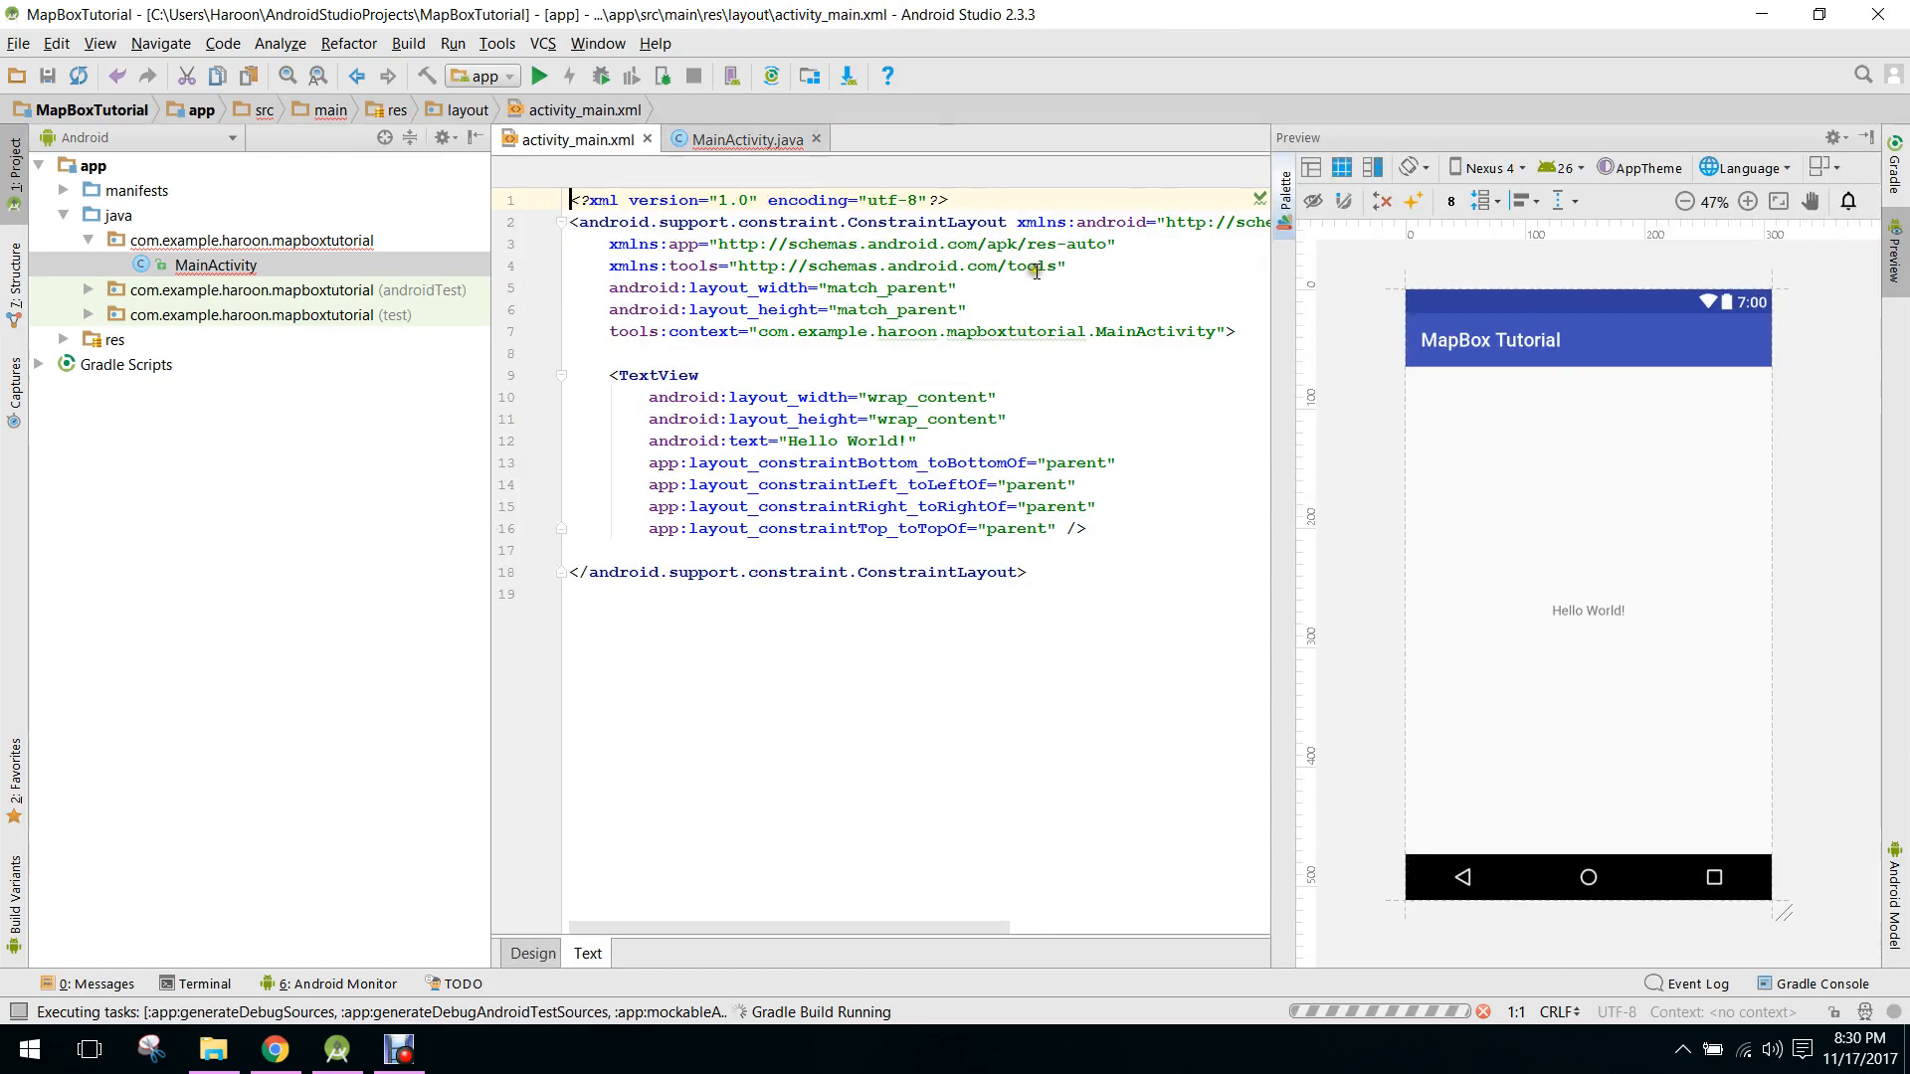
pyautogui.doubleClick(895, 222)
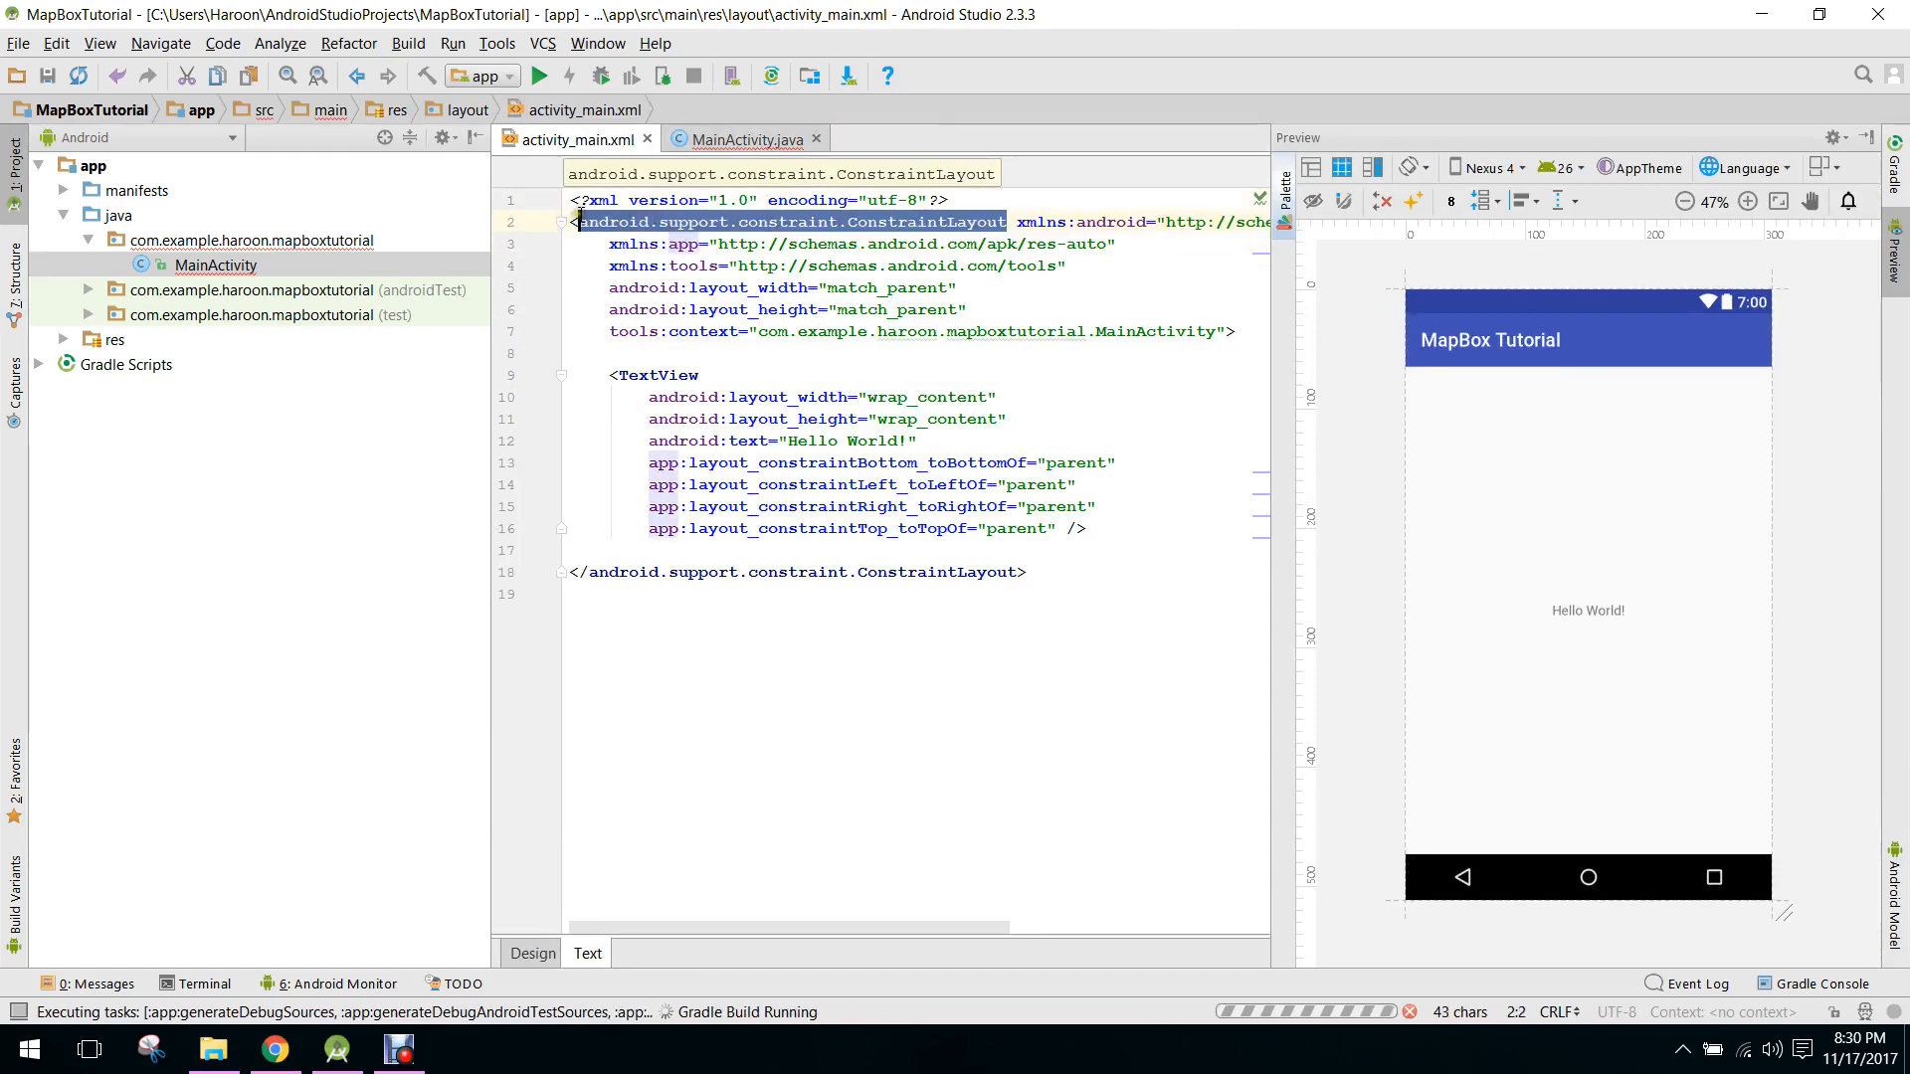
pyautogui.write('RelativeLayout')
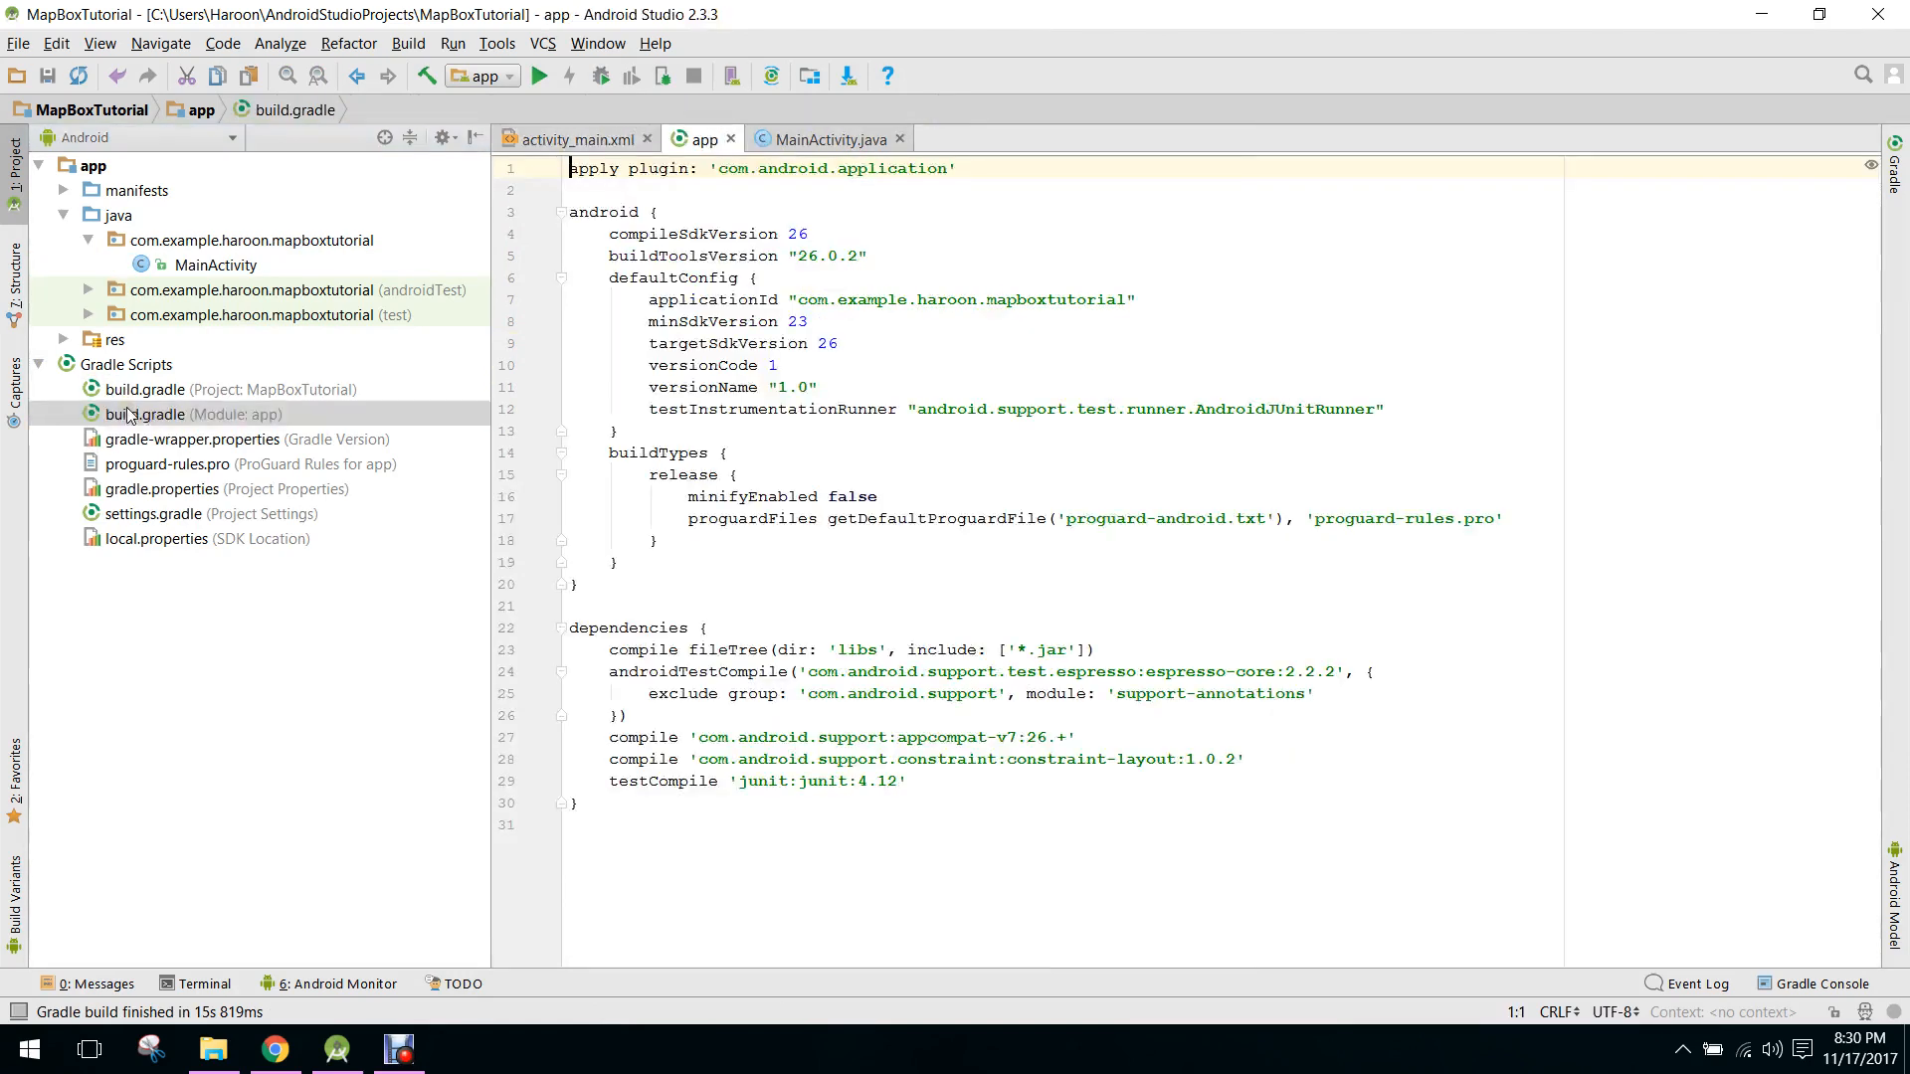
# - Open build.gradle (Module: app), select the constraint-layout line, and return to Chrome
pyautogui.doubleClick(883, 737)
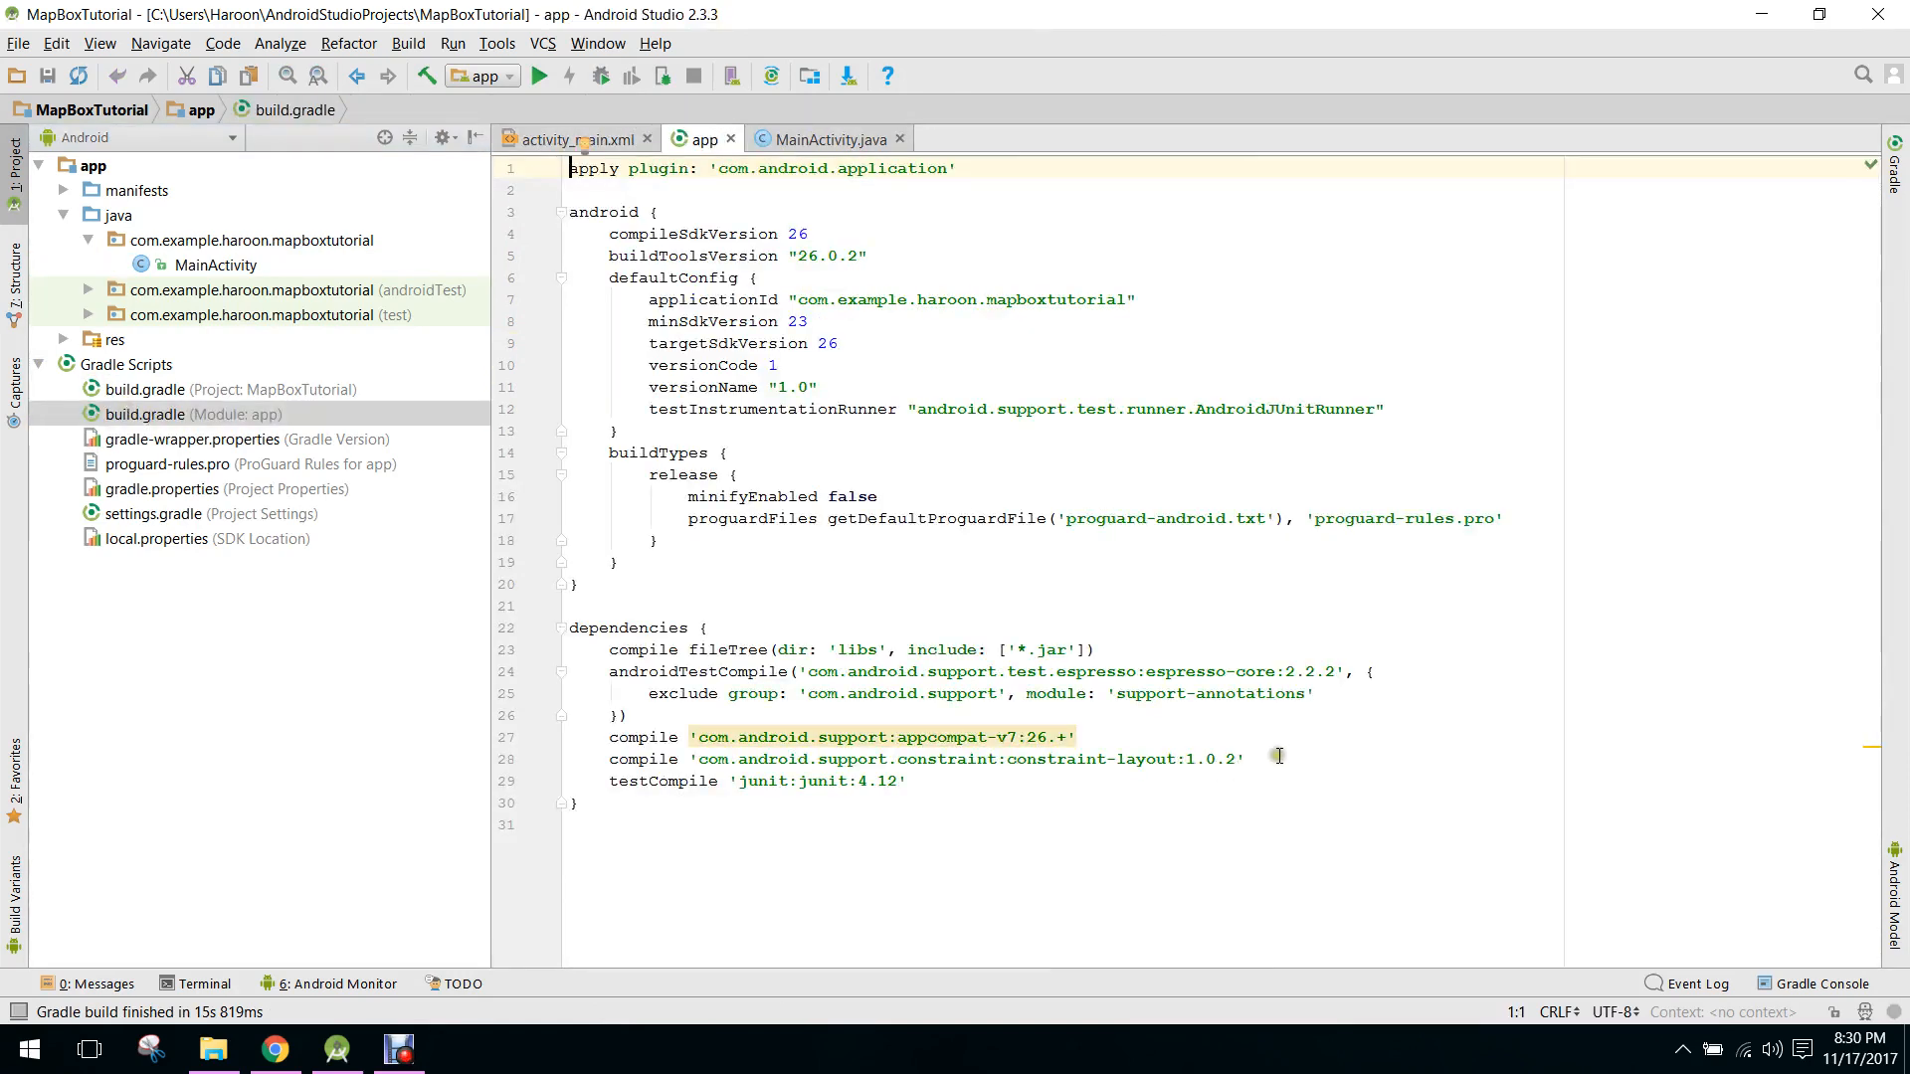
pyautogui.tripleClick(913, 759)
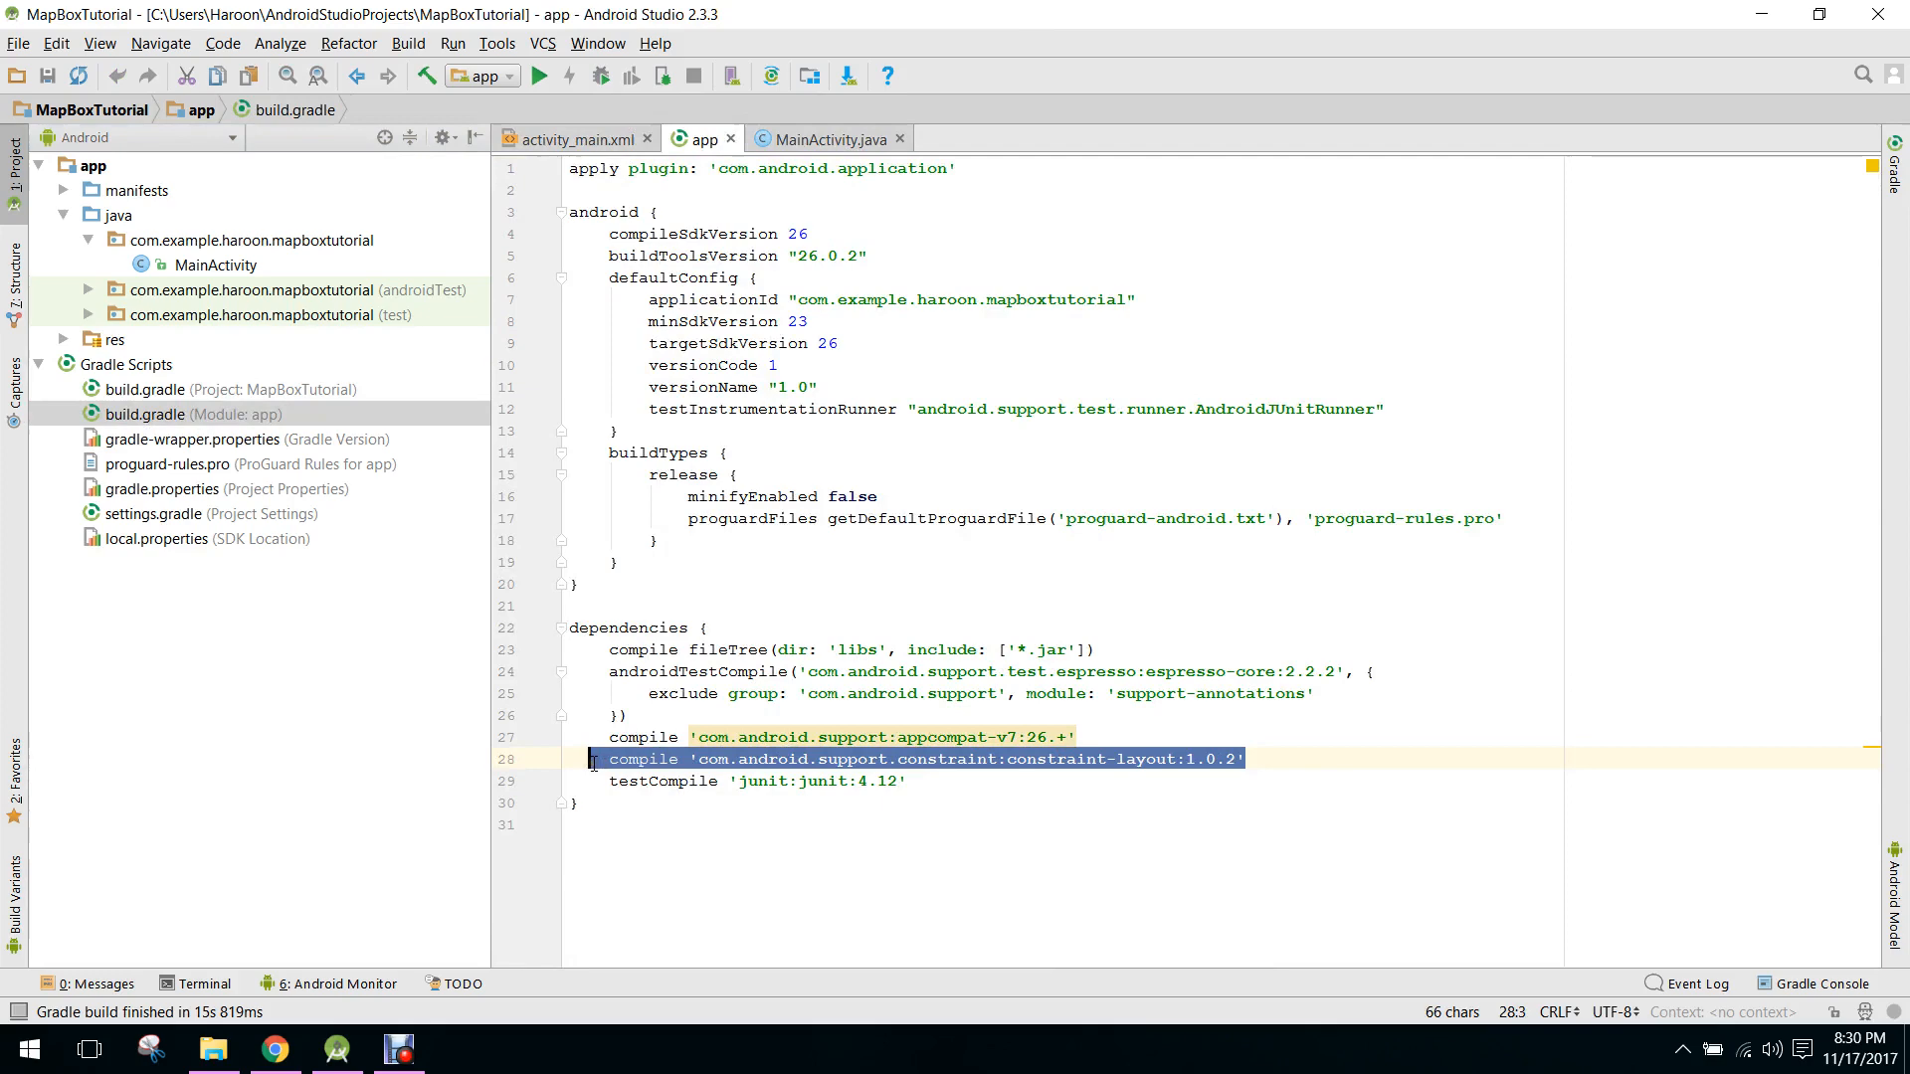
pyautogui.click(277, 1048)
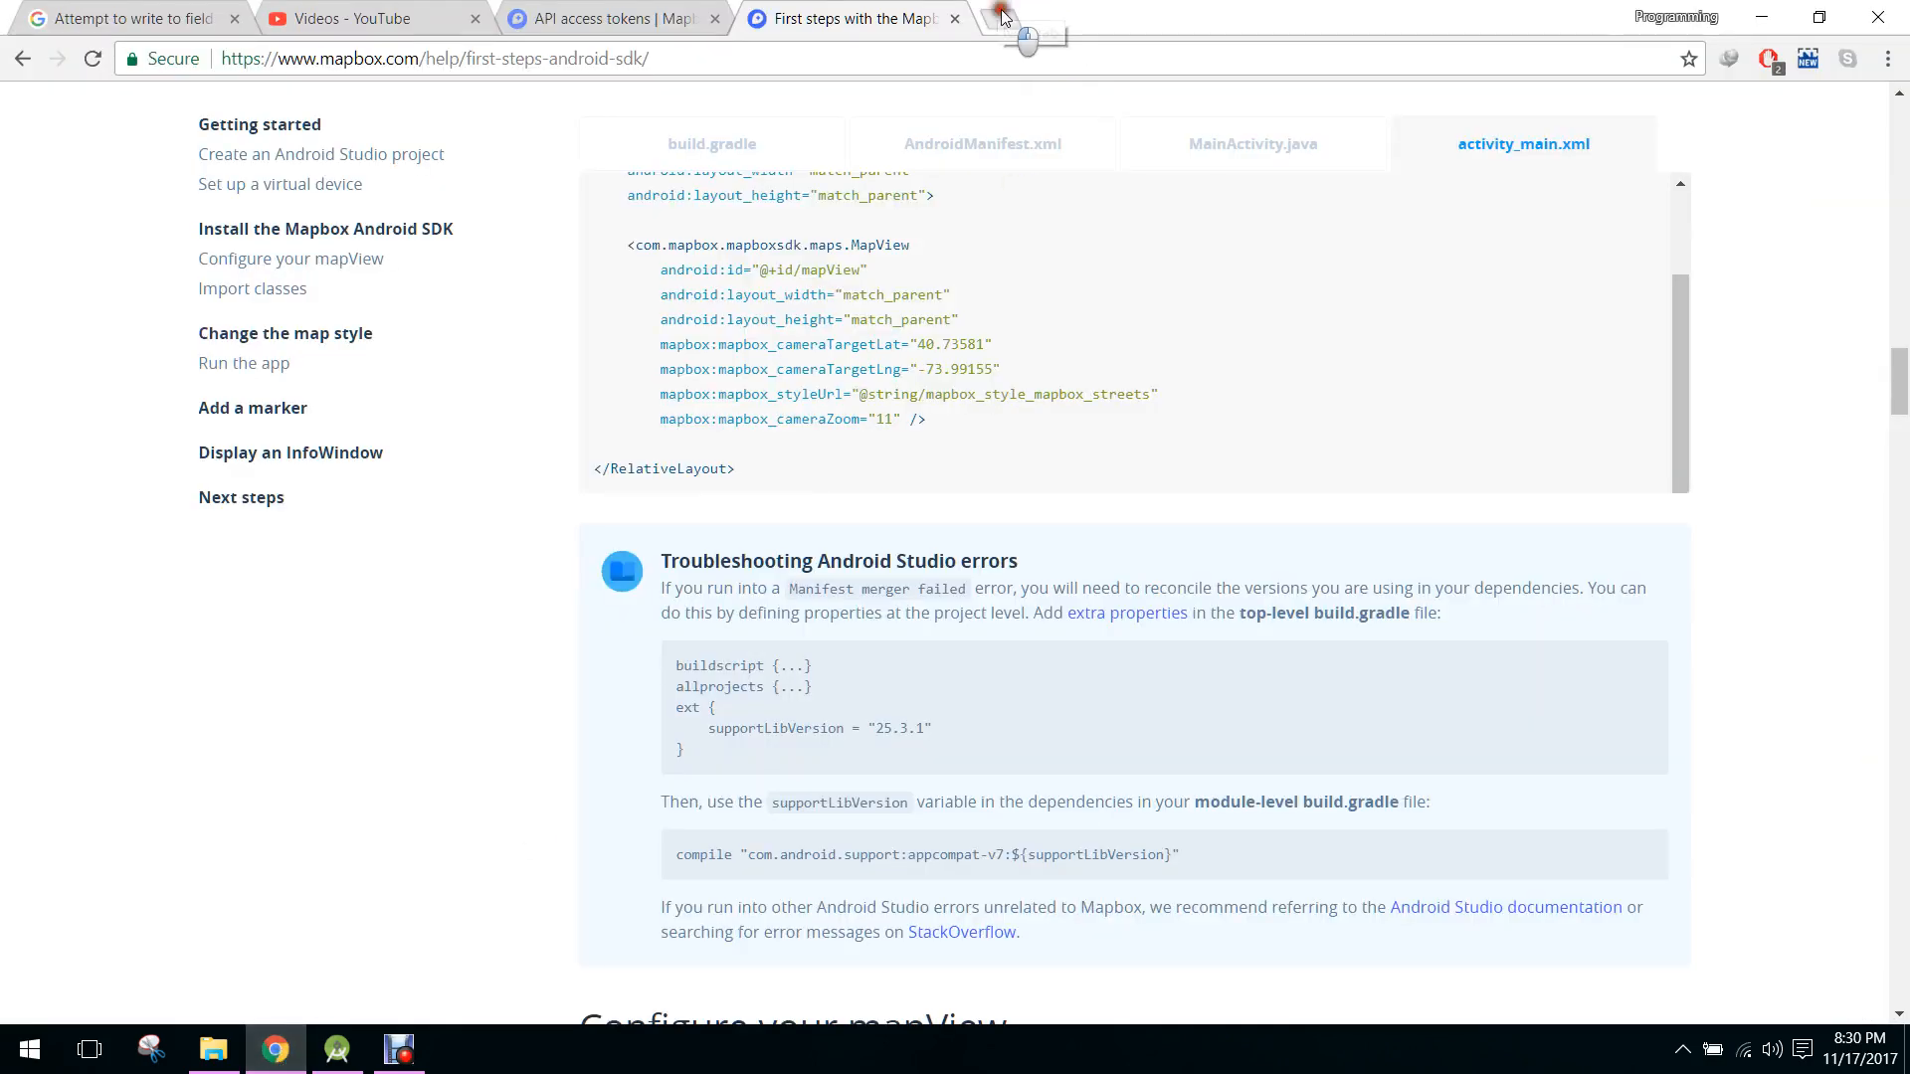
# - Search 'mapbox snapshot dependency' in a new tab and open the Mapbox result
pyautogui.click(1002, 18)
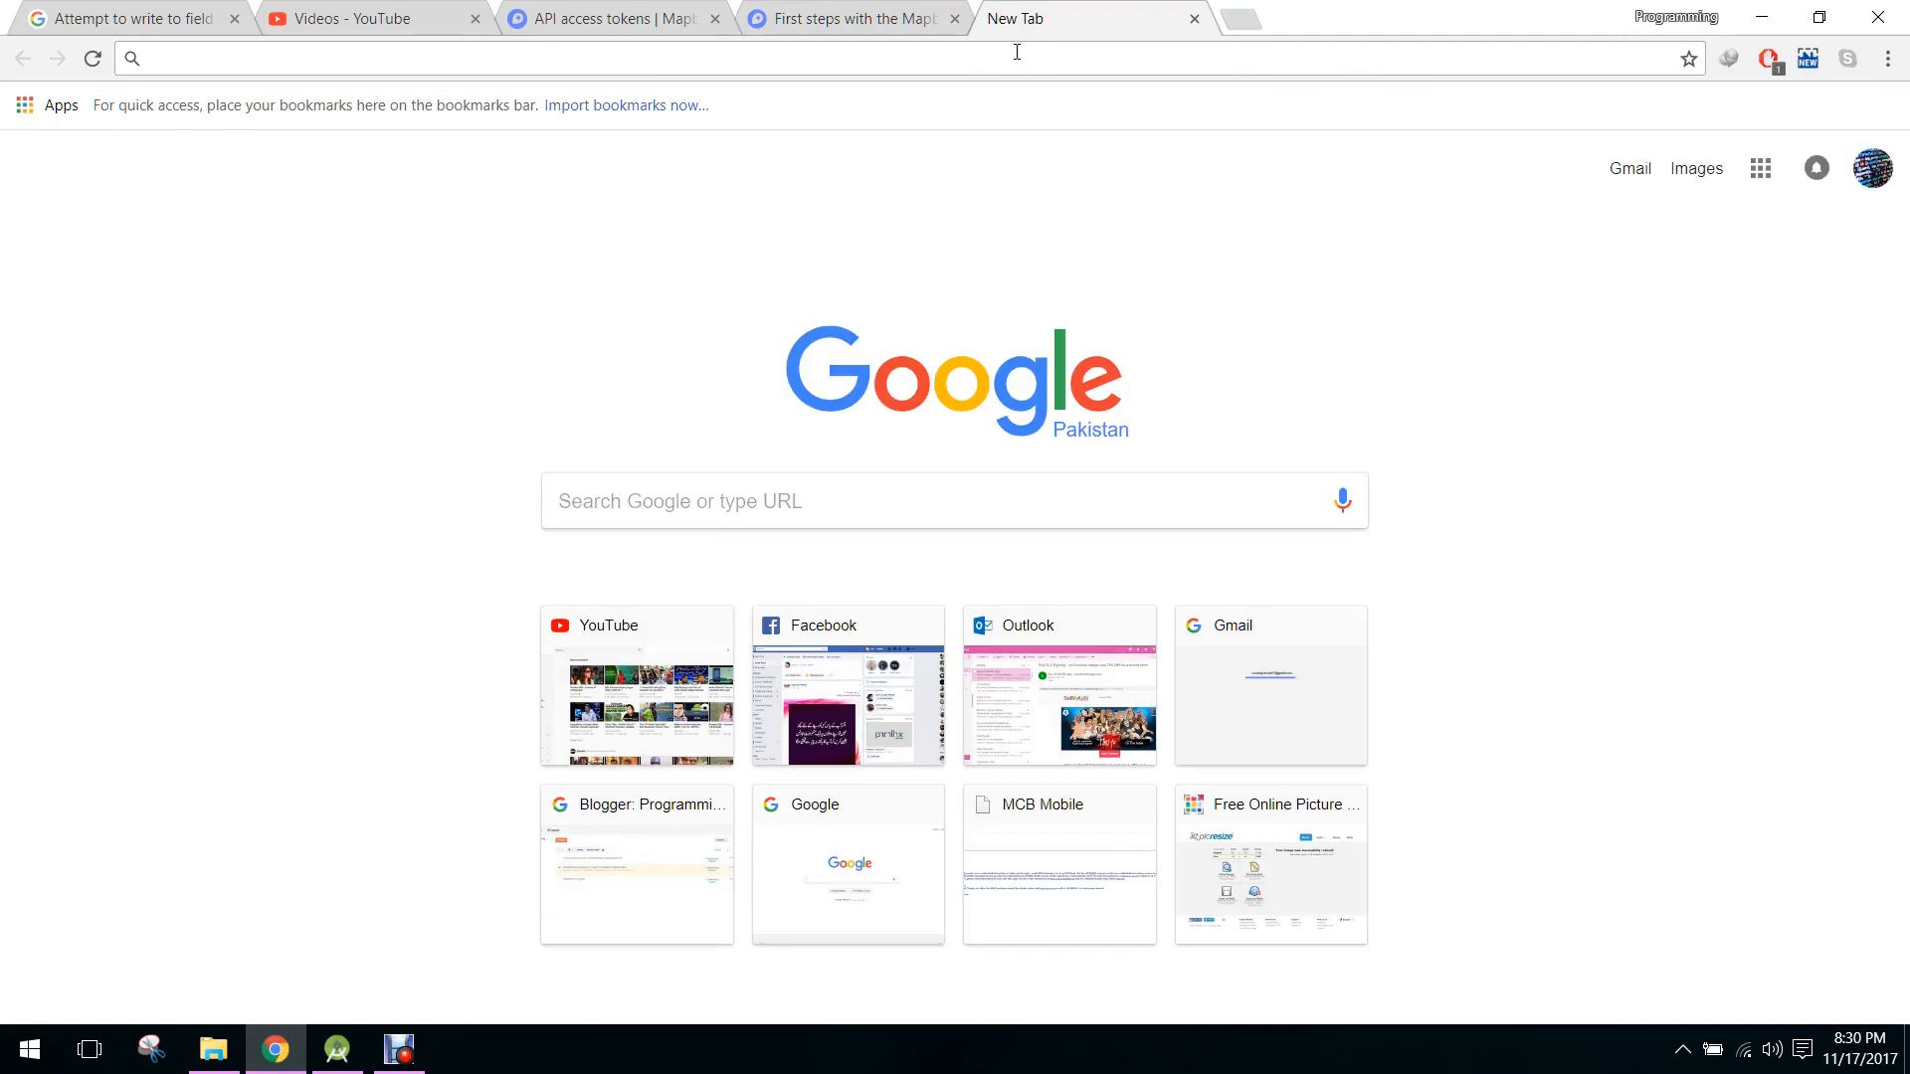
pyautogui.write('mapbox snapshot dependency')
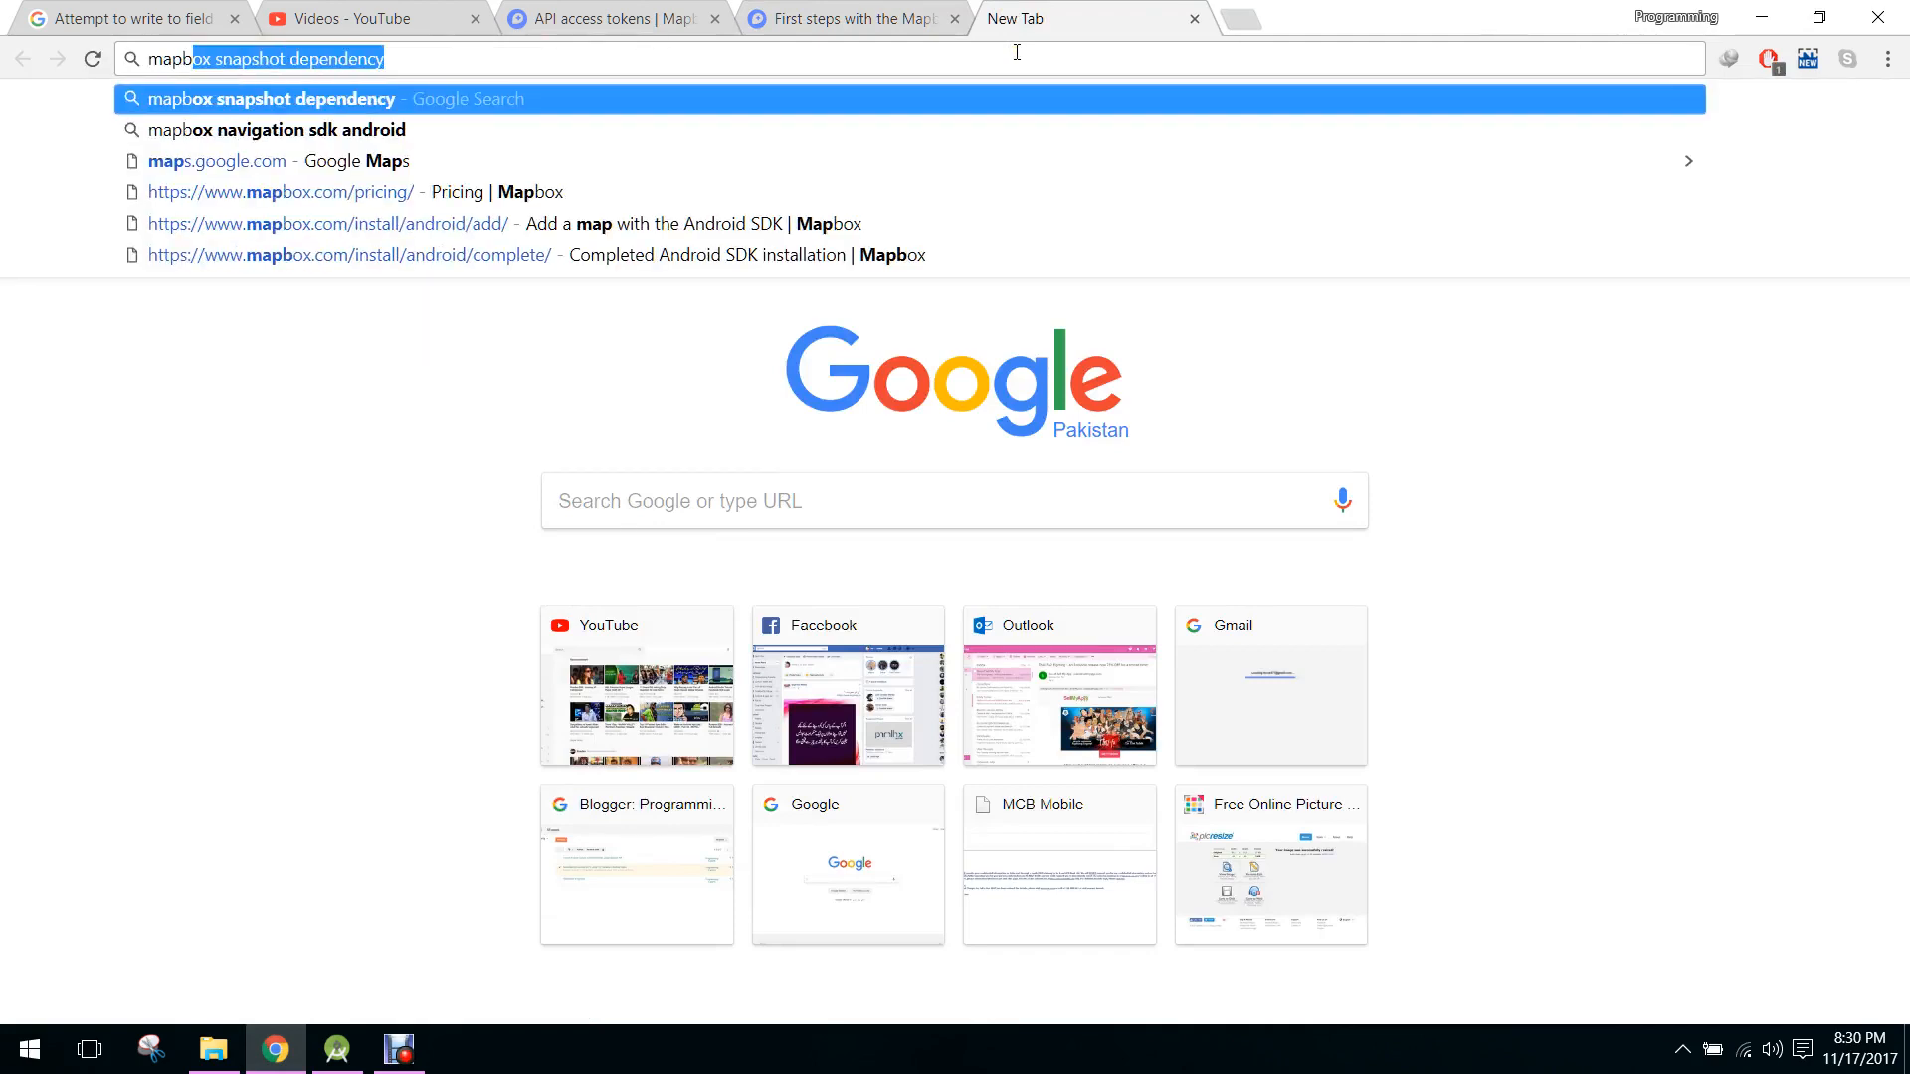
pyautogui.press('Return')
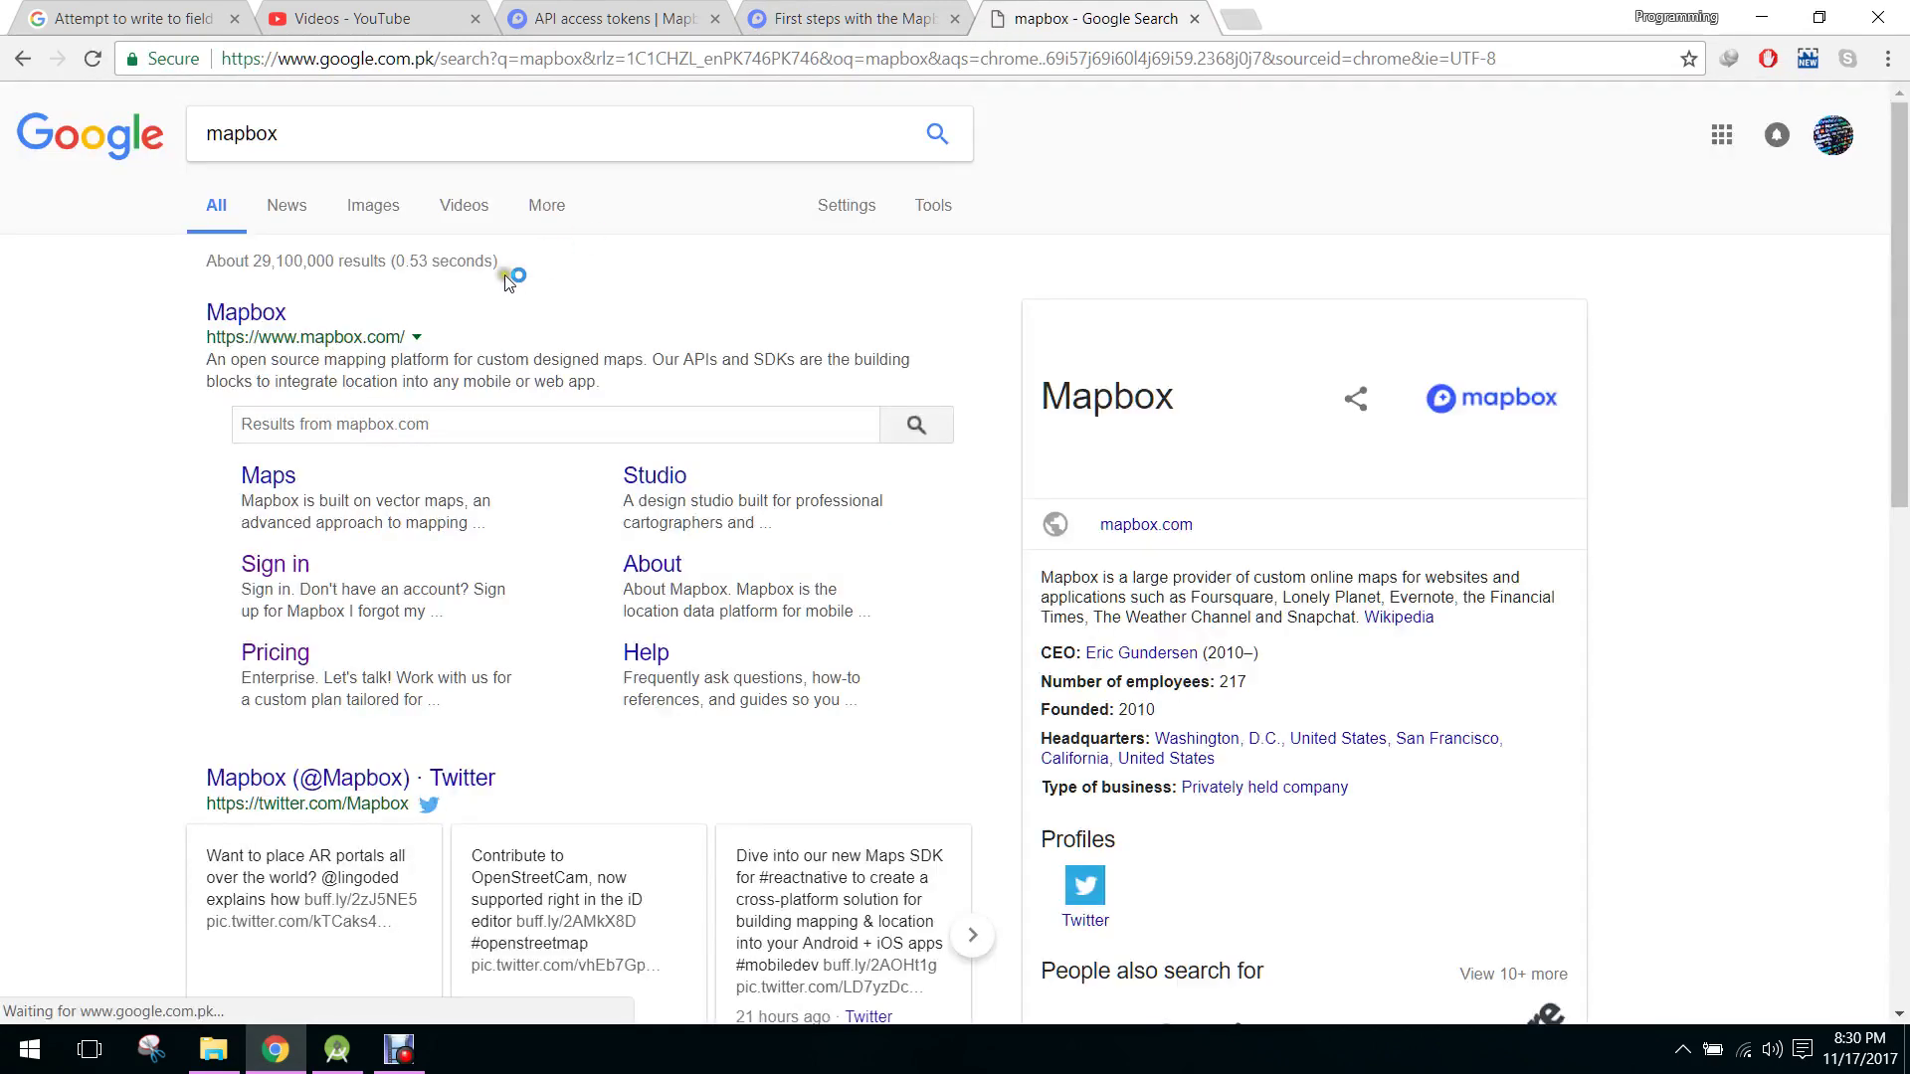
pyautogui.click(245, 313)
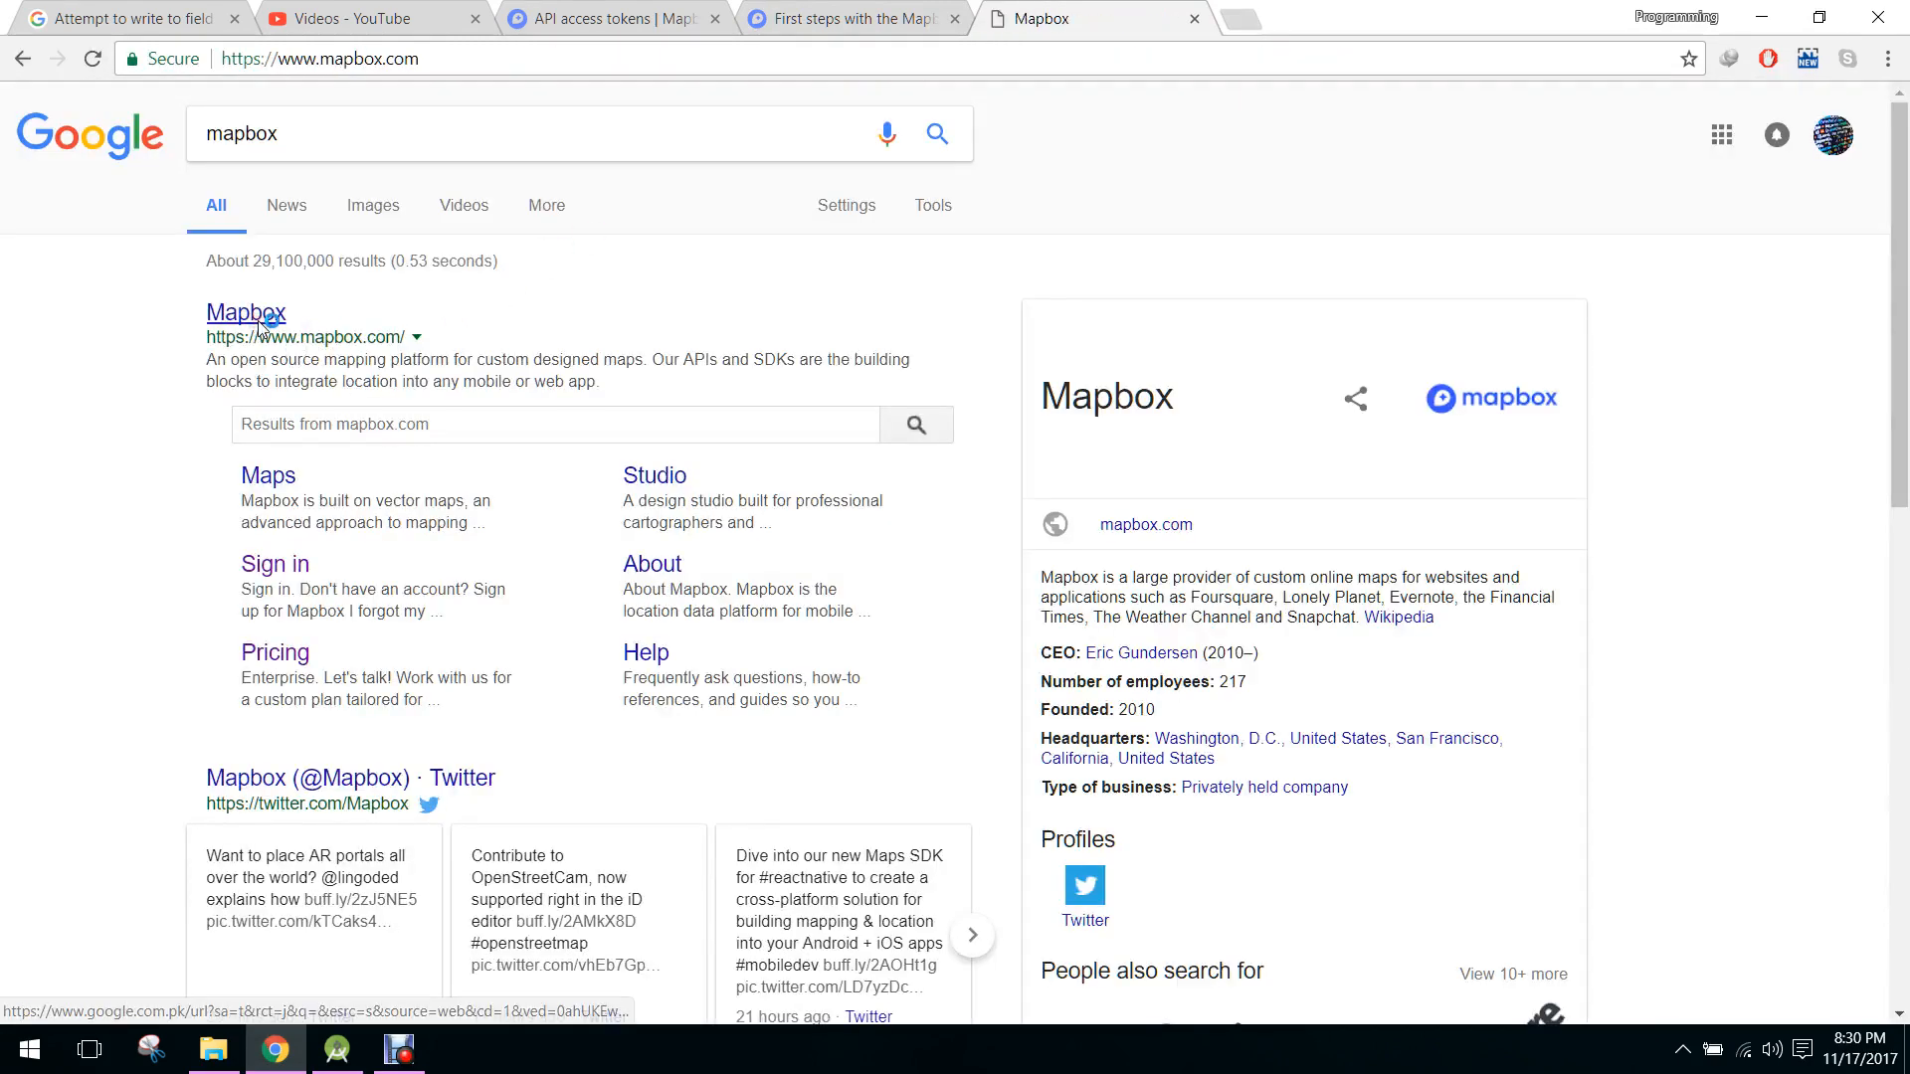
pyautogui.click(246, 314)
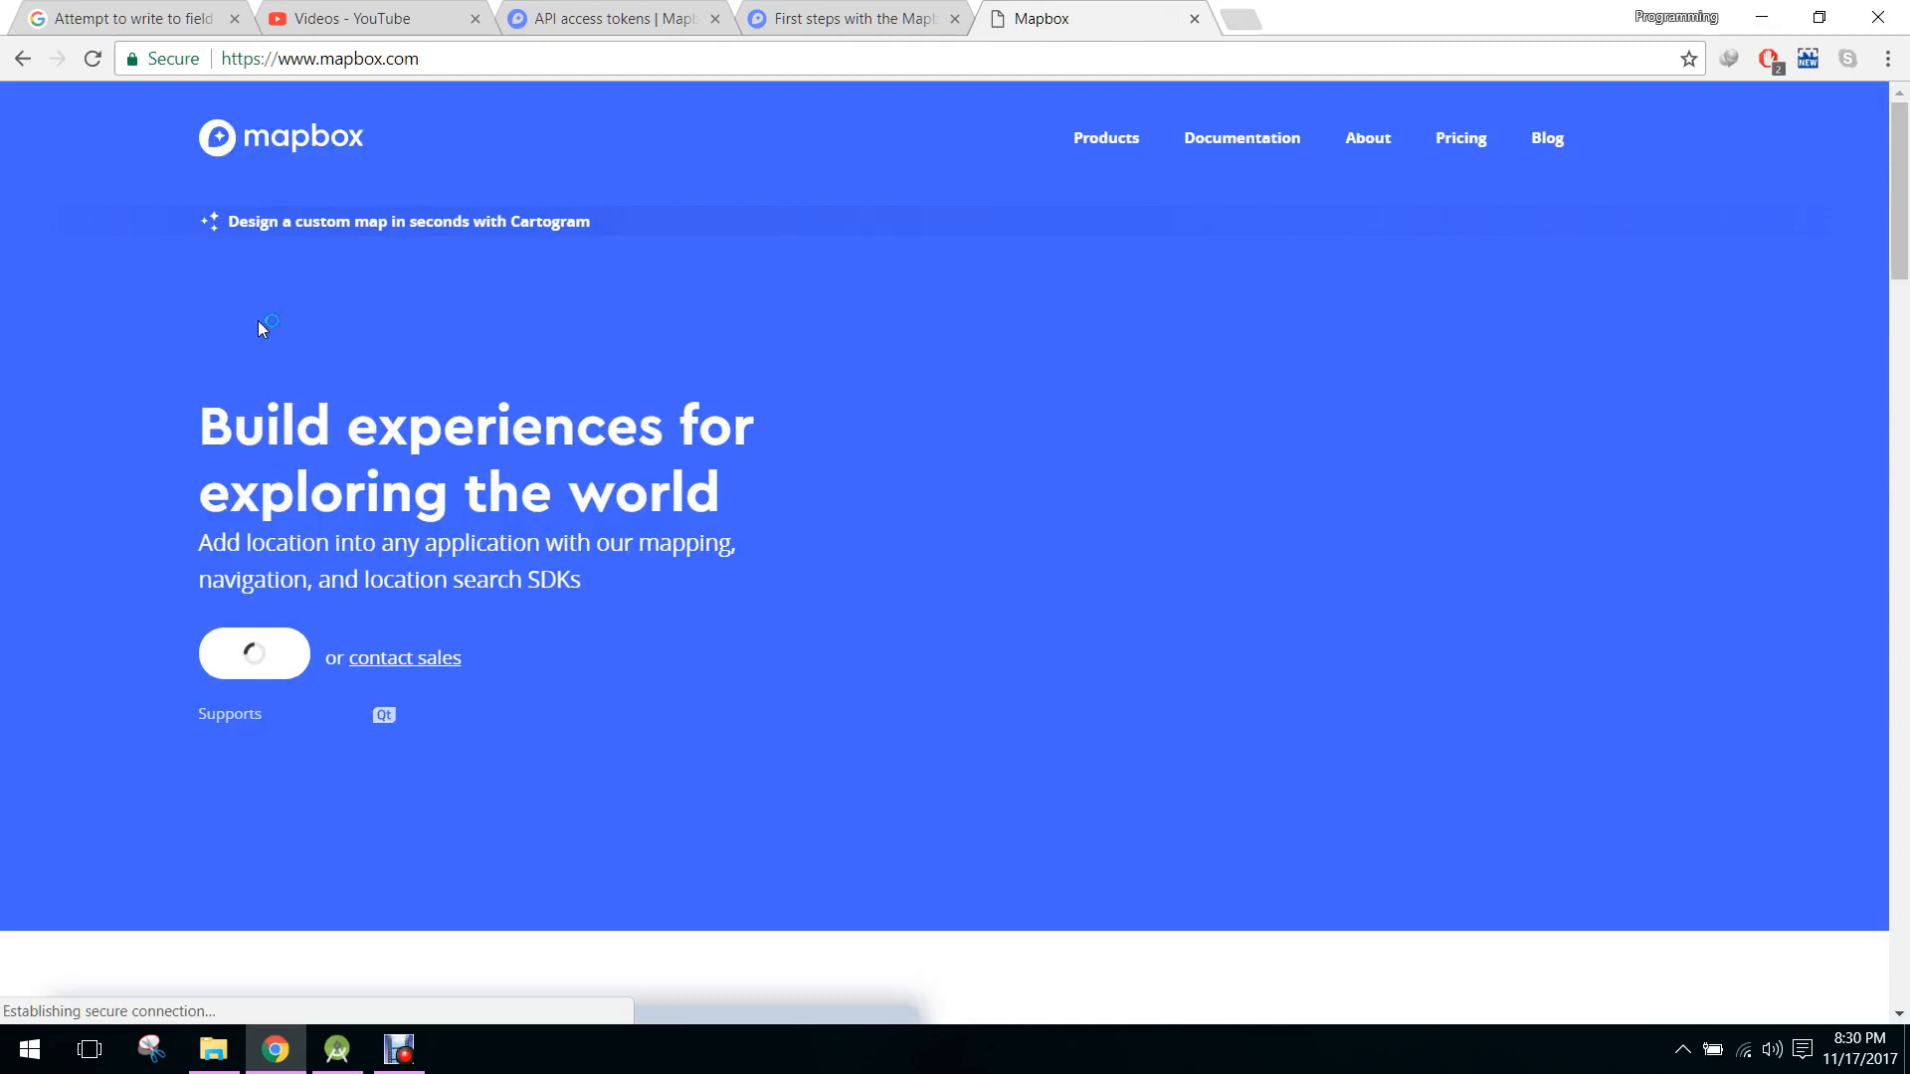
pyautogui.moveTo(548, 682)
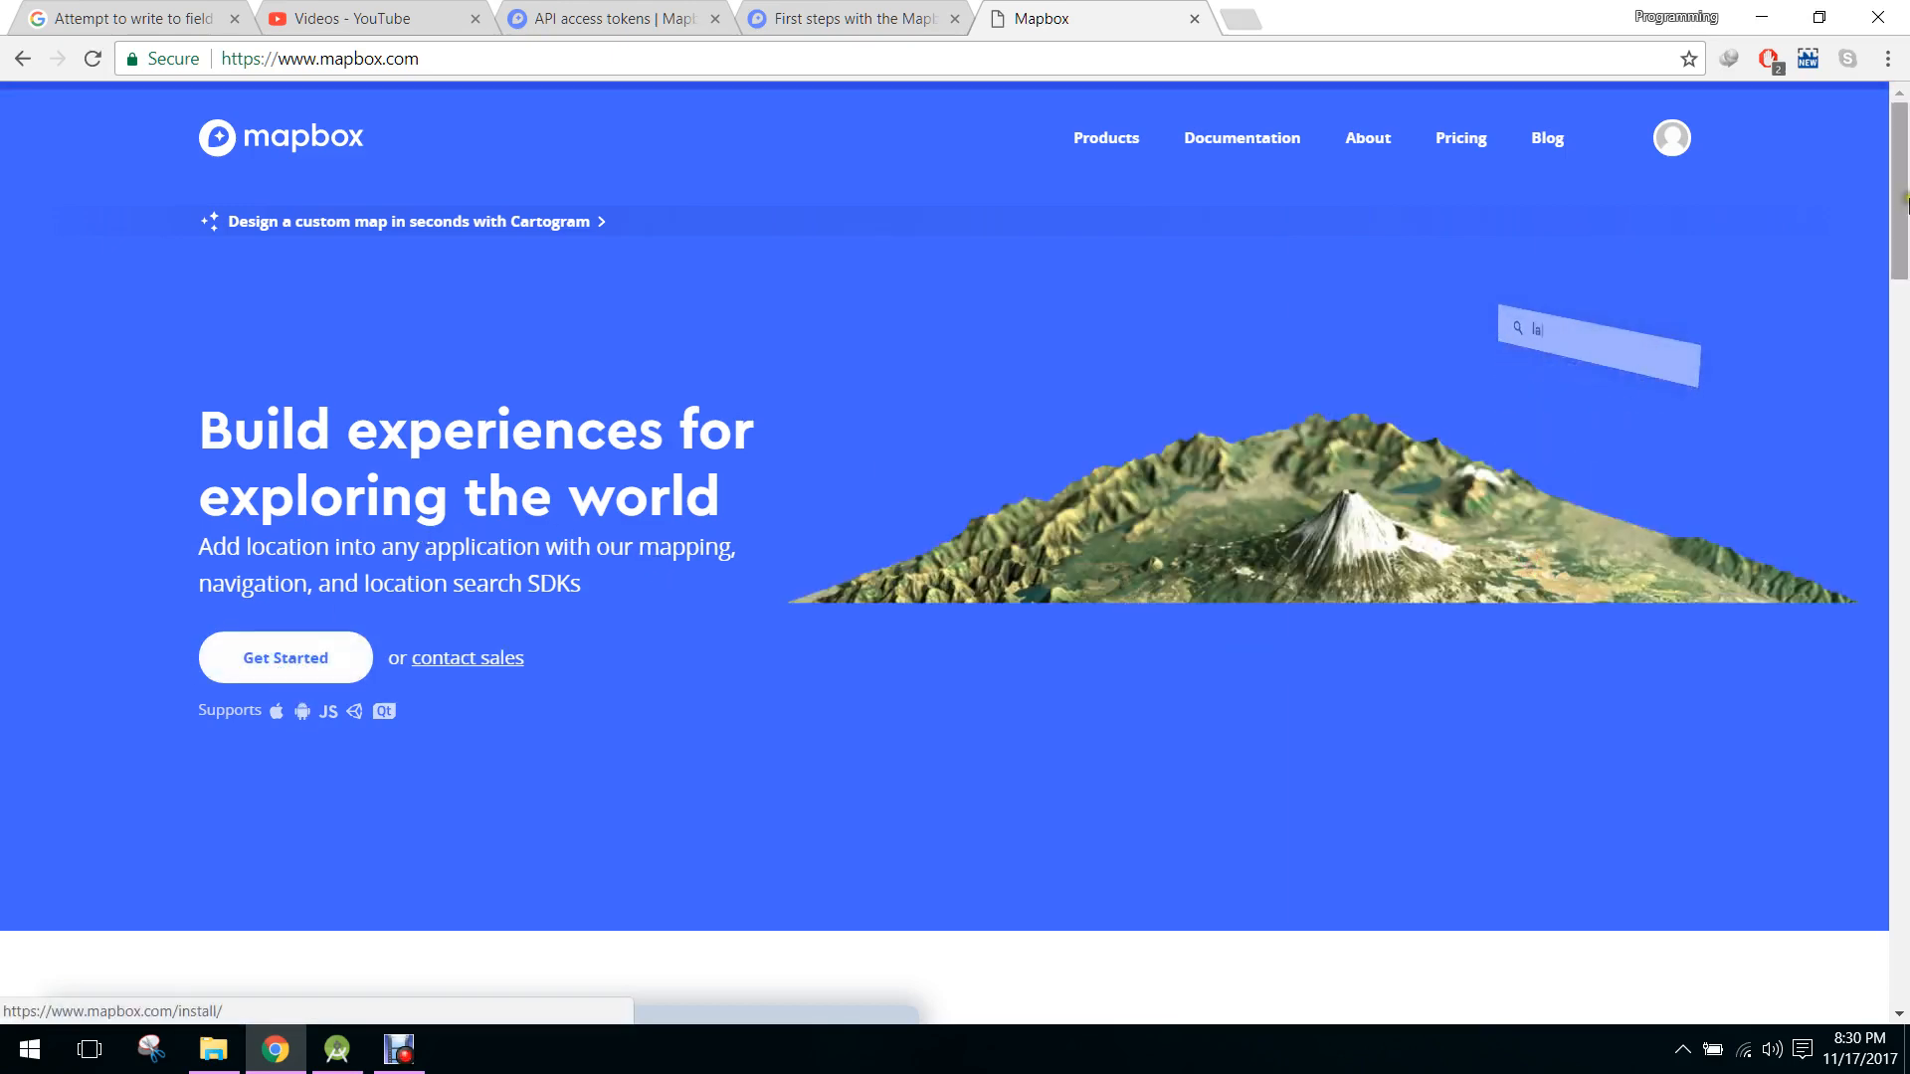
# - Browse the Mapbox homepage and go to the account's Access tokens page
pyautogui.scroll(-3)
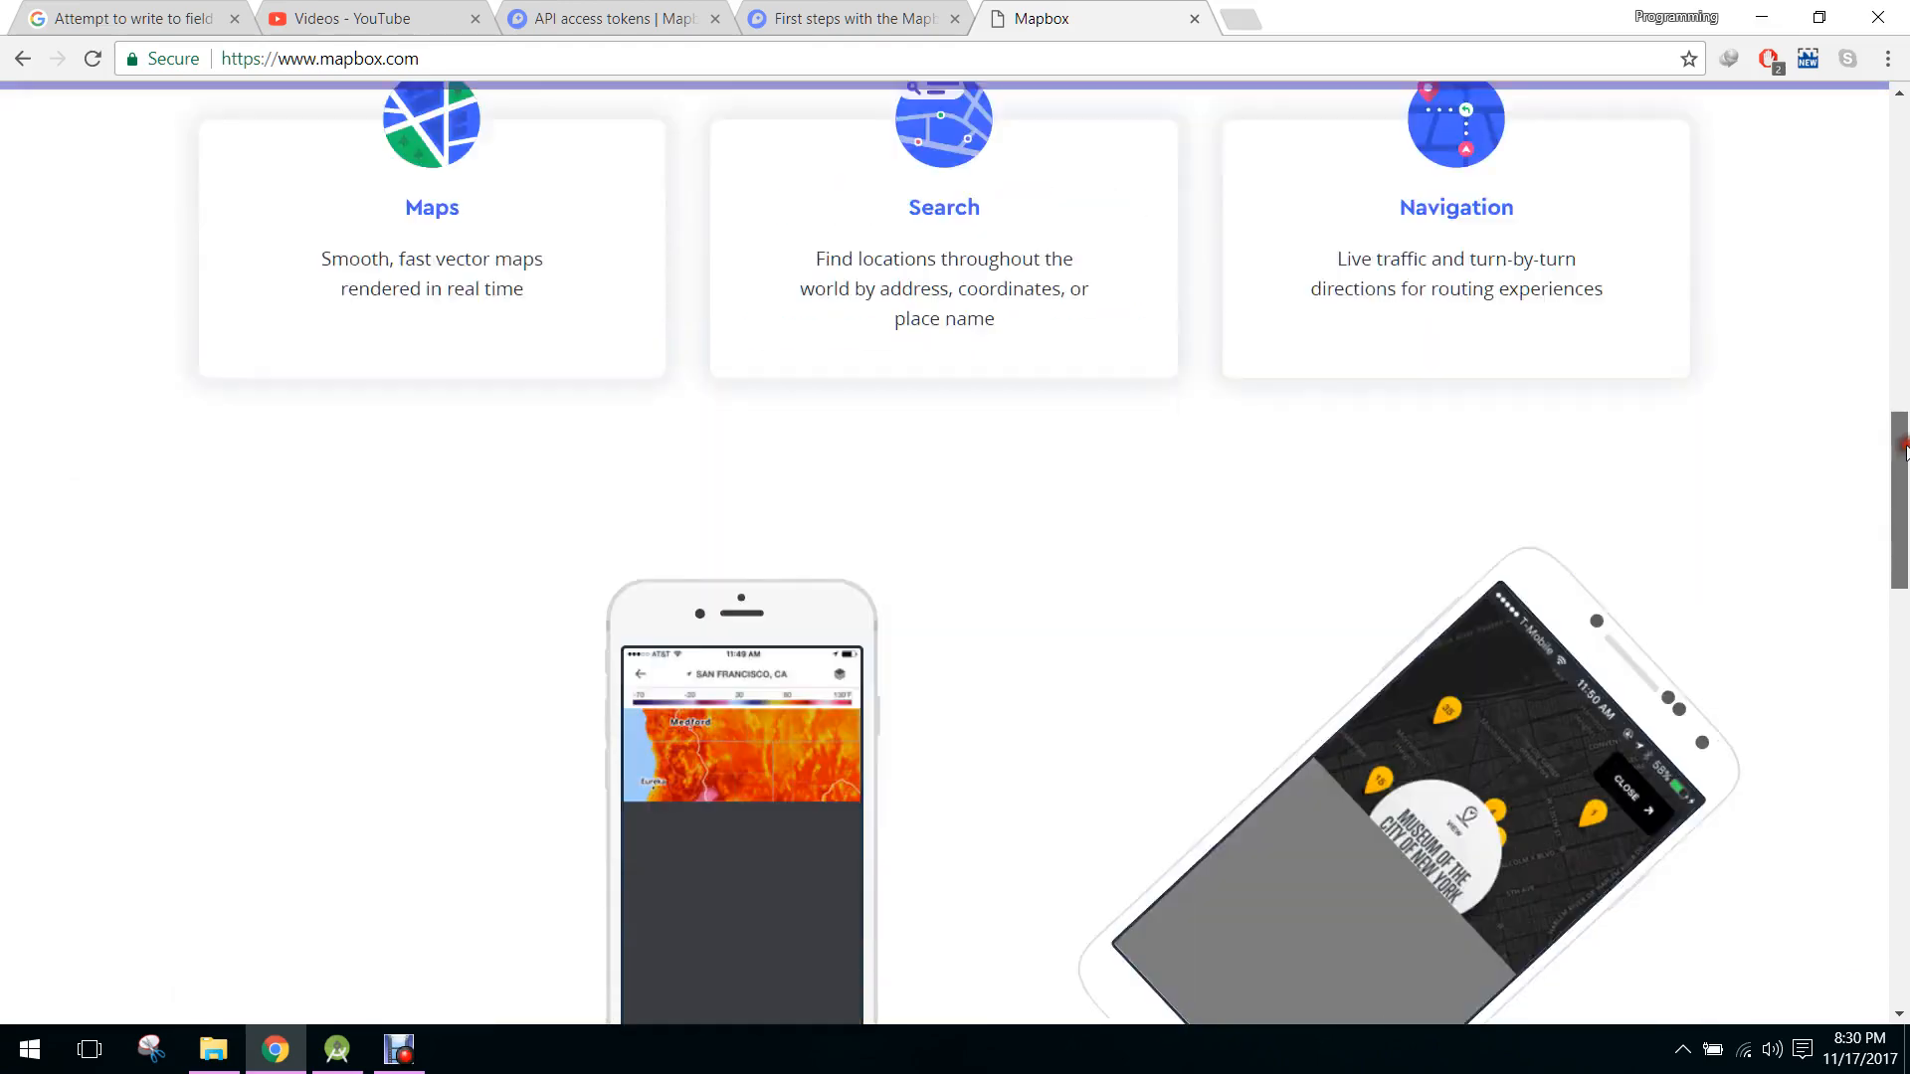
pyautogui.scroll(-3)
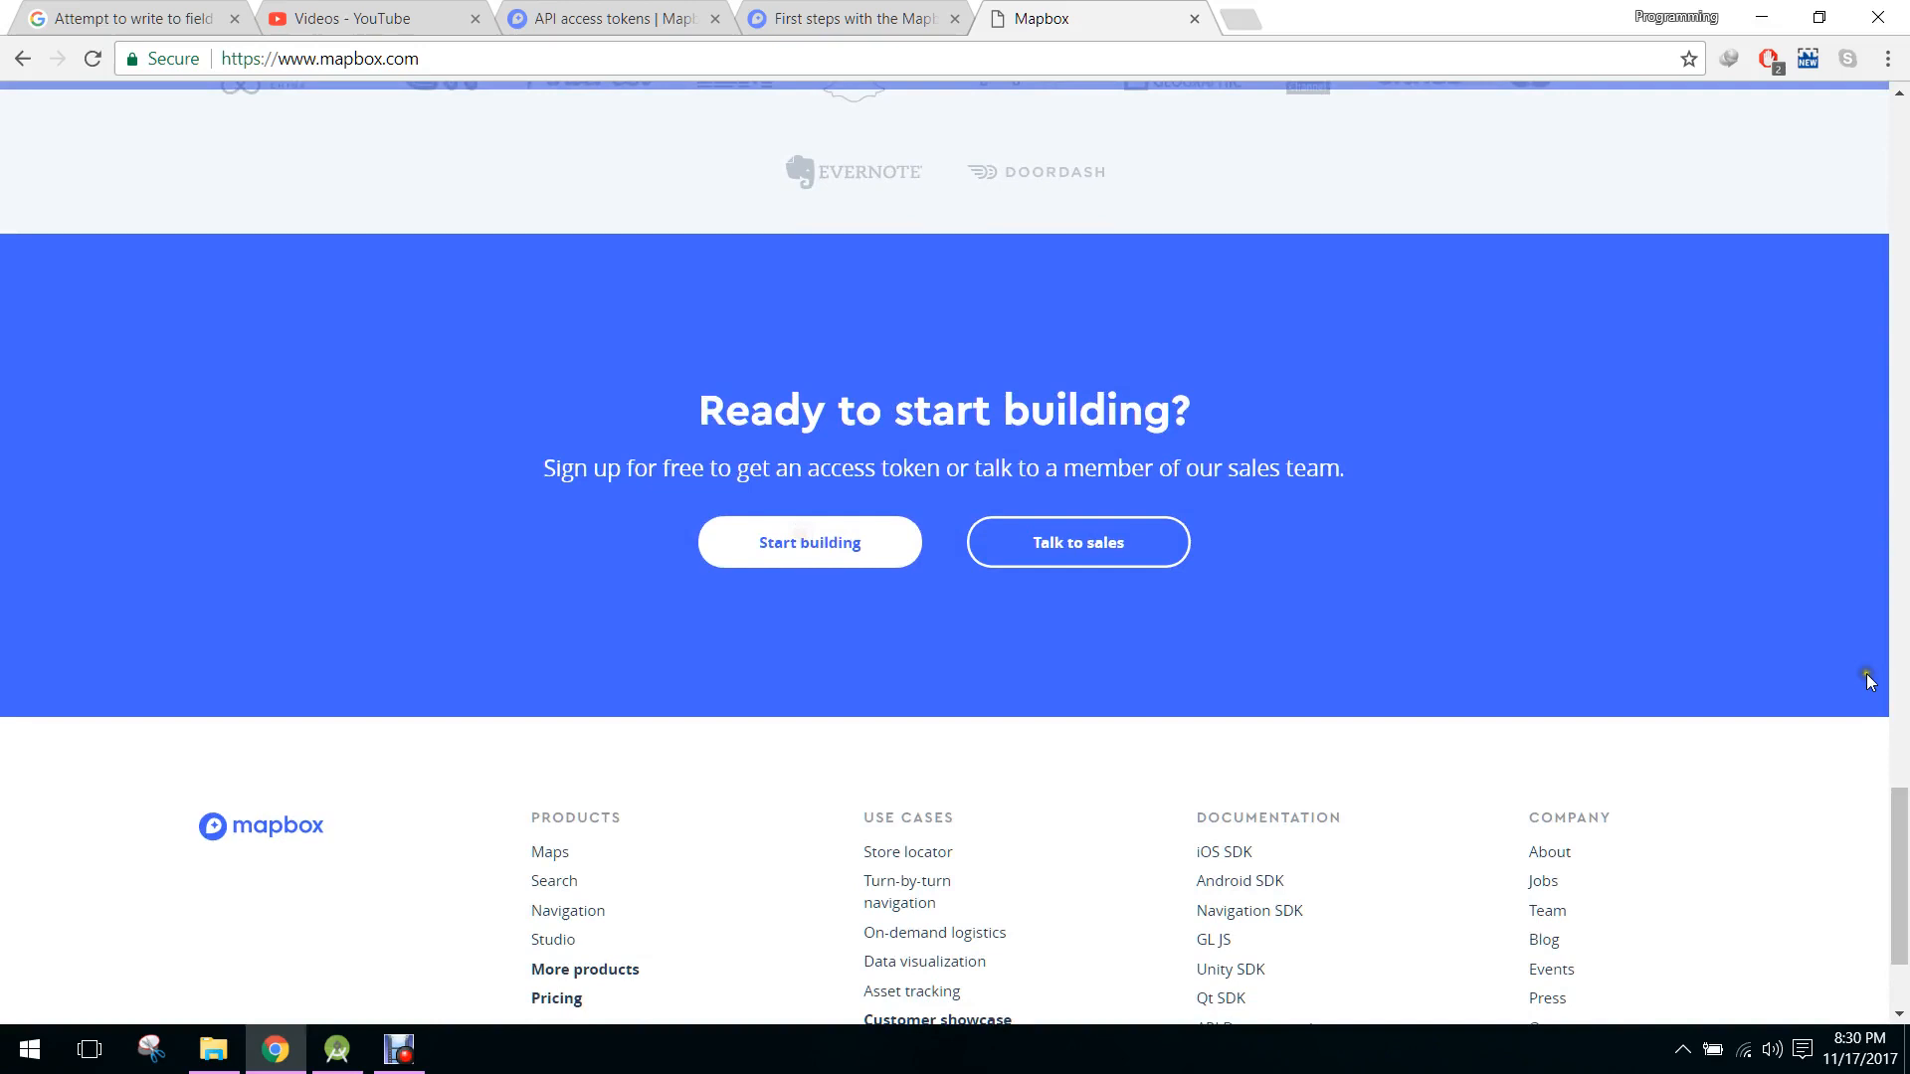
pyautogui.scroll(3)
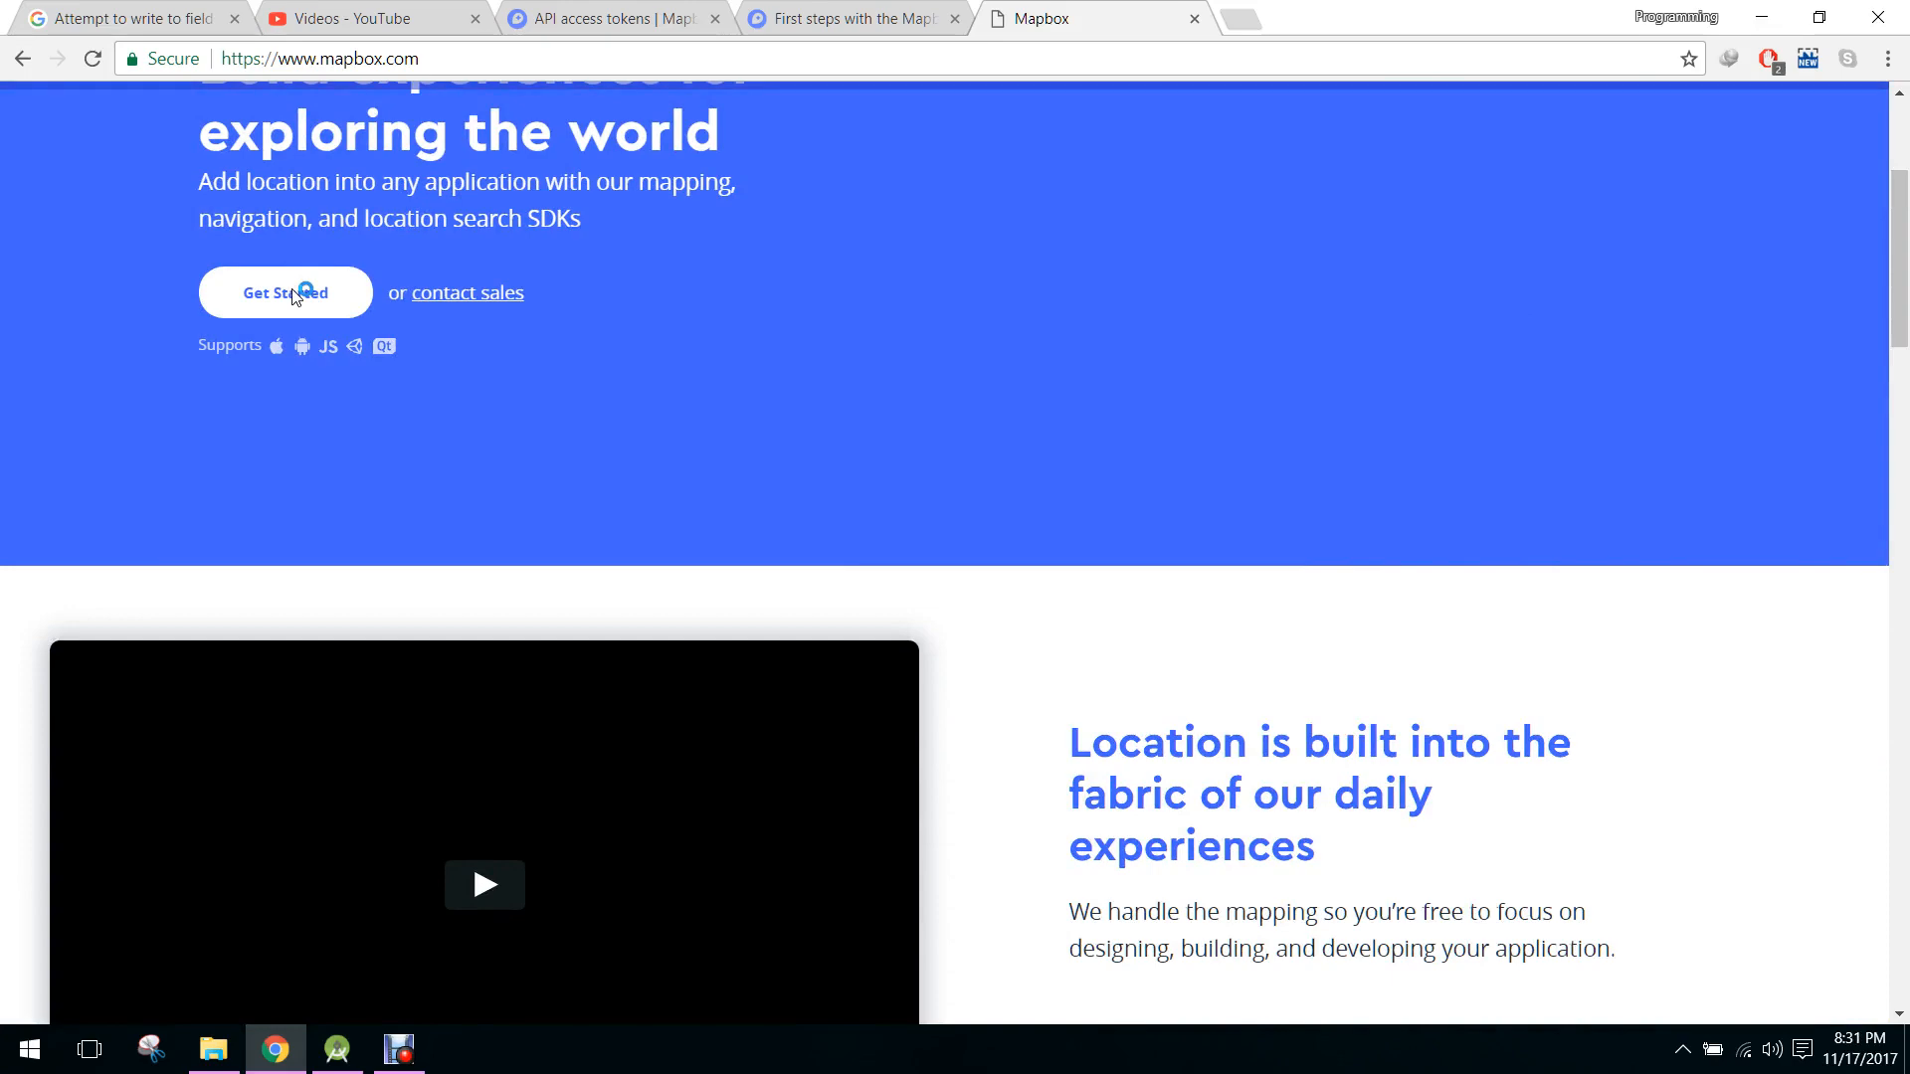
pyautogui.scroll(3)
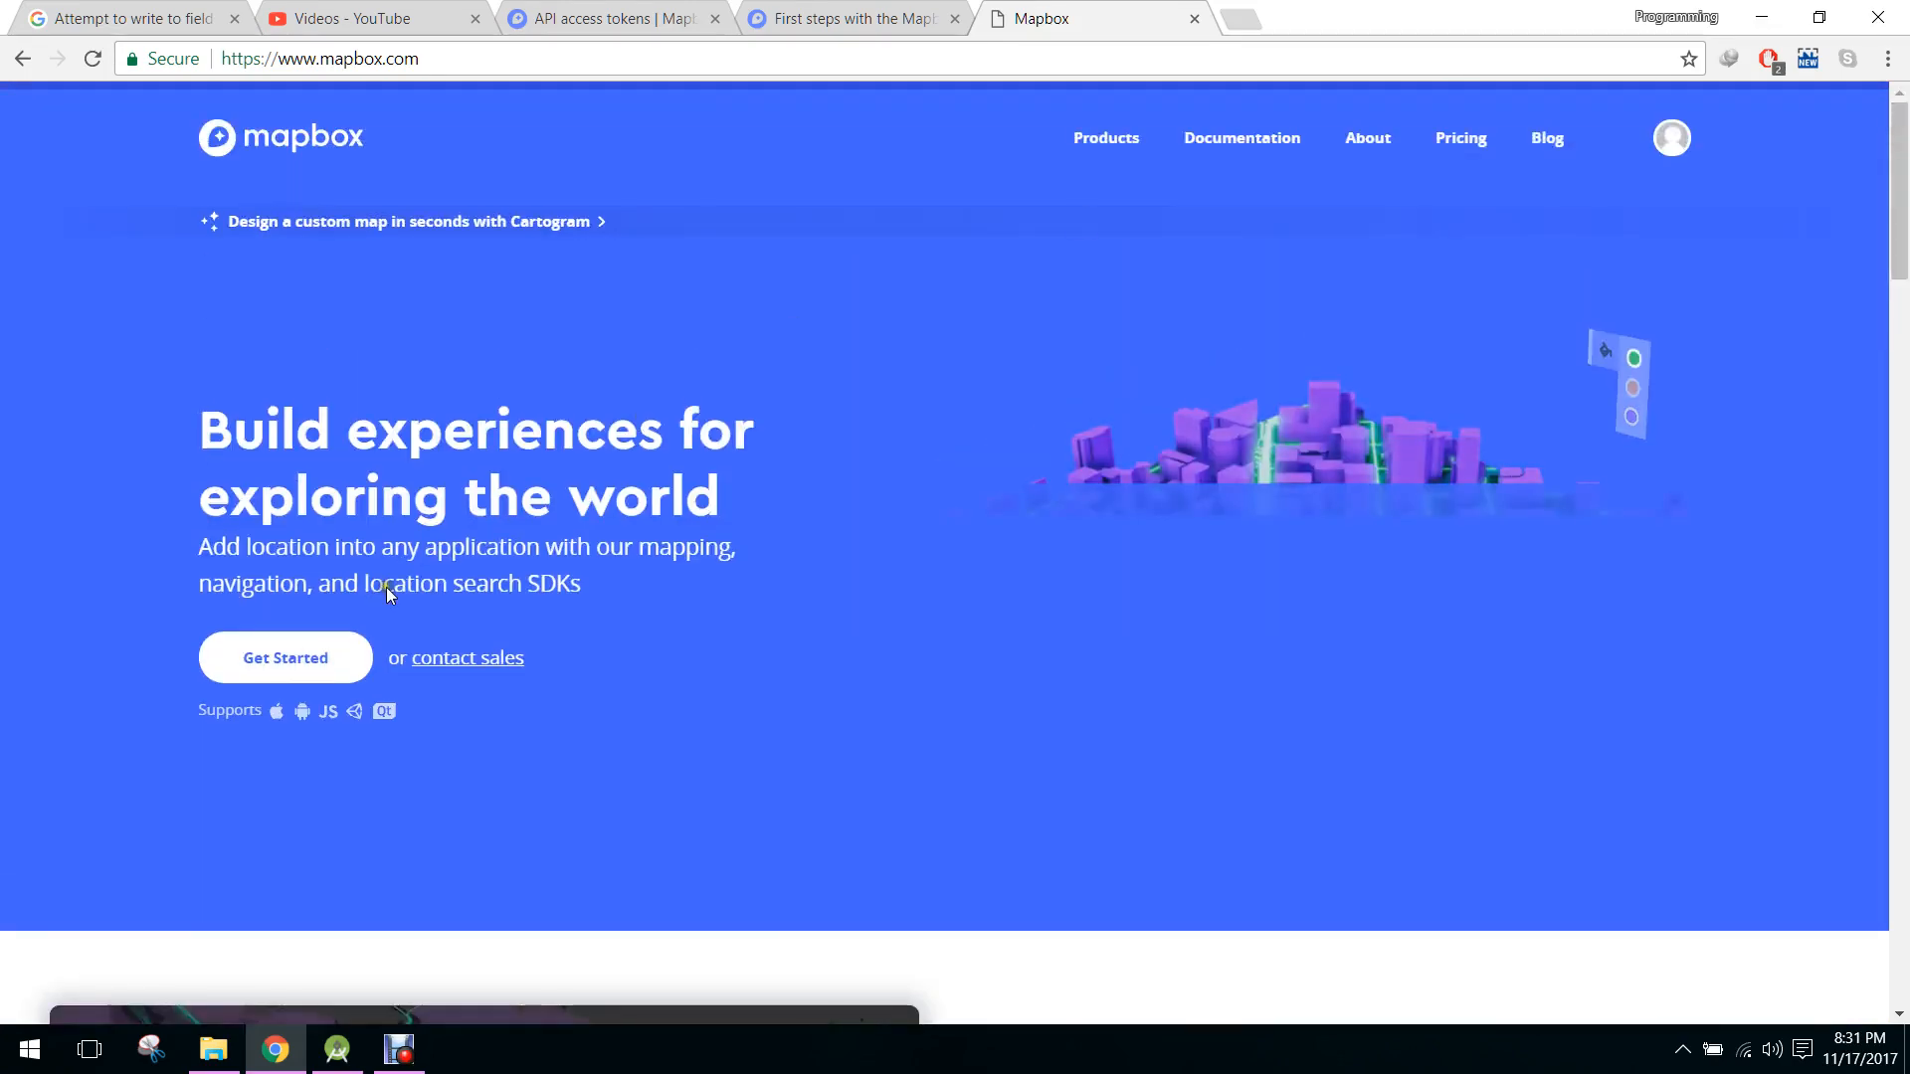
pyautogui.click(320, 58)
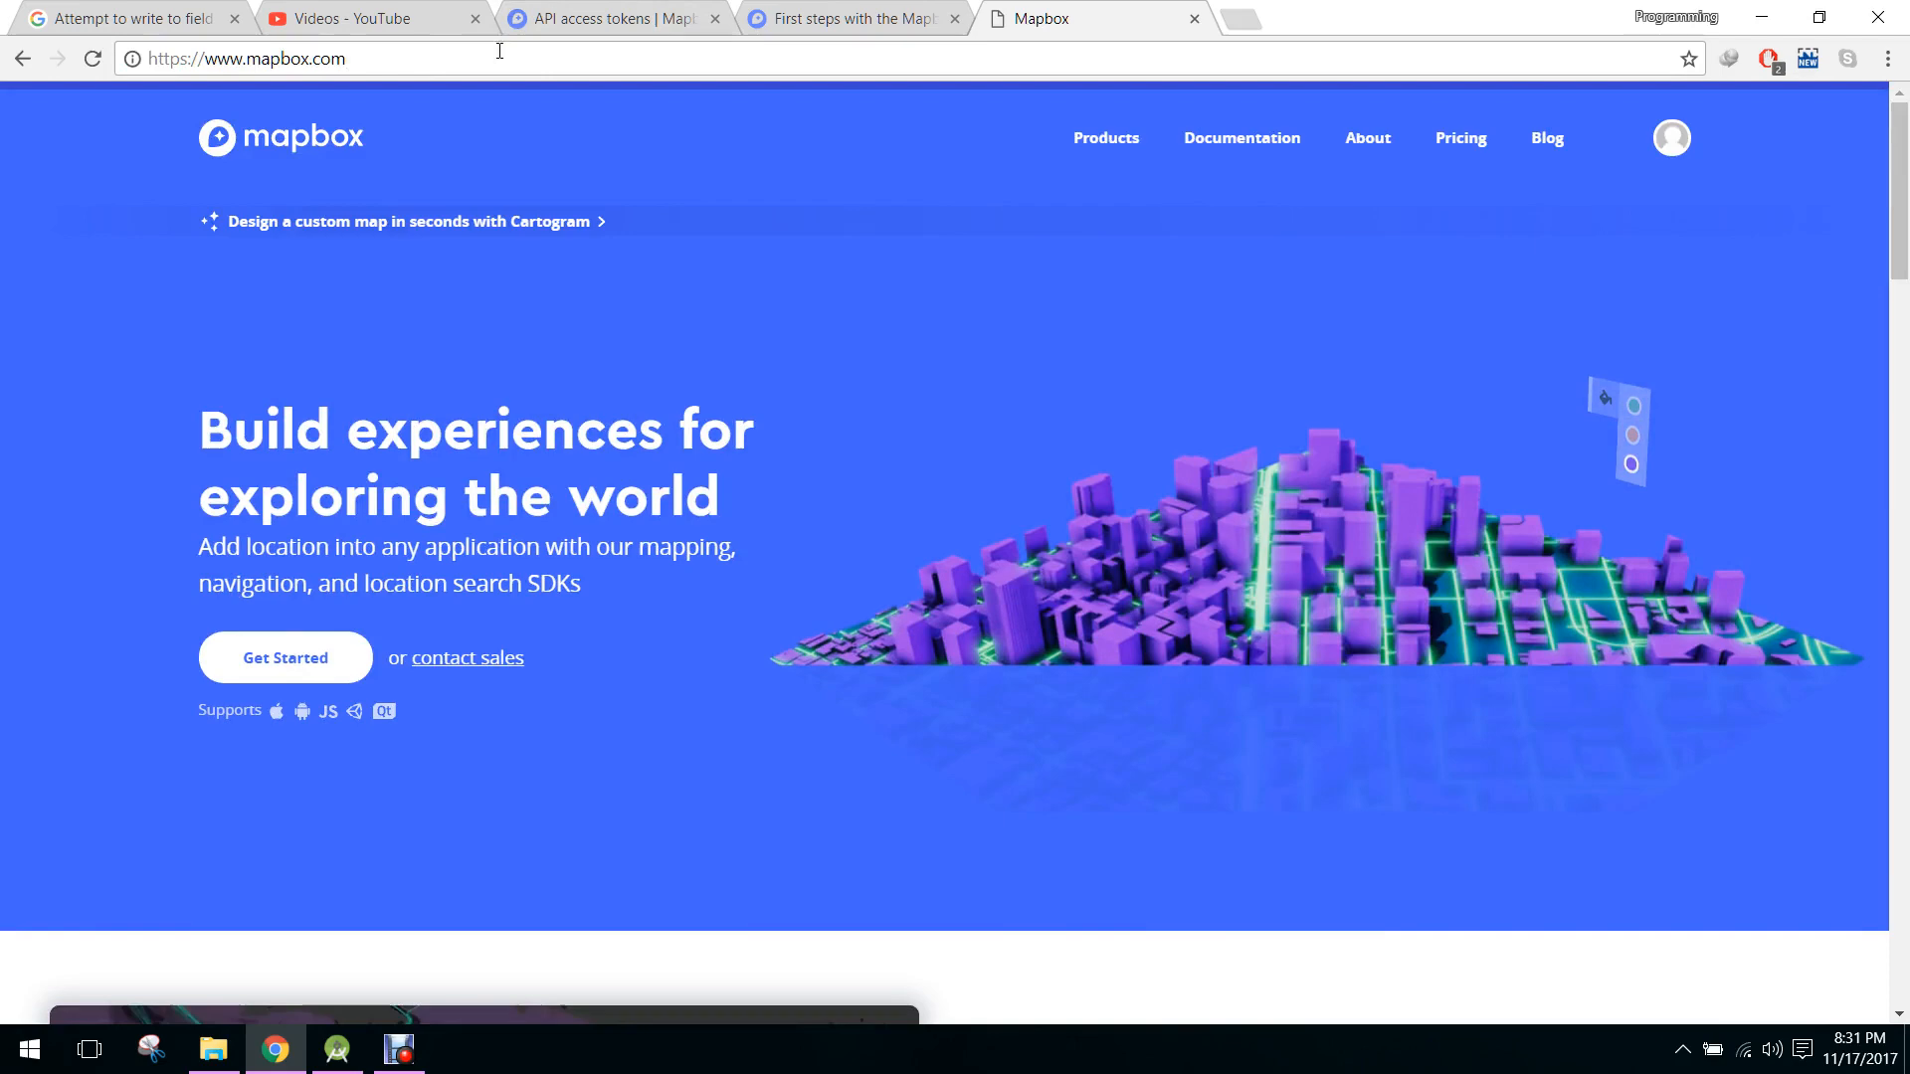
pyautogui.click(305, 57)
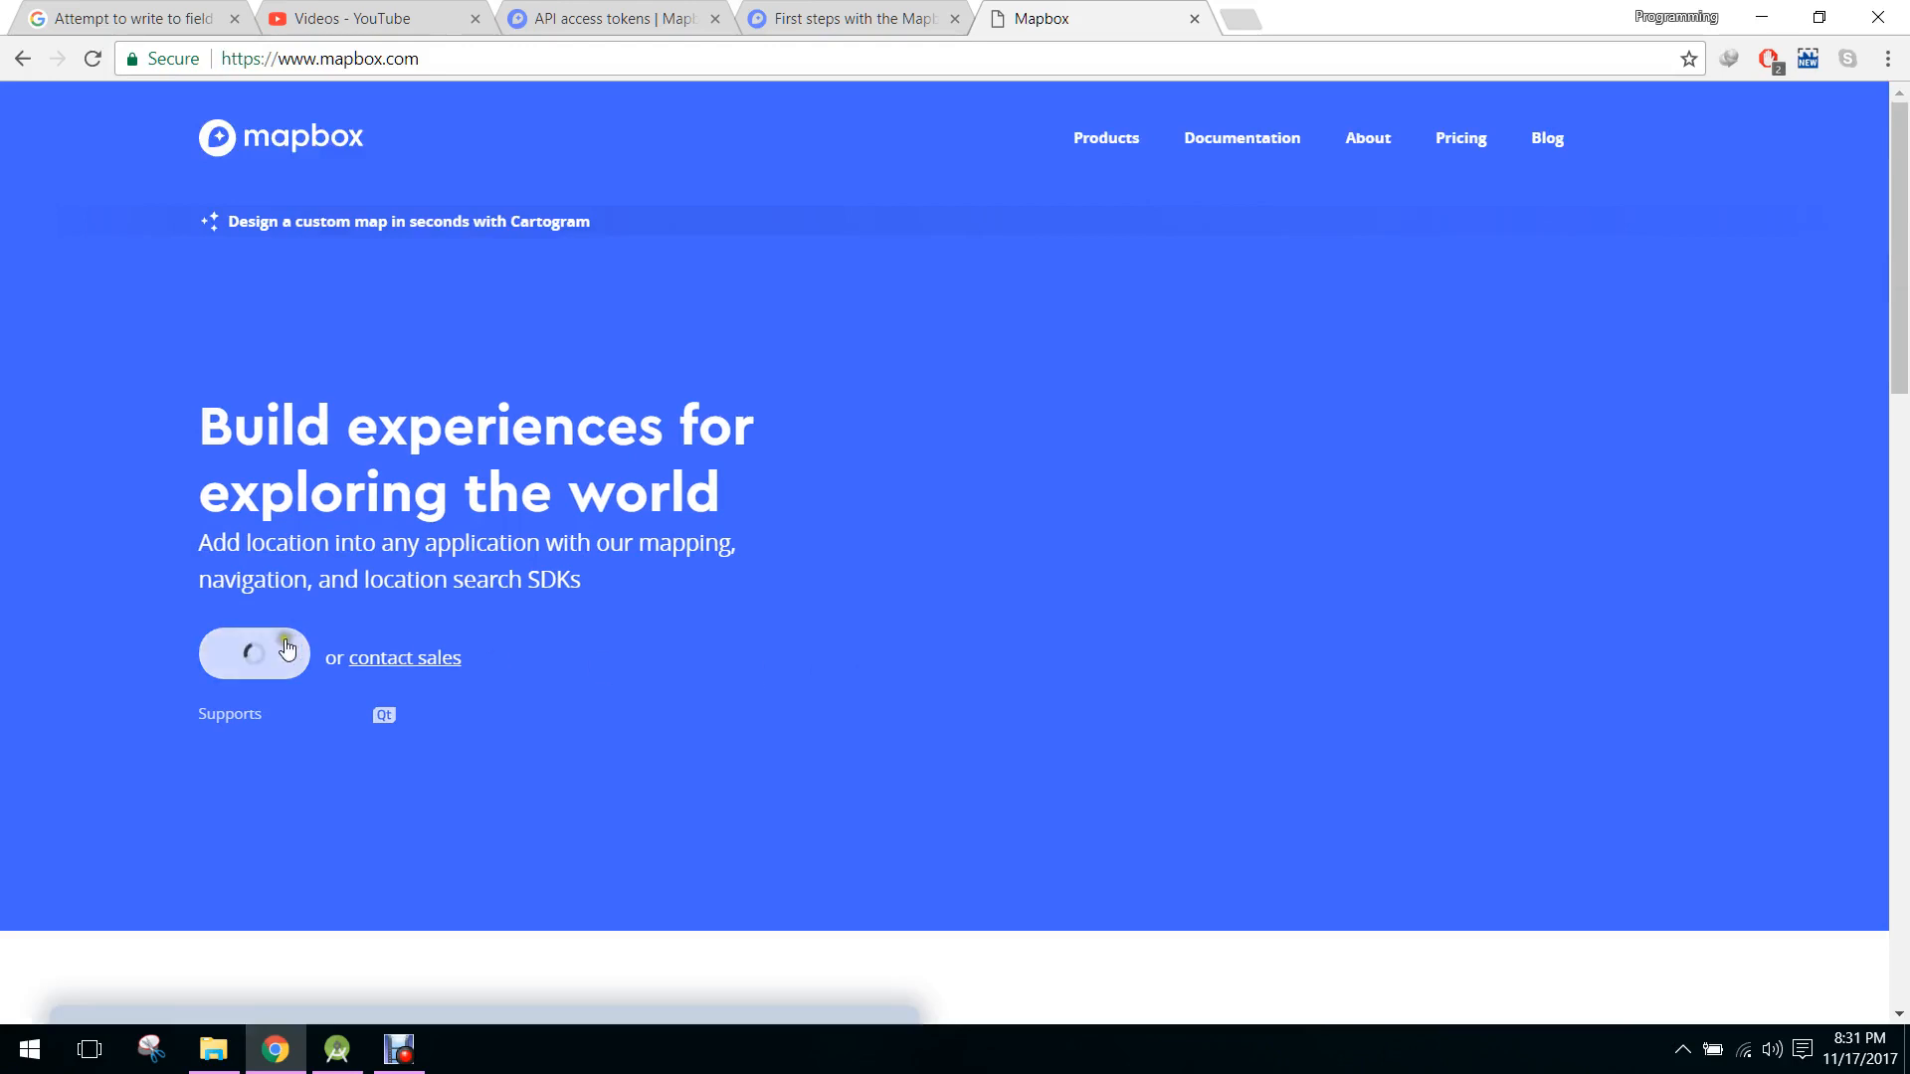
pyautogui.click(253, 655)
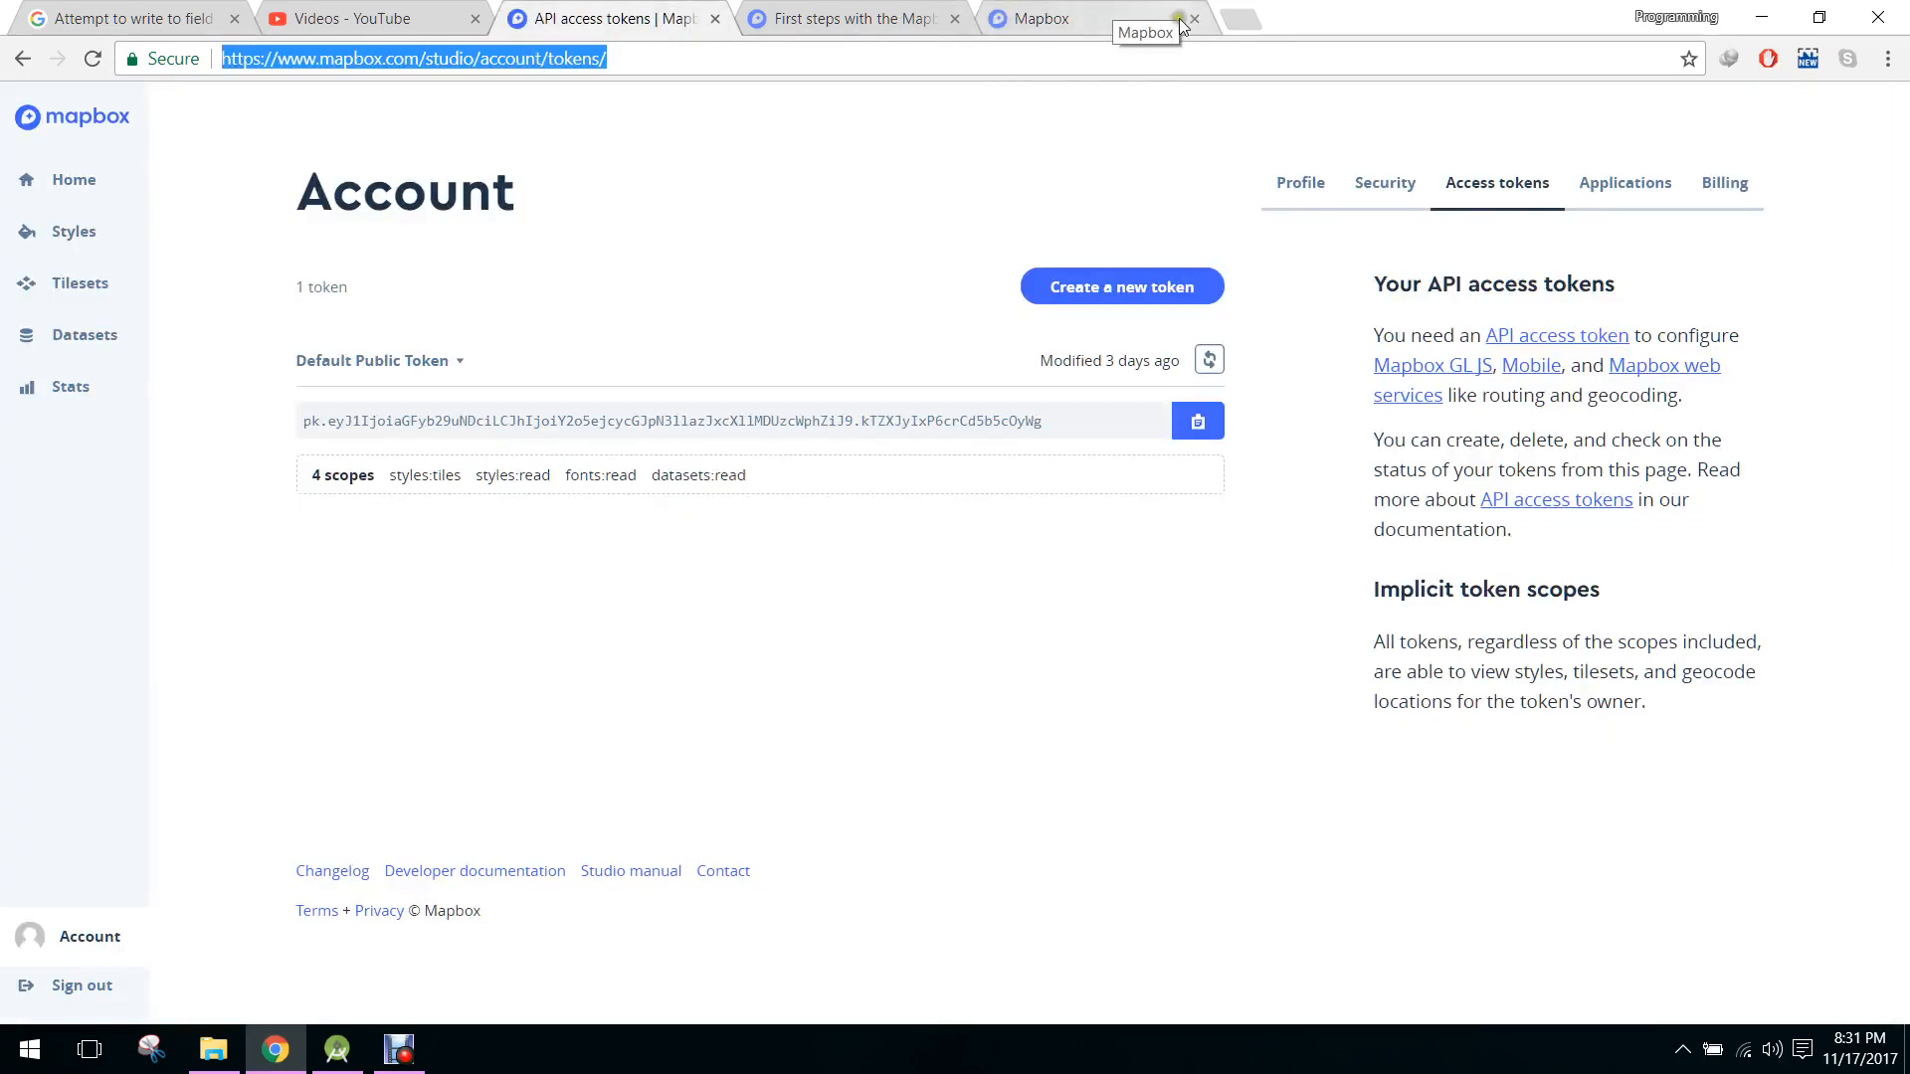
# - Select and copy the Default Public Token string
pyautogui.click(1194, 18)
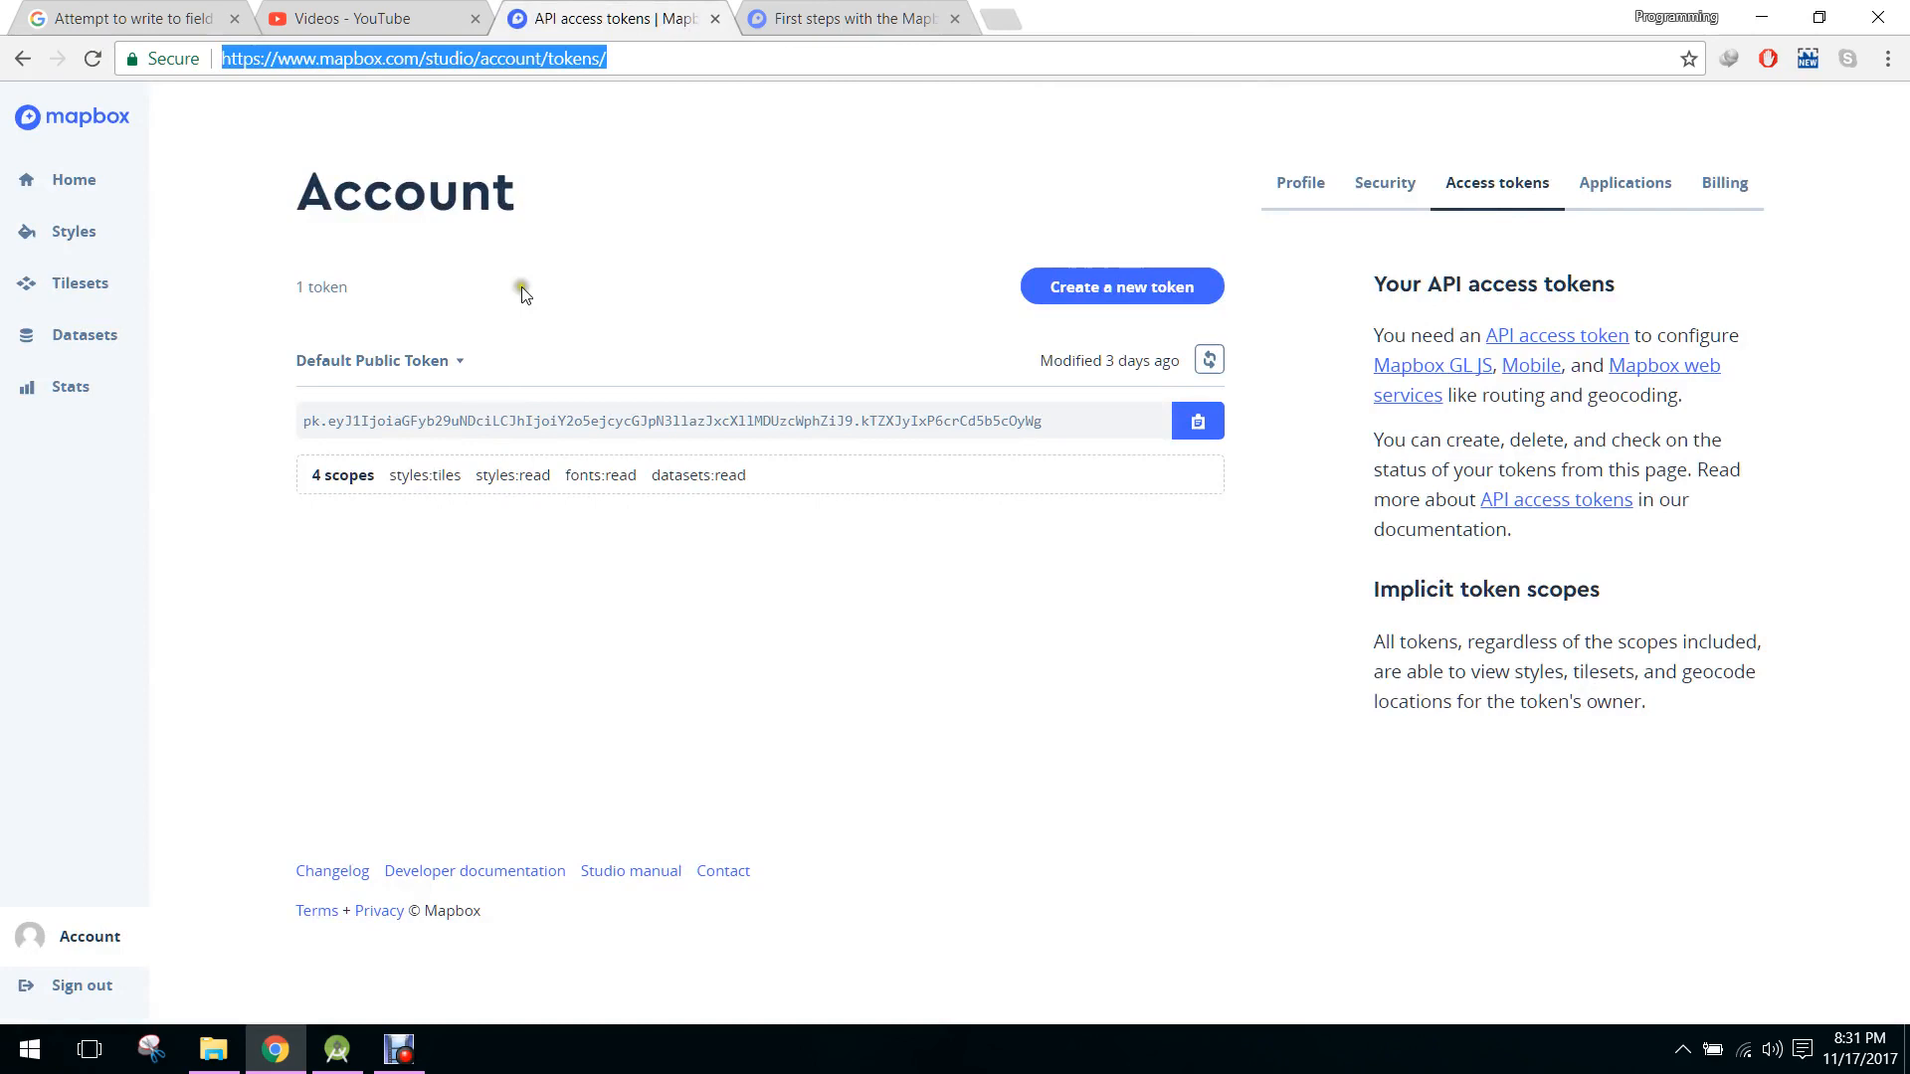
pyautogui.moveTo(423, 385)
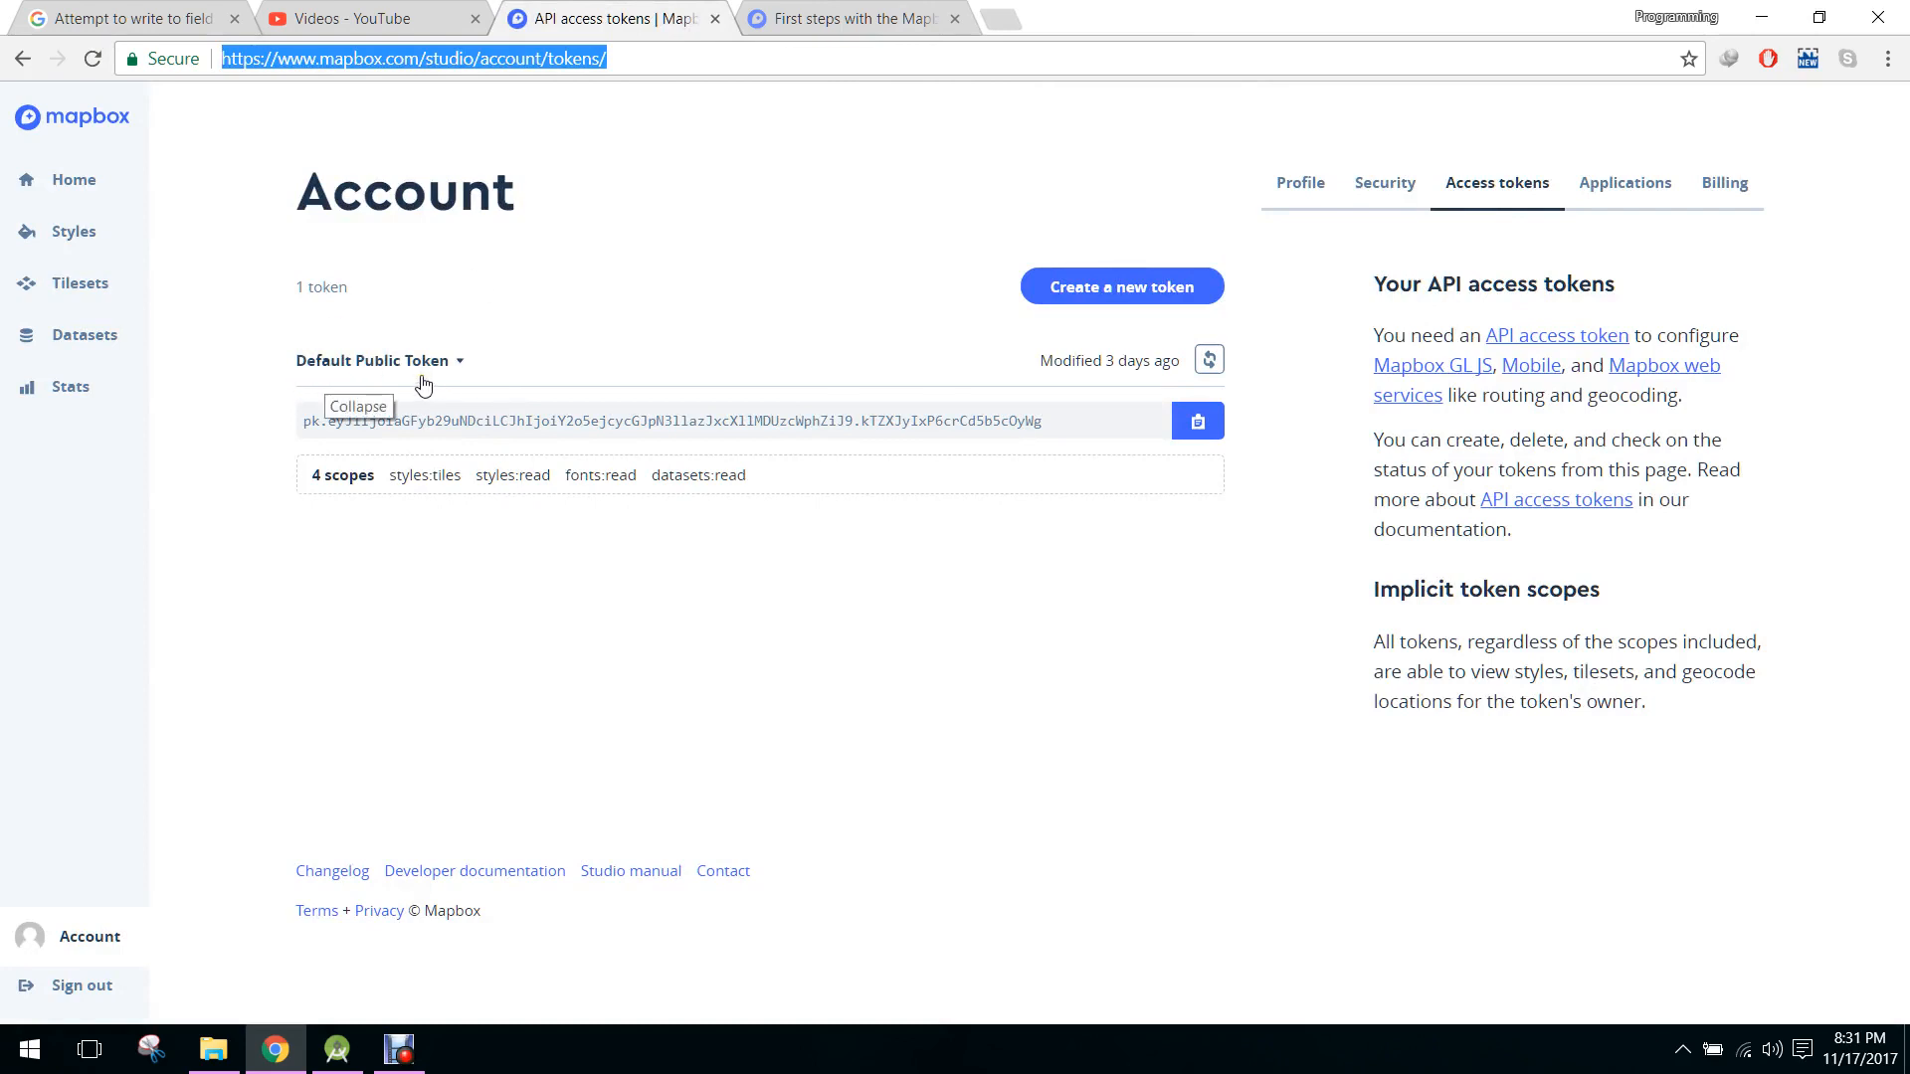
pyautogui.moveTo(1142, 297)
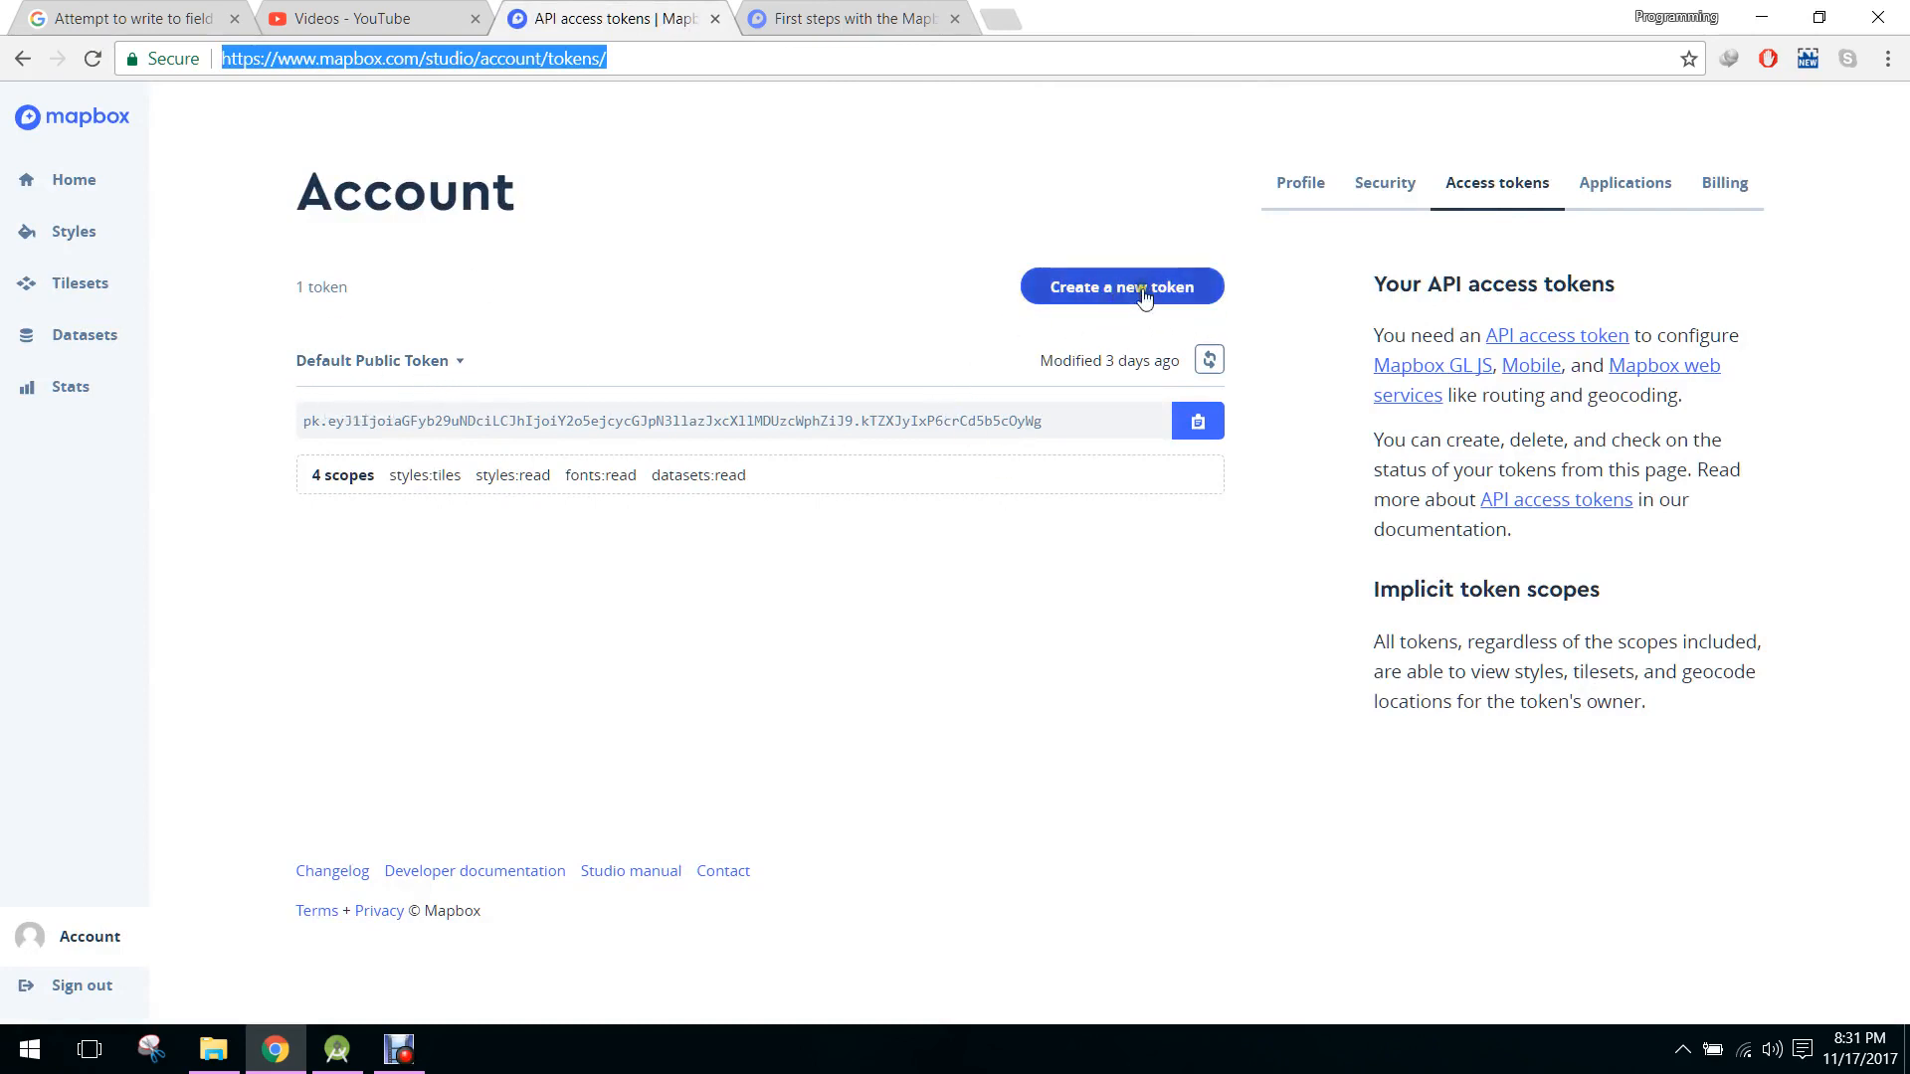
pyautogui.moveTo(1014, 423)
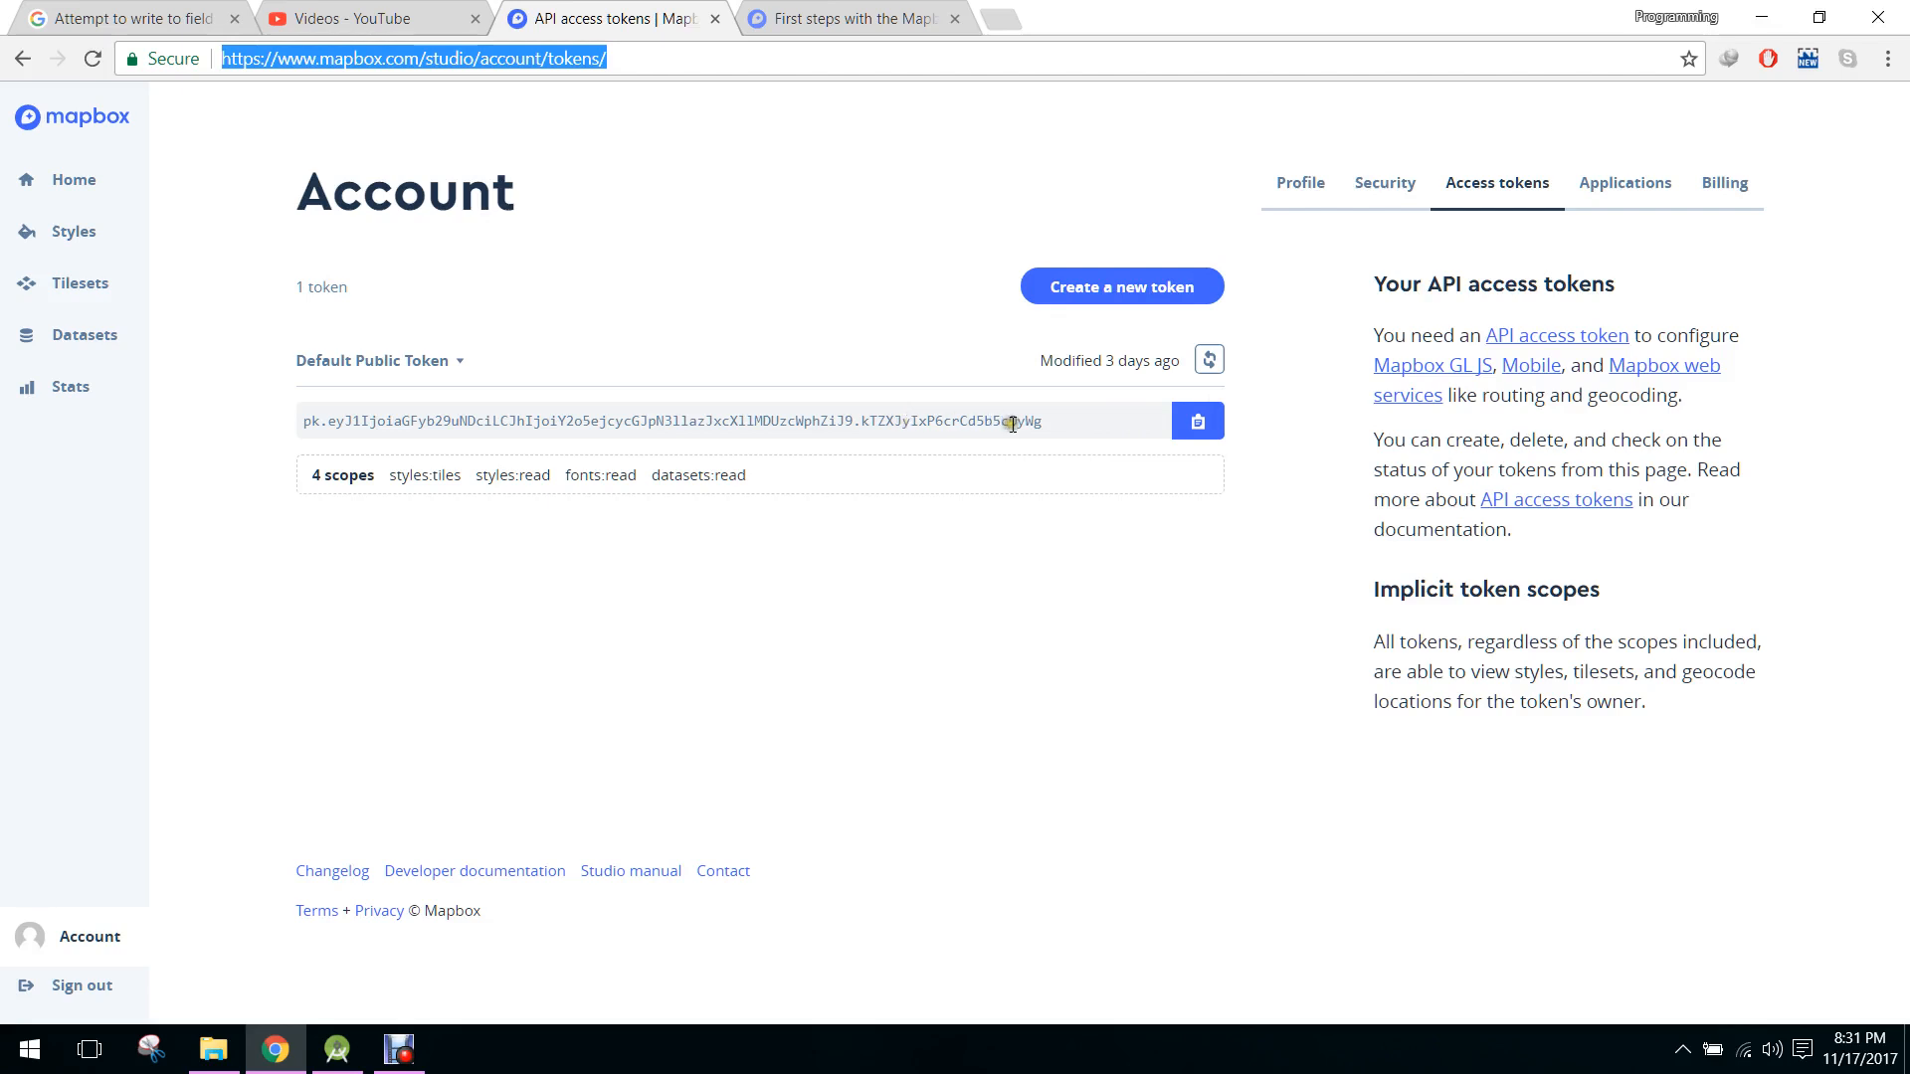
pyautogui.tripleClick(670, 420)
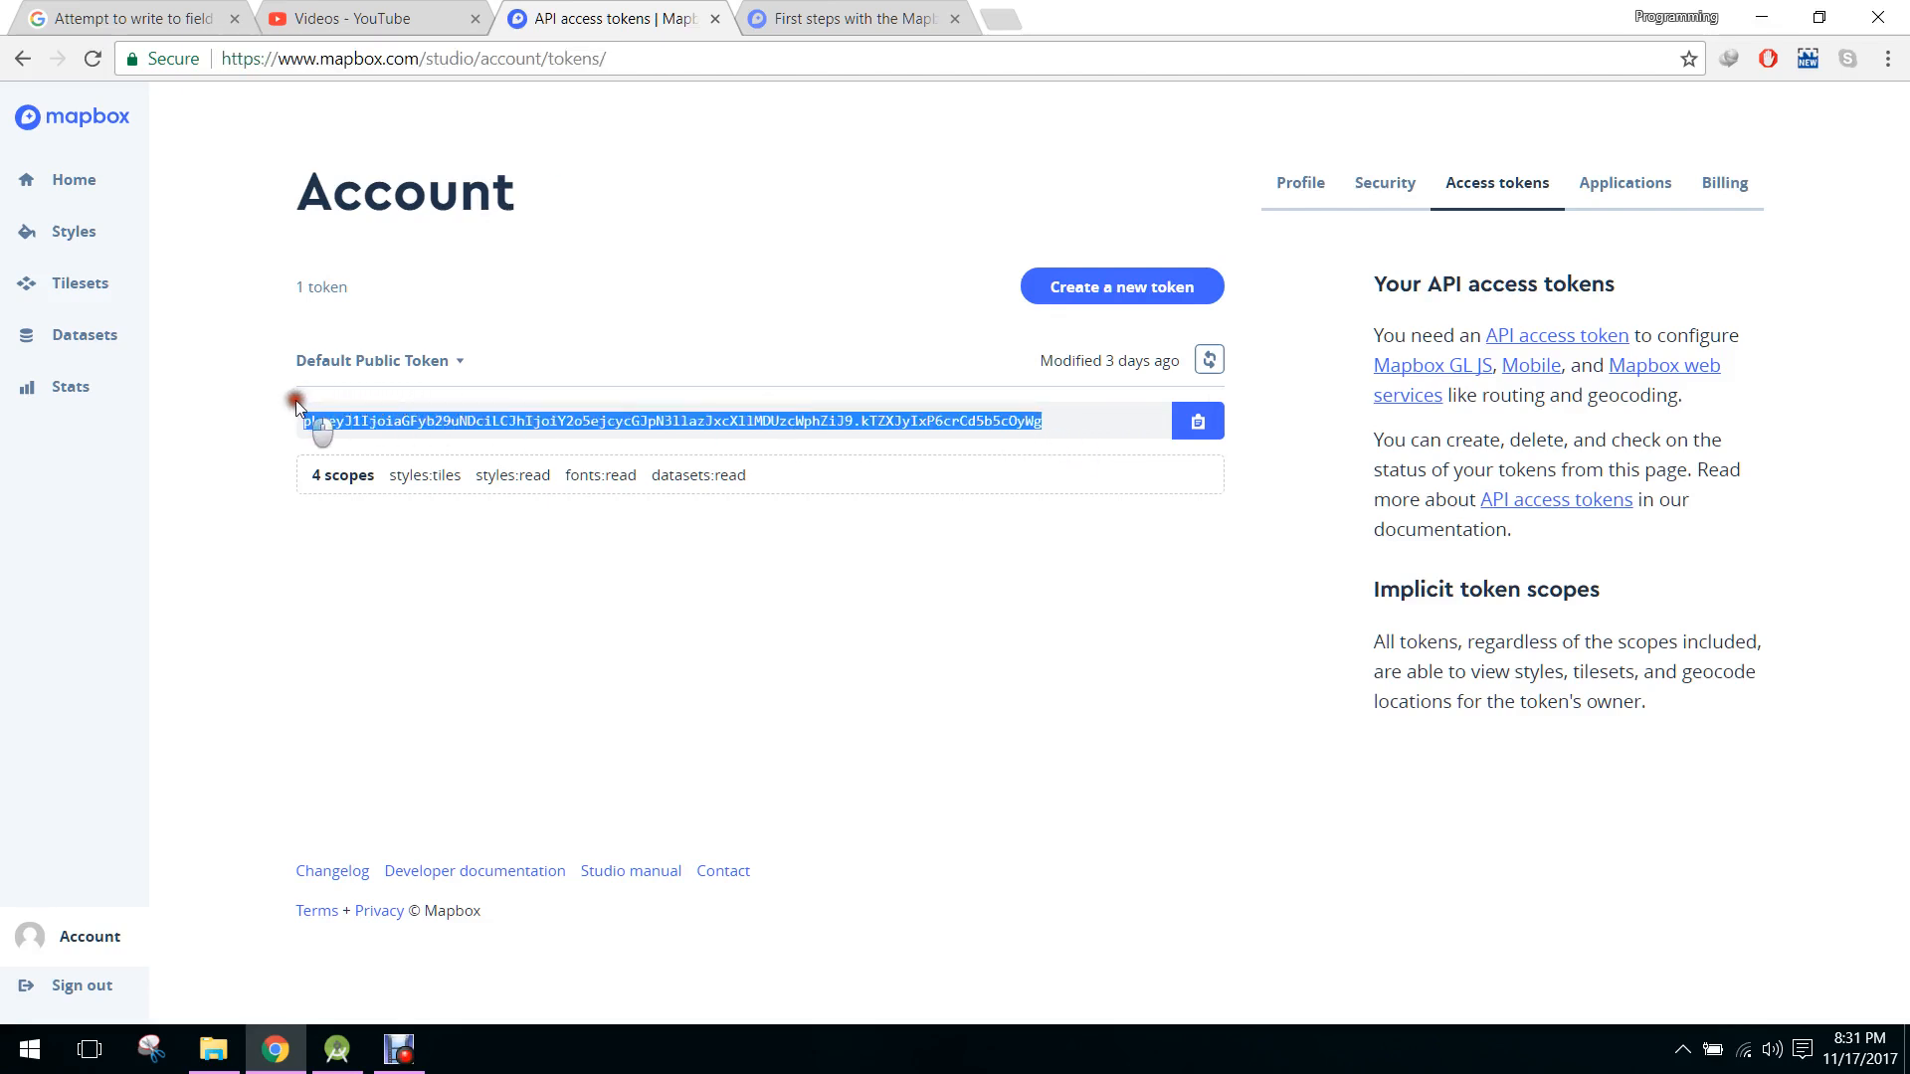
pyautogui.click(853, 18)
pyautogui.write('maps.google.co')
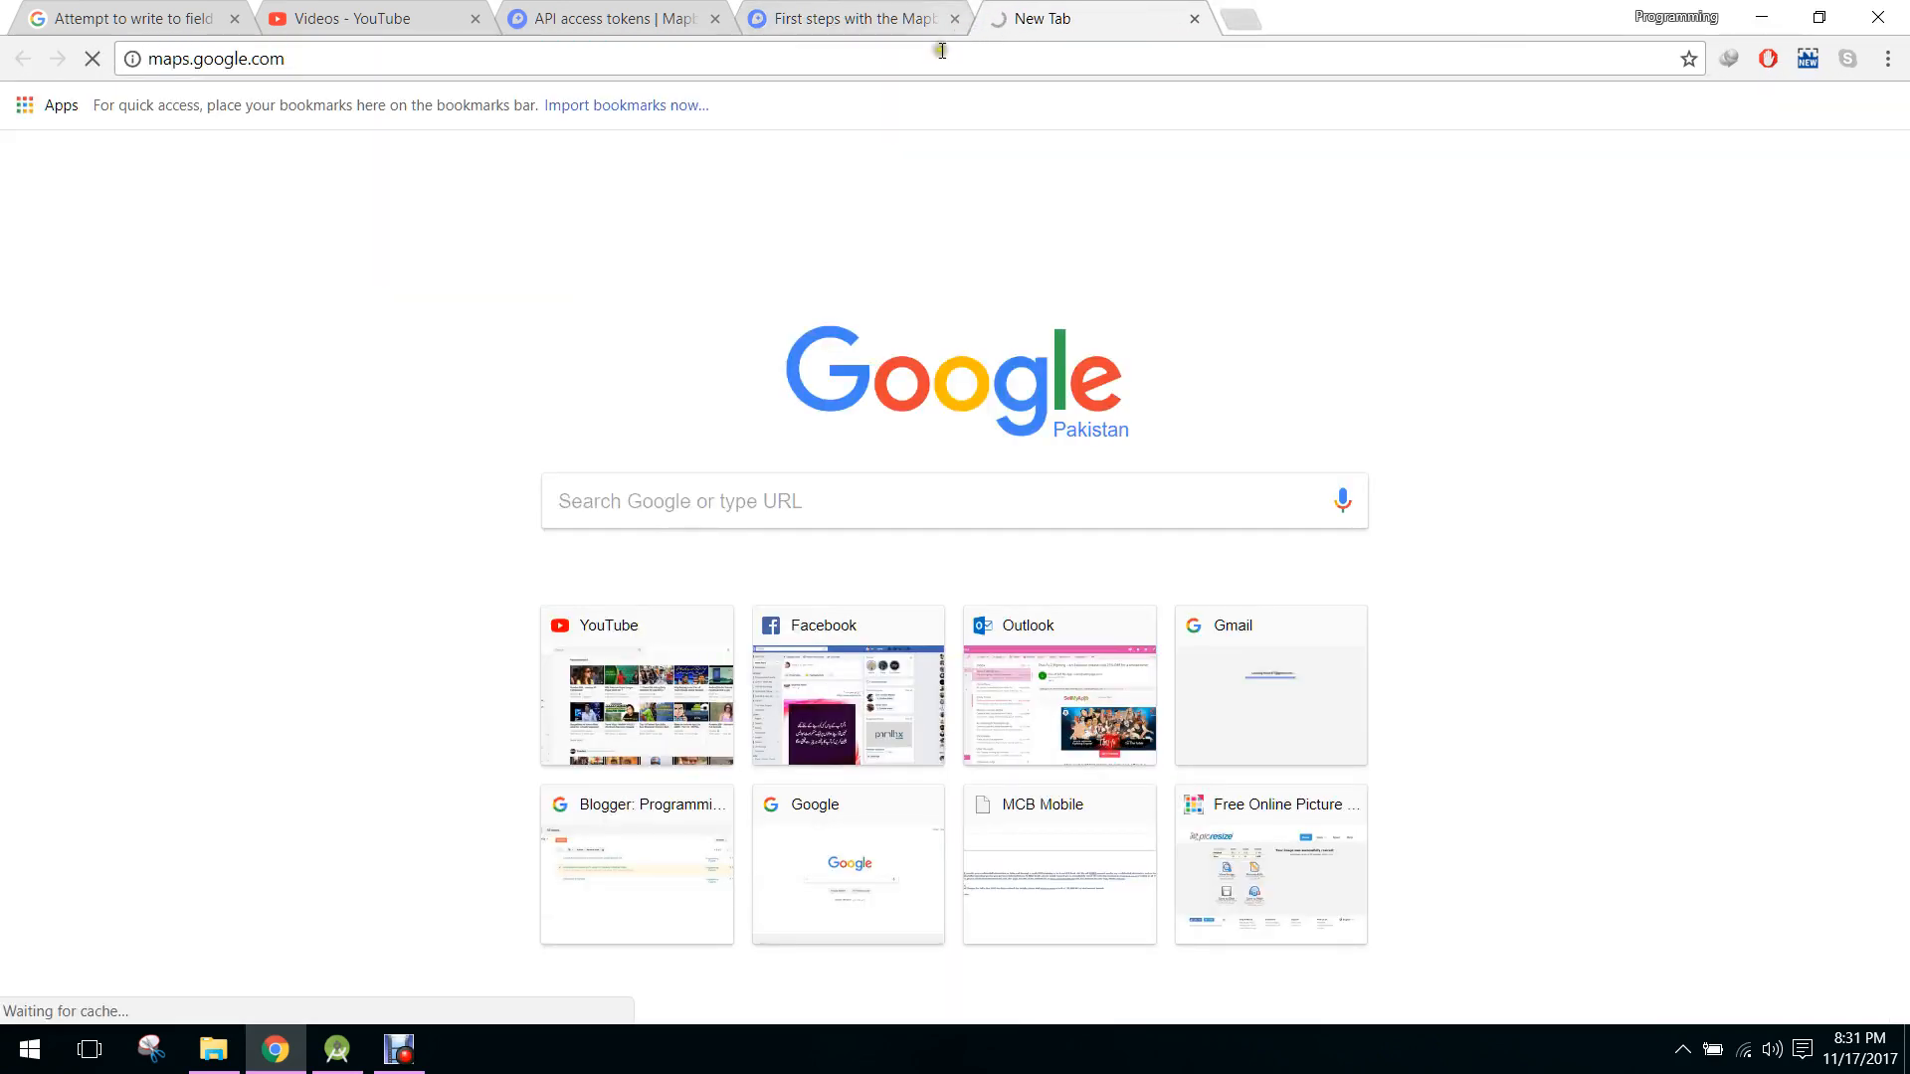
# - Open mapbox.com/pricing and scroll through the pricing plans
pyautogui.write('mapbox.com/pricing/')
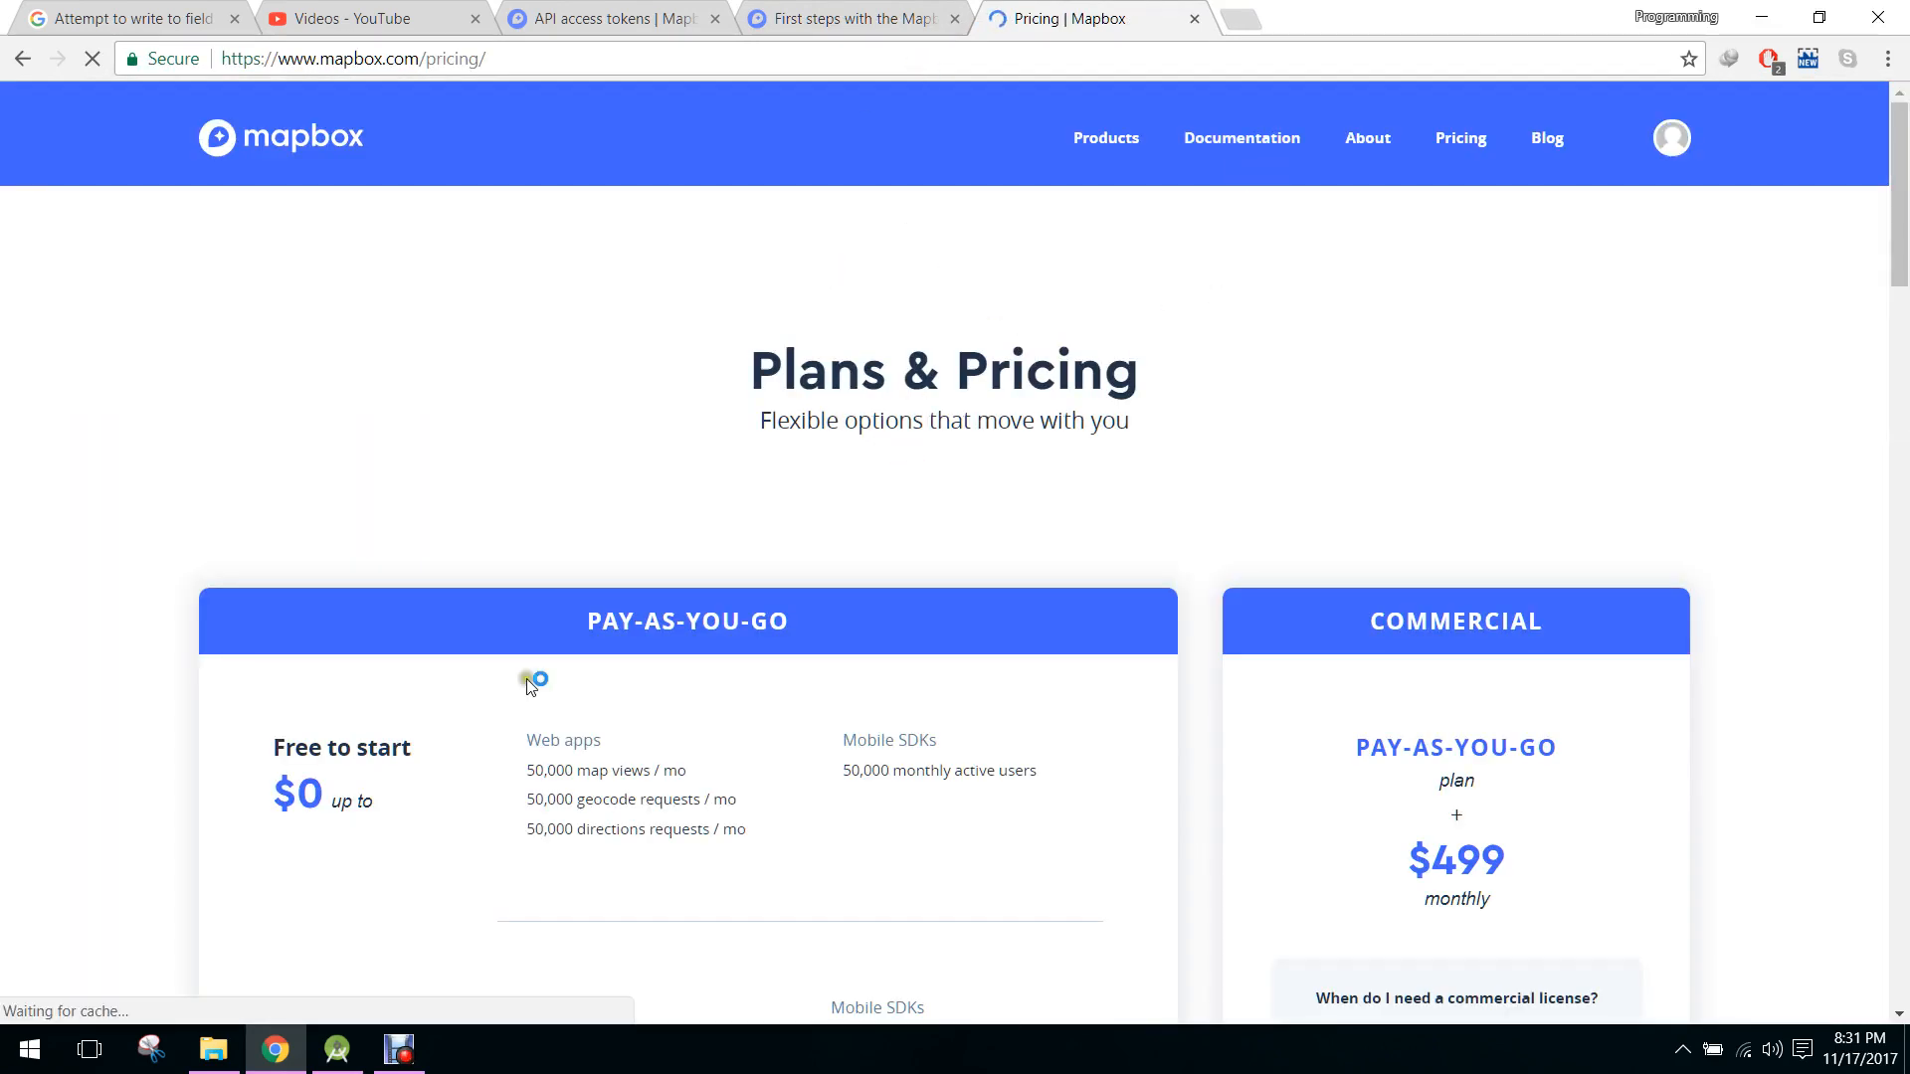
pyautogui.scroll(-3)
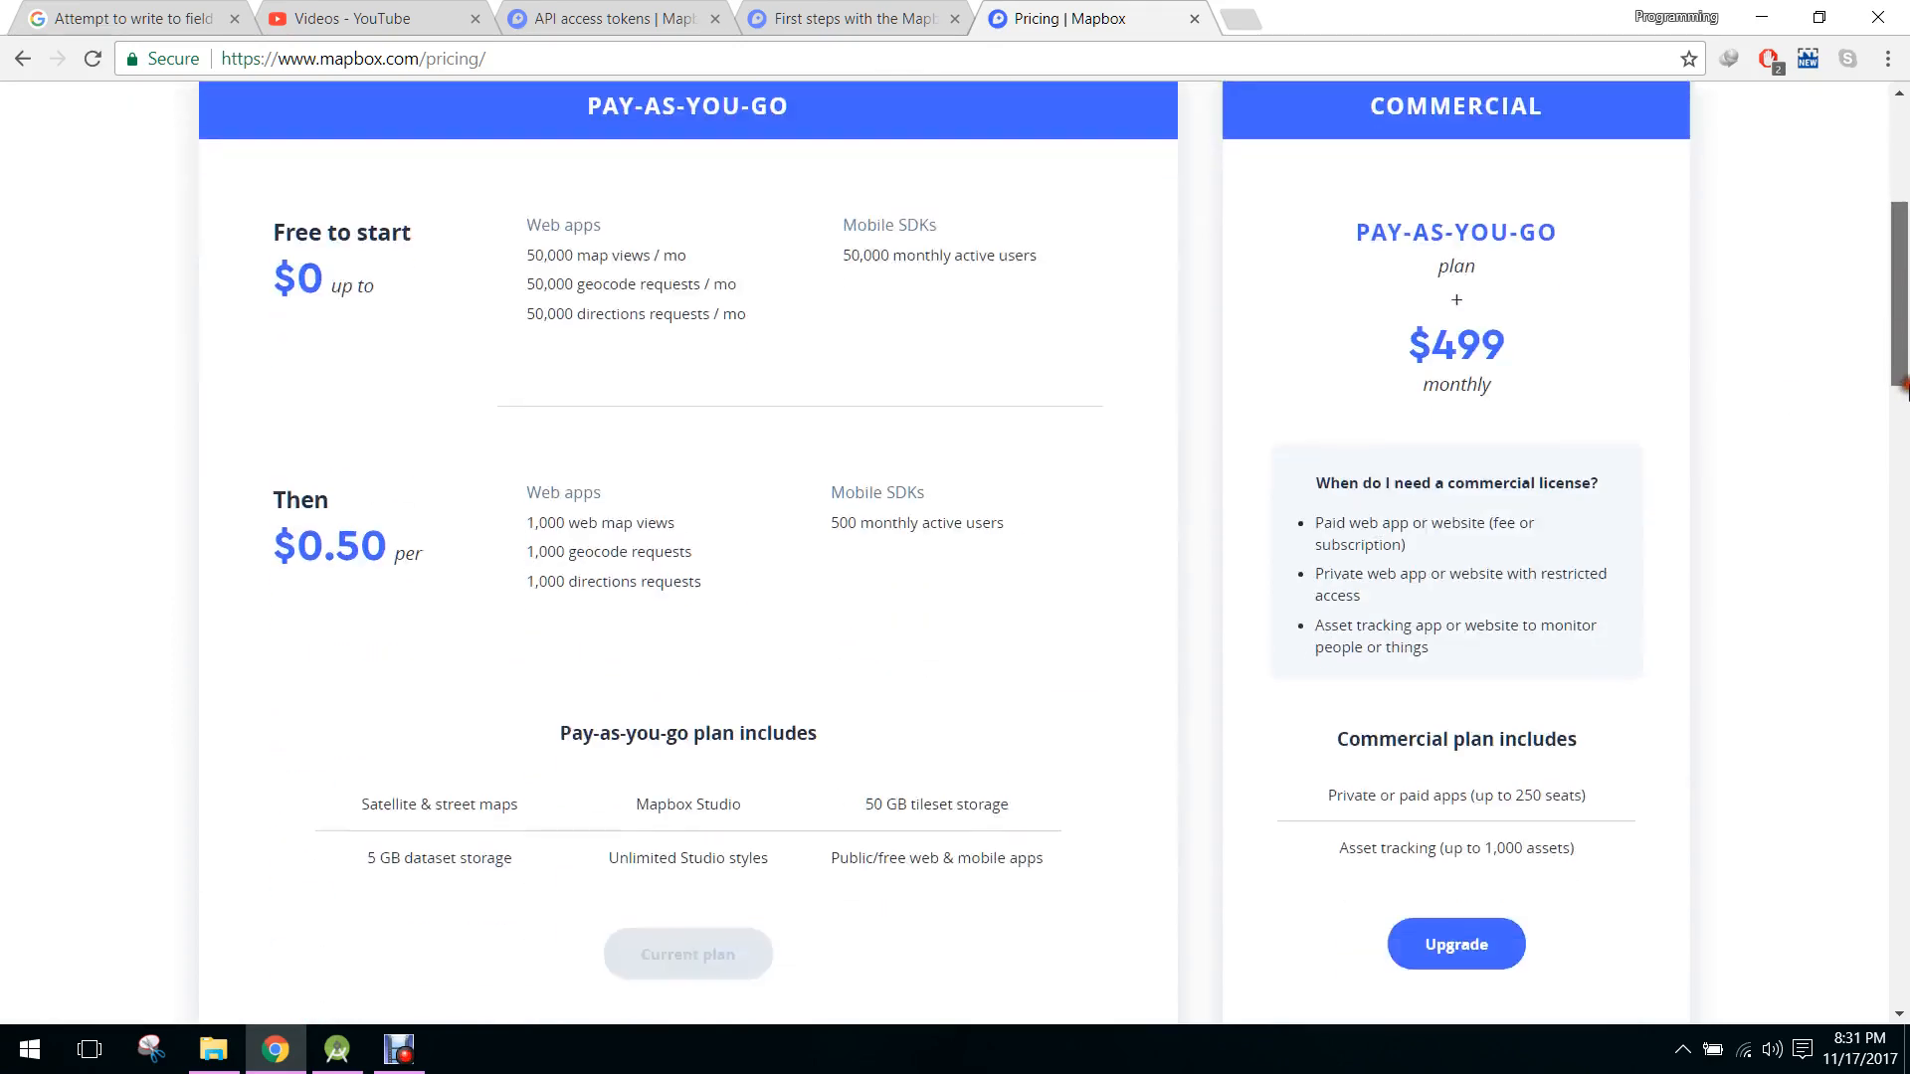
pyautogui.scroll(-3)
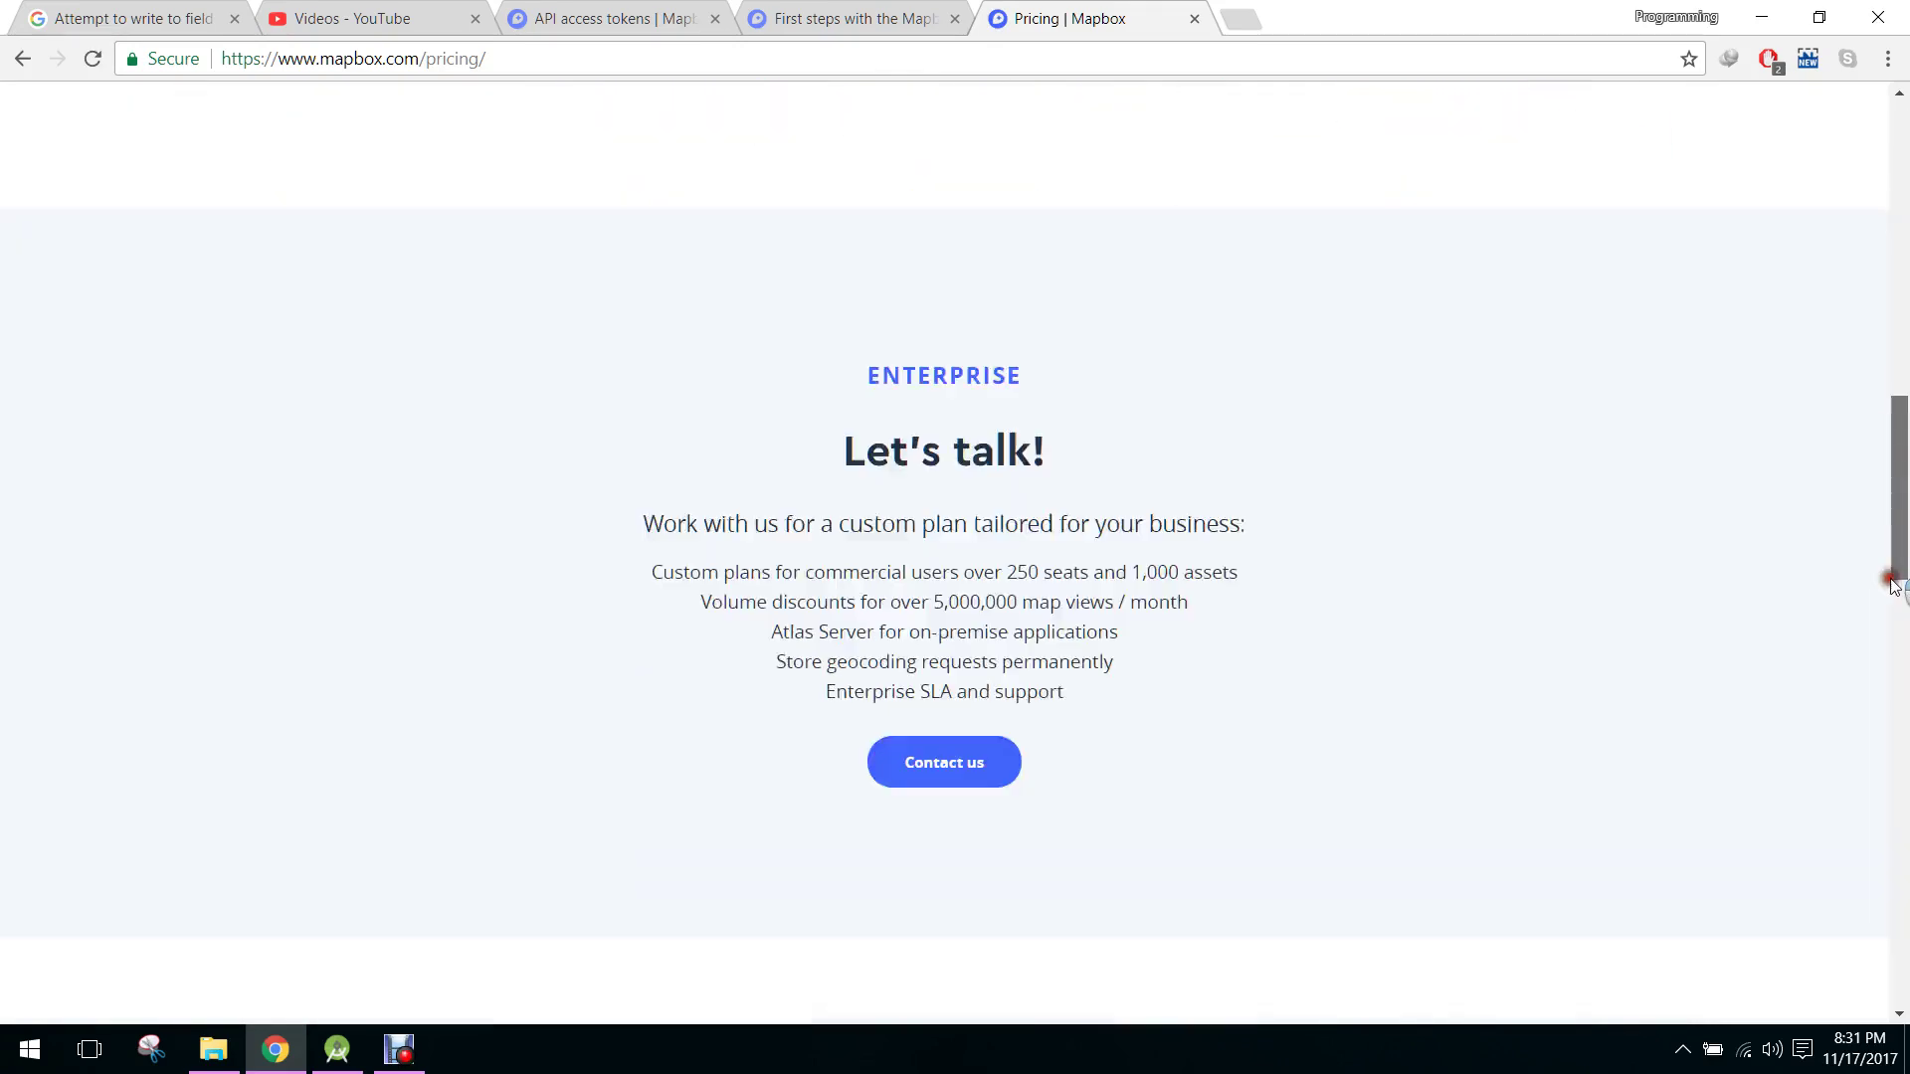
pyautogui.scroll(-3)
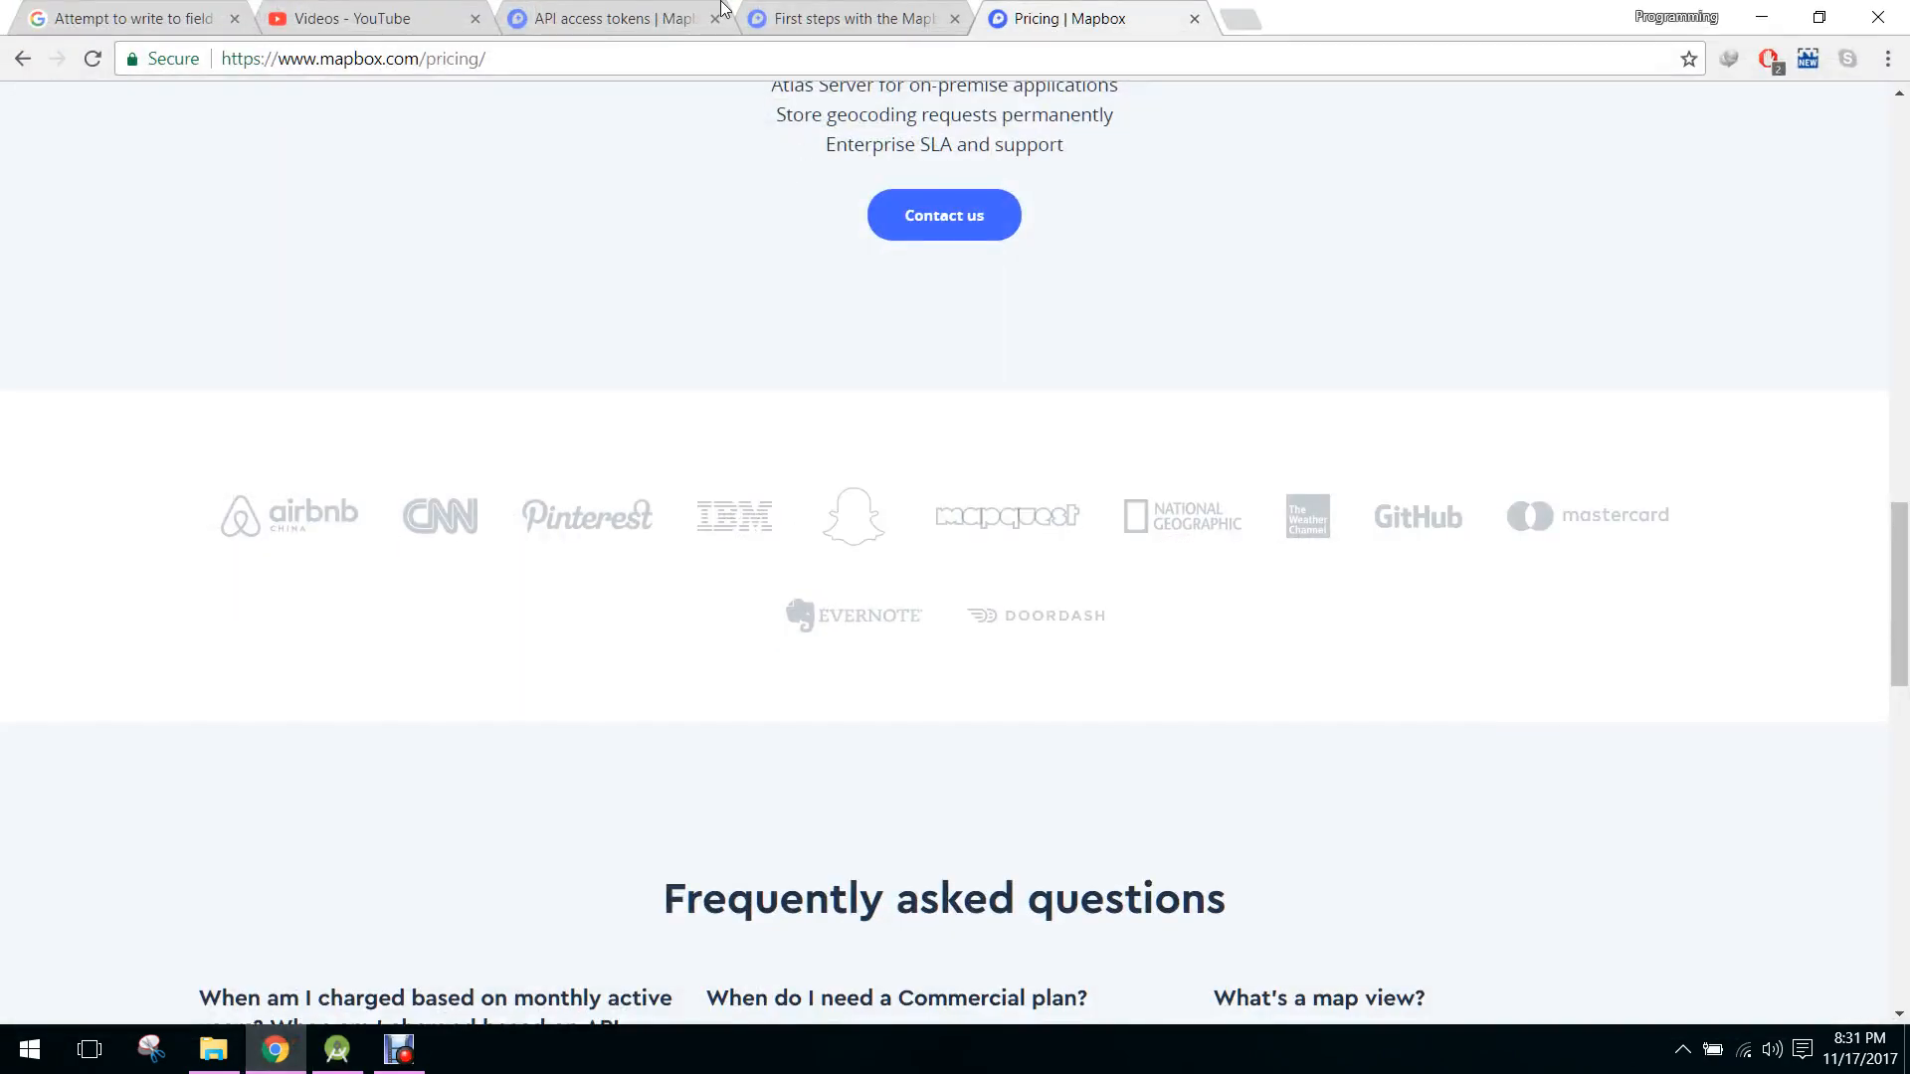
# - Return to the First steps guide and show its build.gradle dependency sample
pyautogui.click(852, 18)
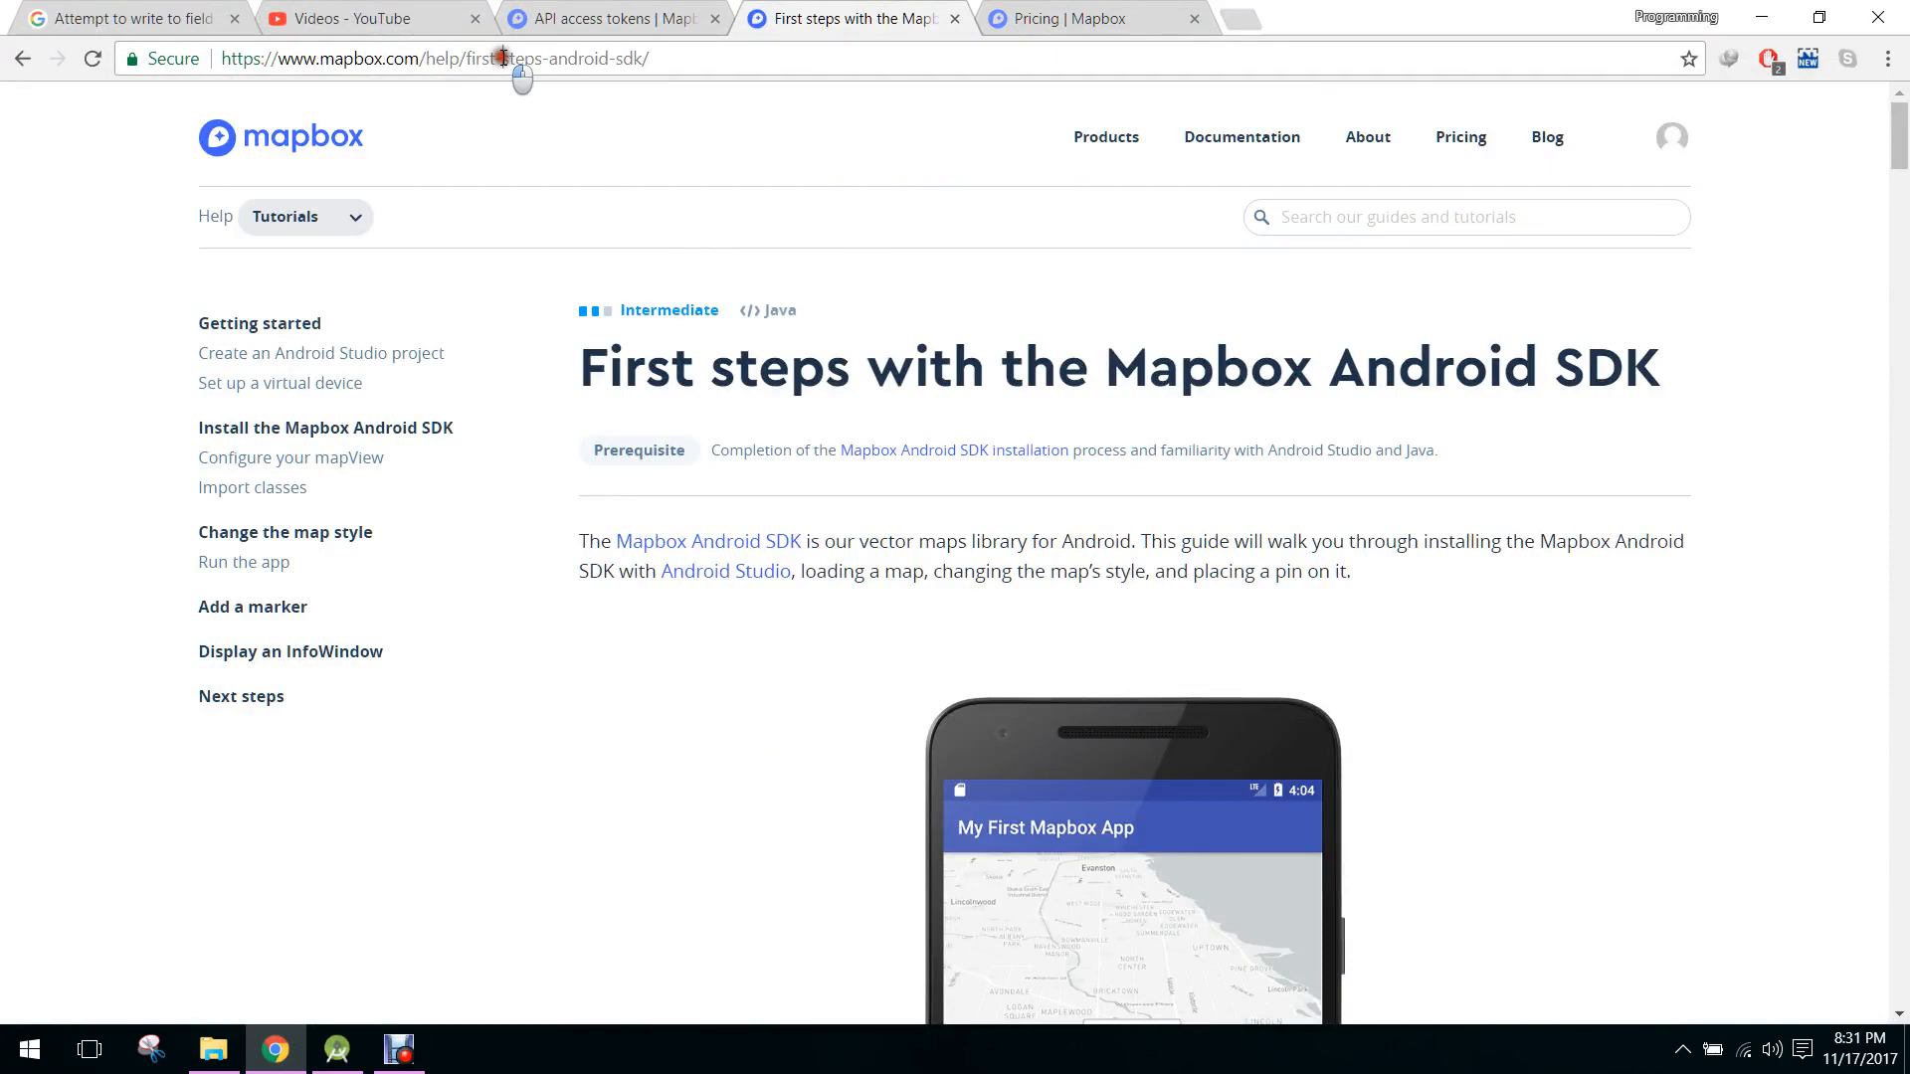
pyautogui.click(434, 58)
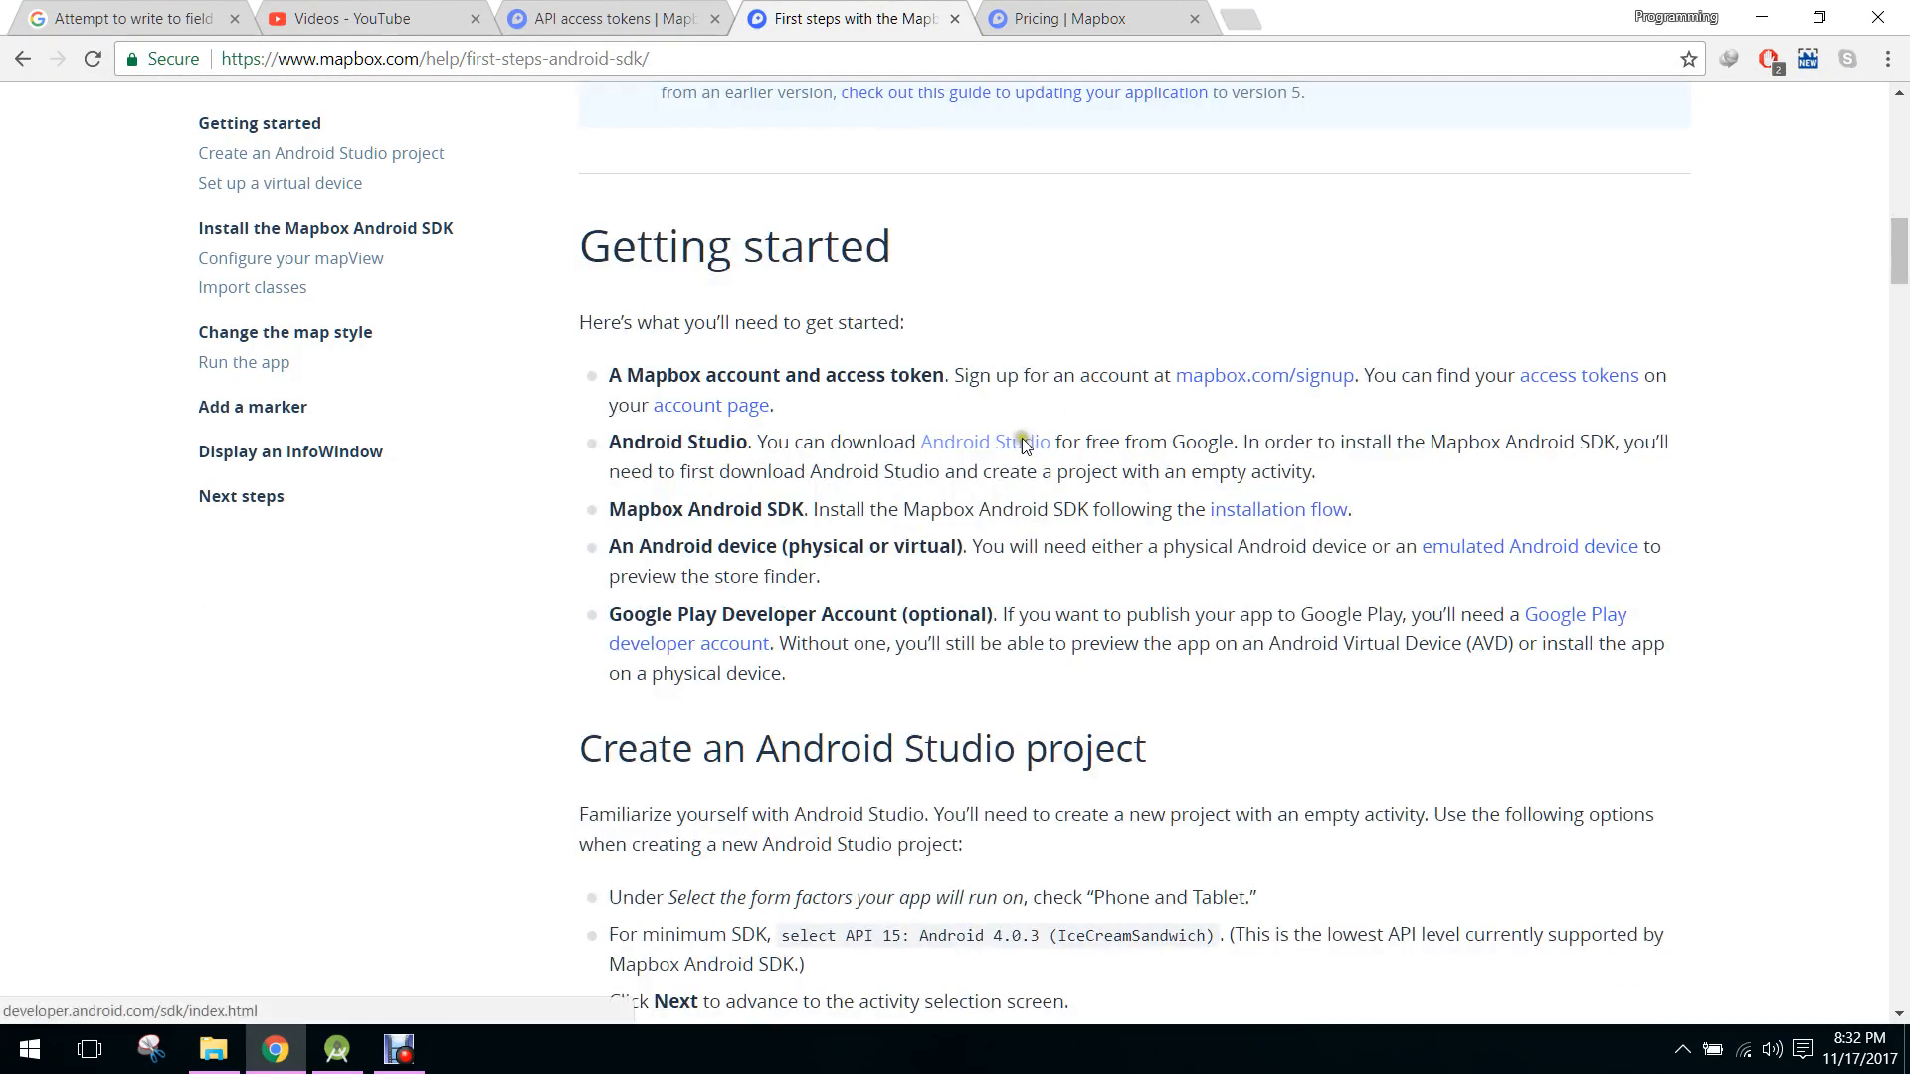
pyautogui.scroll(-3)
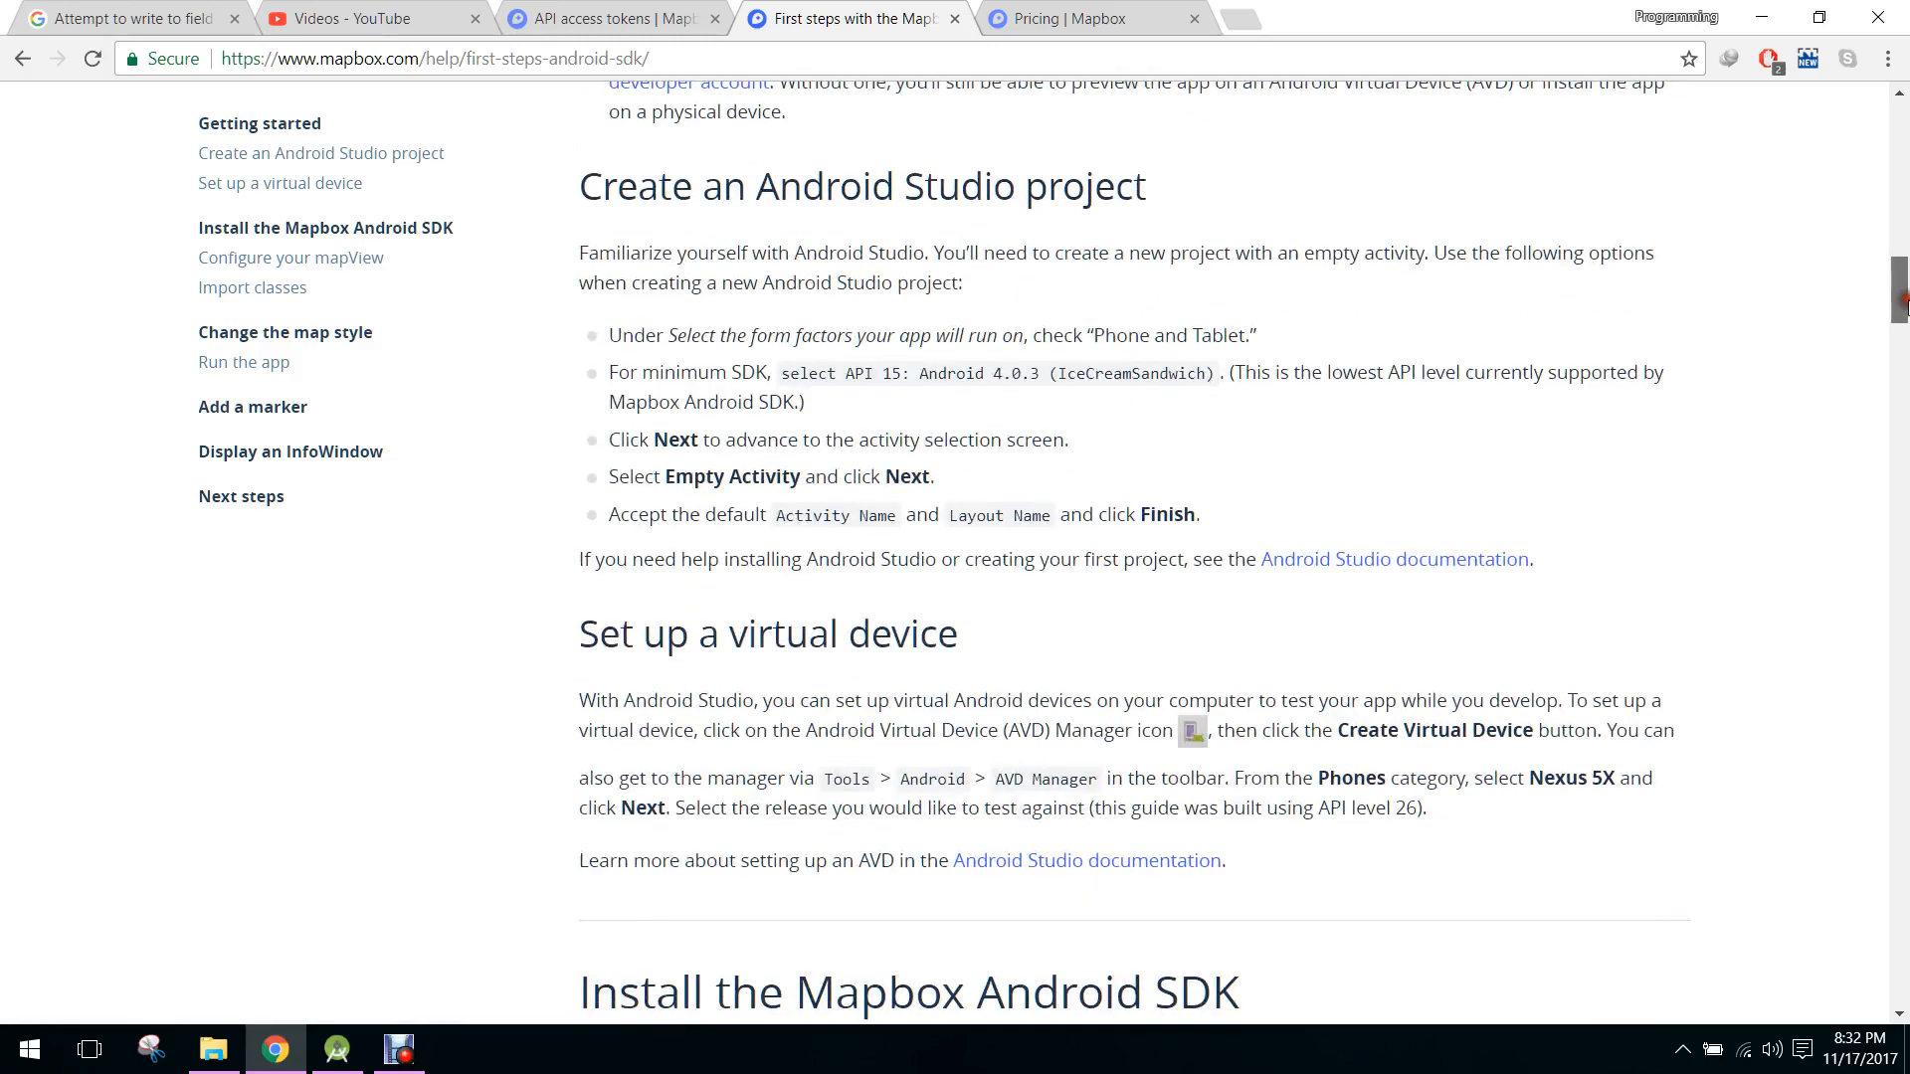
pyautogui.scroll(-3)
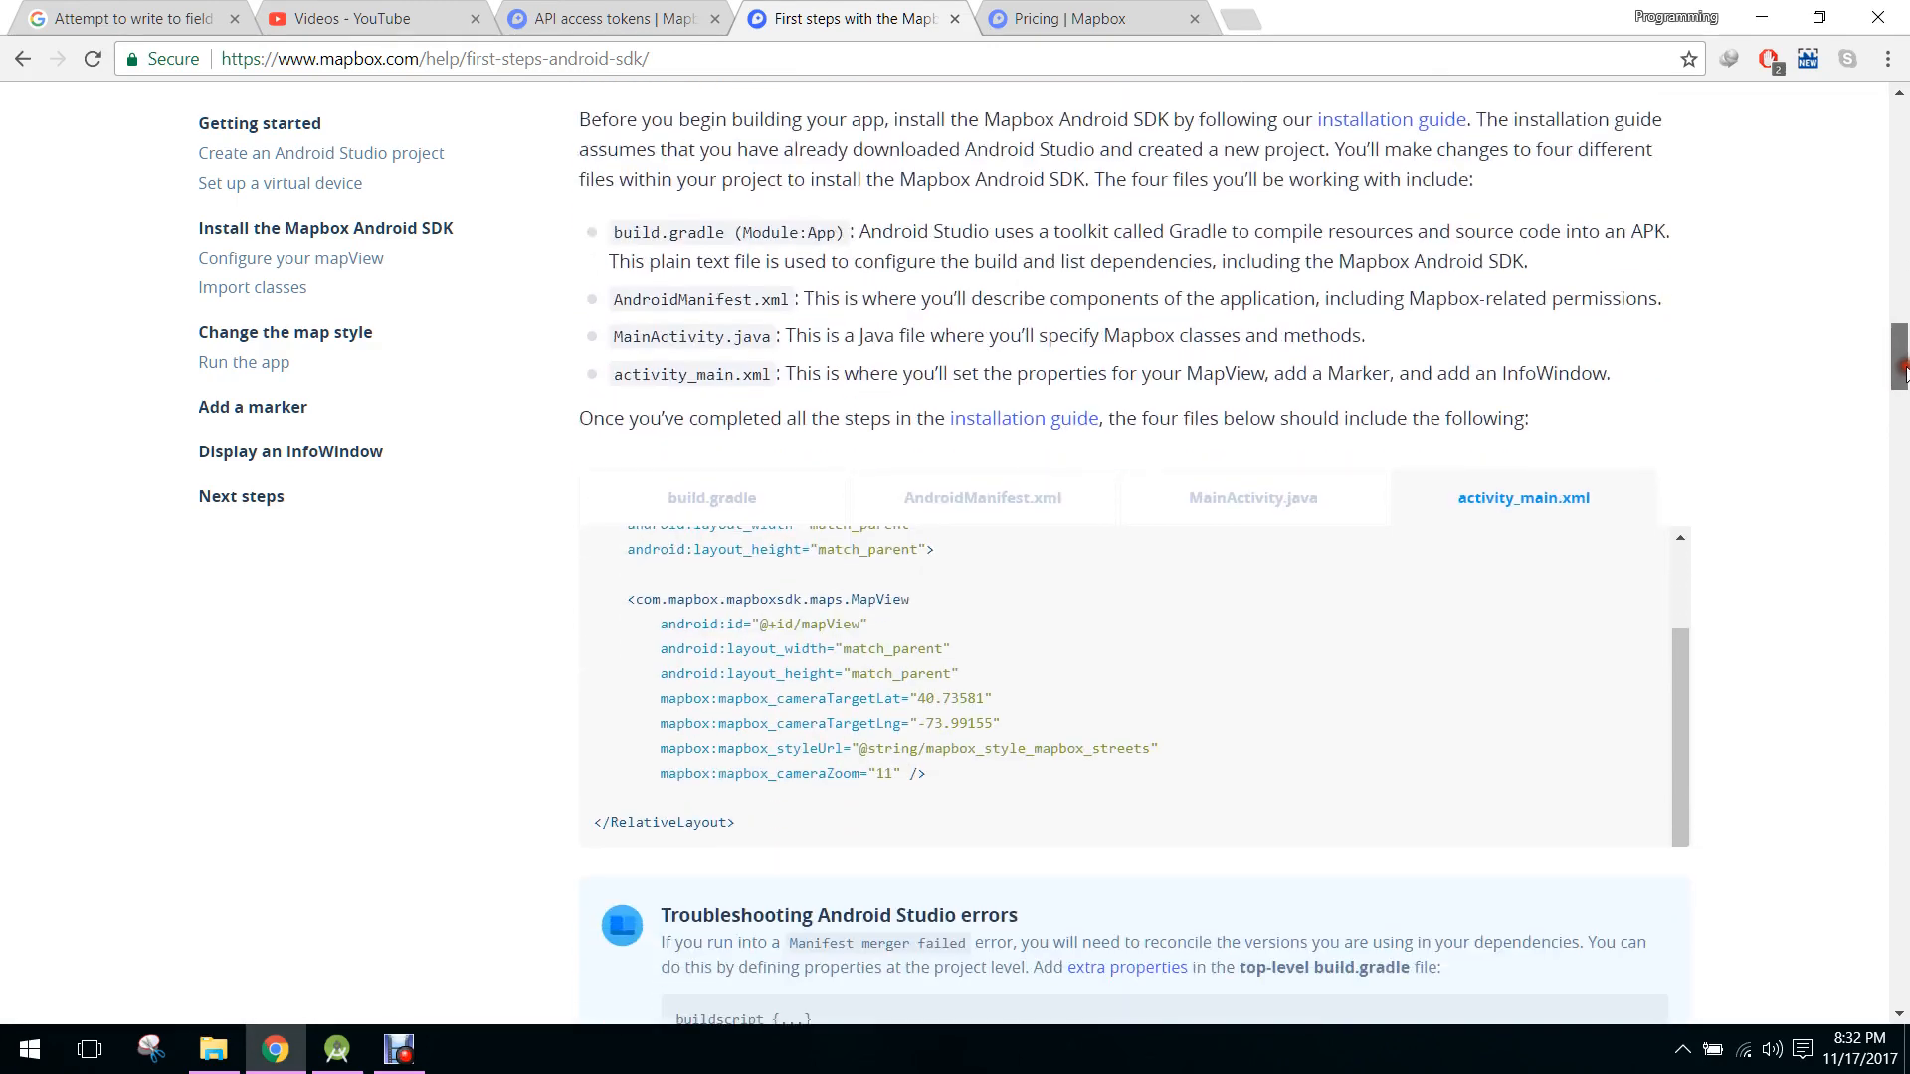
pyautogui.scroll(-3)
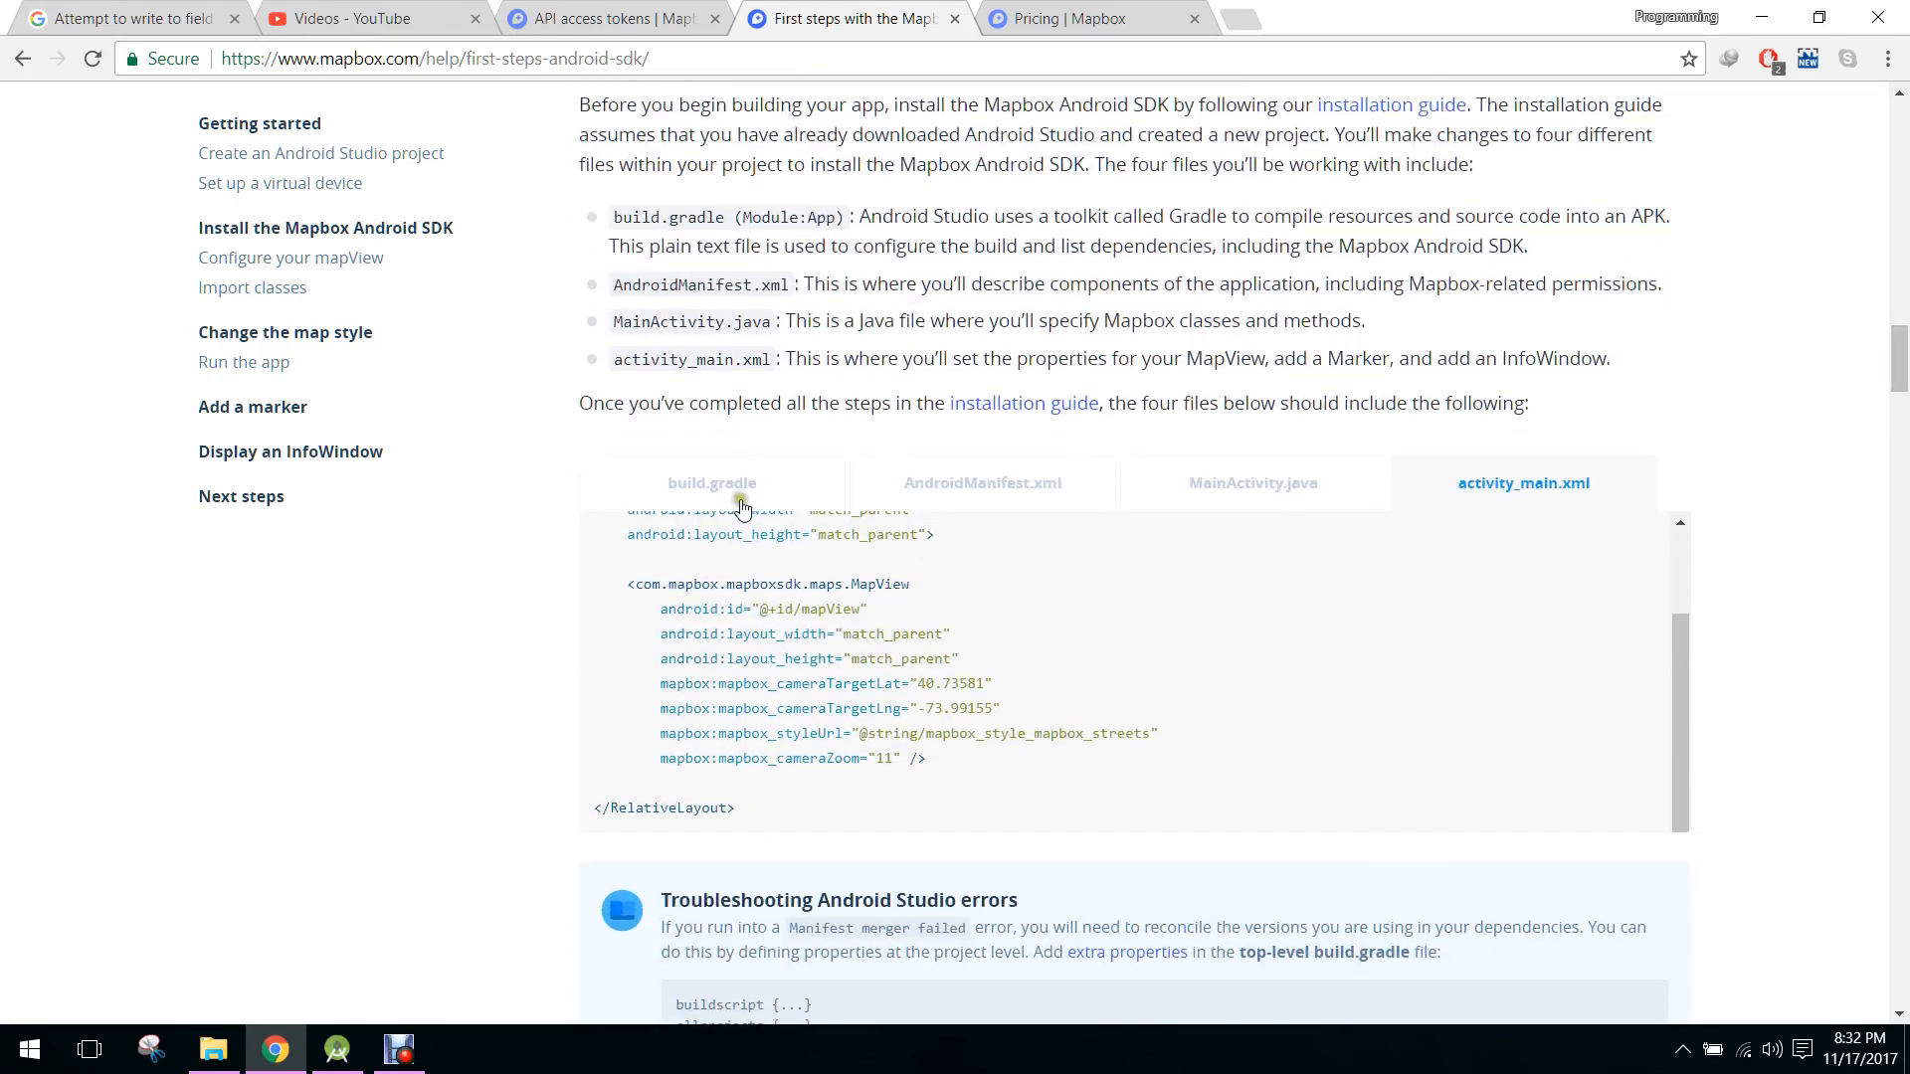
pyautogui.click(711, 483)
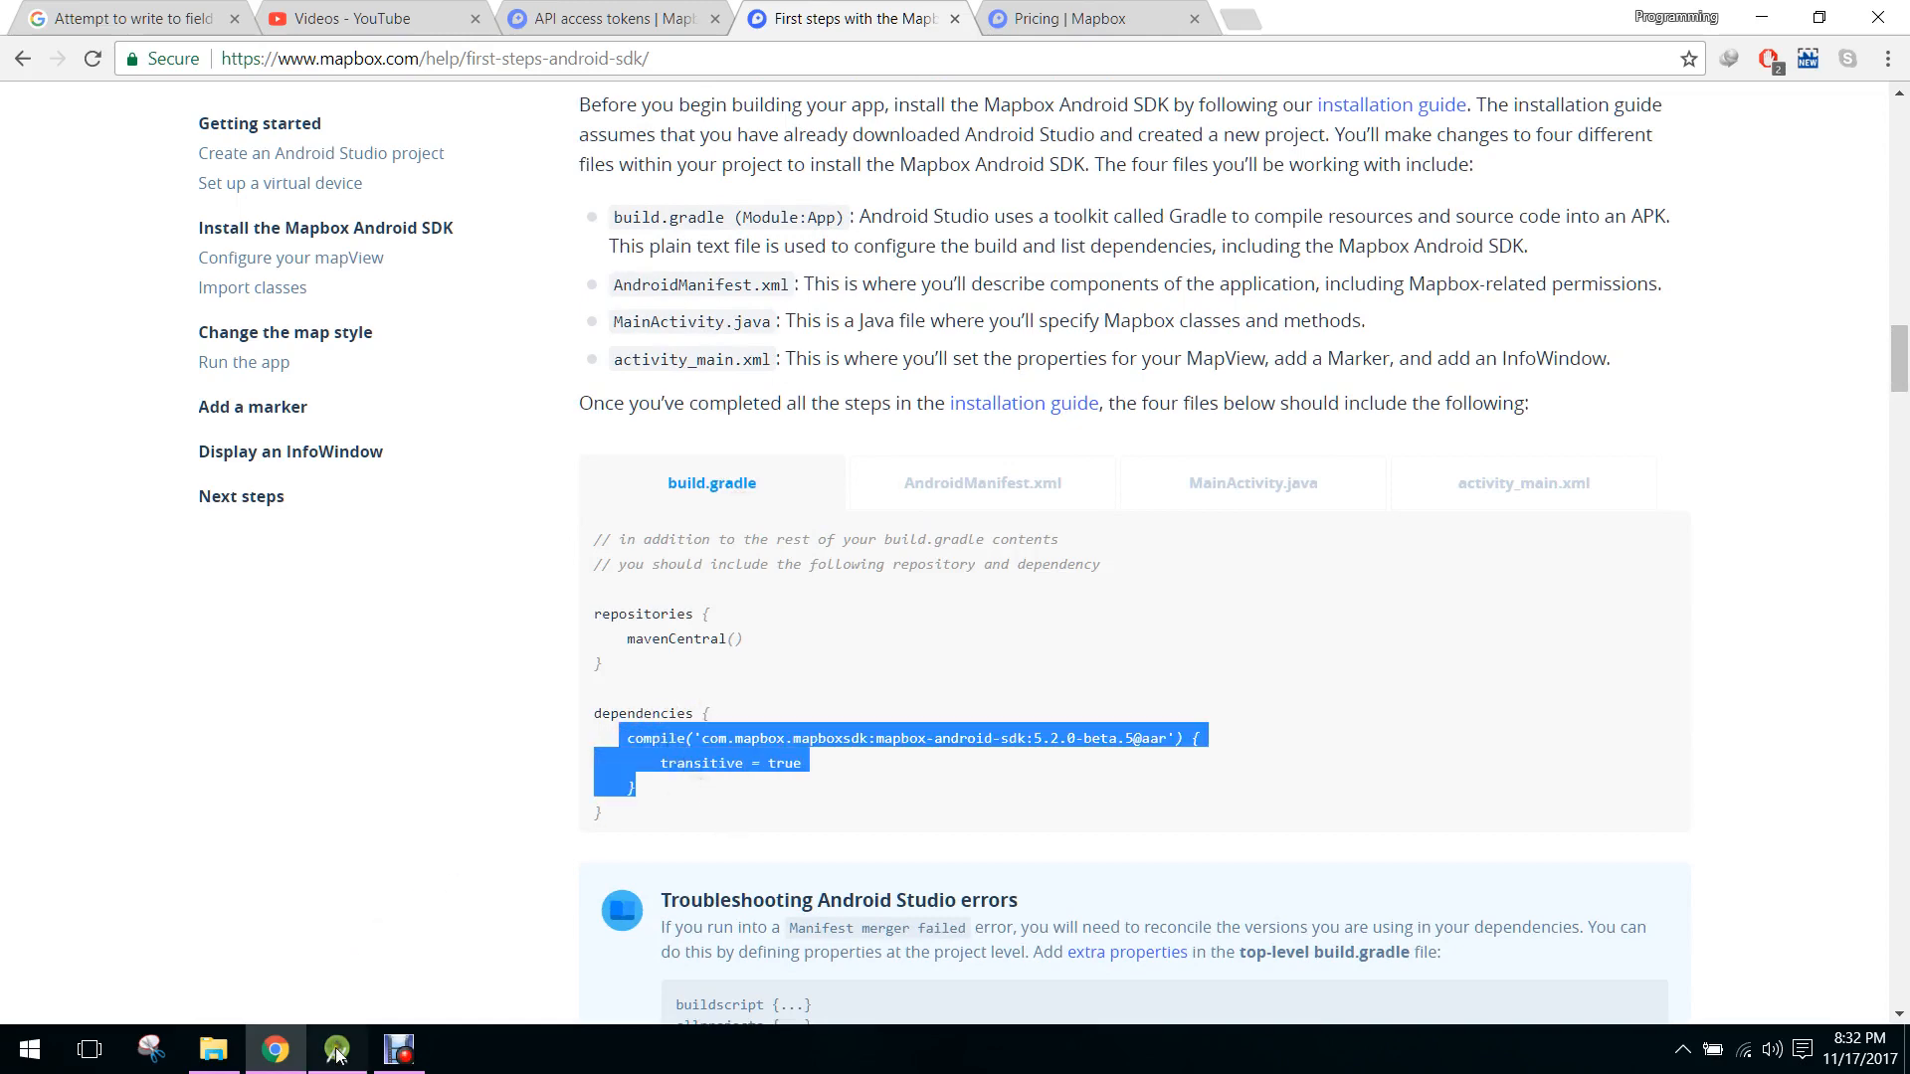
# - Sync Gradle with the Mapbox SDK dependency, then review the guide's manifest and MainActivity samples
pyautogui.click(337, 1047)
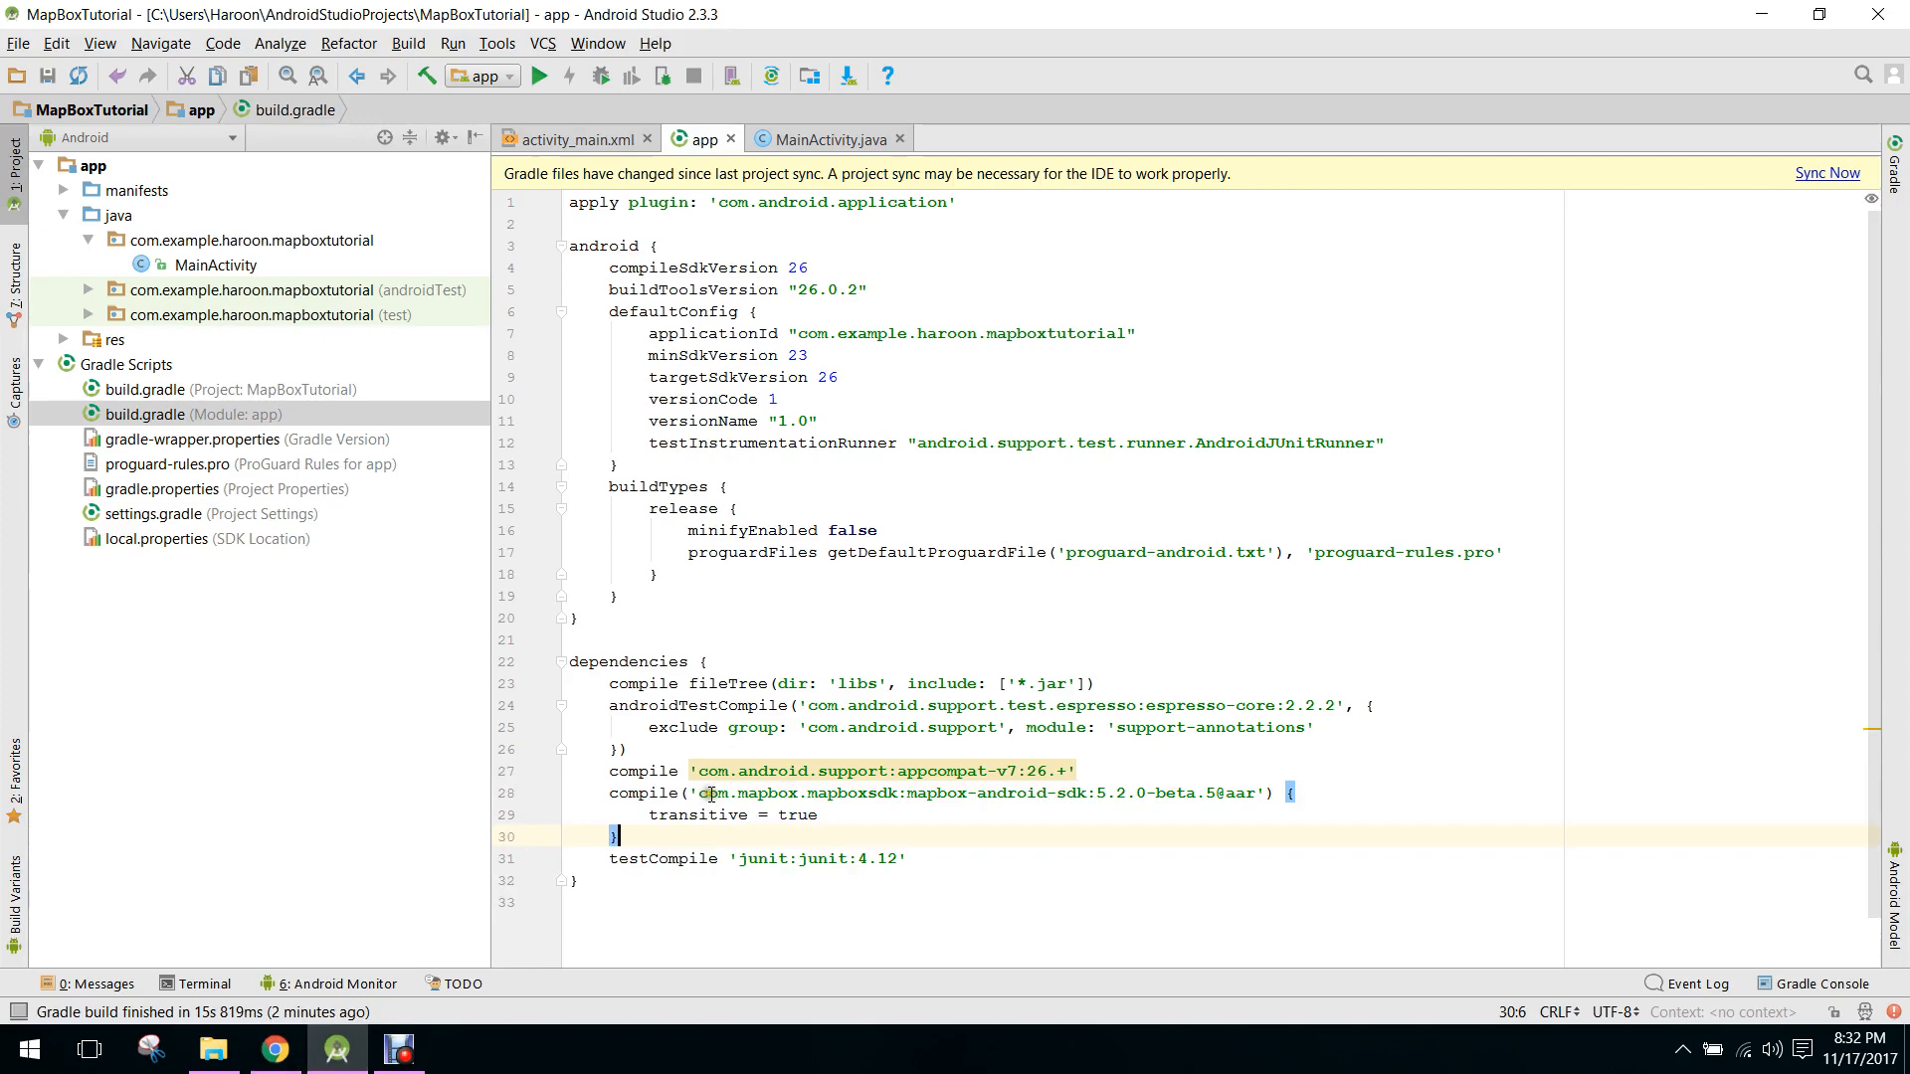
pyautogui.click(1827, 172)
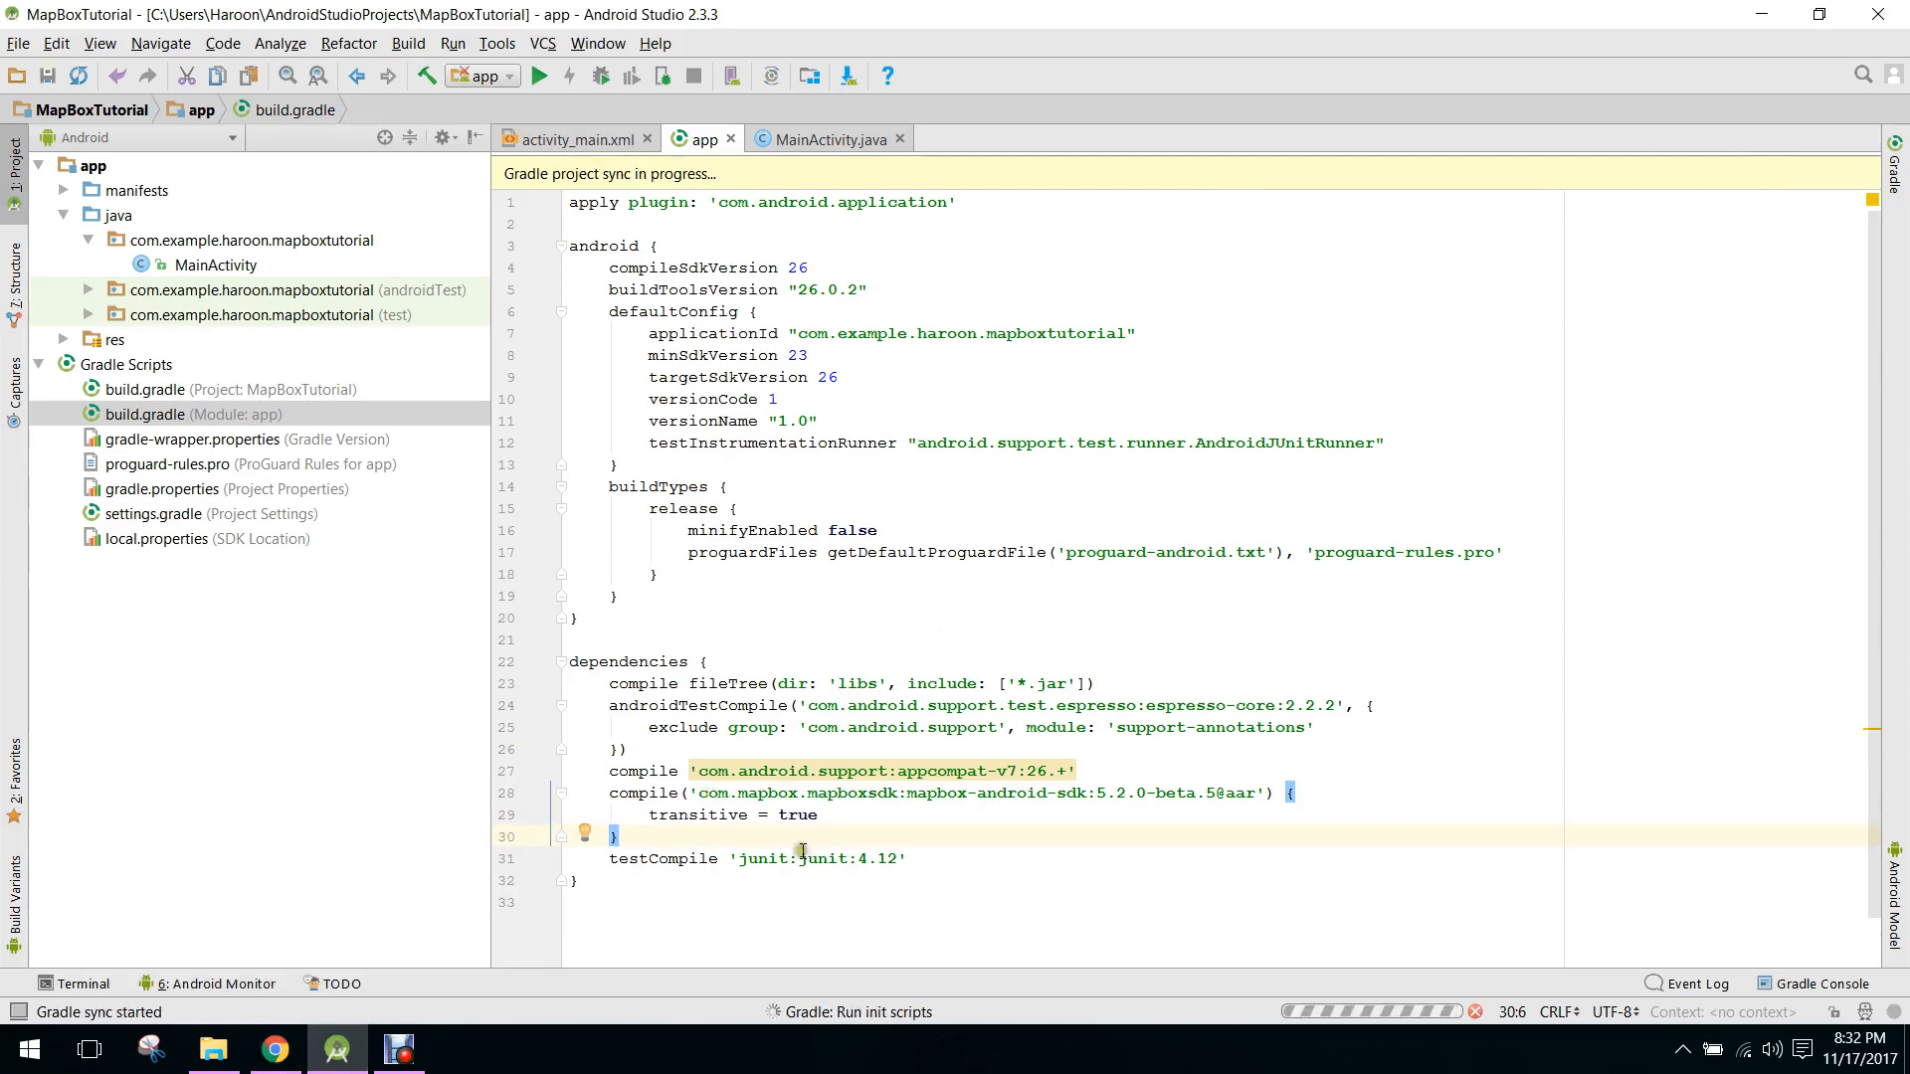
pyautogui.click(275, 1048)
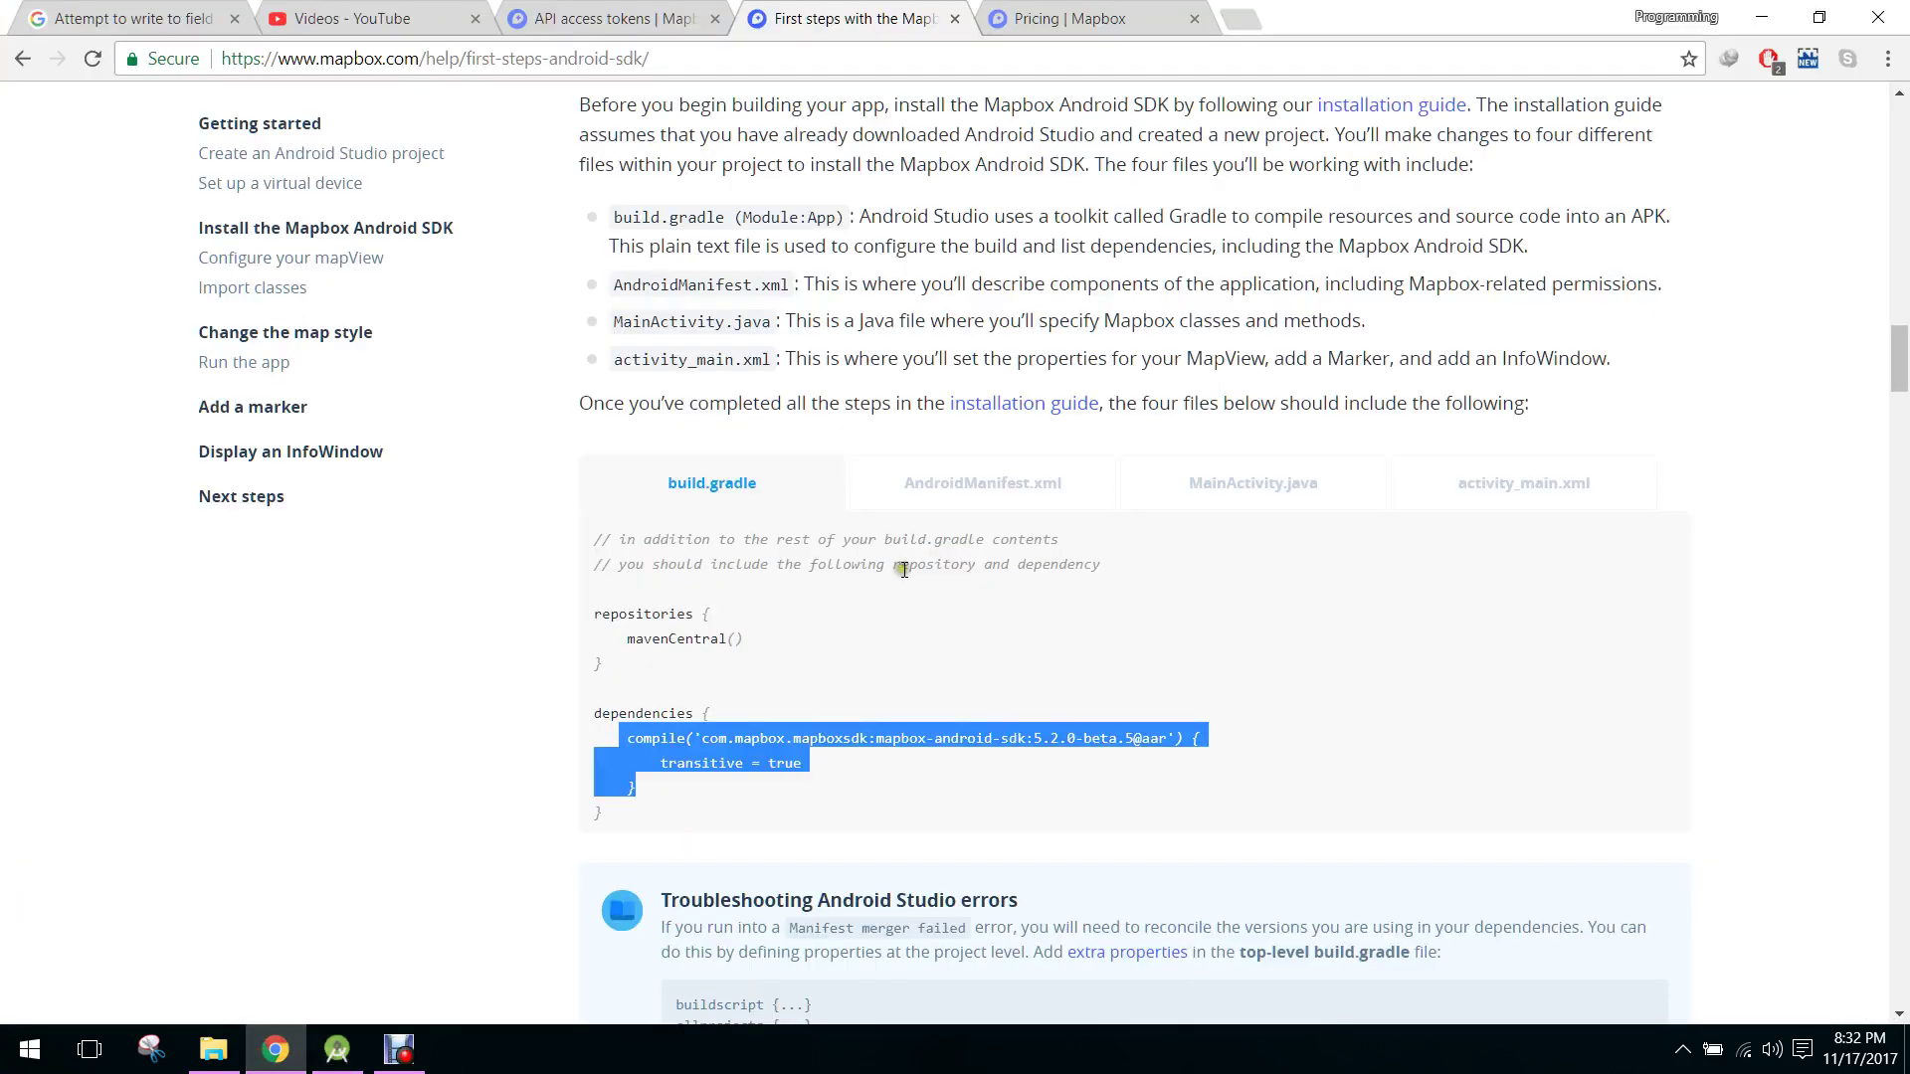
pyautogui.click(981, 483)
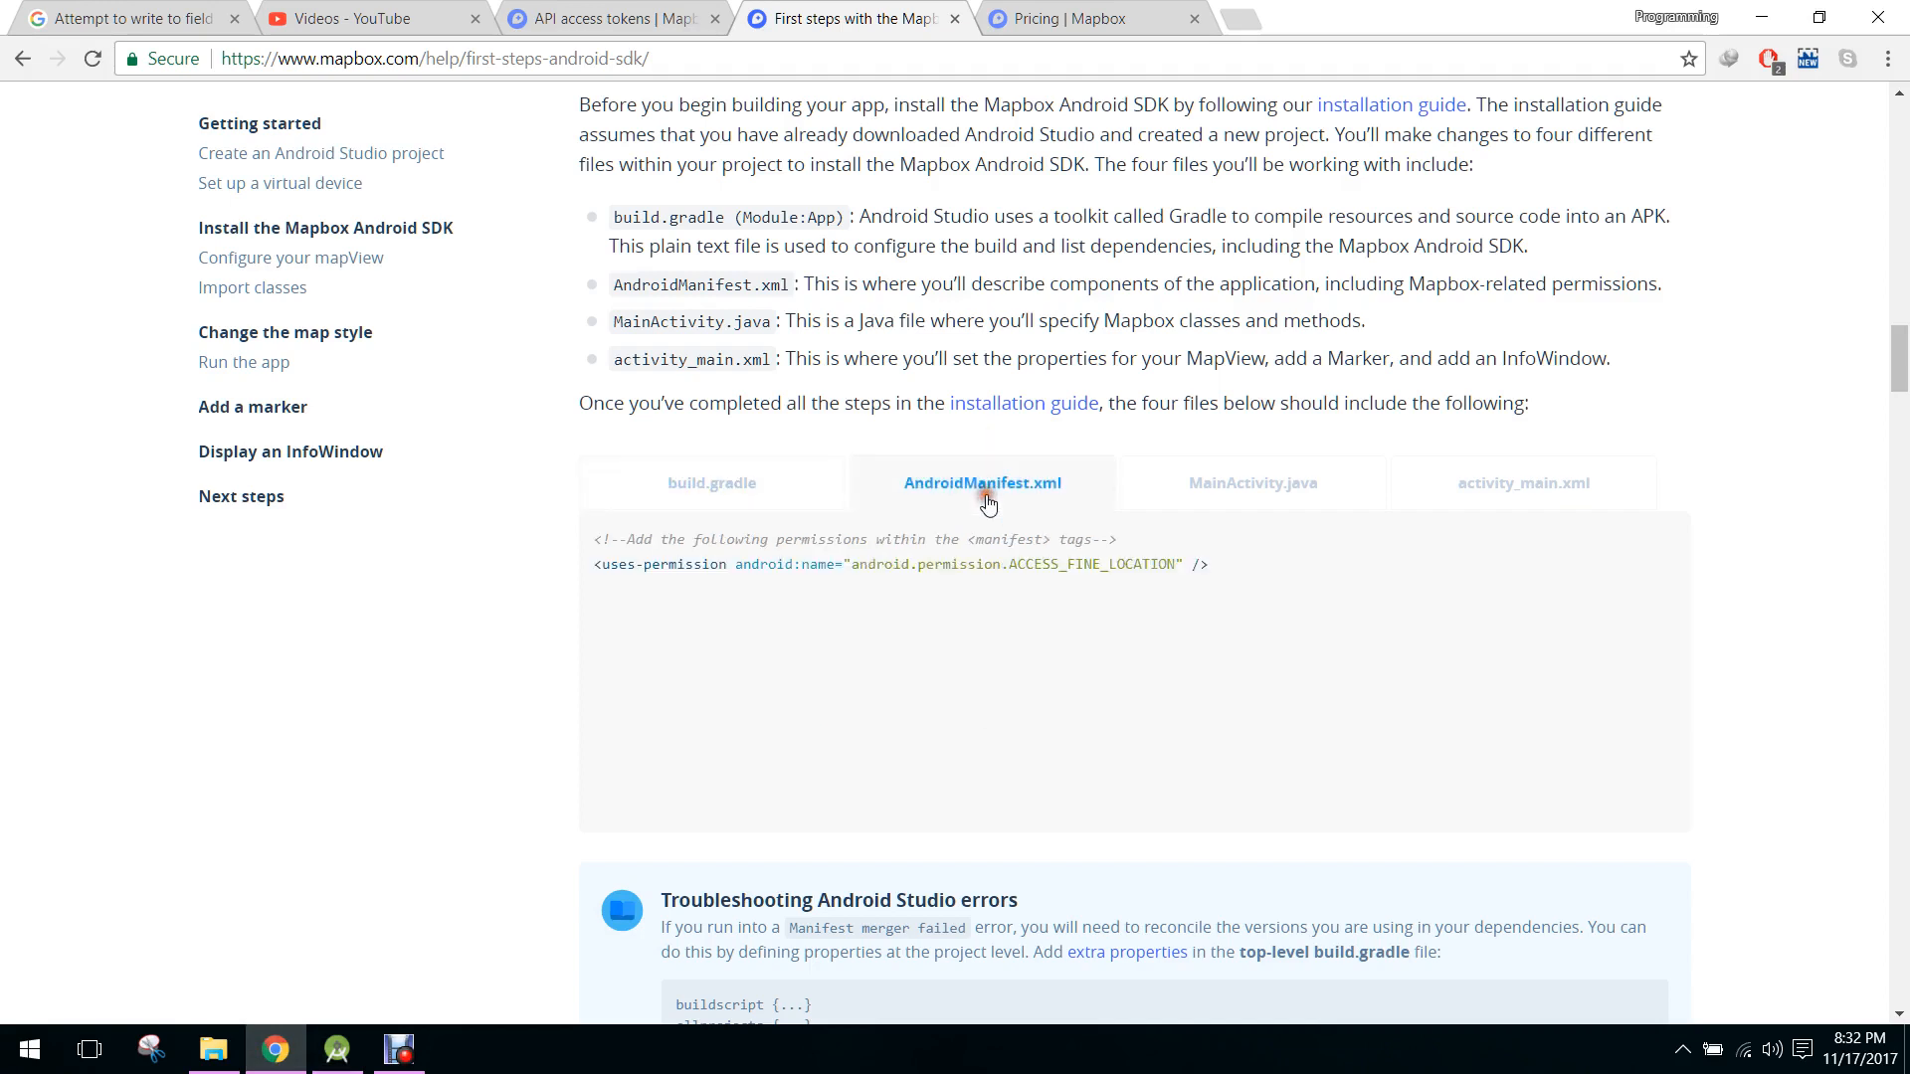
pyautogui.click(1252, 483)
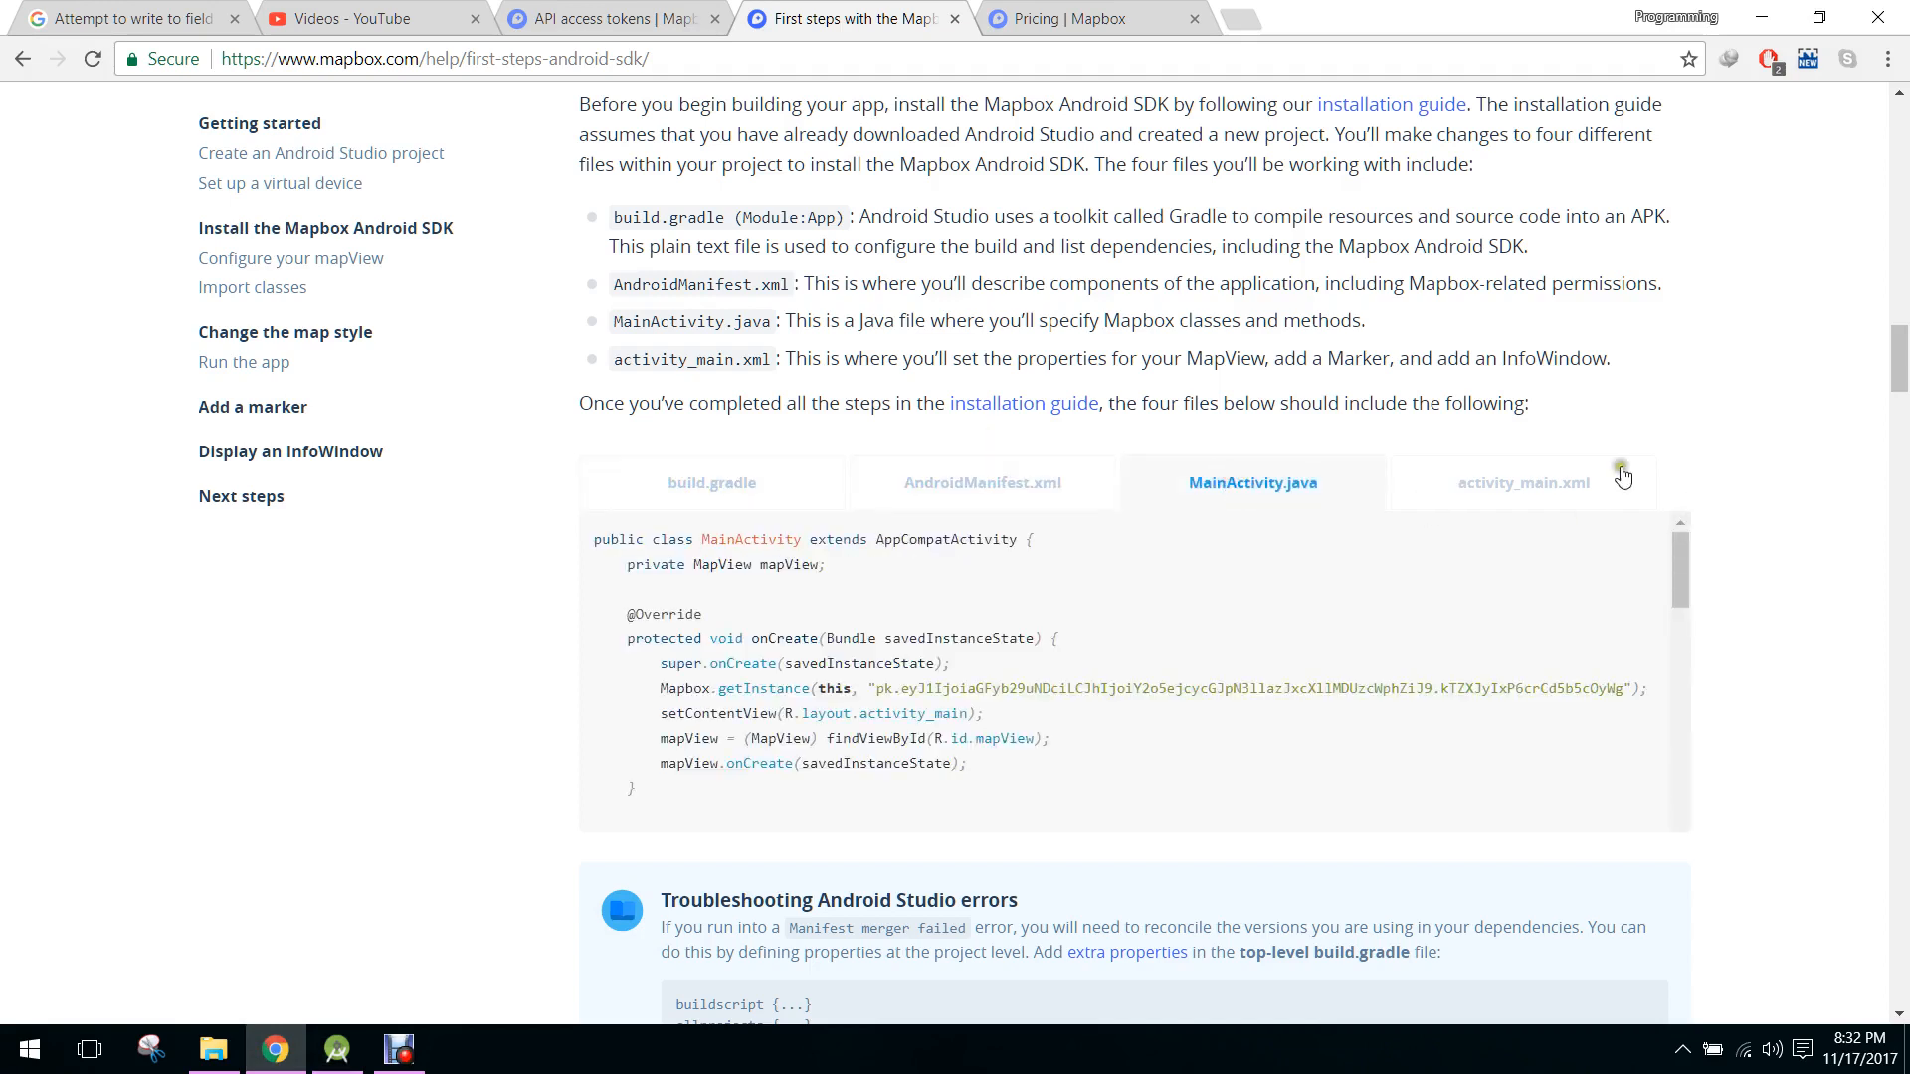
pyautogui.click(710, 482)
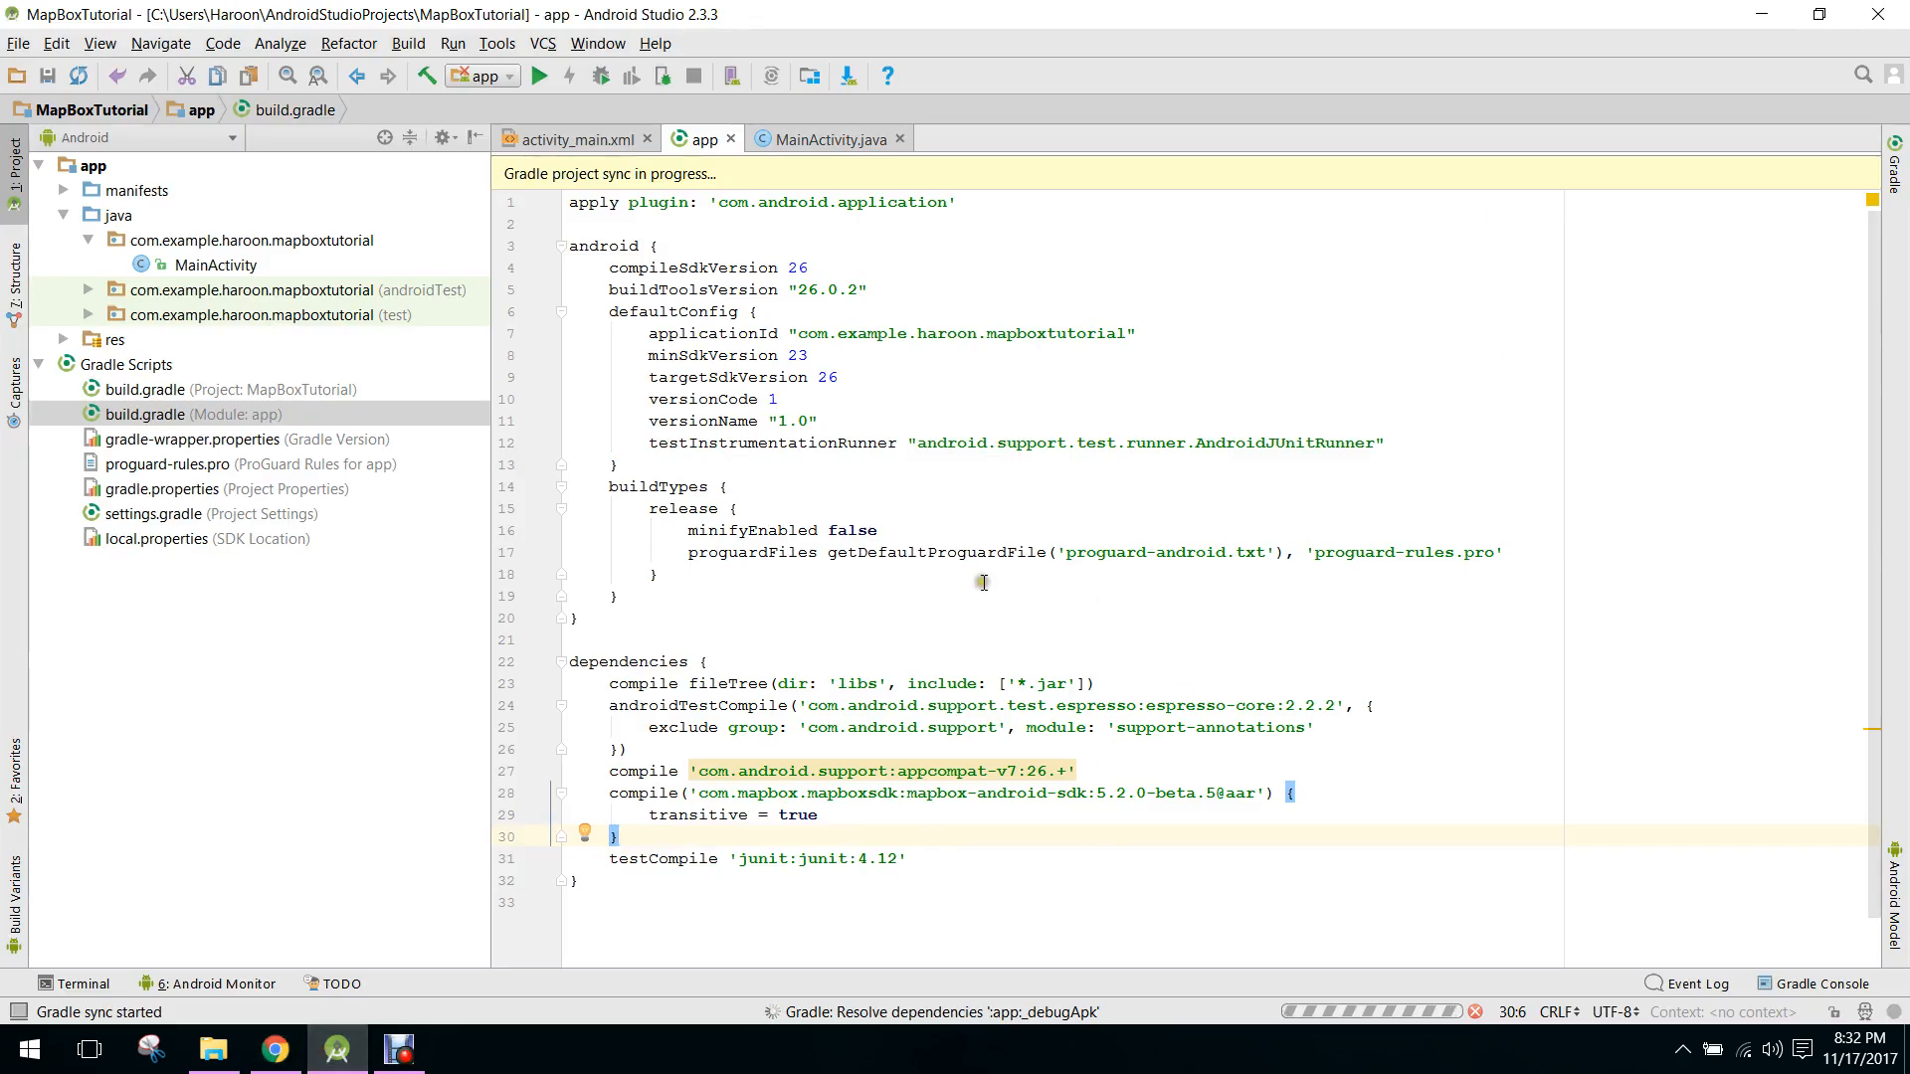
pyautogui.moveTo(939, 788)
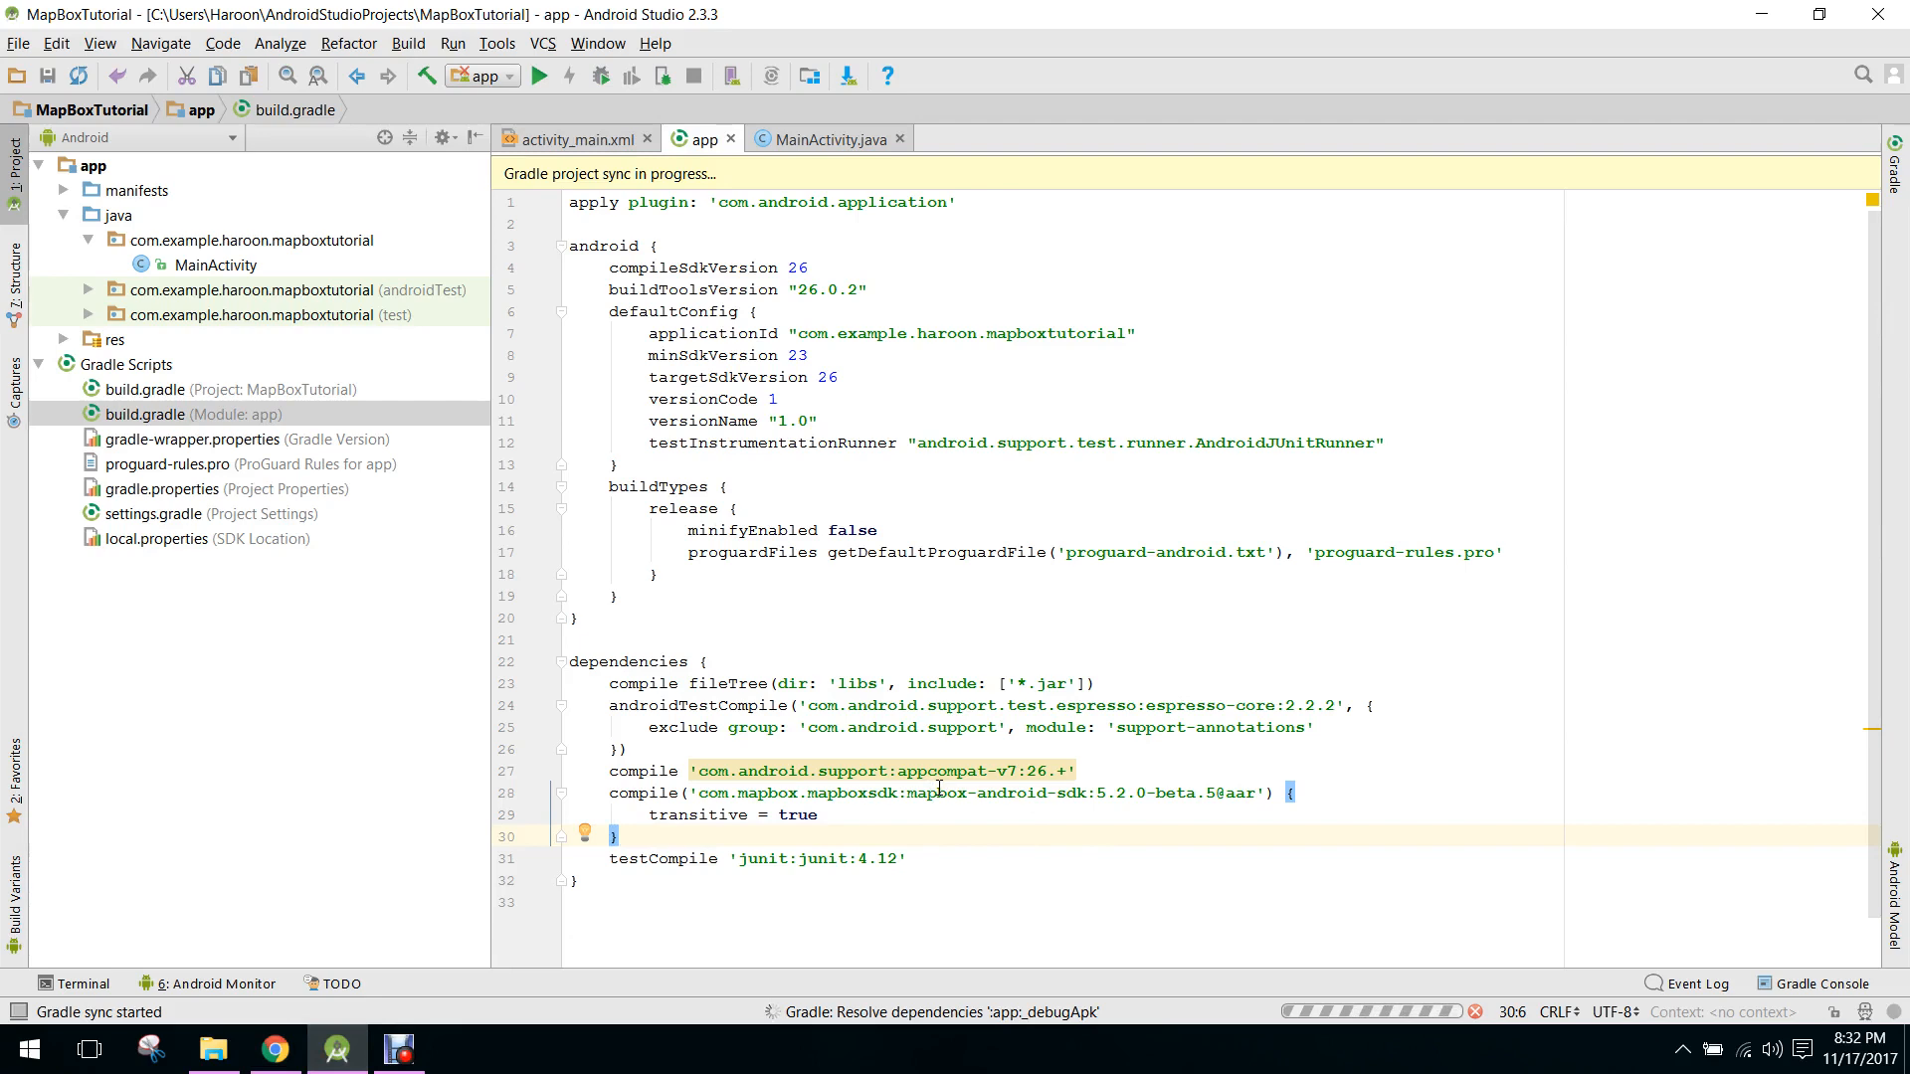
pyautogui.moveTo(1024, 879)
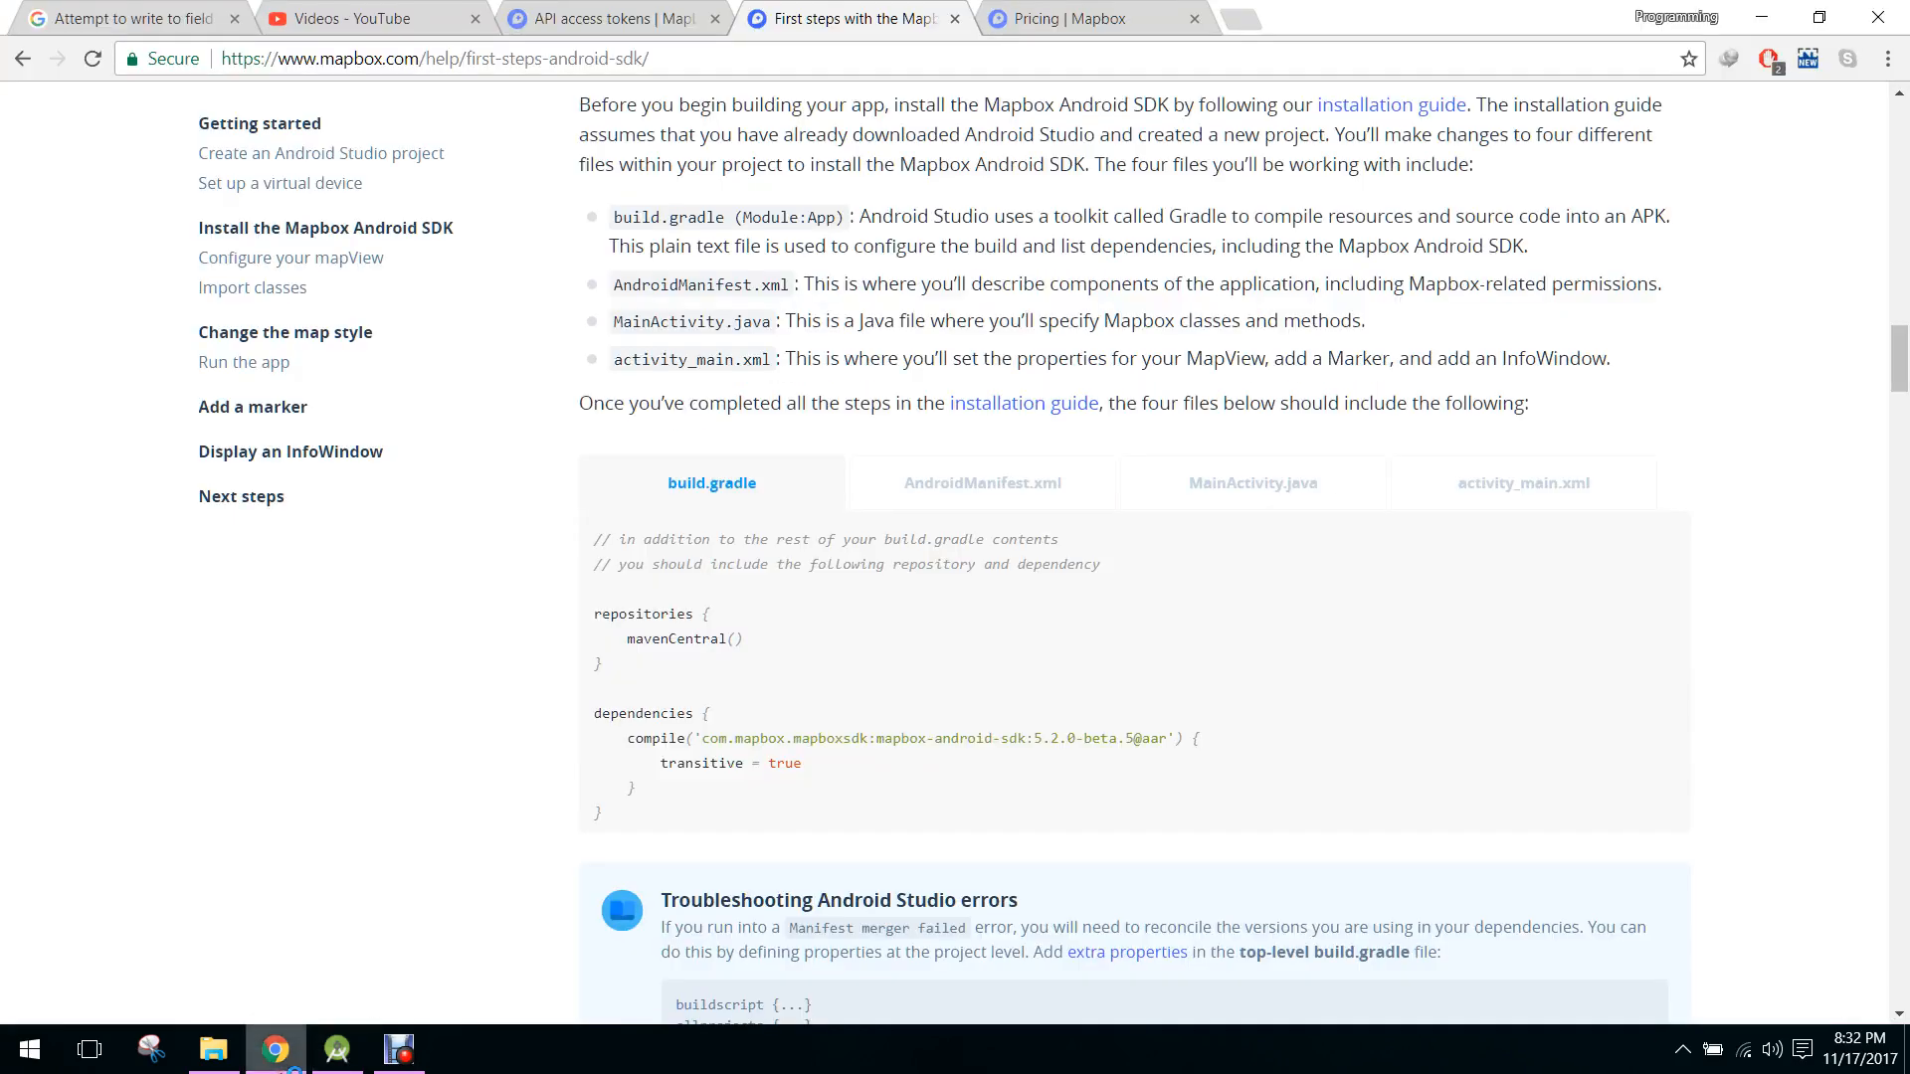
pyautogui.moveTo(360, 950)
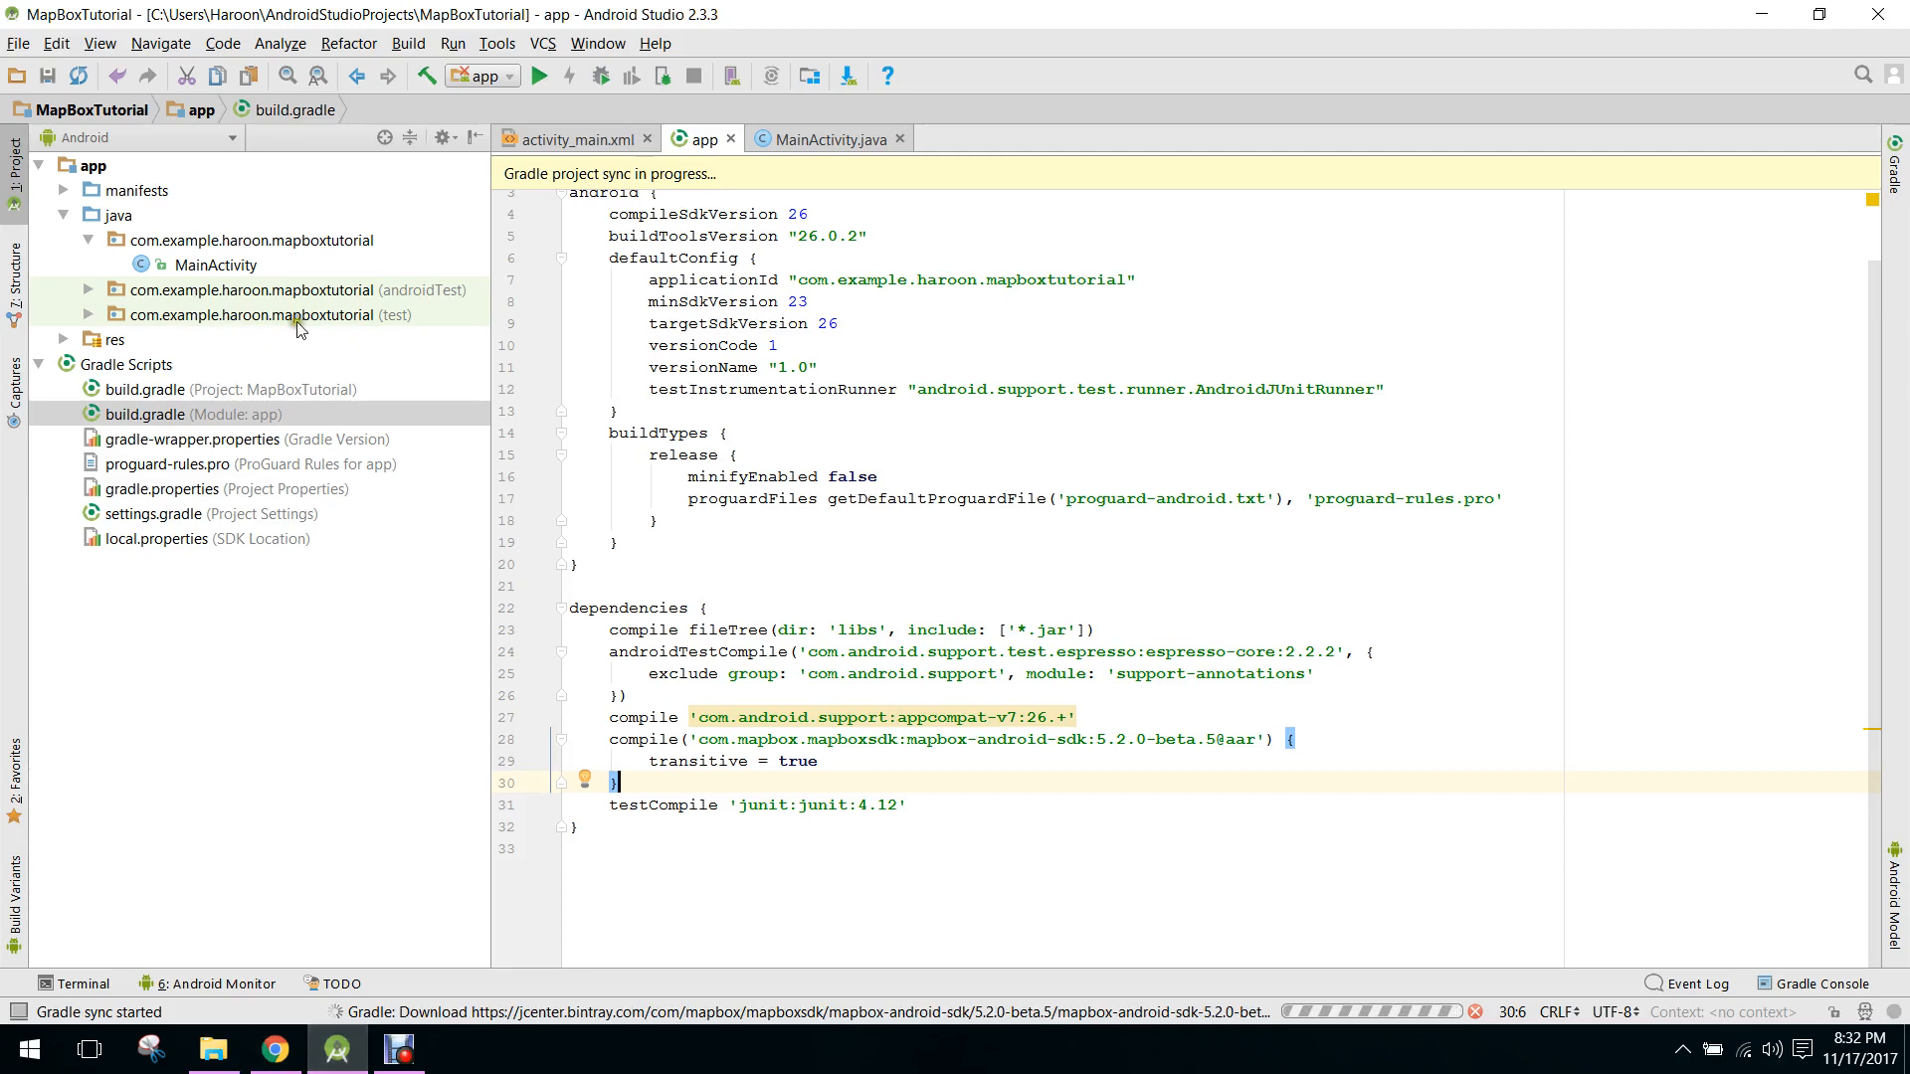
# - Add ACCESS_NETWORK_STATE and ACCESS_FINE_LOCATION uses-permission tags to AndroidManifest.xml, then close it
pyautogui.click(61, 190)
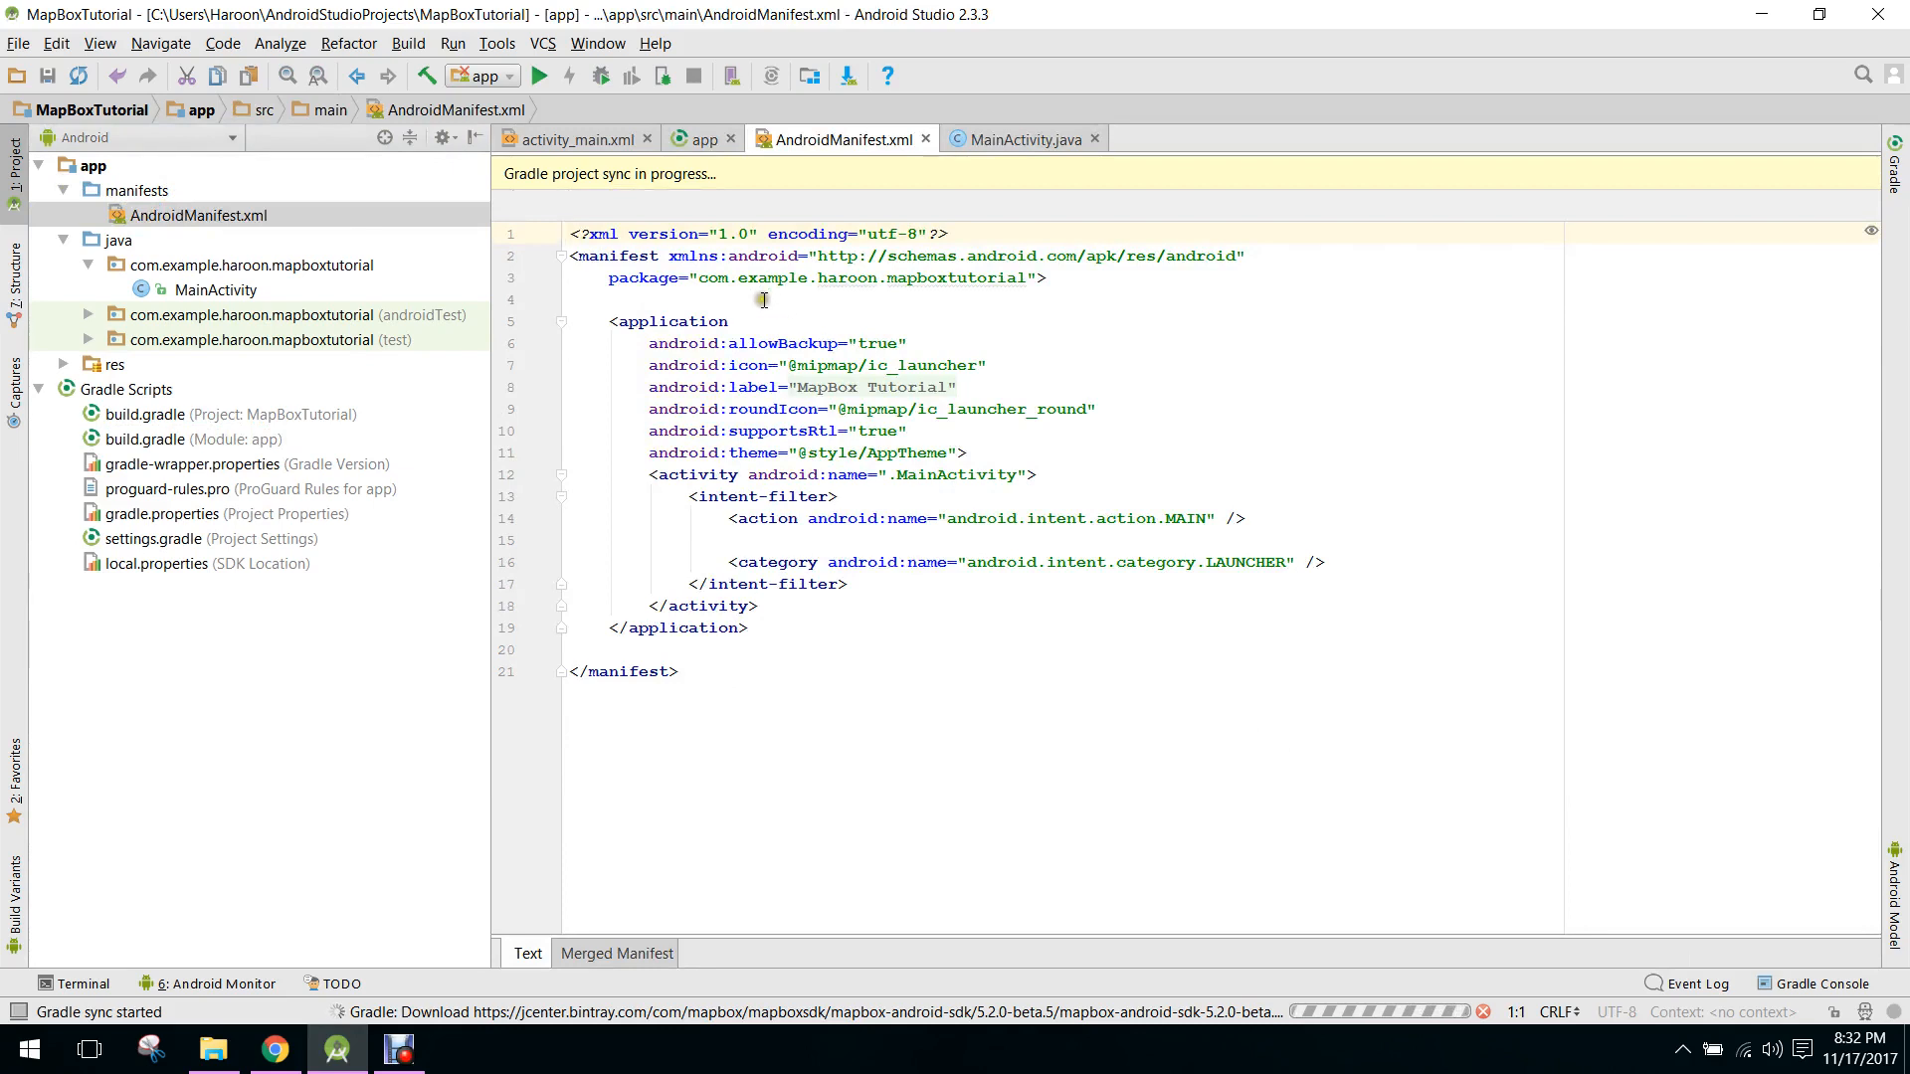
pyautogui.click(764, 299)
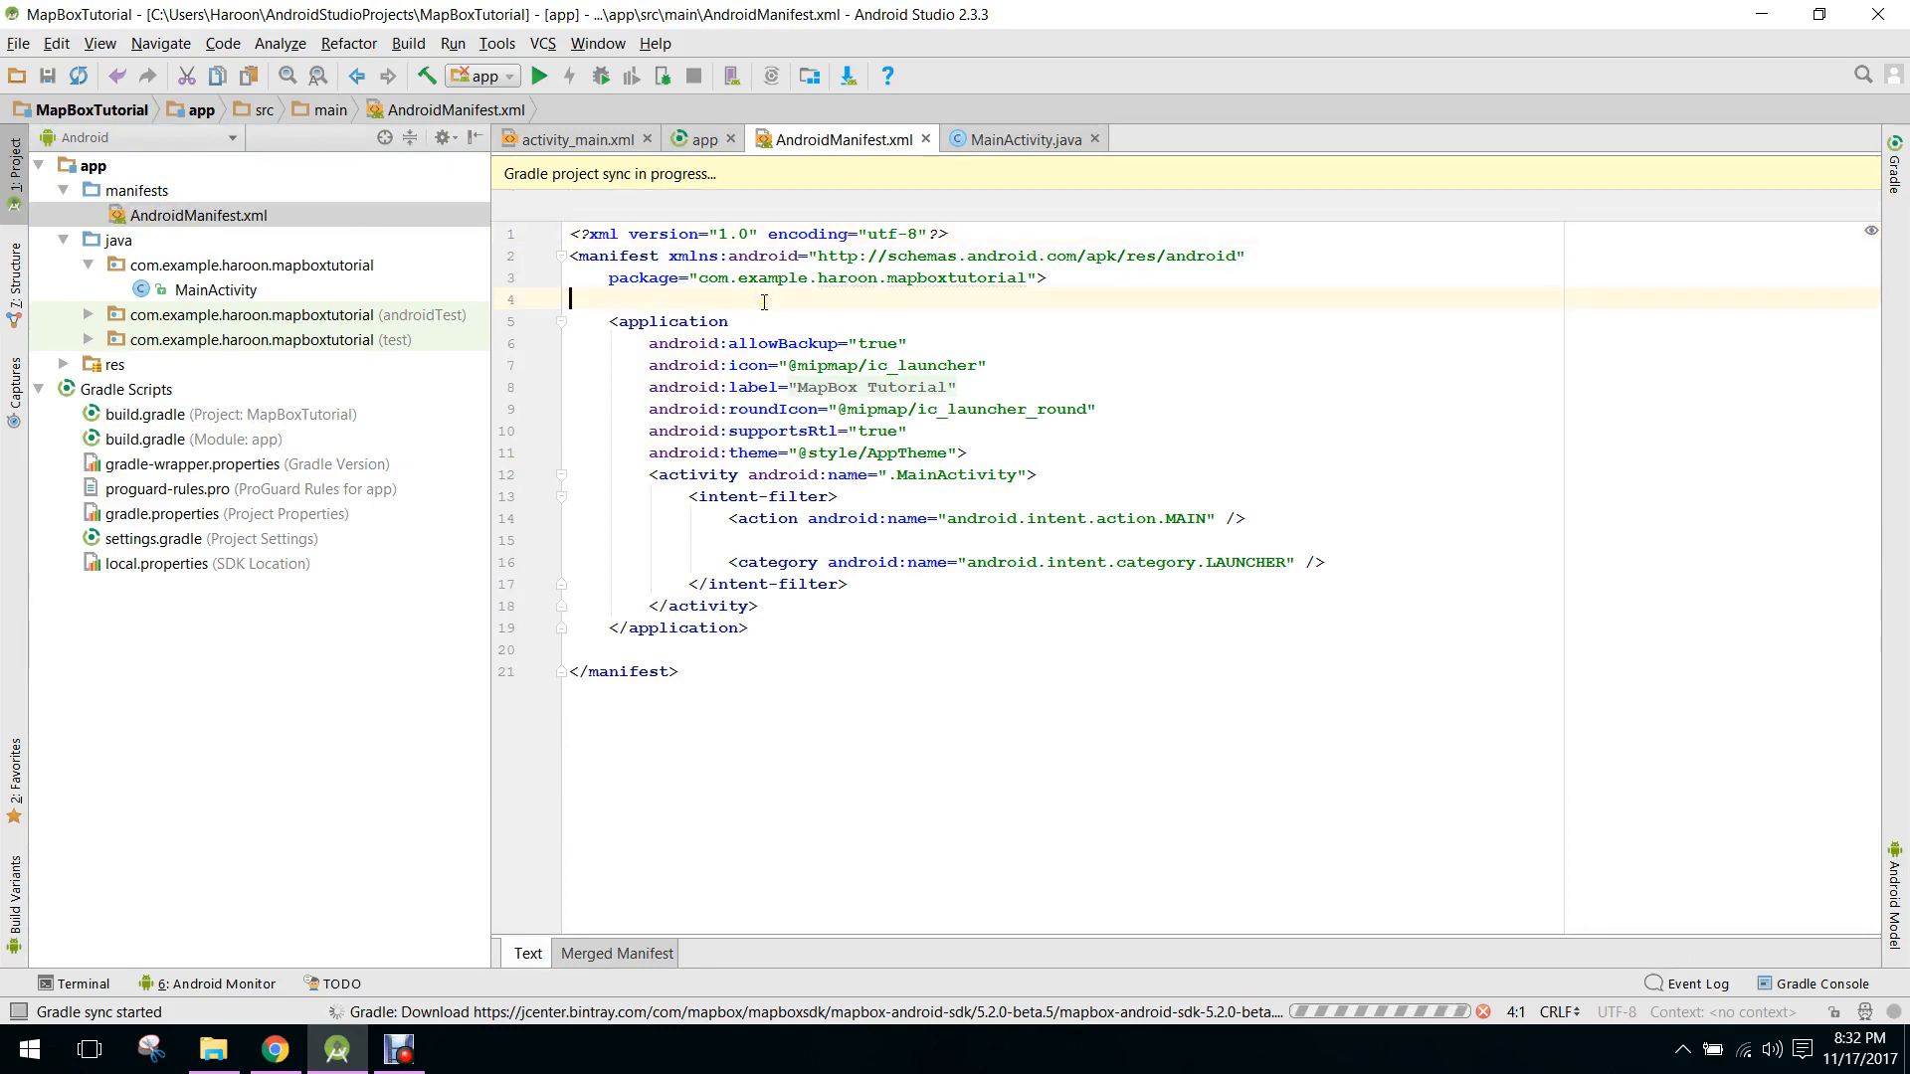
pyautogui.write('<uses-permission android:name="android.permission.INTERNET"></uses-permission>')
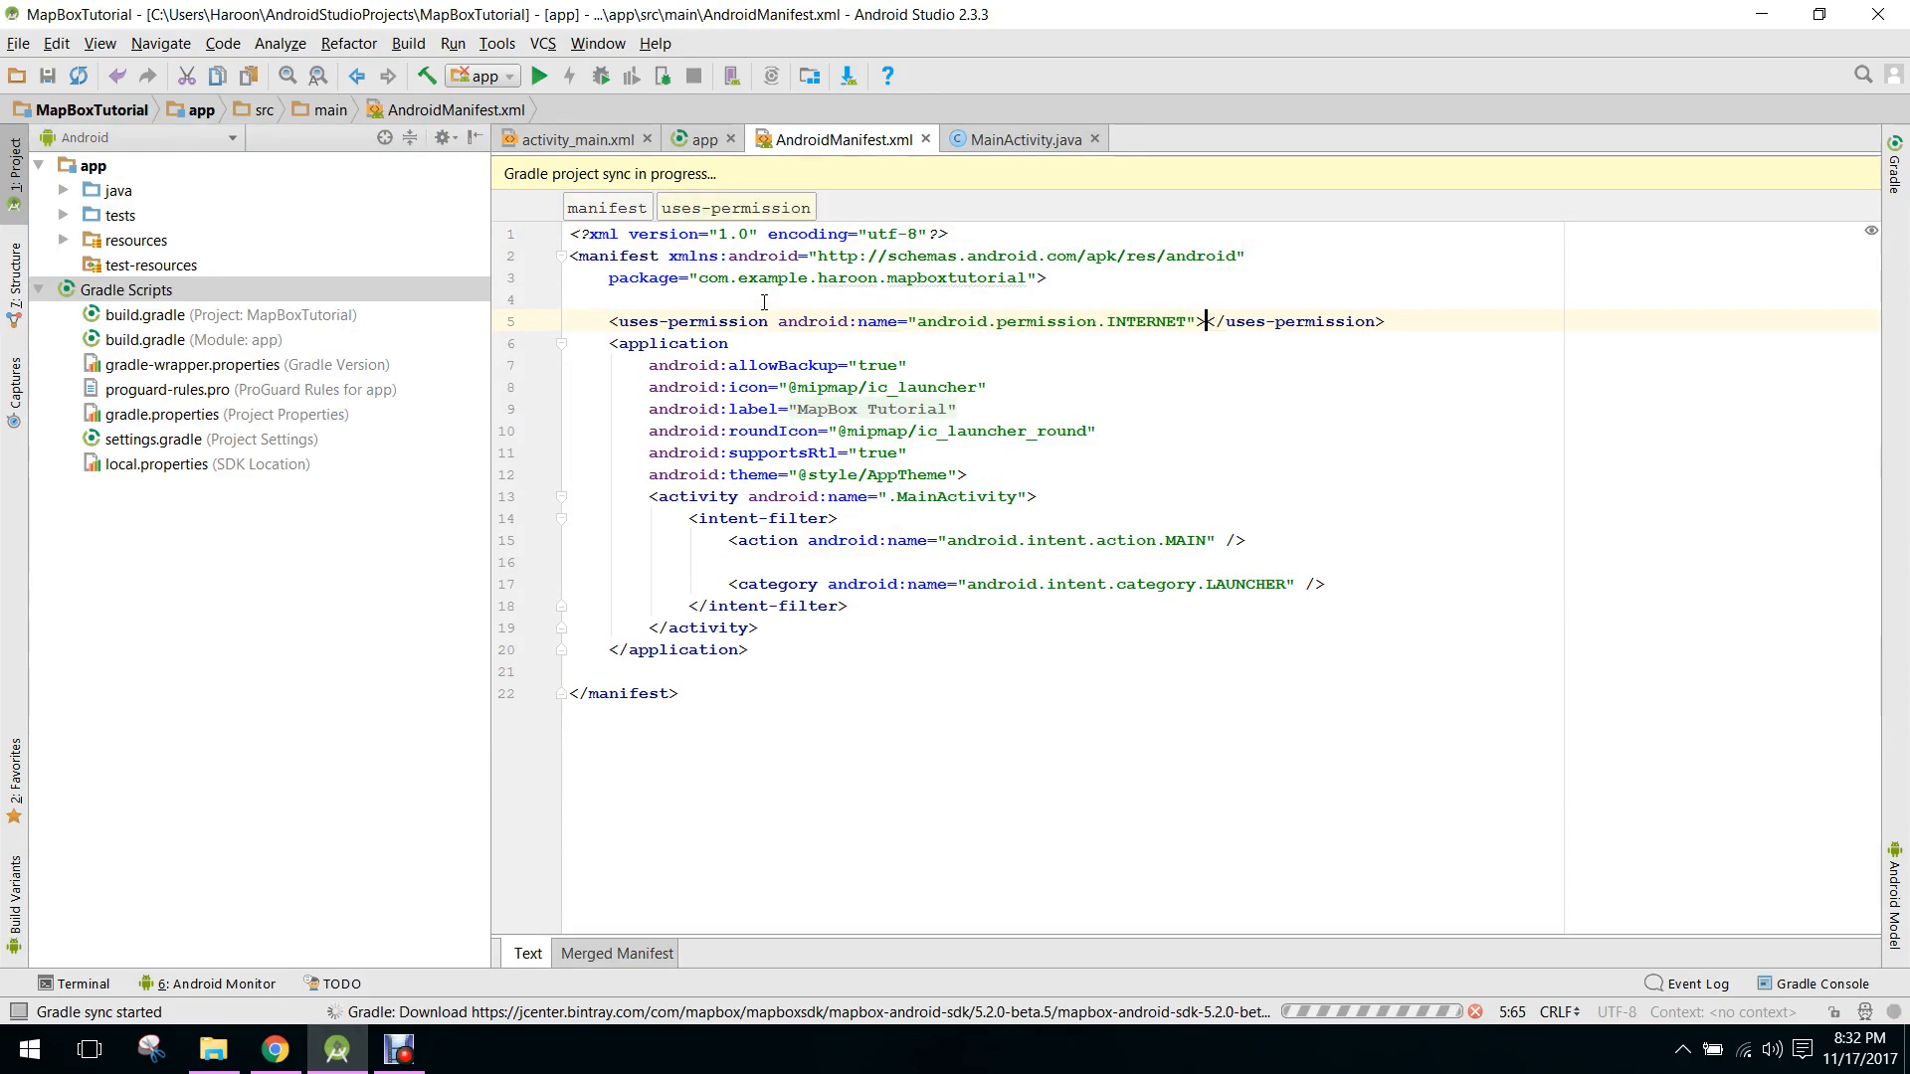
pyautogui.press('enter')
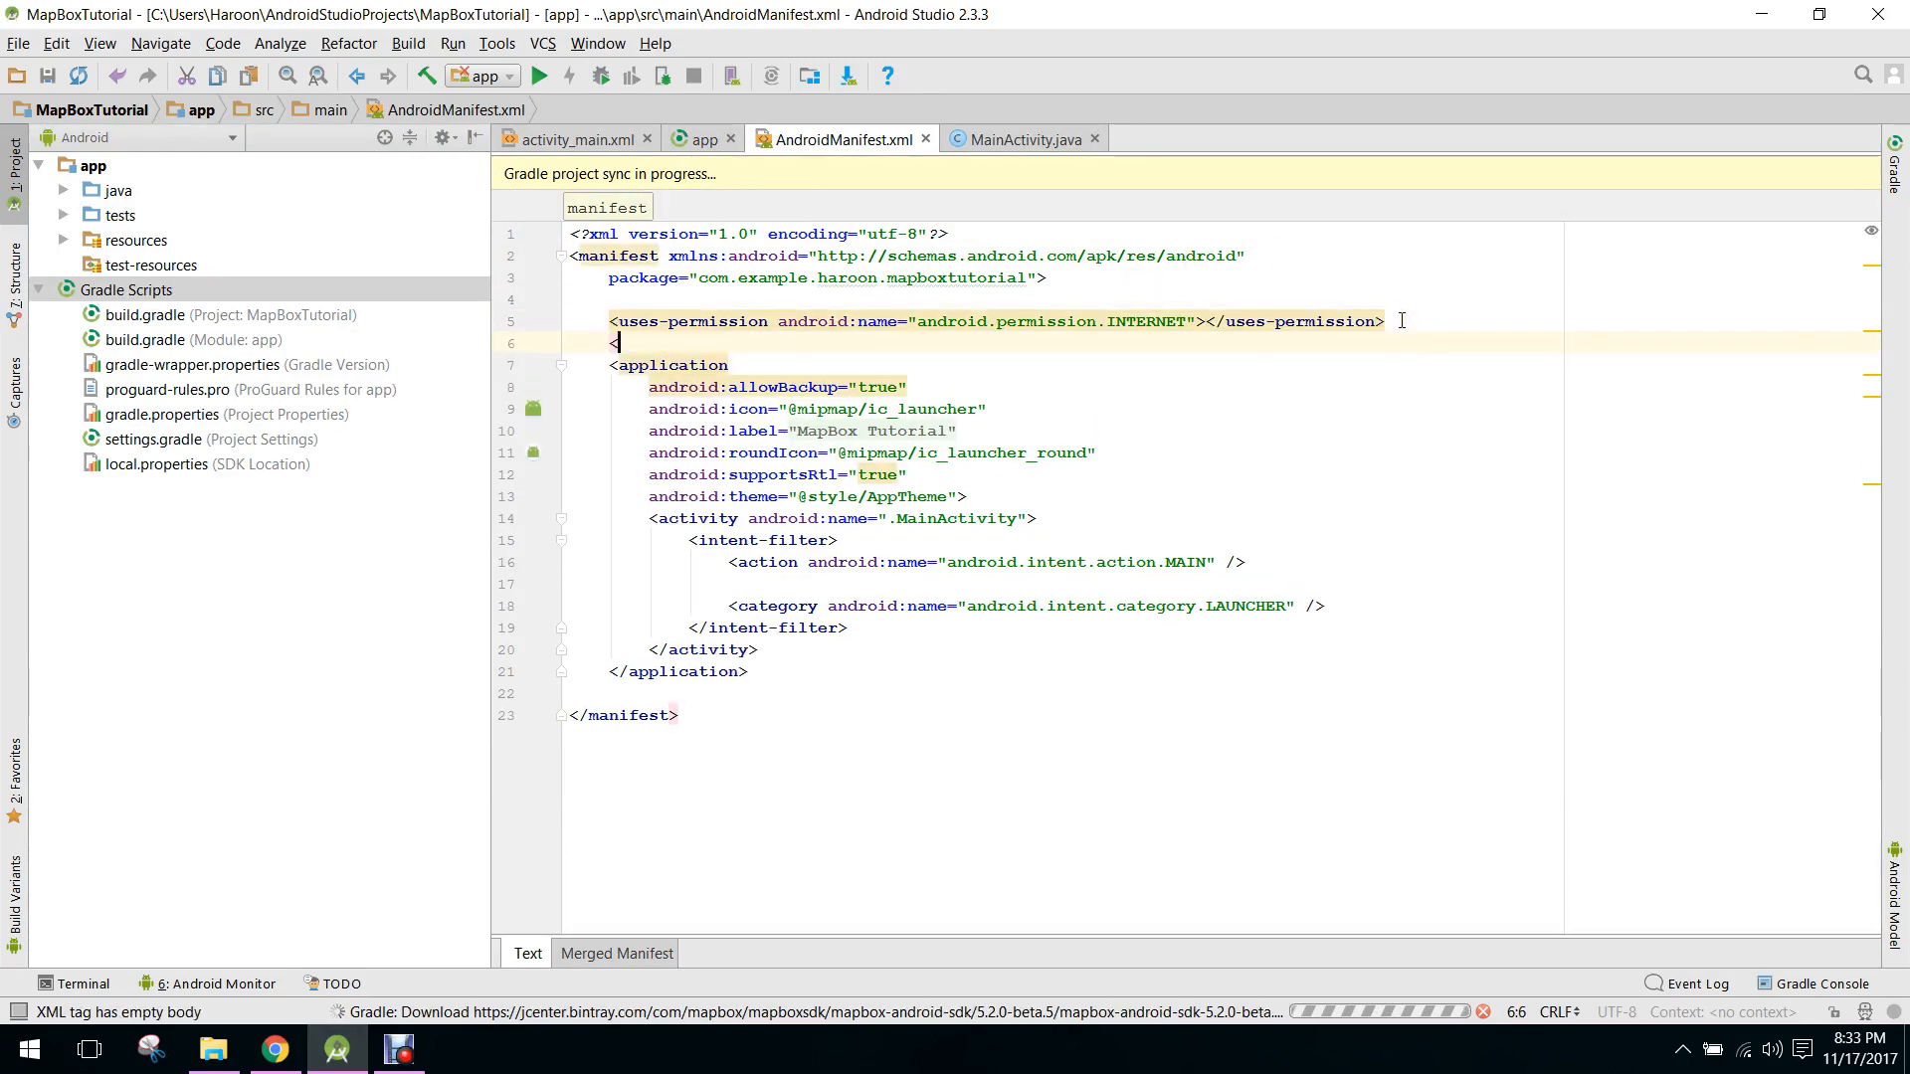
pyautogui.write('u')
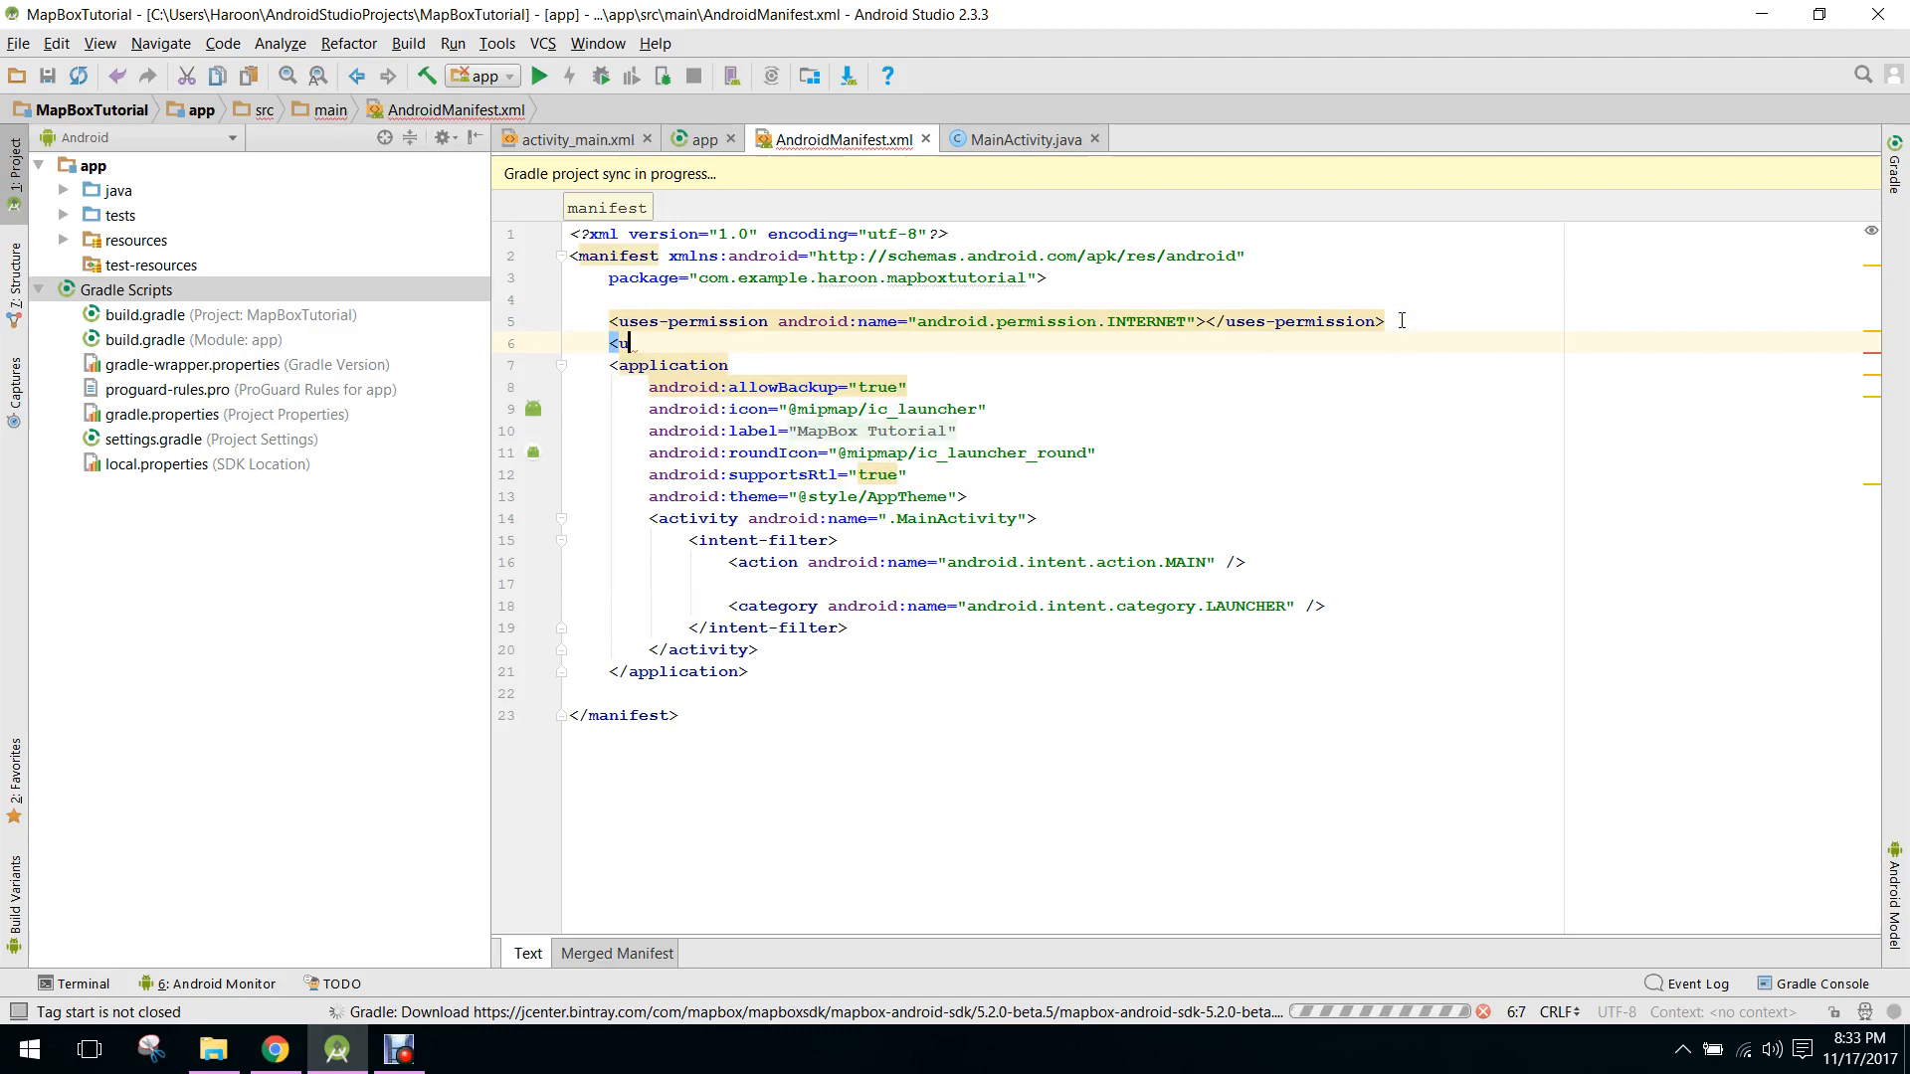
pyautogui.write('ses')
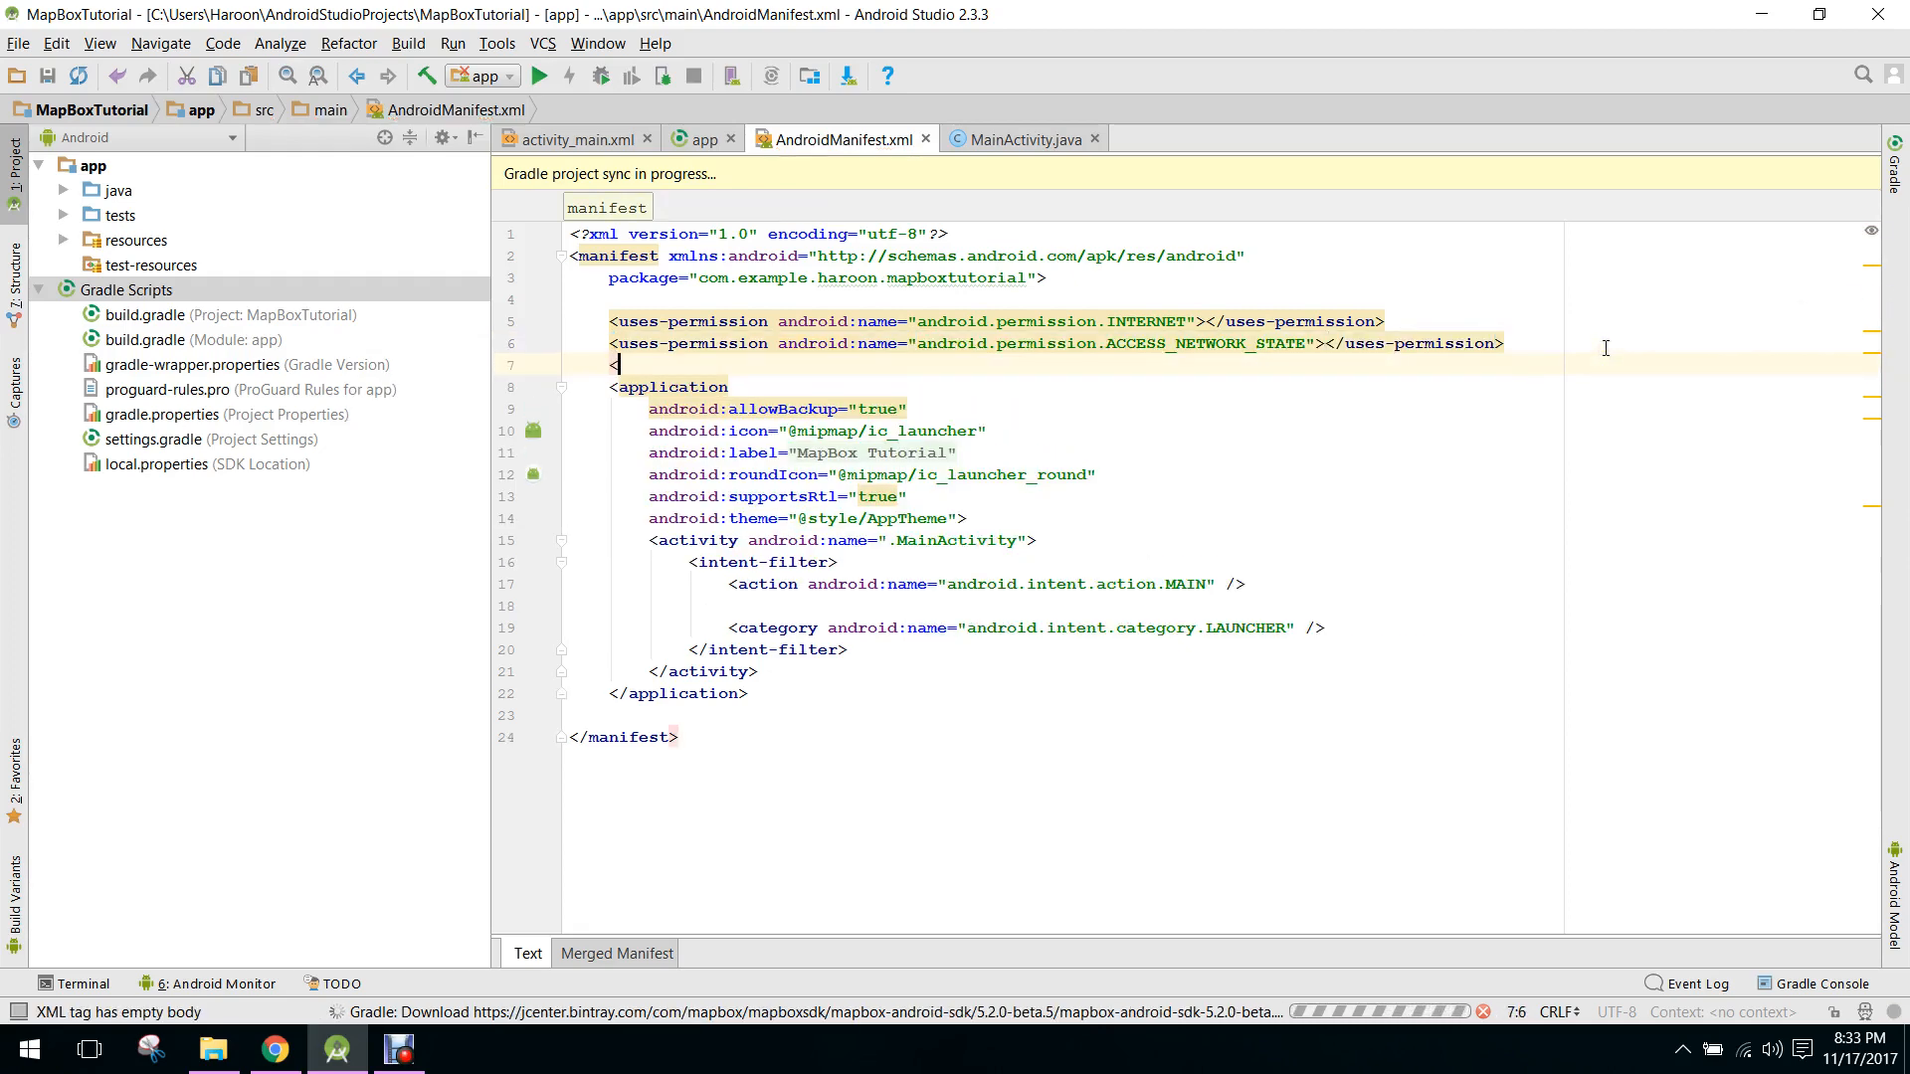
pyautogui.write('<uses-permission android:name="')
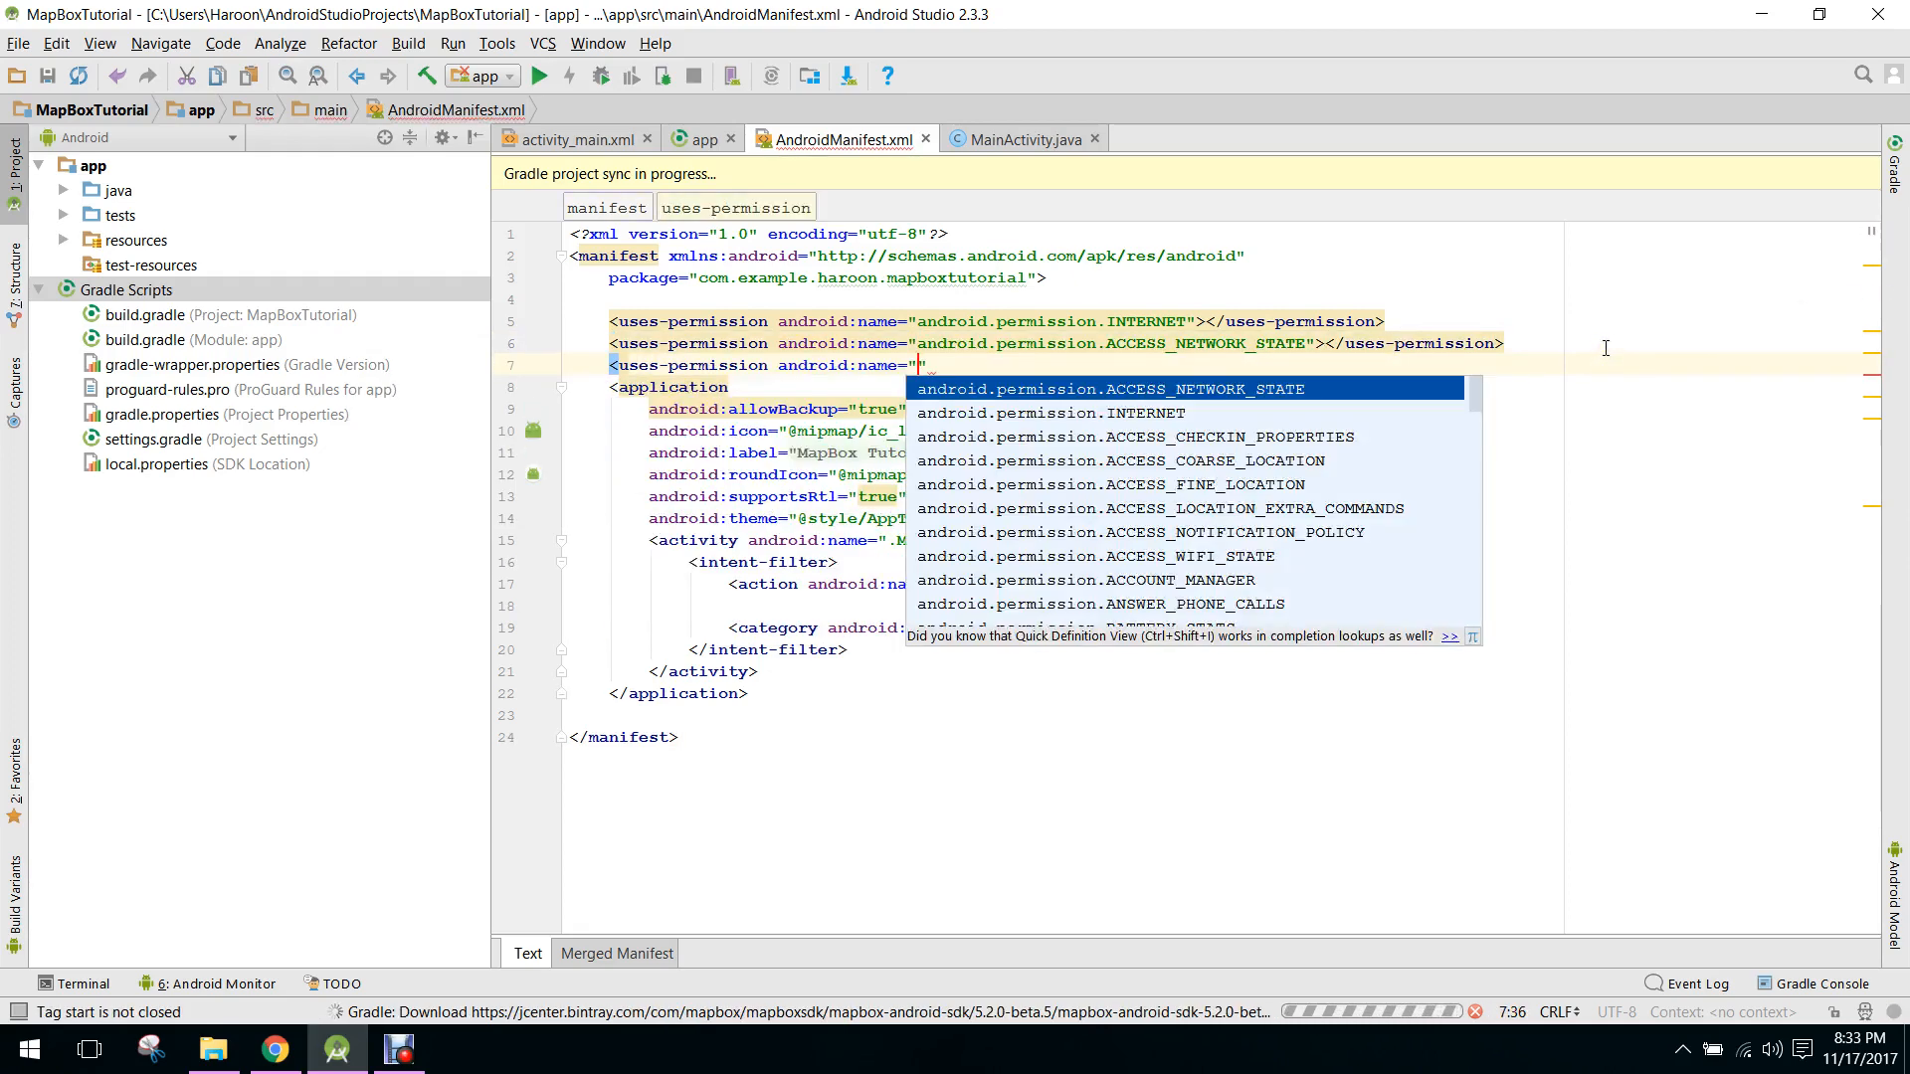
pyautogui.write('ACCESS')
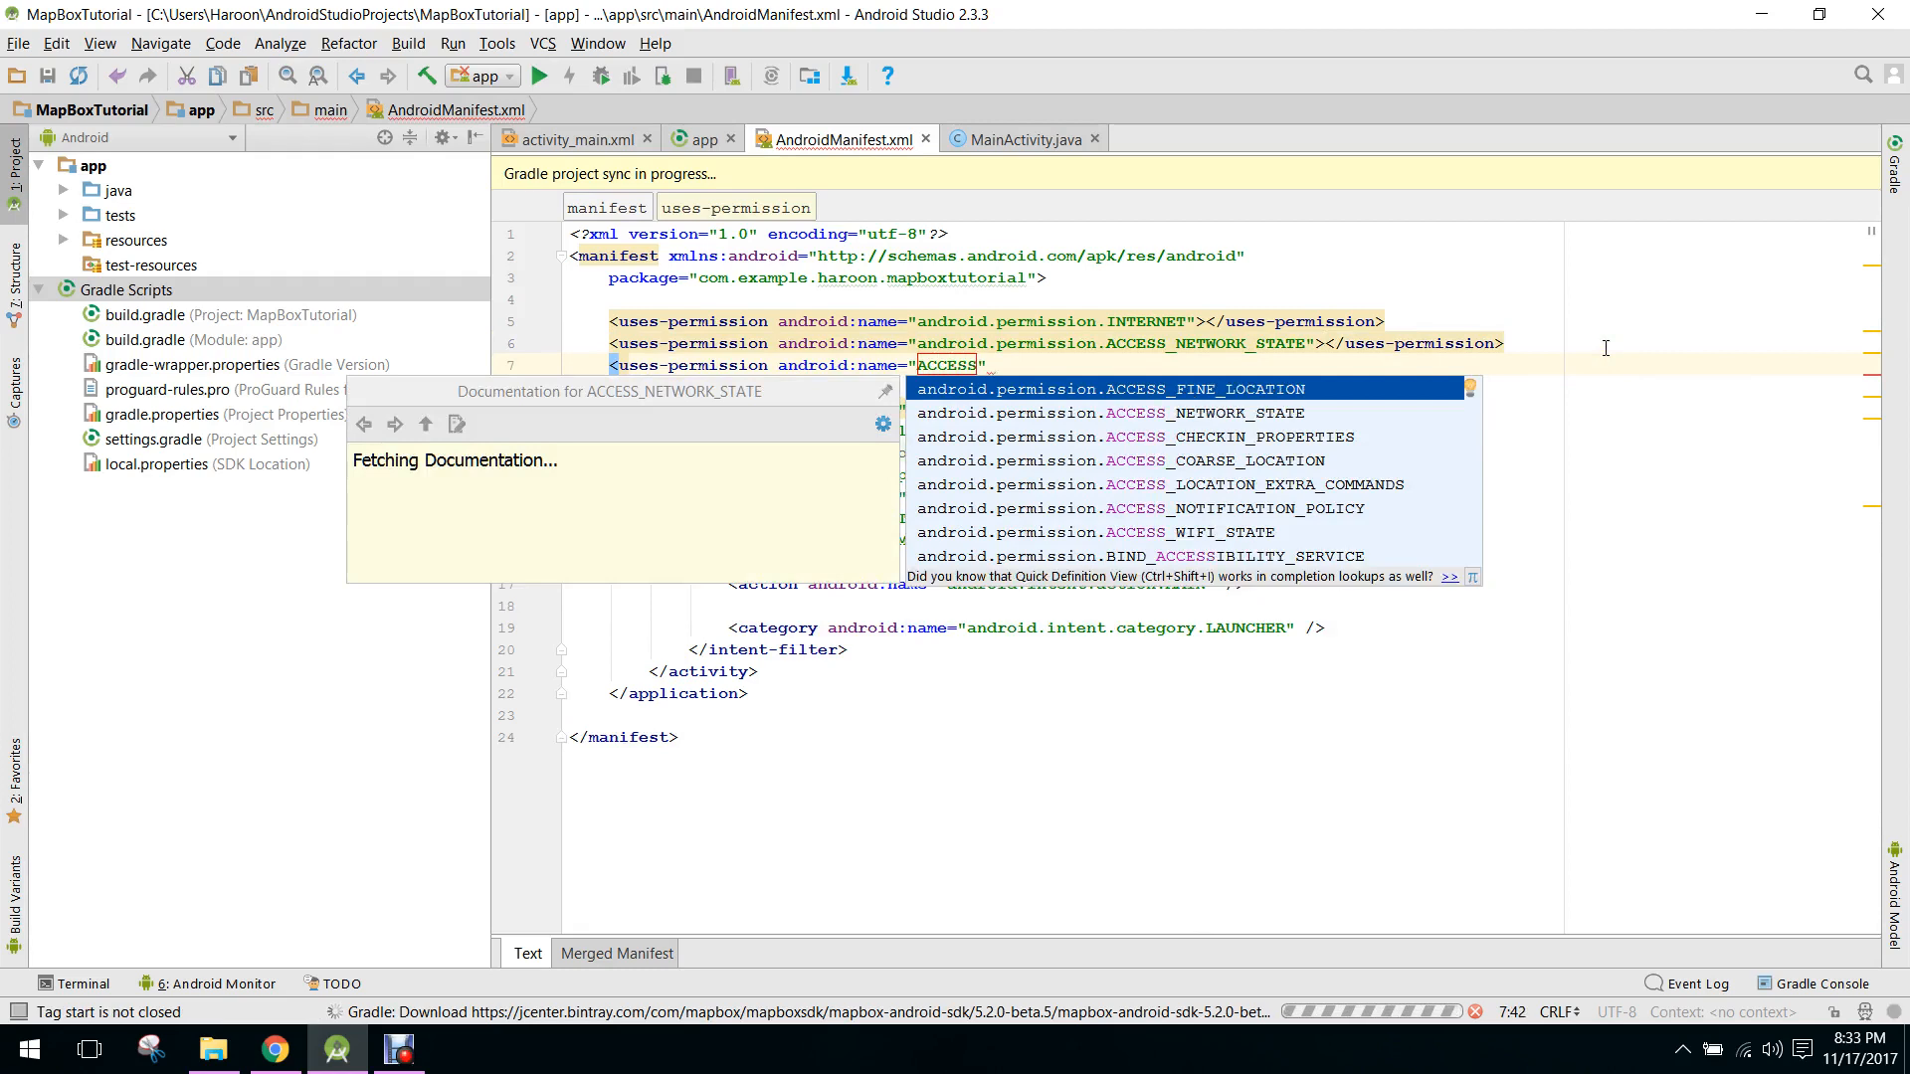
pyautogui.click(1106, 389)
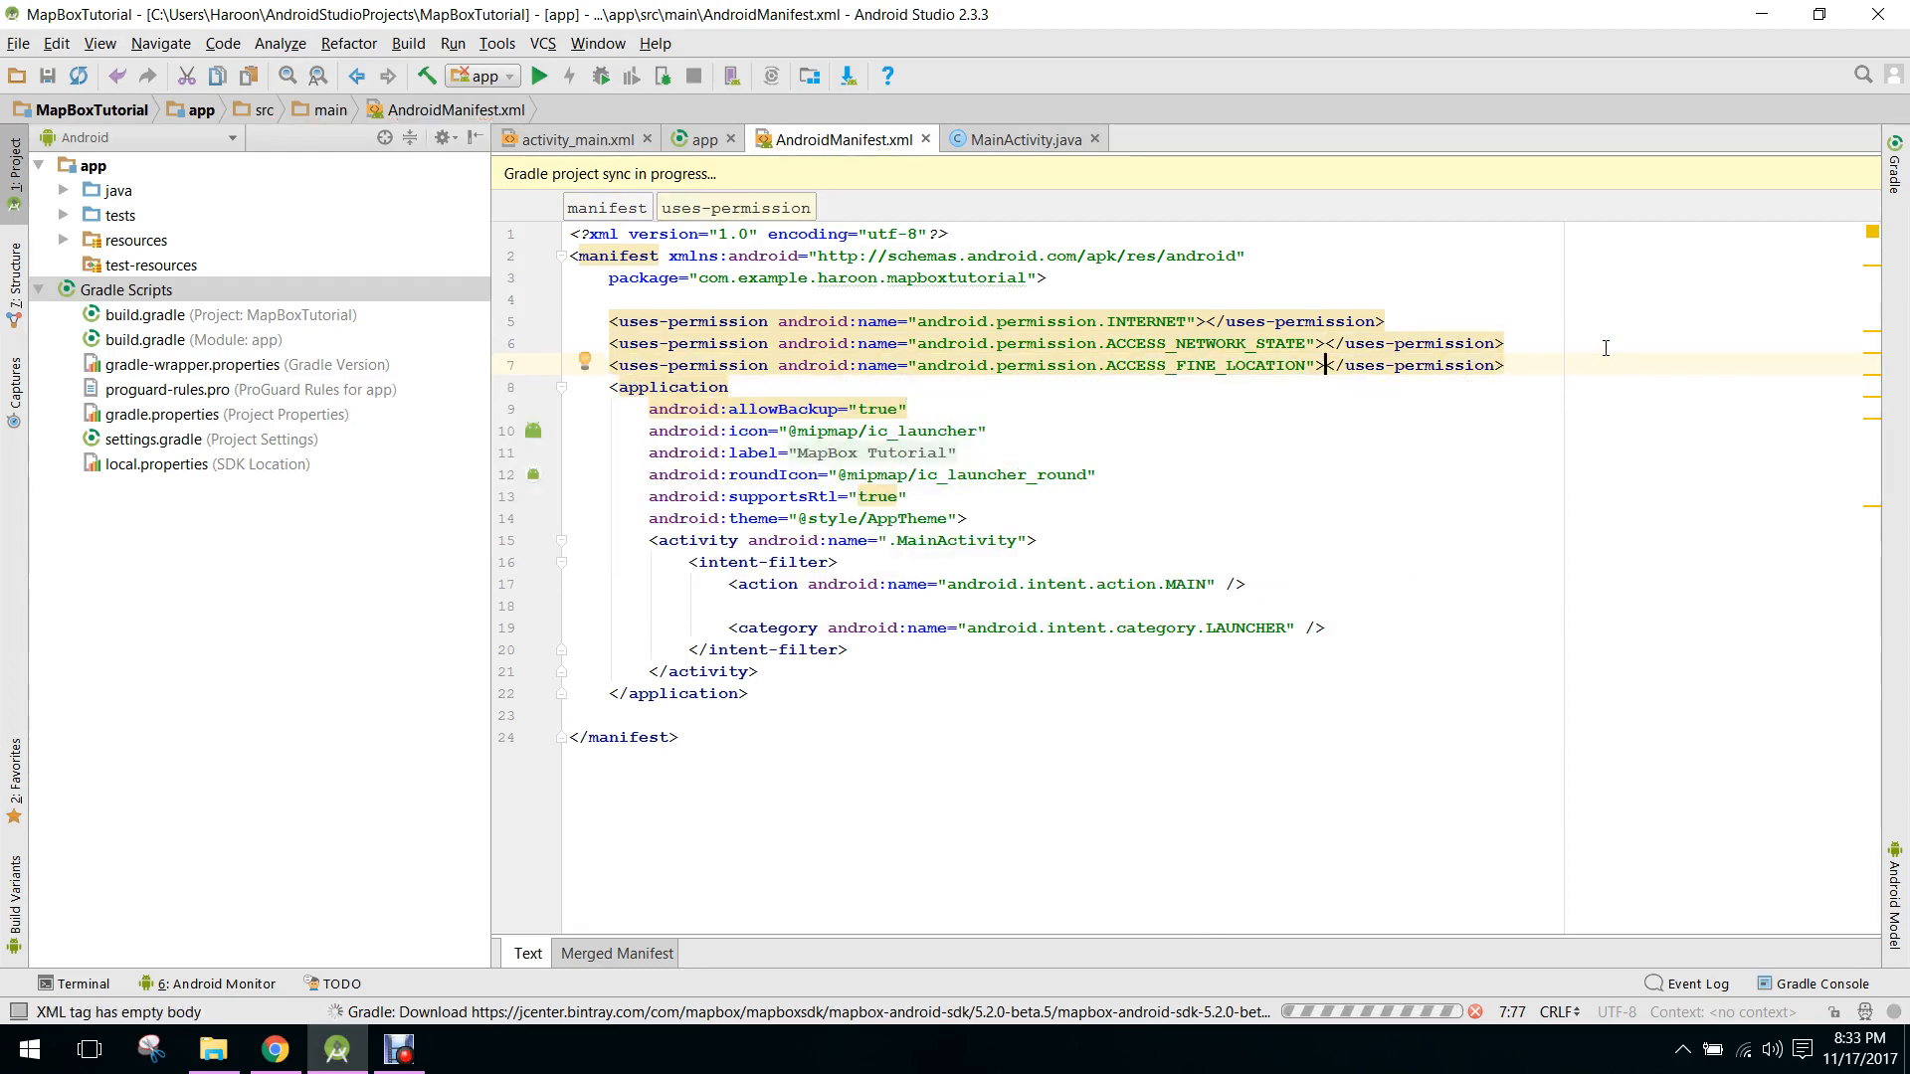
pyautogui.moveTo(1481, 228)
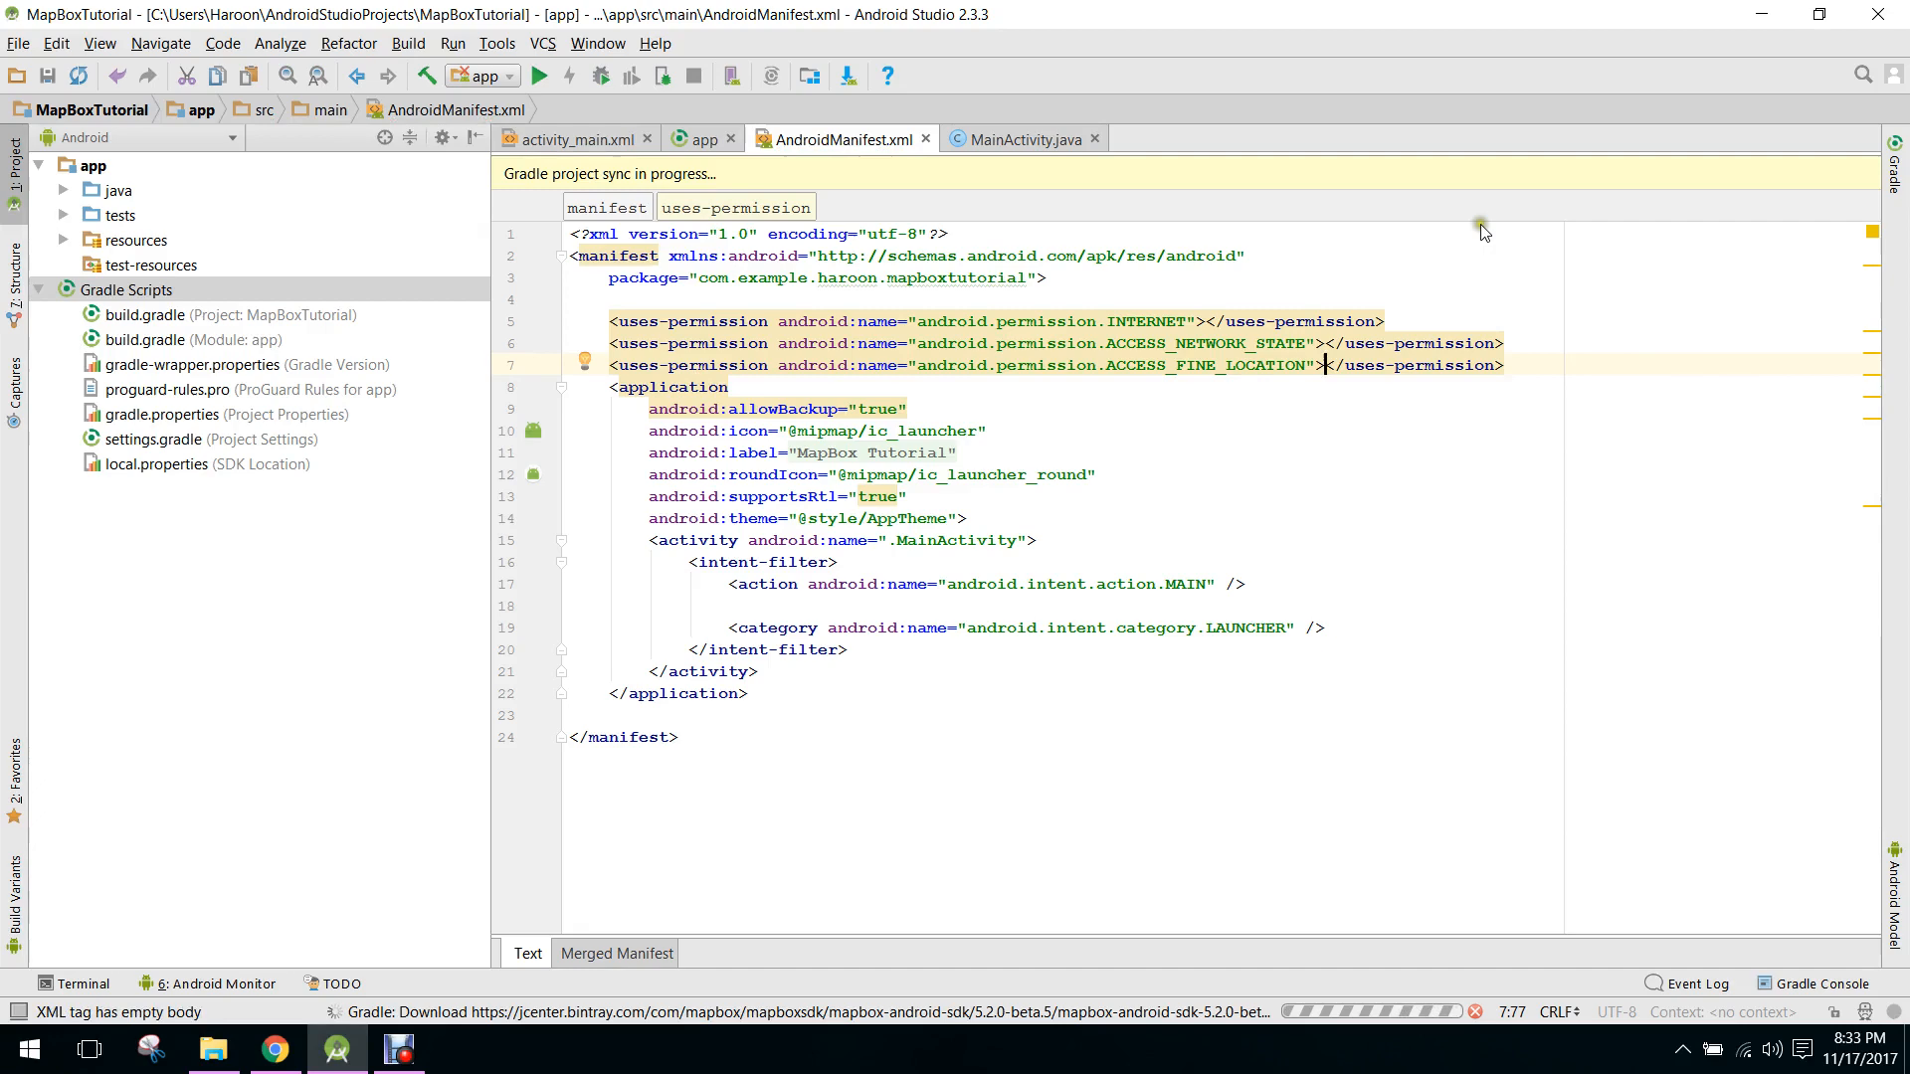
pyautogui.click(927, 139)
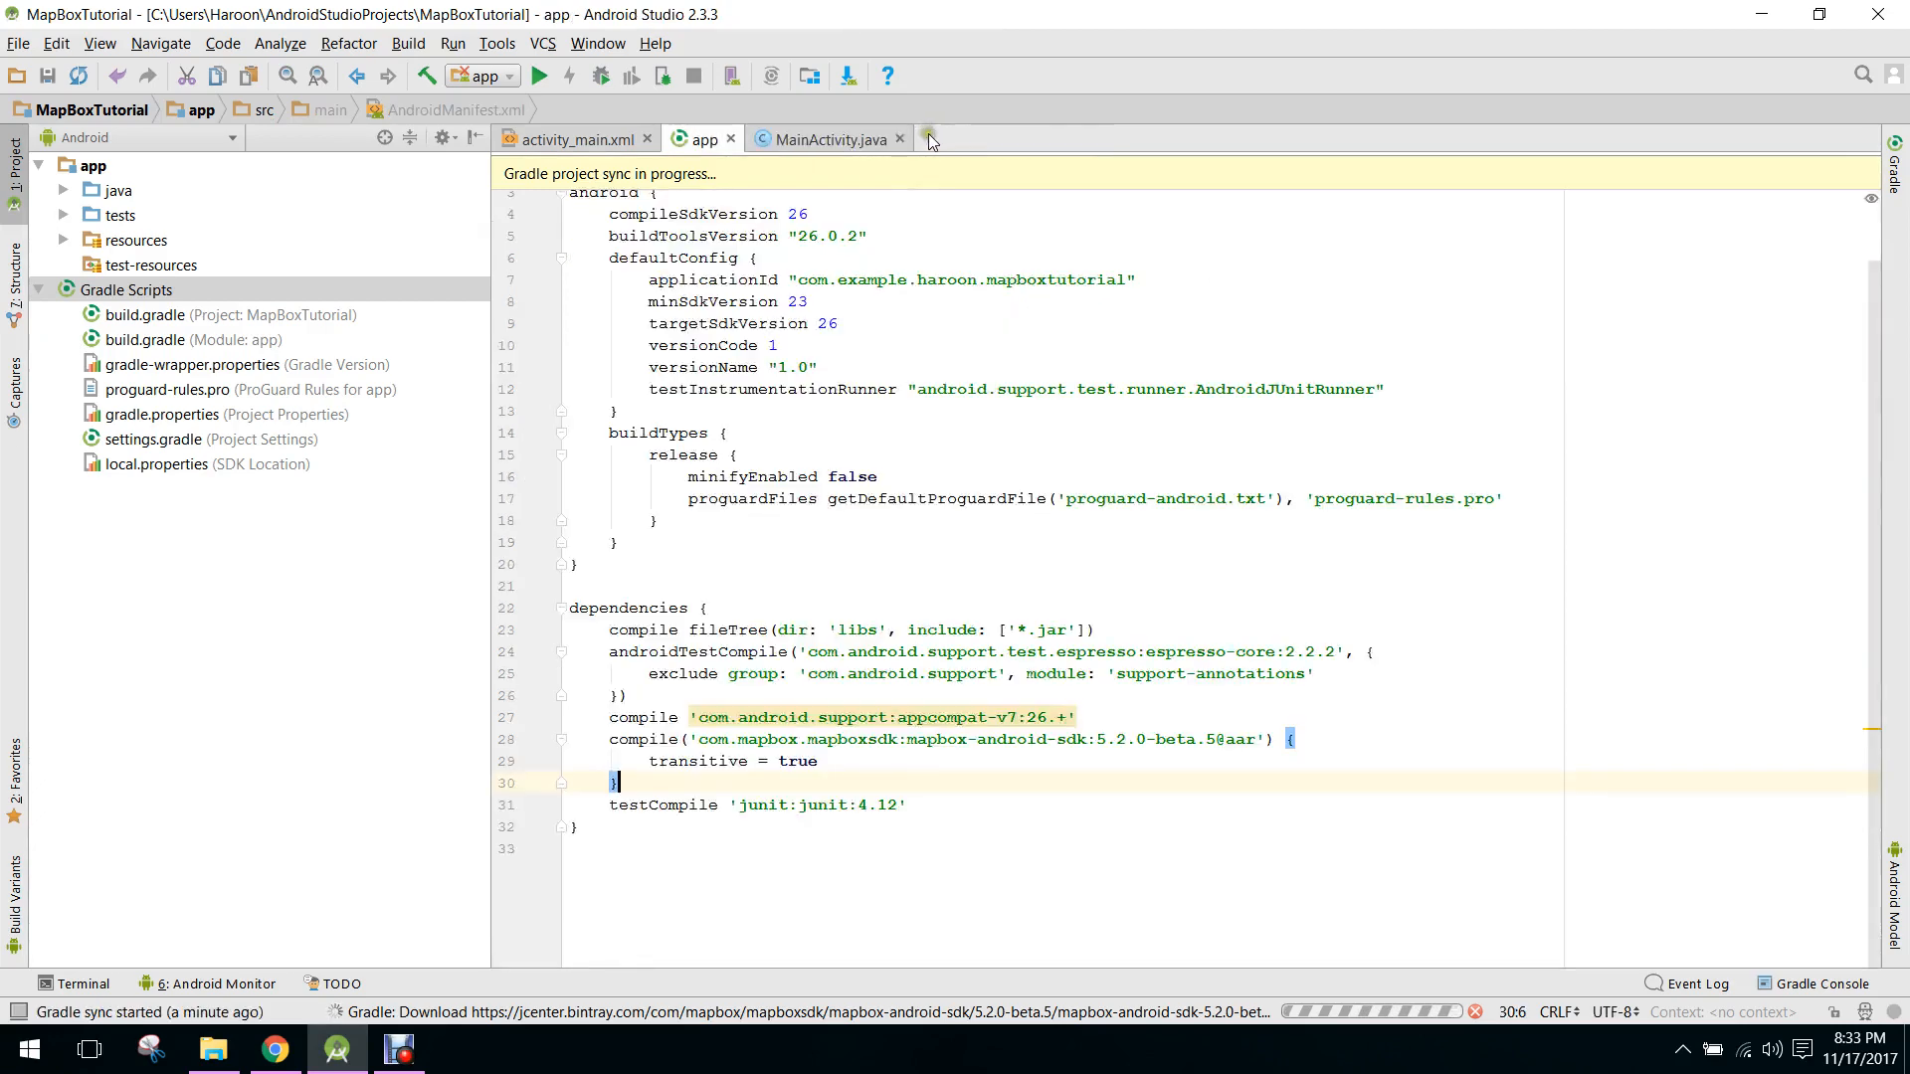
# - Compare build.gradle's dependencies with the Mapbox guide in Chrome while Gradle sync finishes
pyautogui.click(1092, 606)
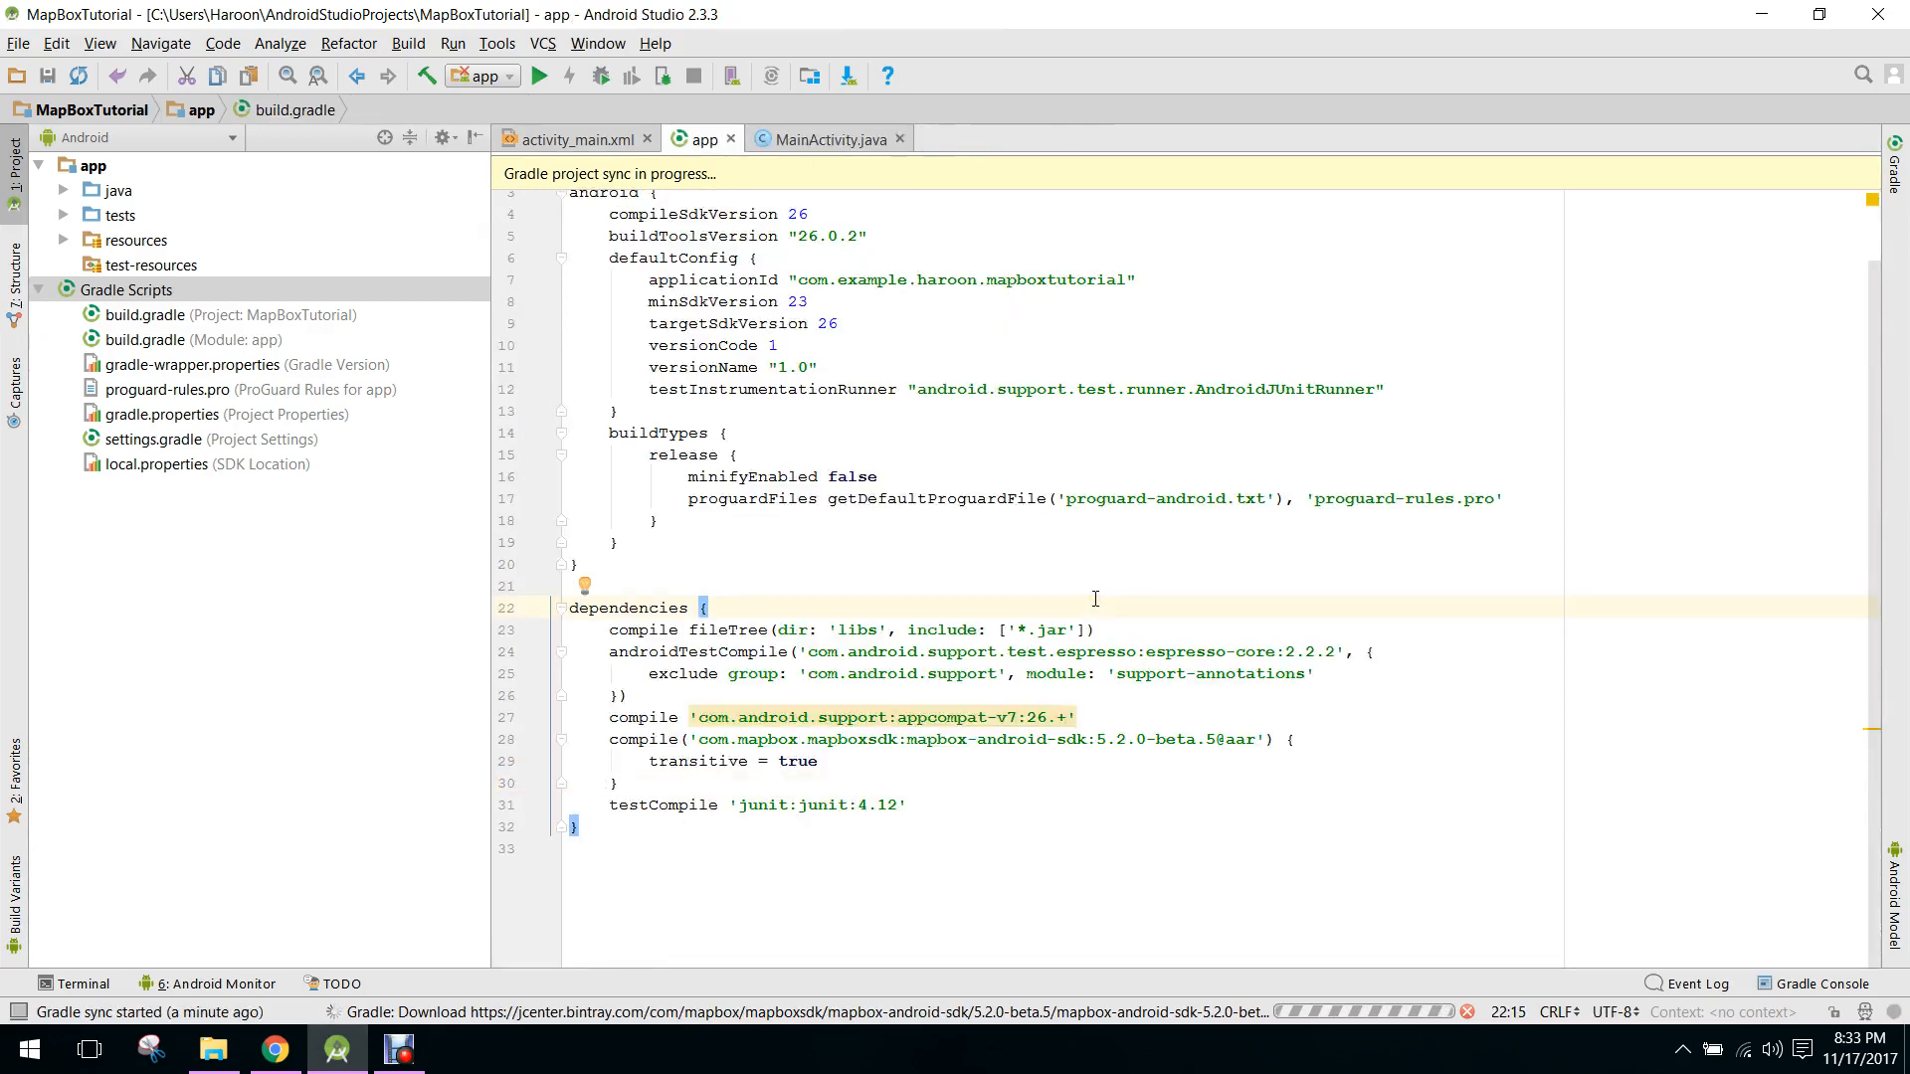
pyautogui.moveTo(1100, 813)
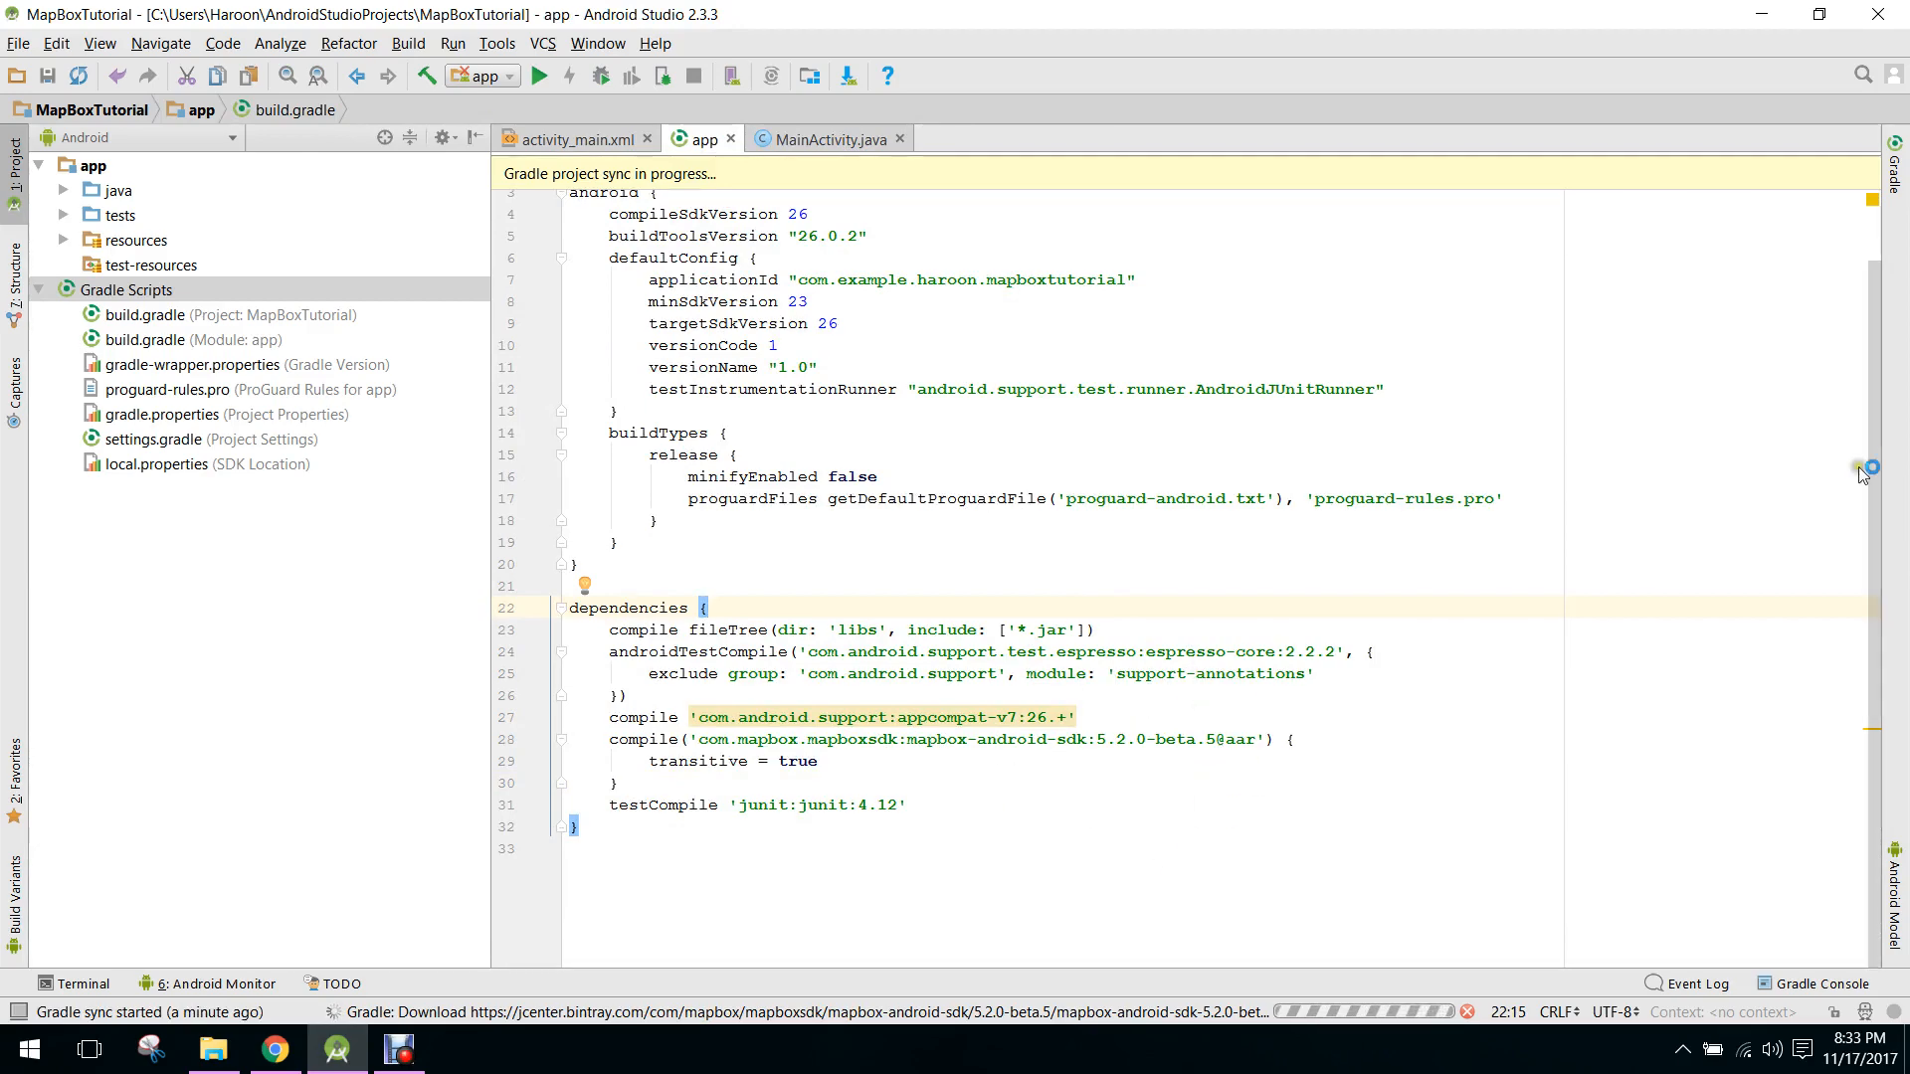
pyautogui.click(275, 1048)
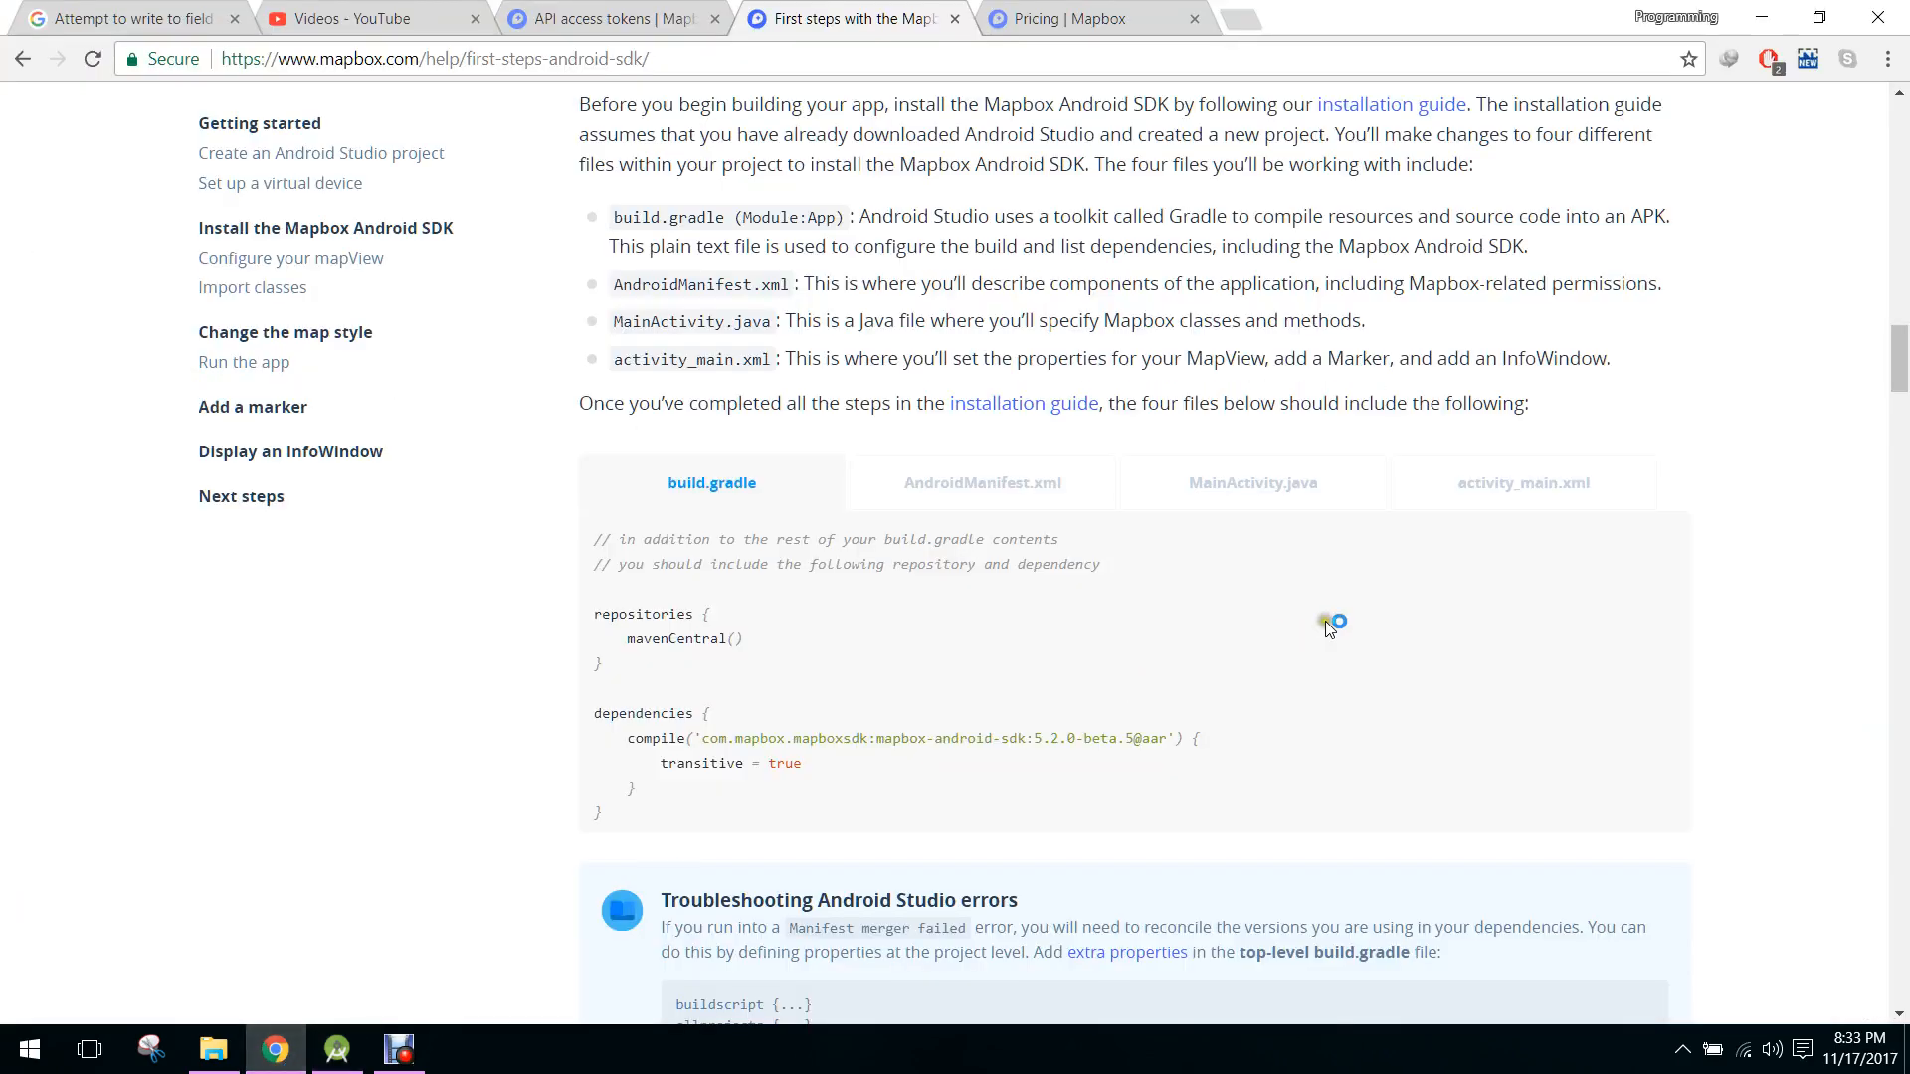
pyautogui.moveTo(337, 1047)
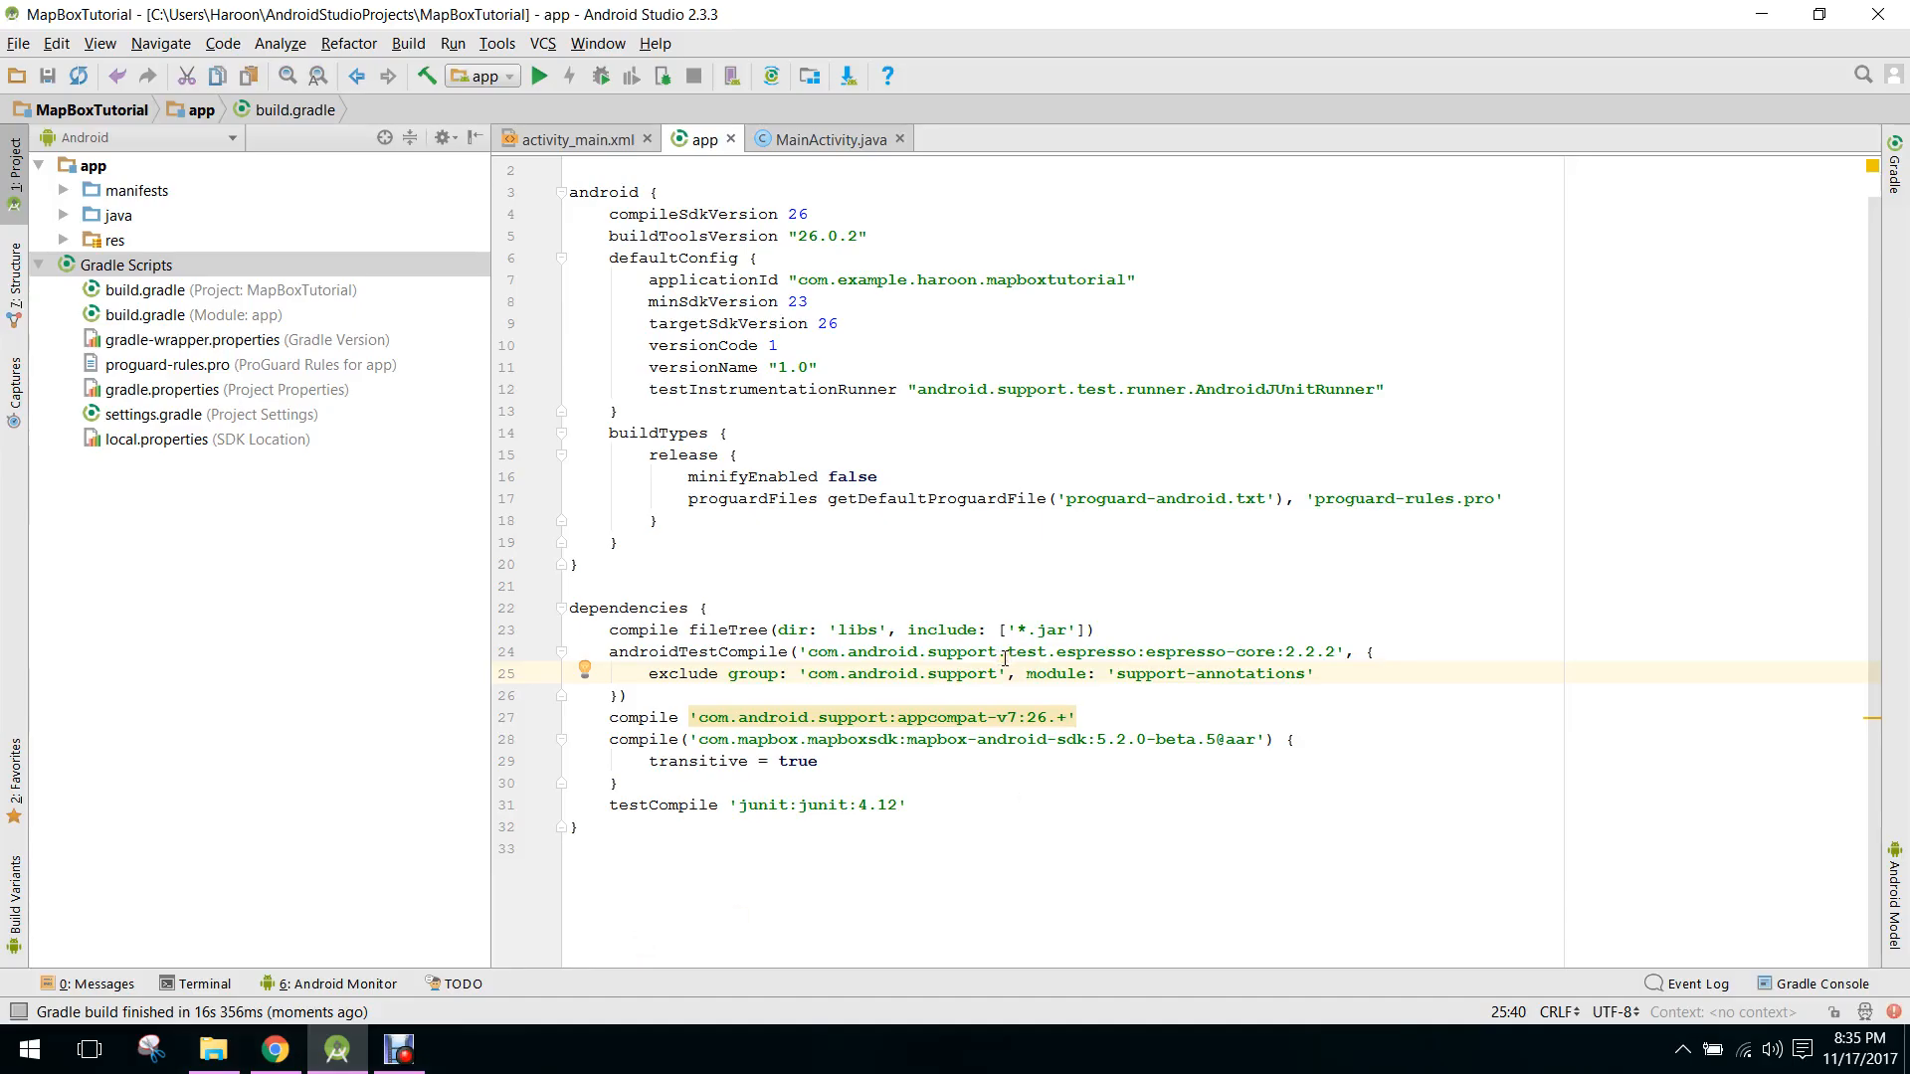
pyautogui.moveTo(1870, 375)
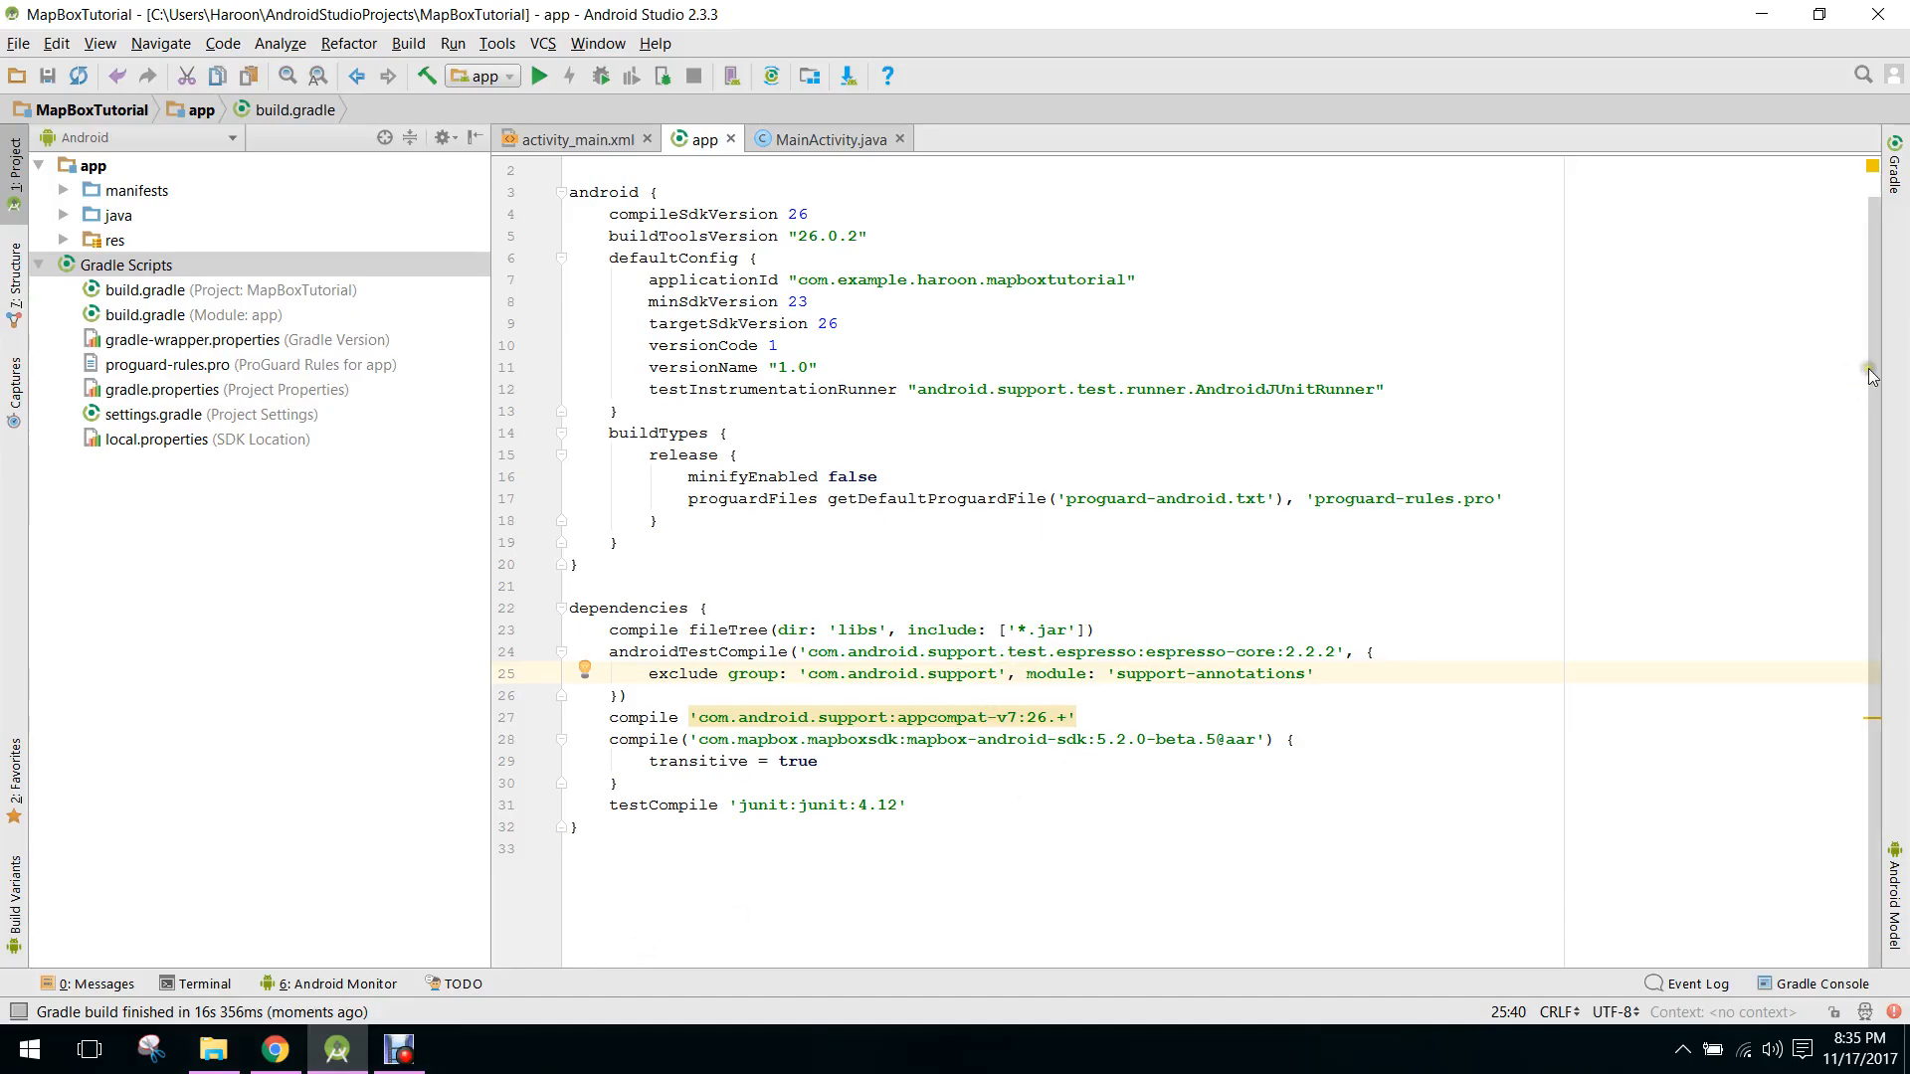
pyautogui.scroll(3)
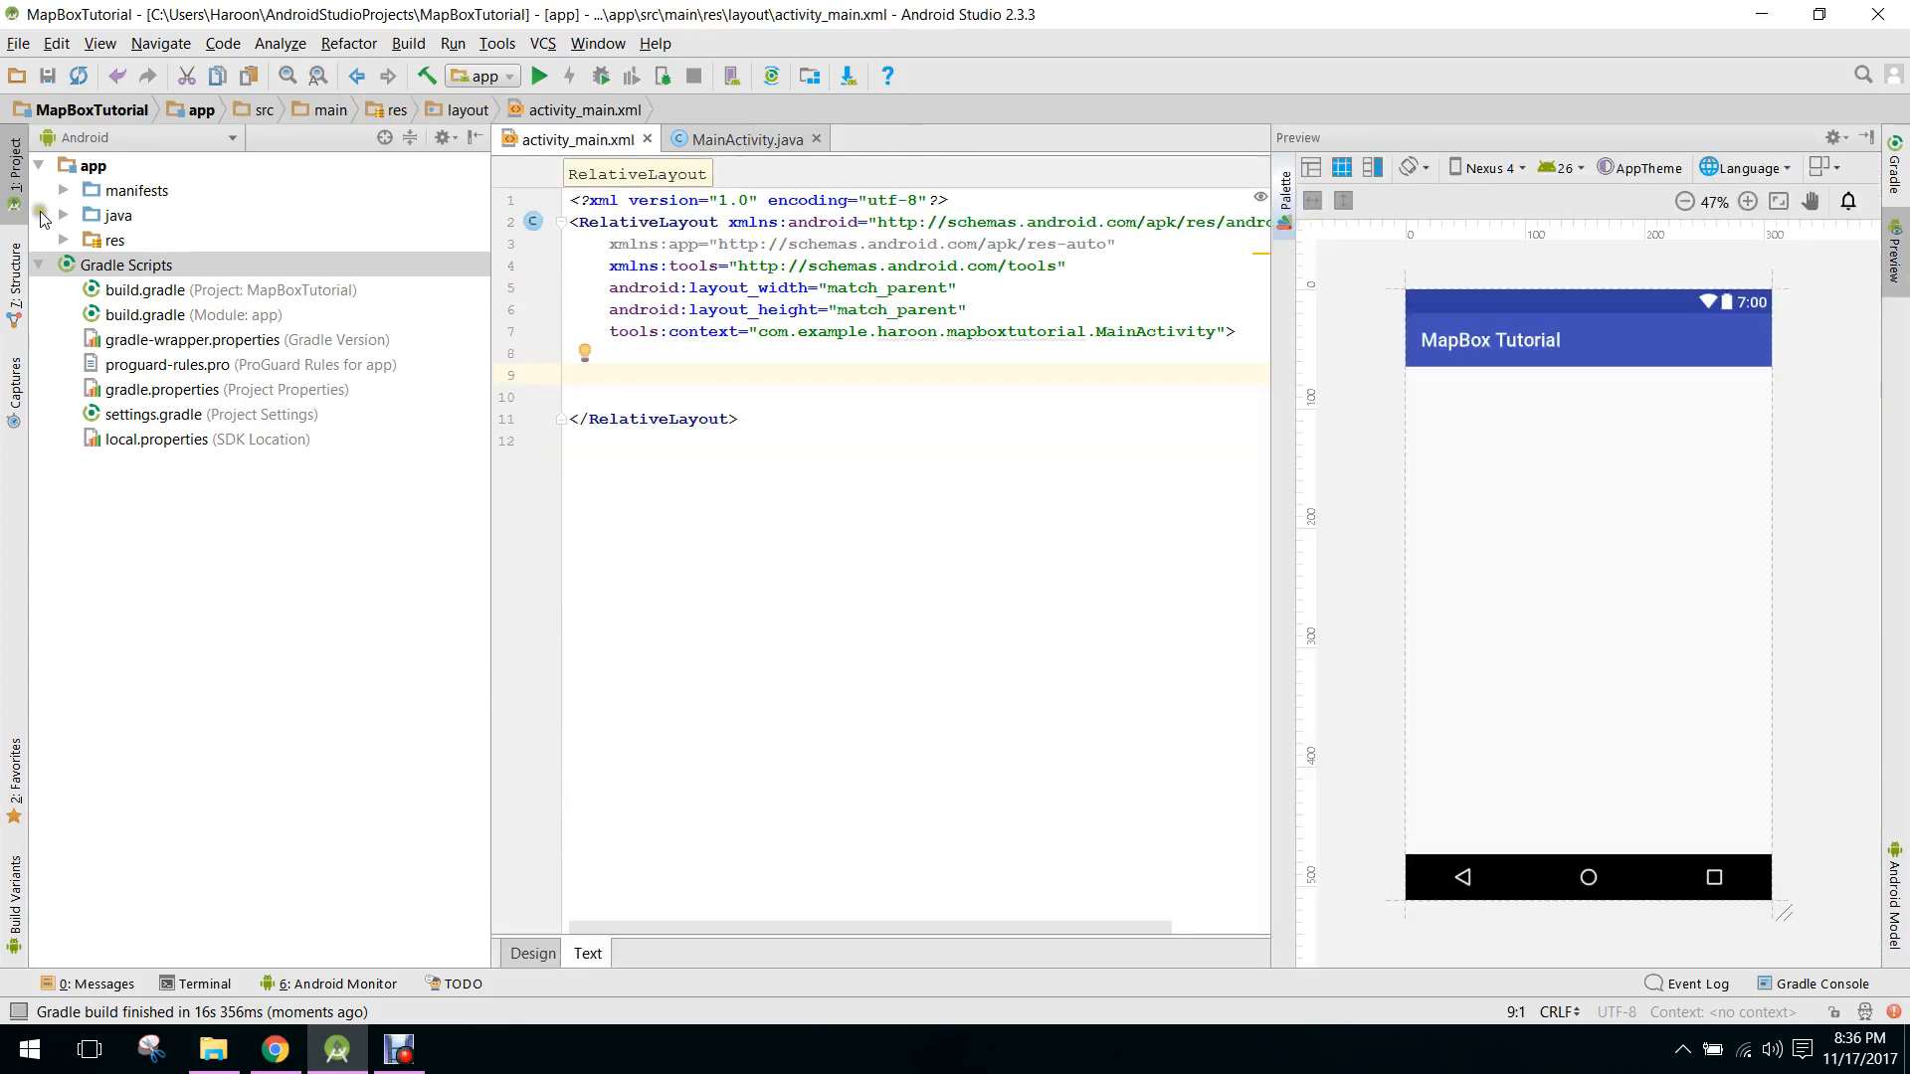
# - Open MainActivity, add Mapbox.getInstance(this, "") in onCreate, and return to the Mapbox guide
pyautogui.click(59, 190)
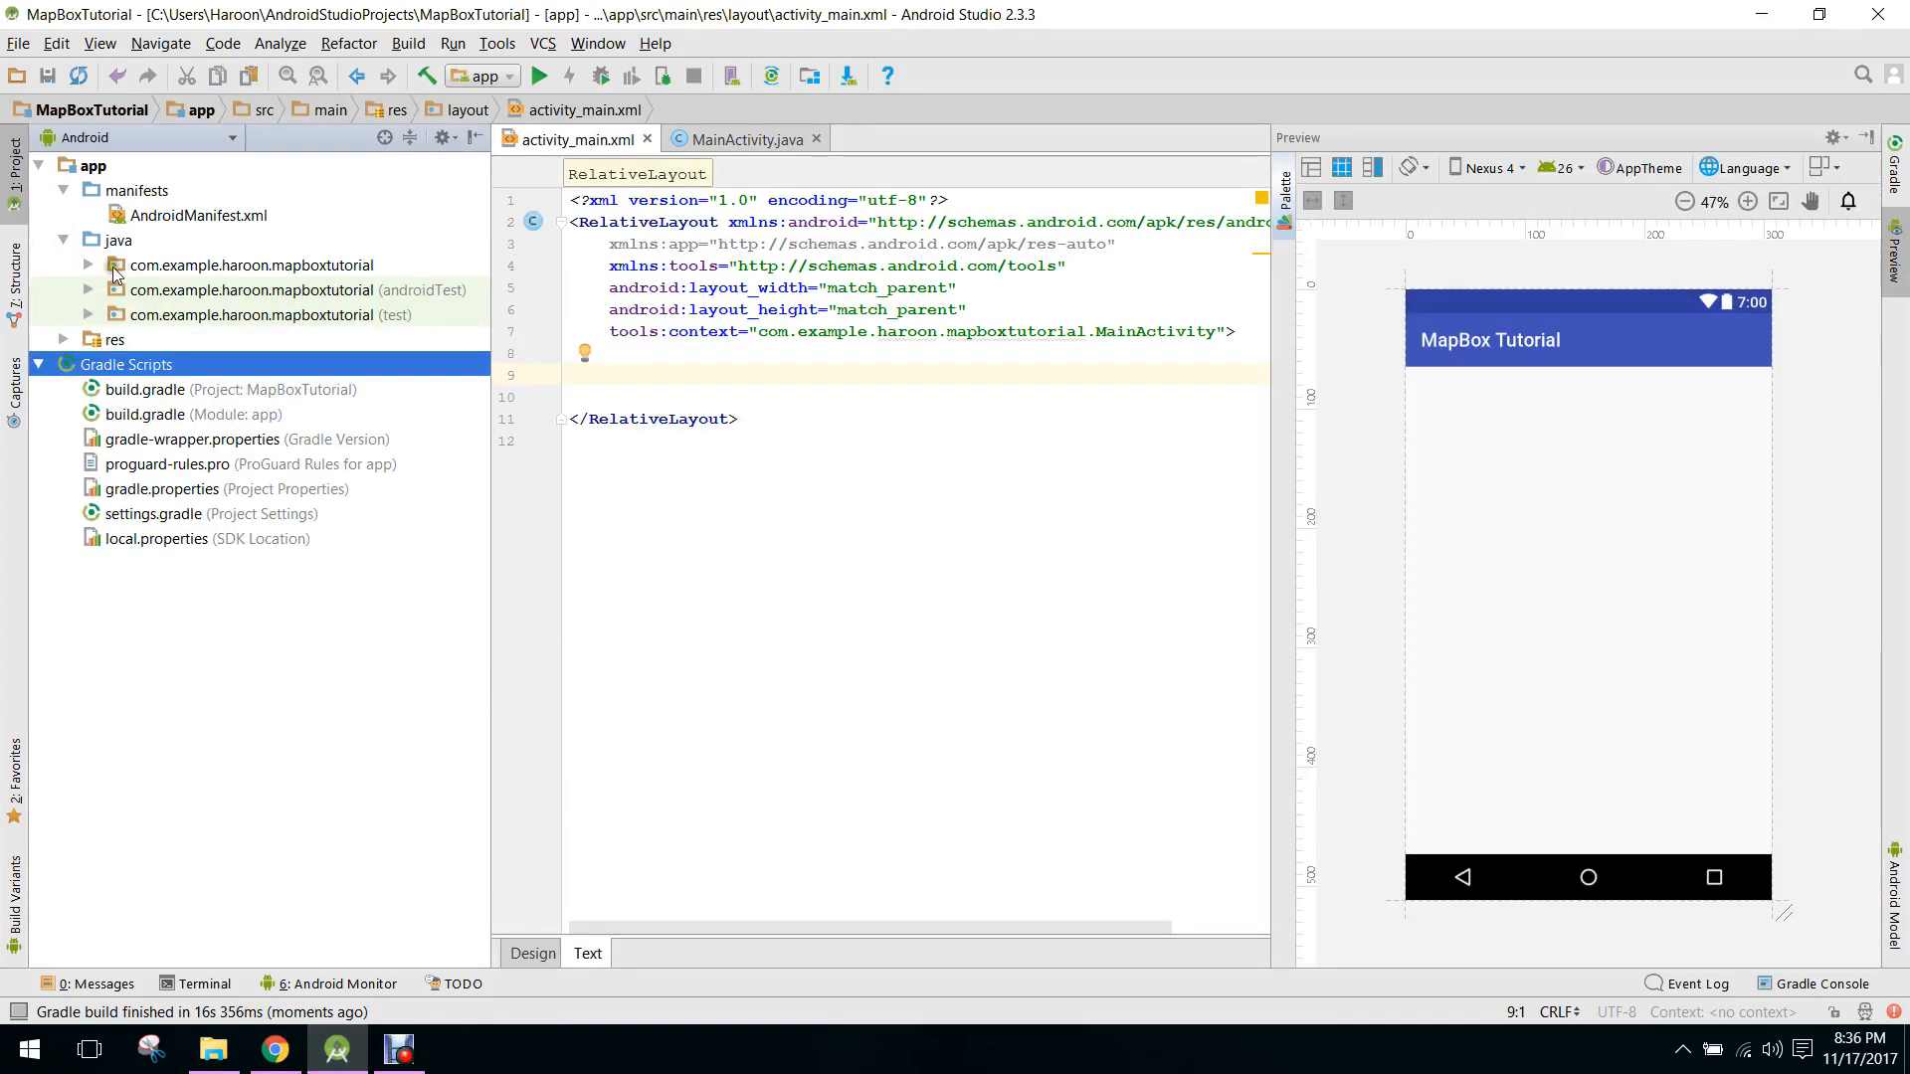
pyautogui.click(87, 265)
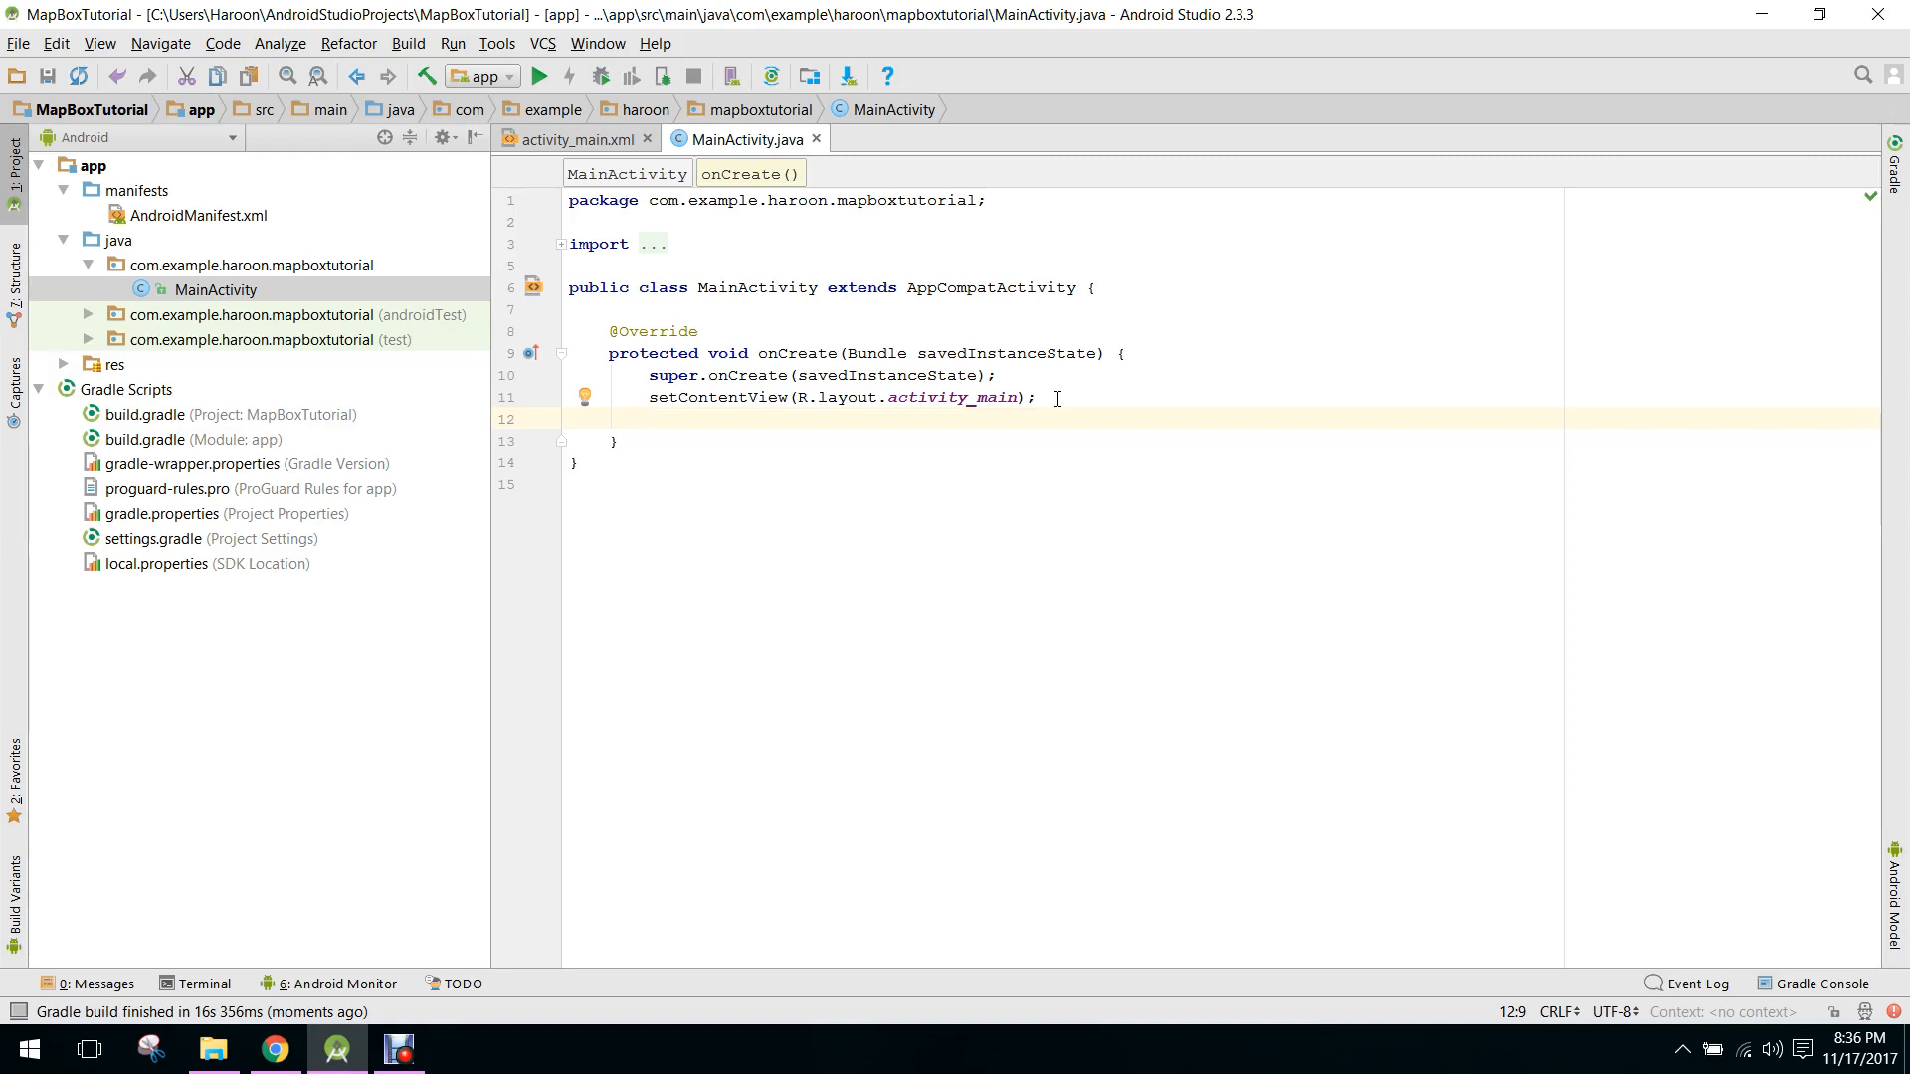
pyautogui.write('M')
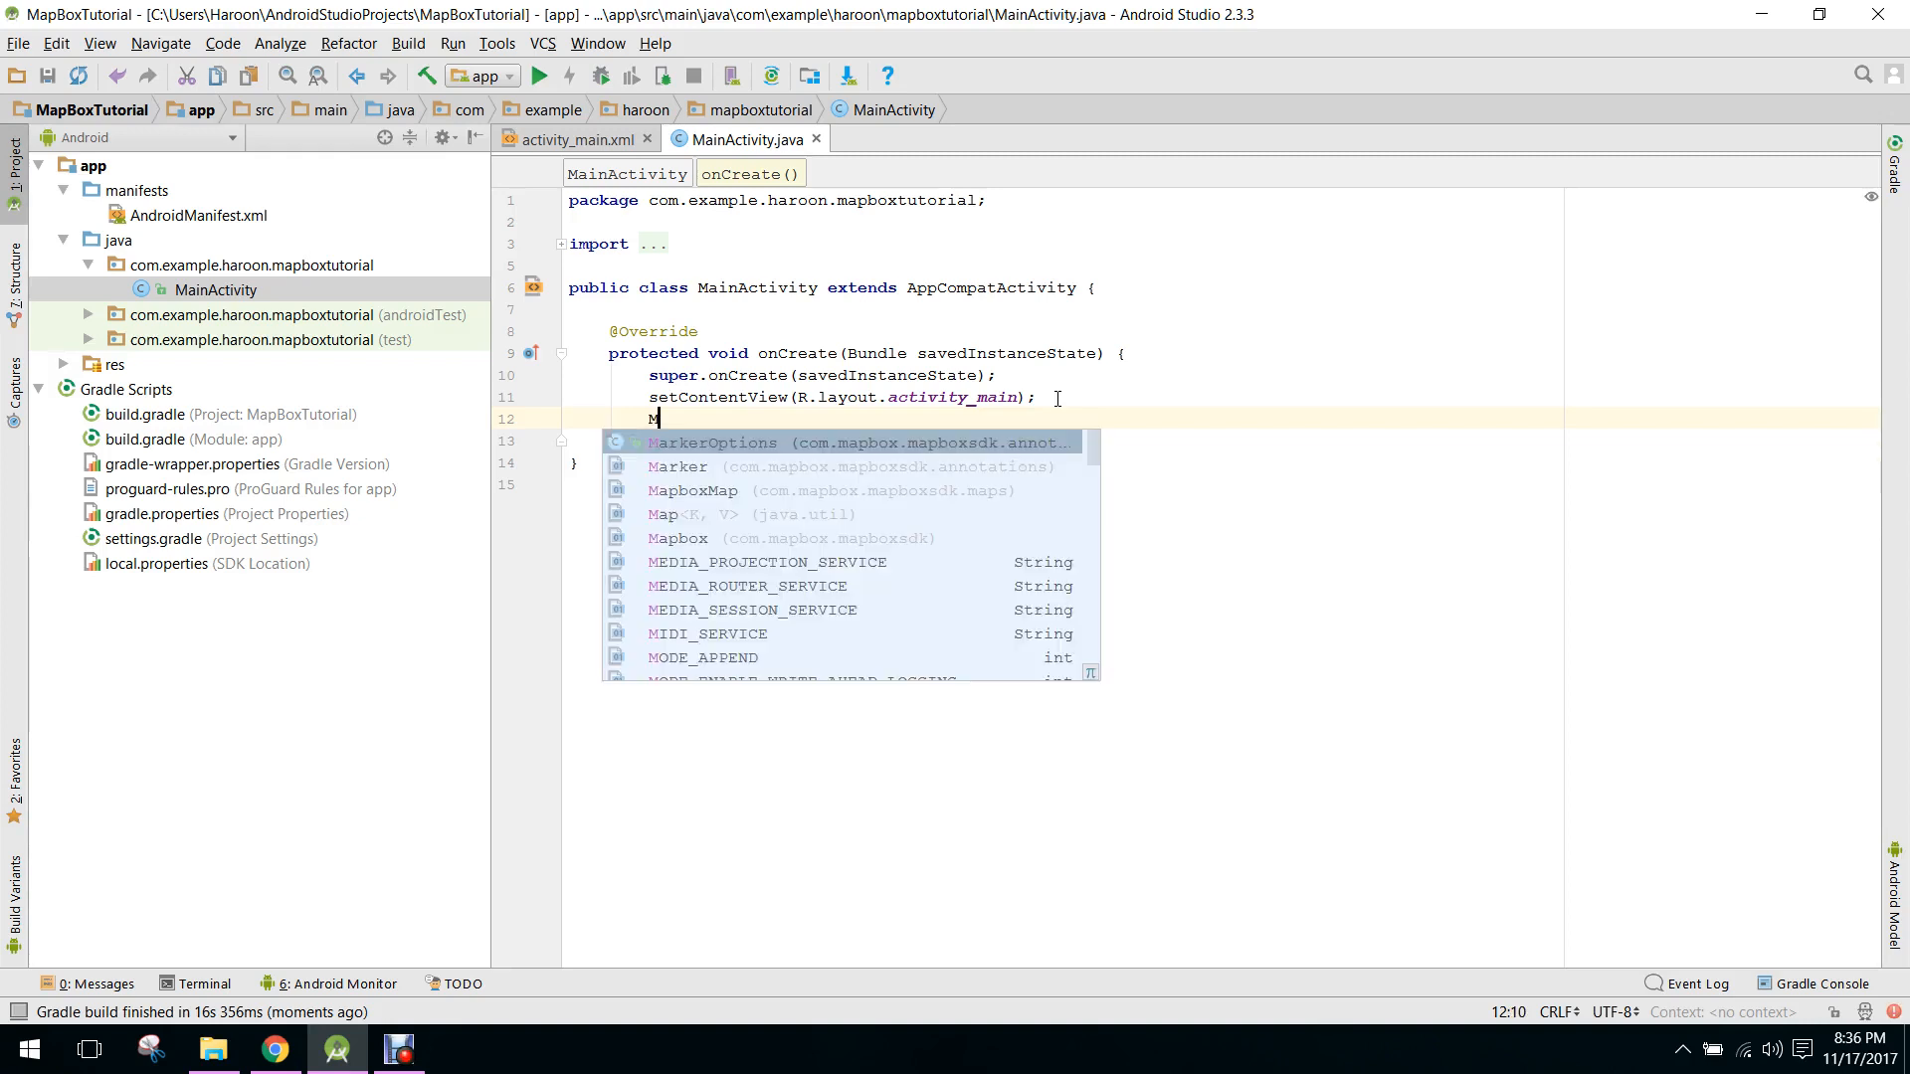
pyautogui.write('apBox.')
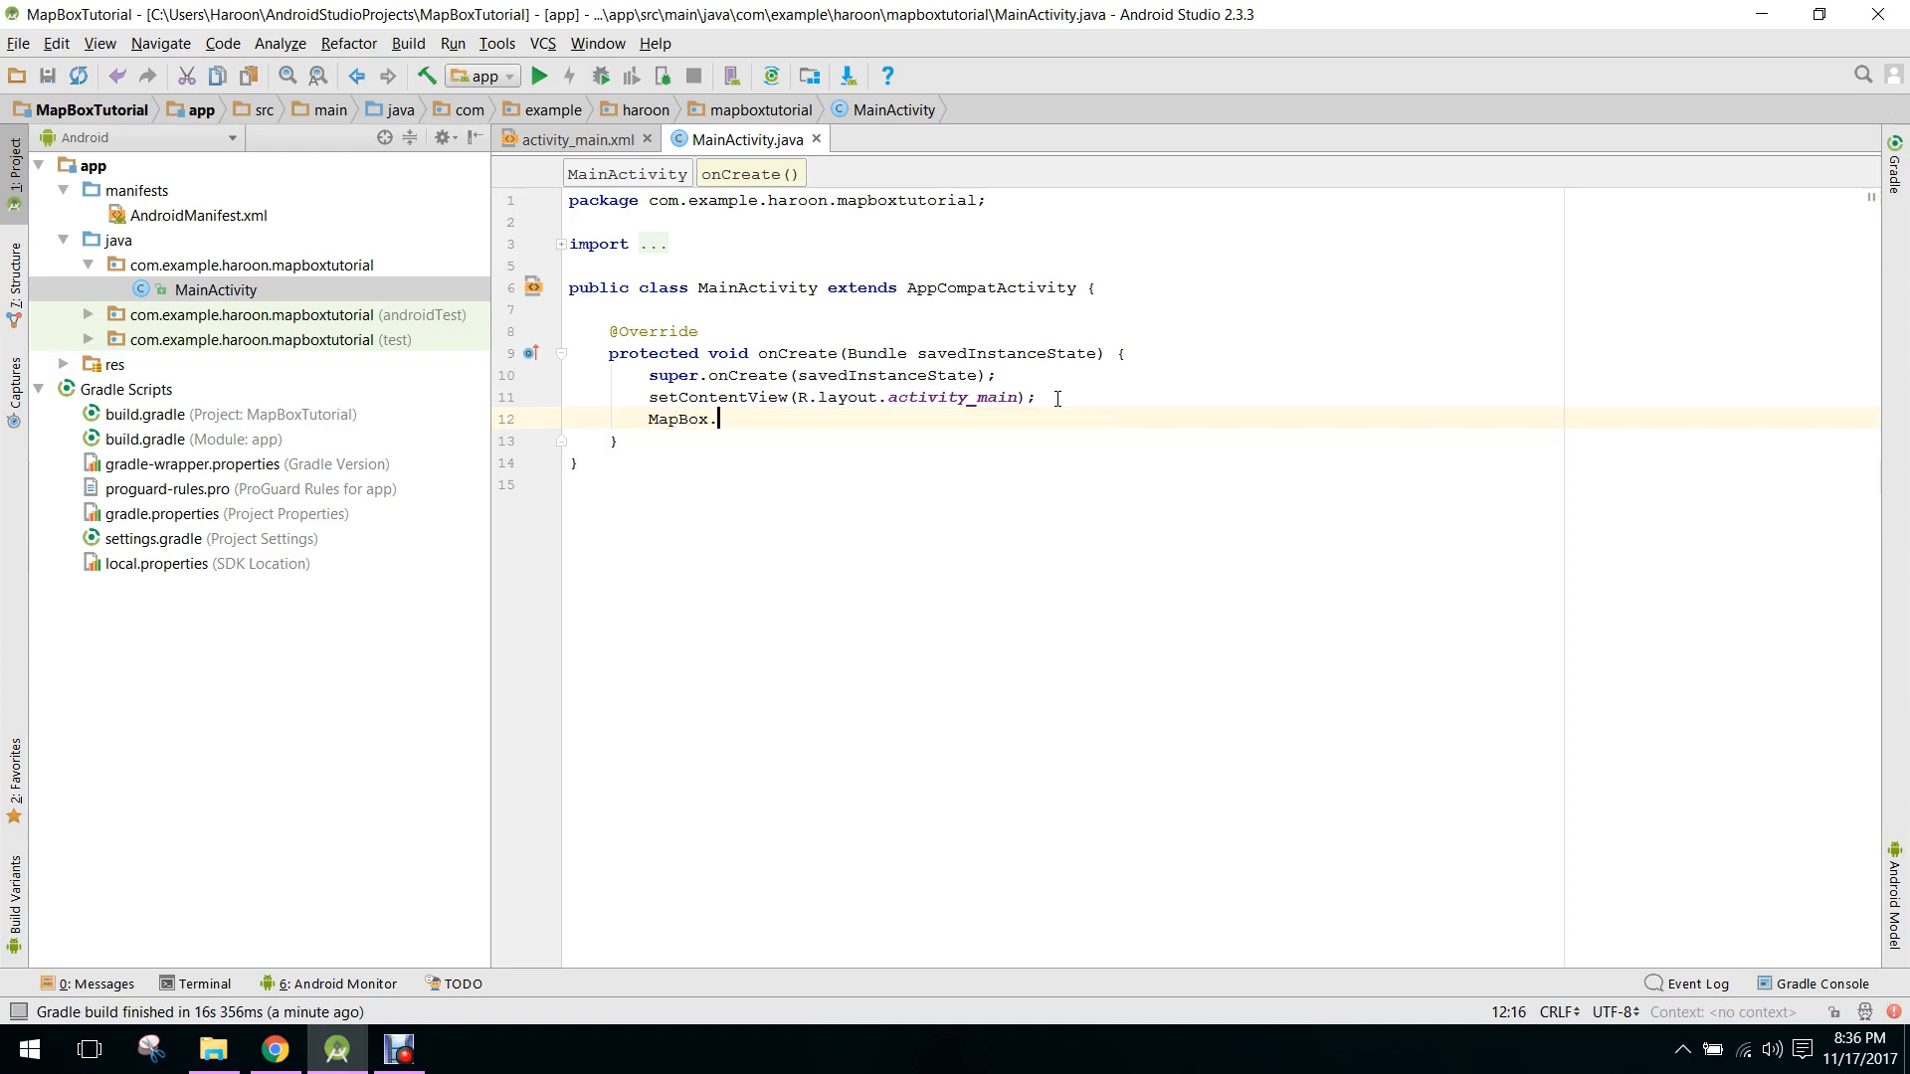
pyautogui.write('.')
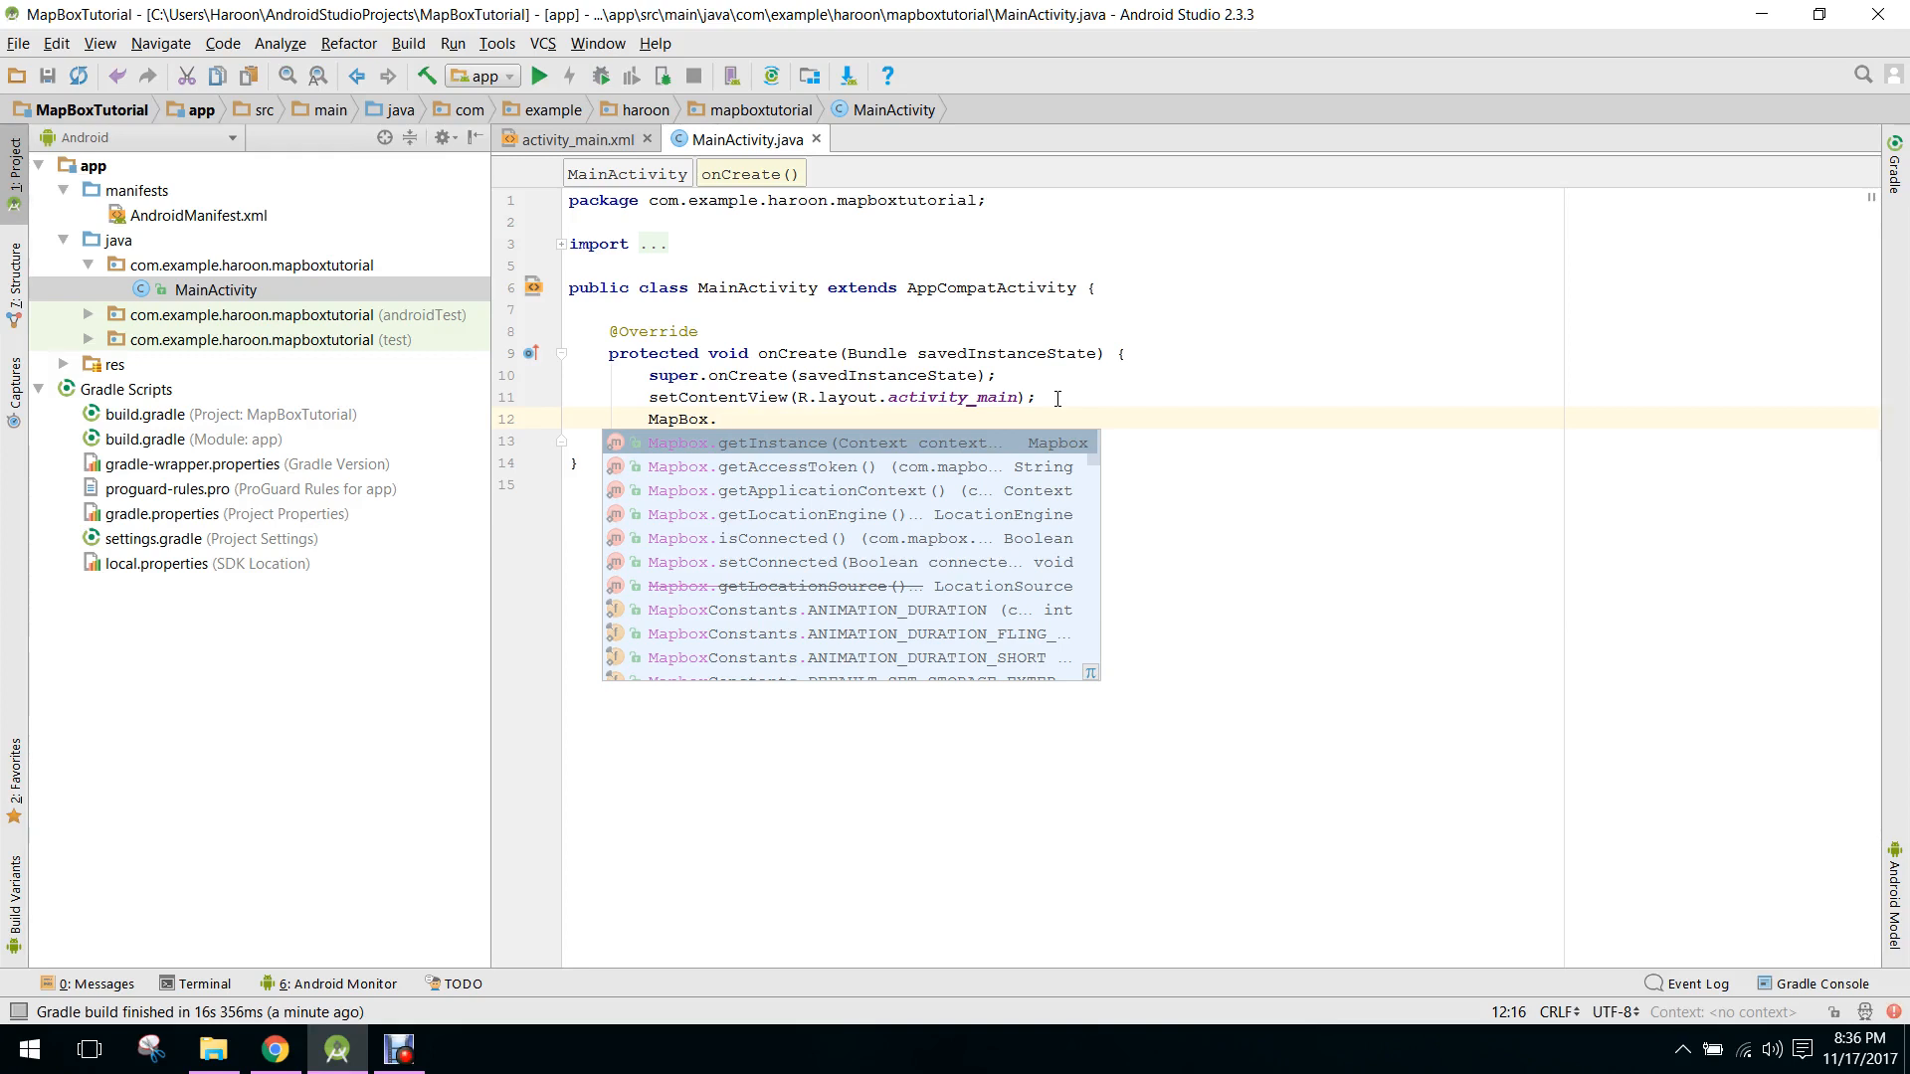
pyautogui.write('getInstance(this')
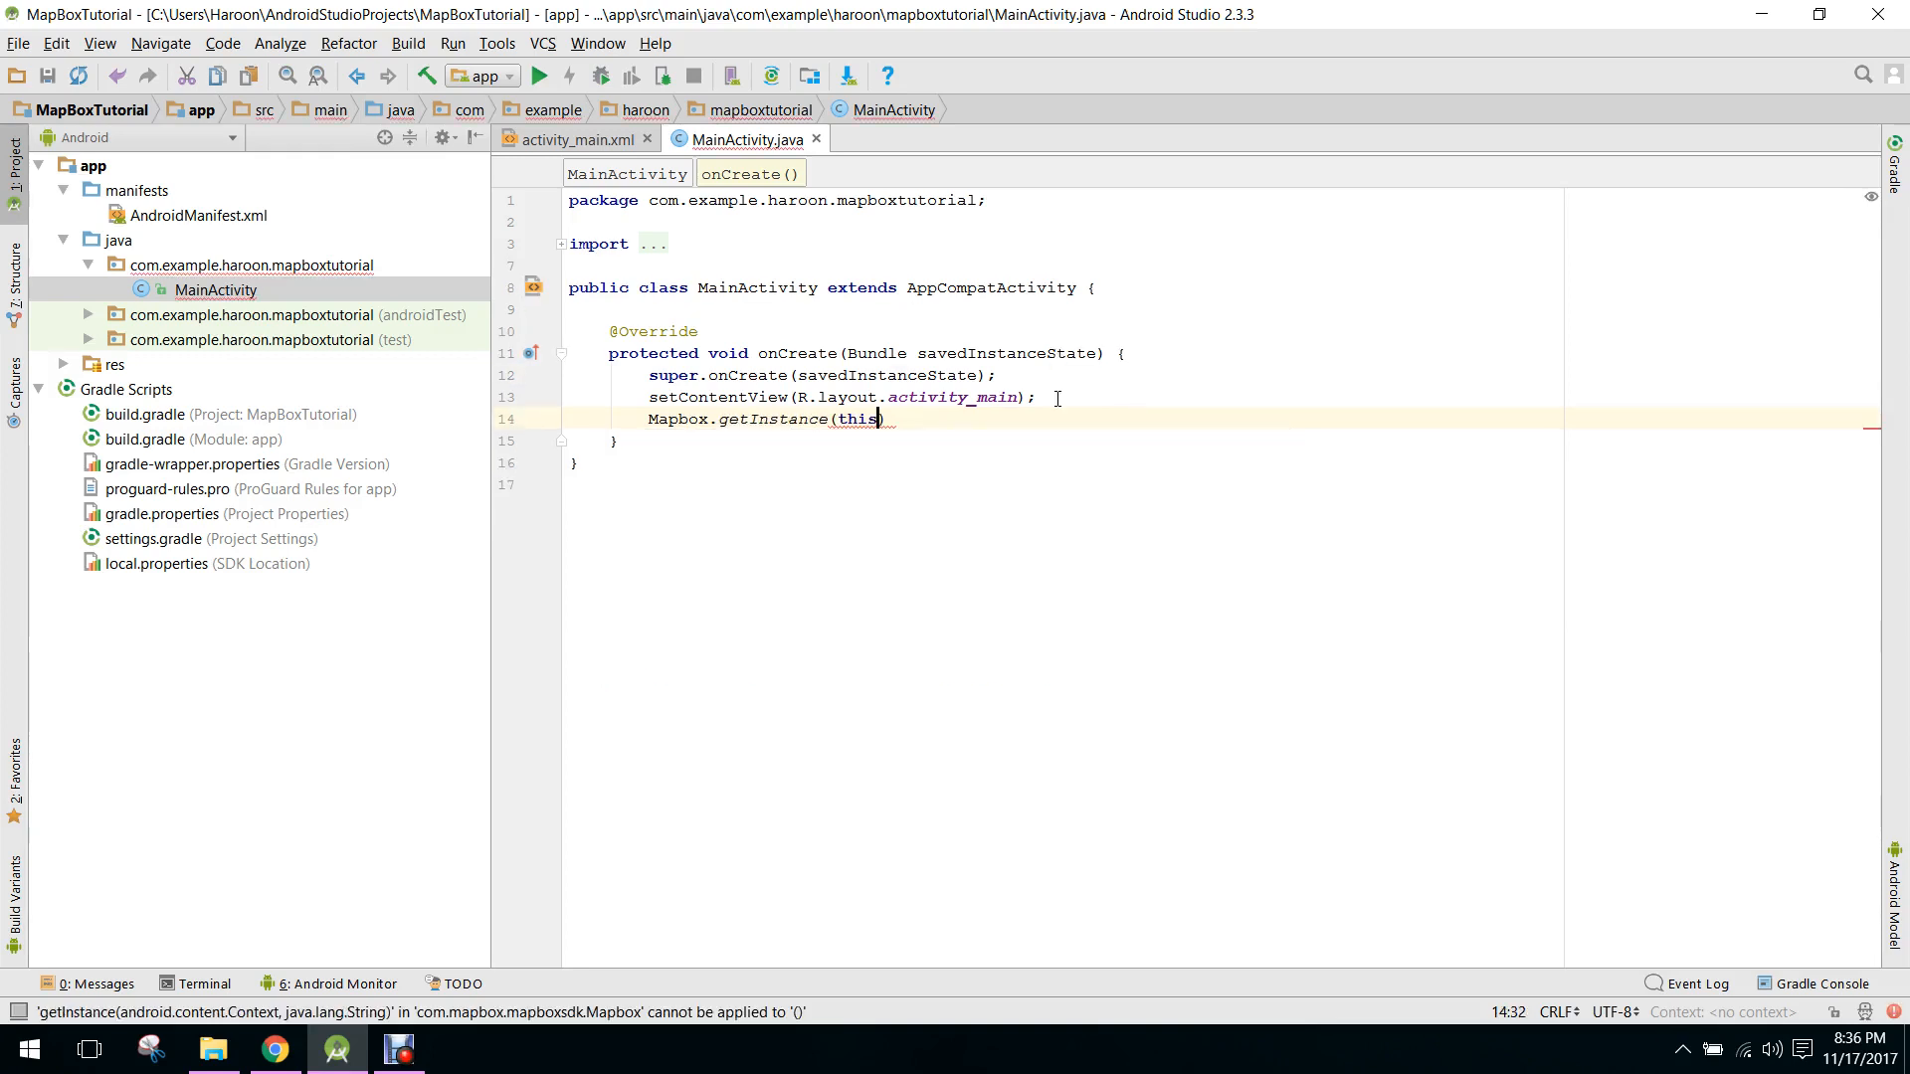
pyautogui.write(', ""')
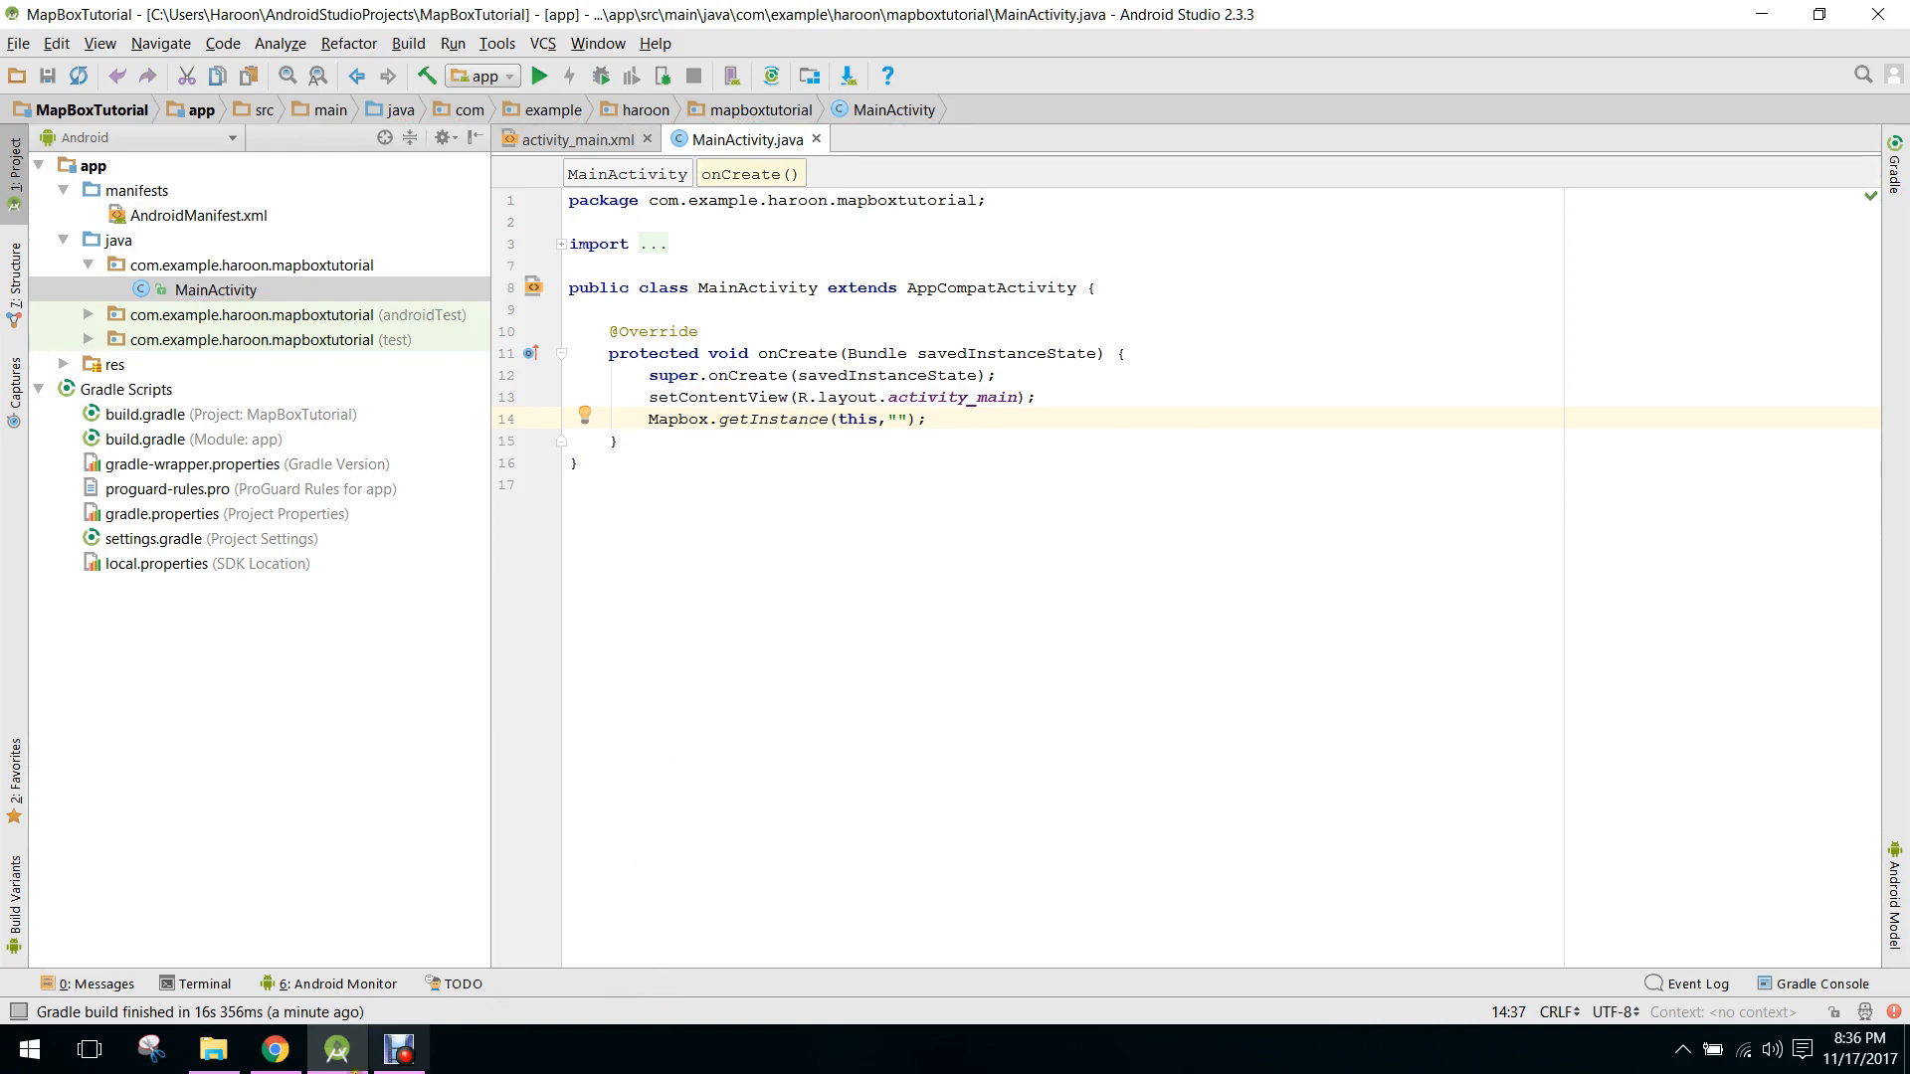
pyautogui.click(275, 1048)
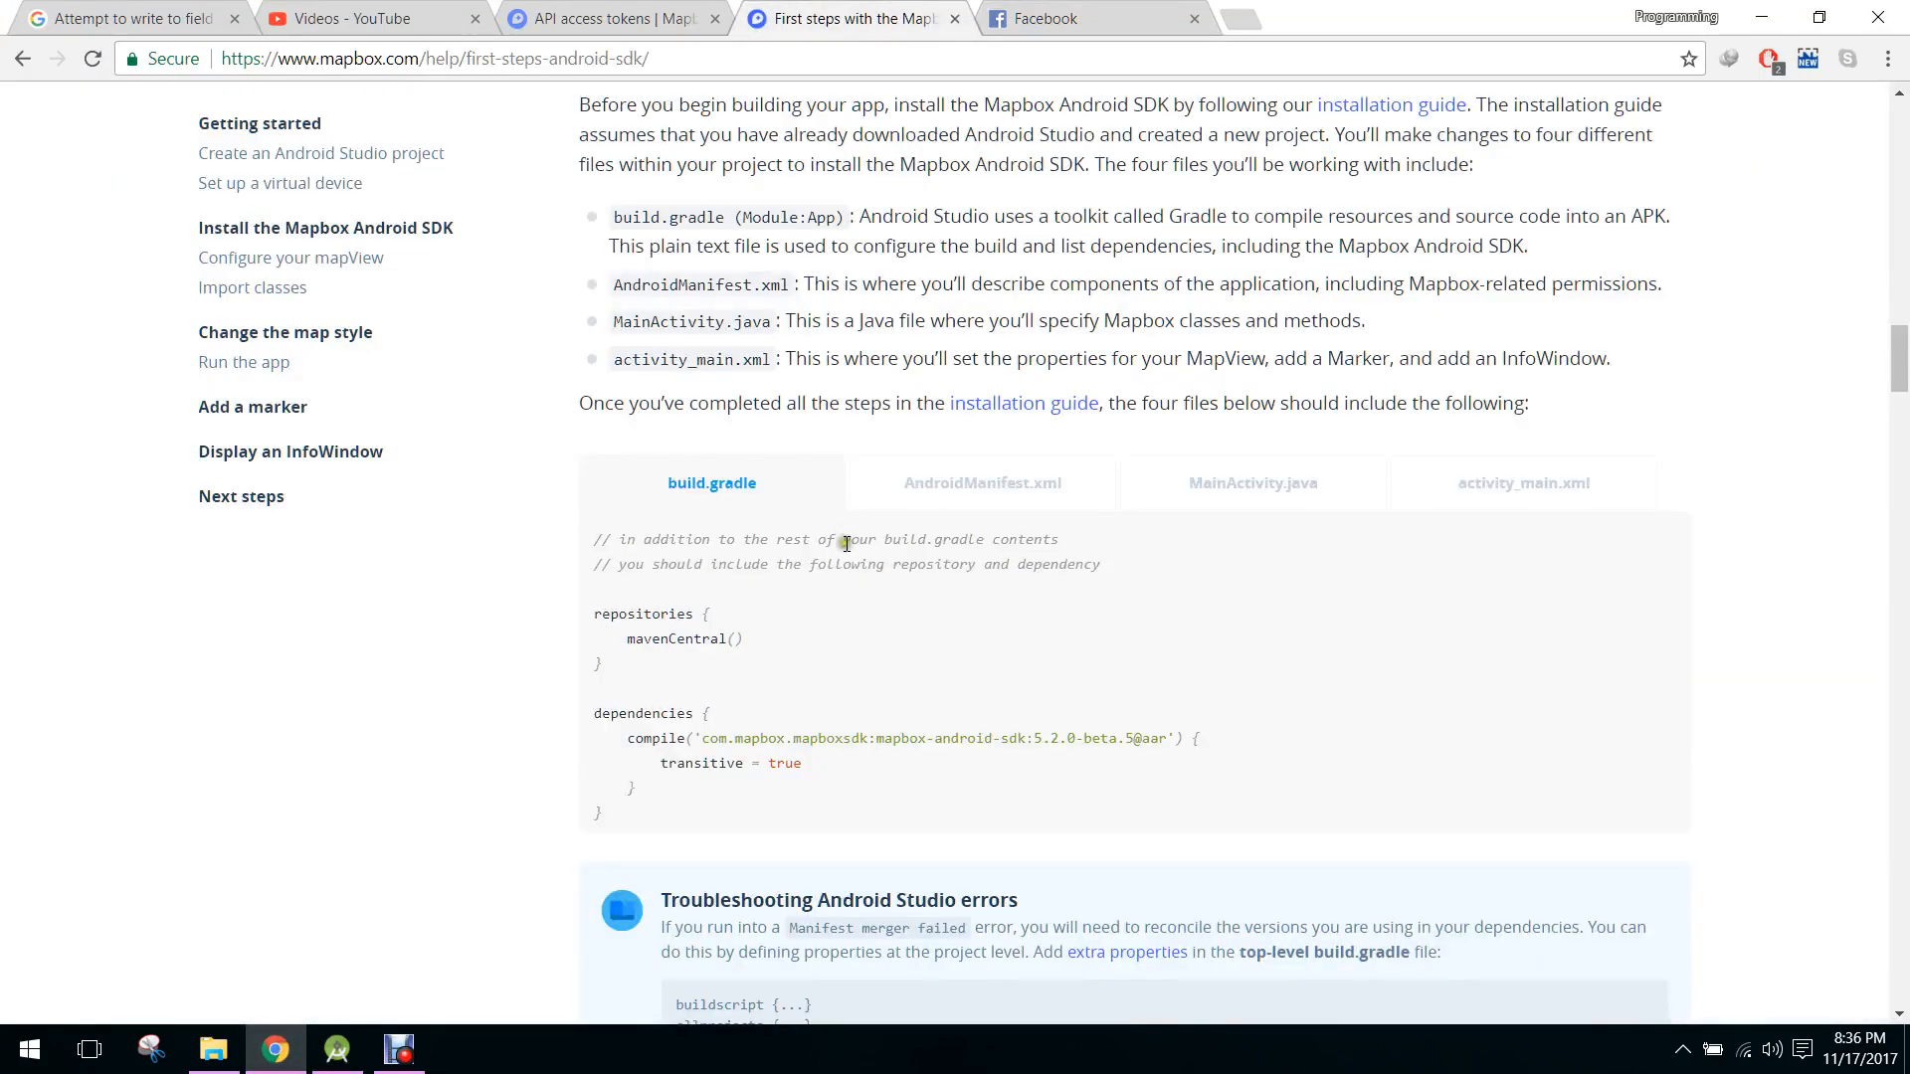
# - Open the Mapbox API access tokens page to get the default public token
pyautogui.click(609, 17)
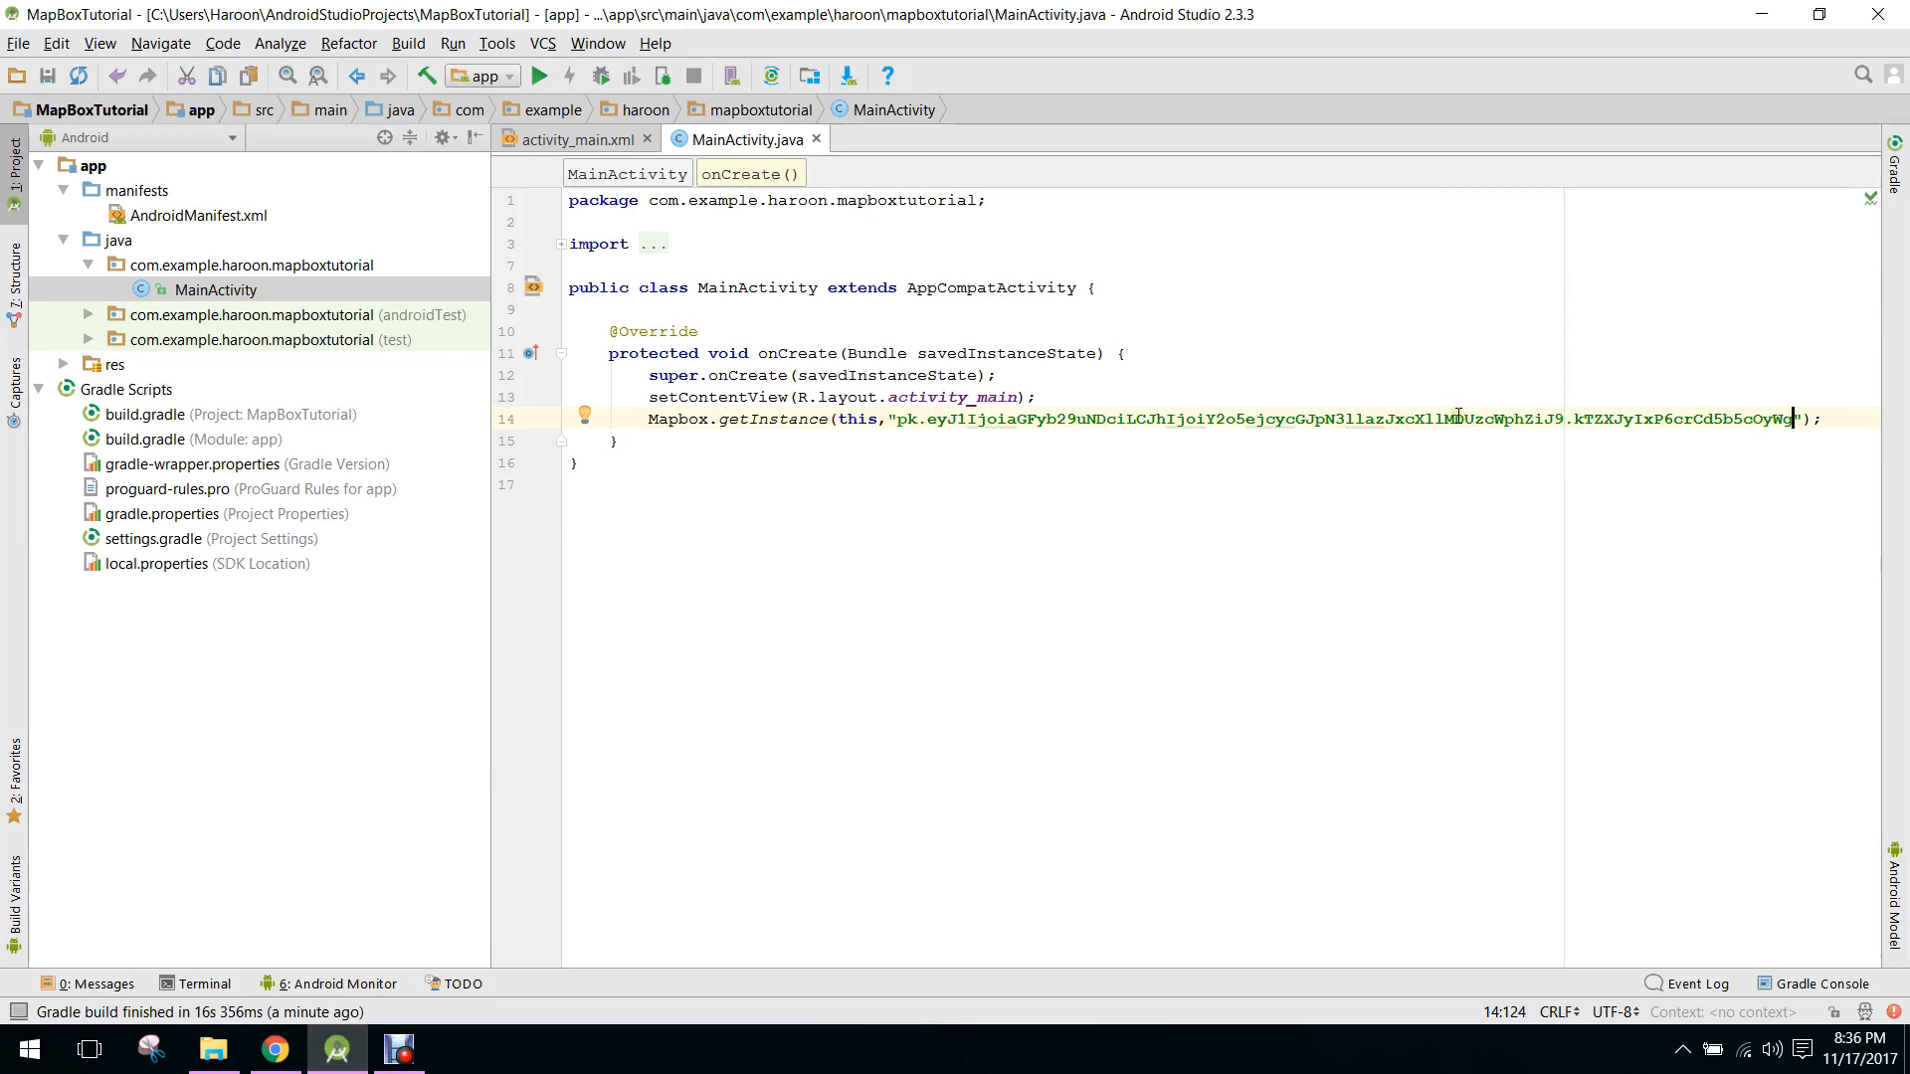
pyautogui.moveTo(555, 143)
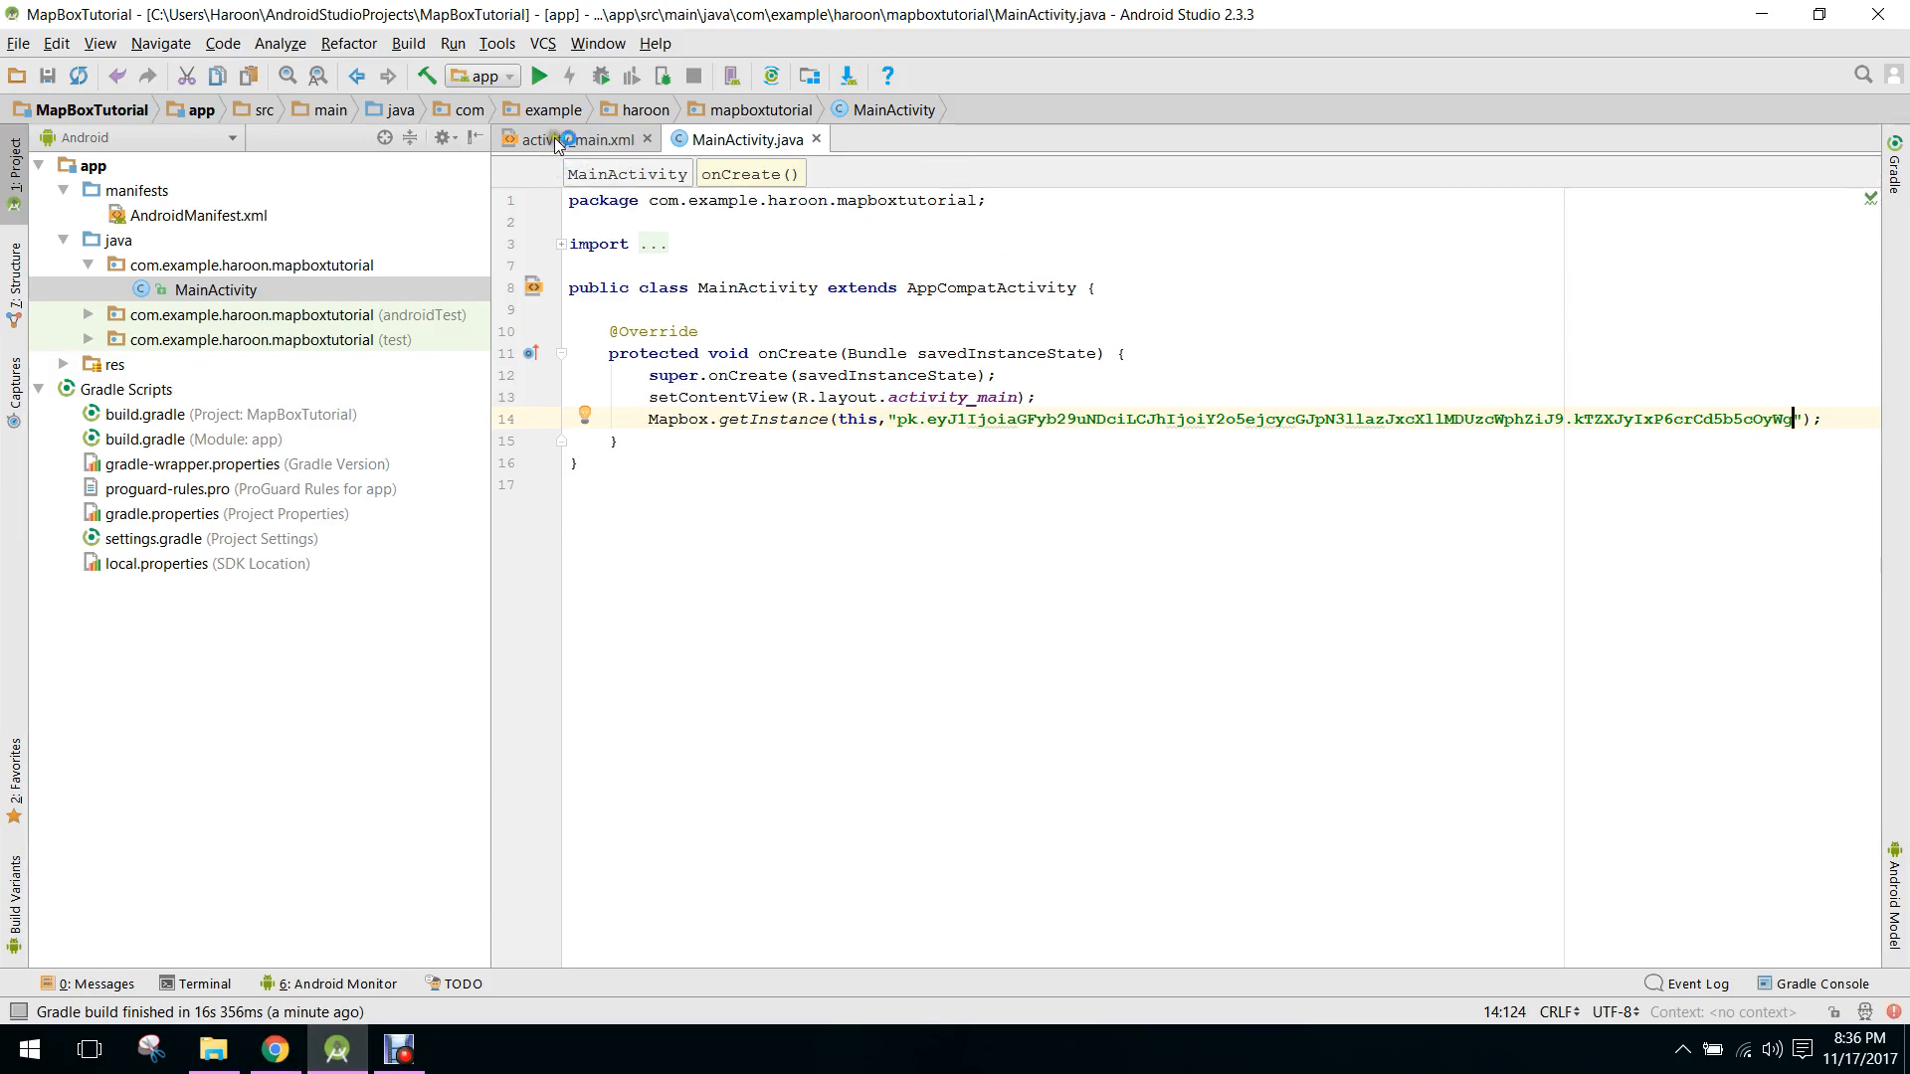
# - Add a MapView to activity_main.xml with match_parent width and height and id @+id/map
pyautogui.click(573, 139)
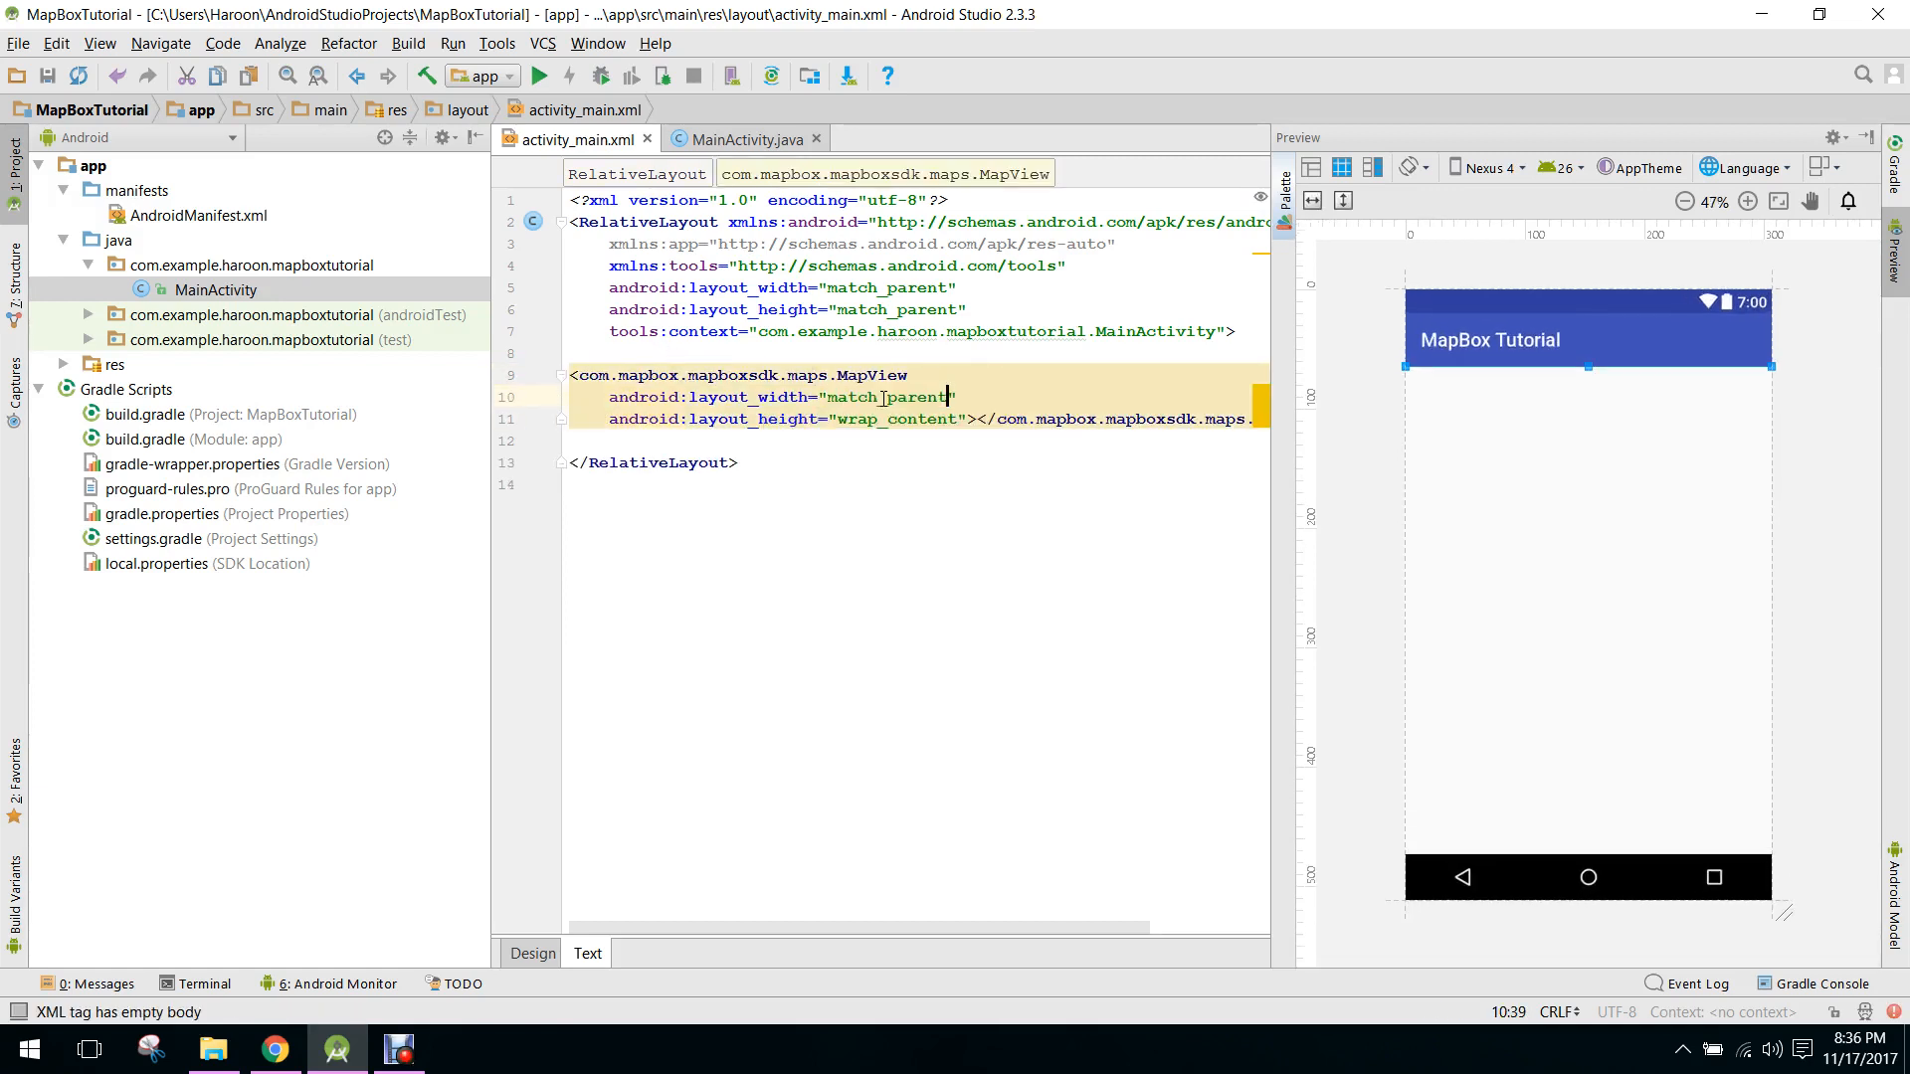
pyautogui.write('match_parent">')
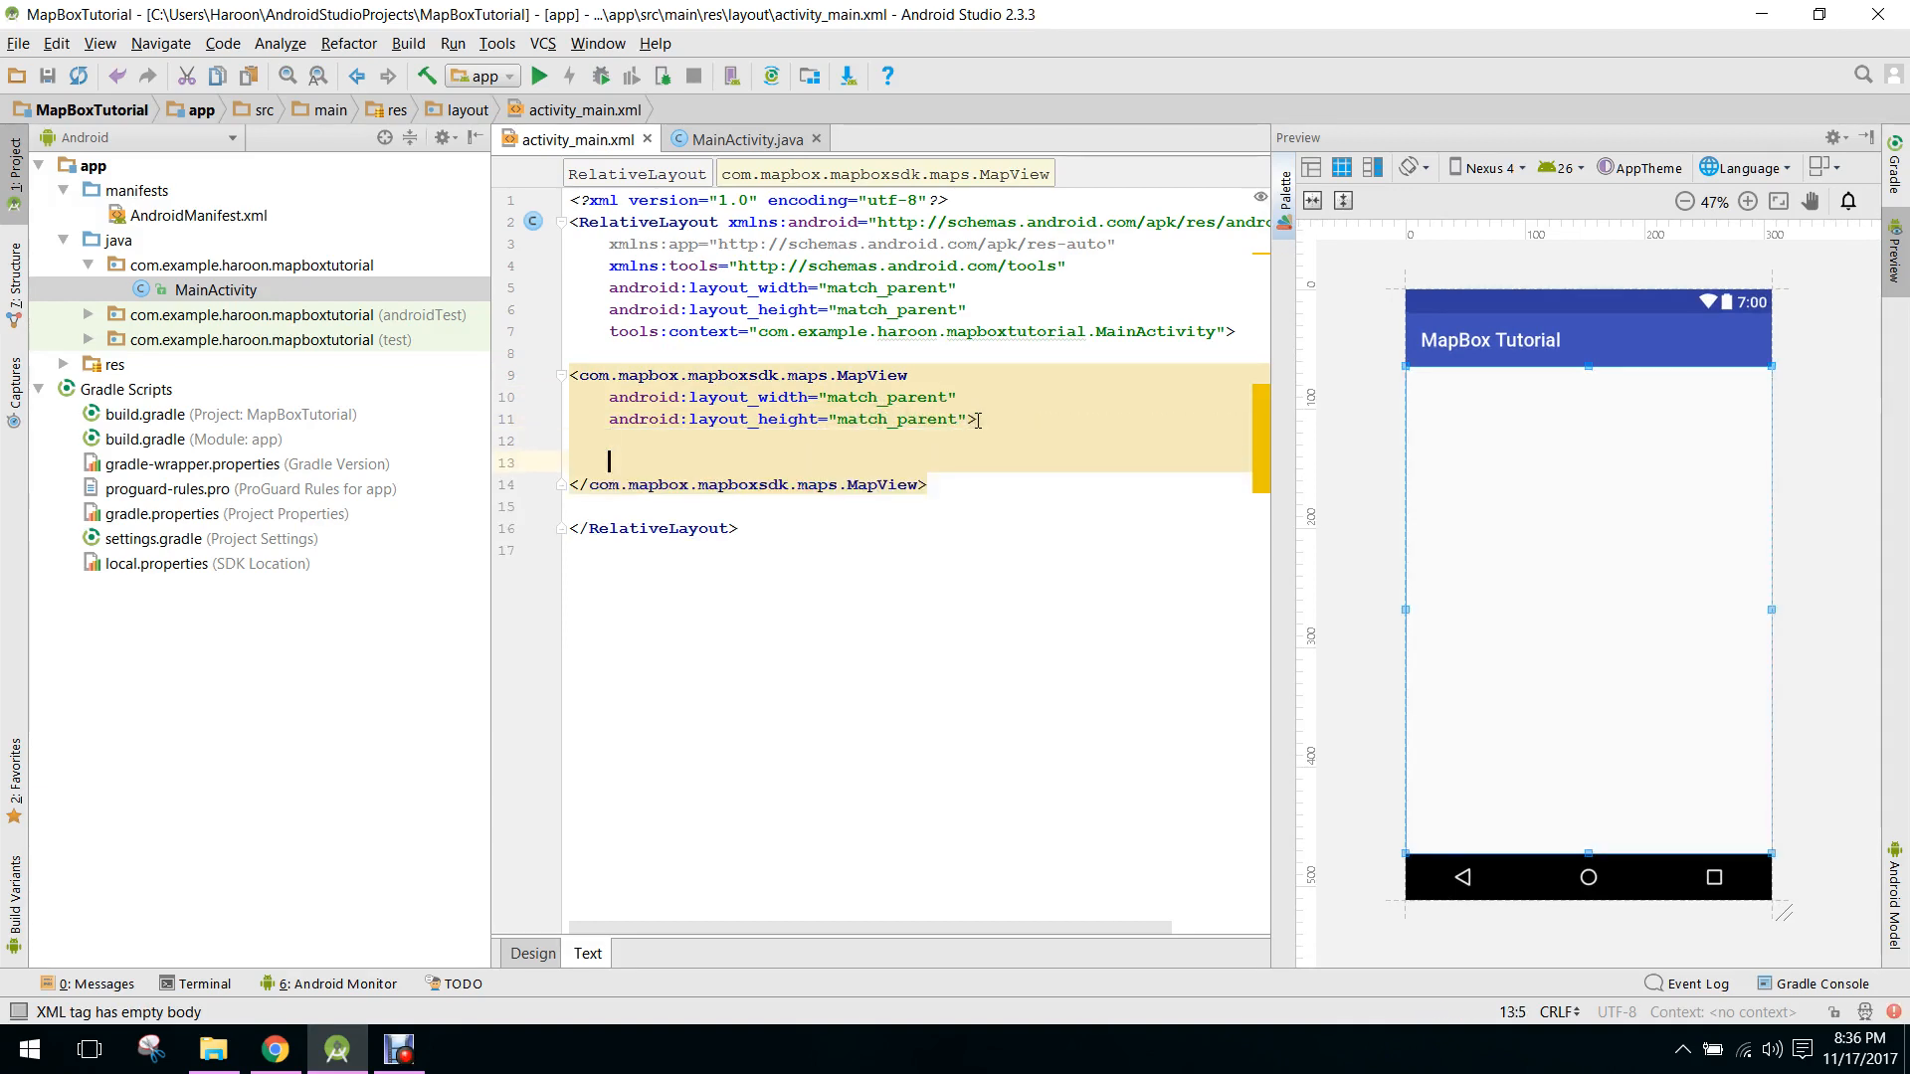
pyautogui.write('id>')
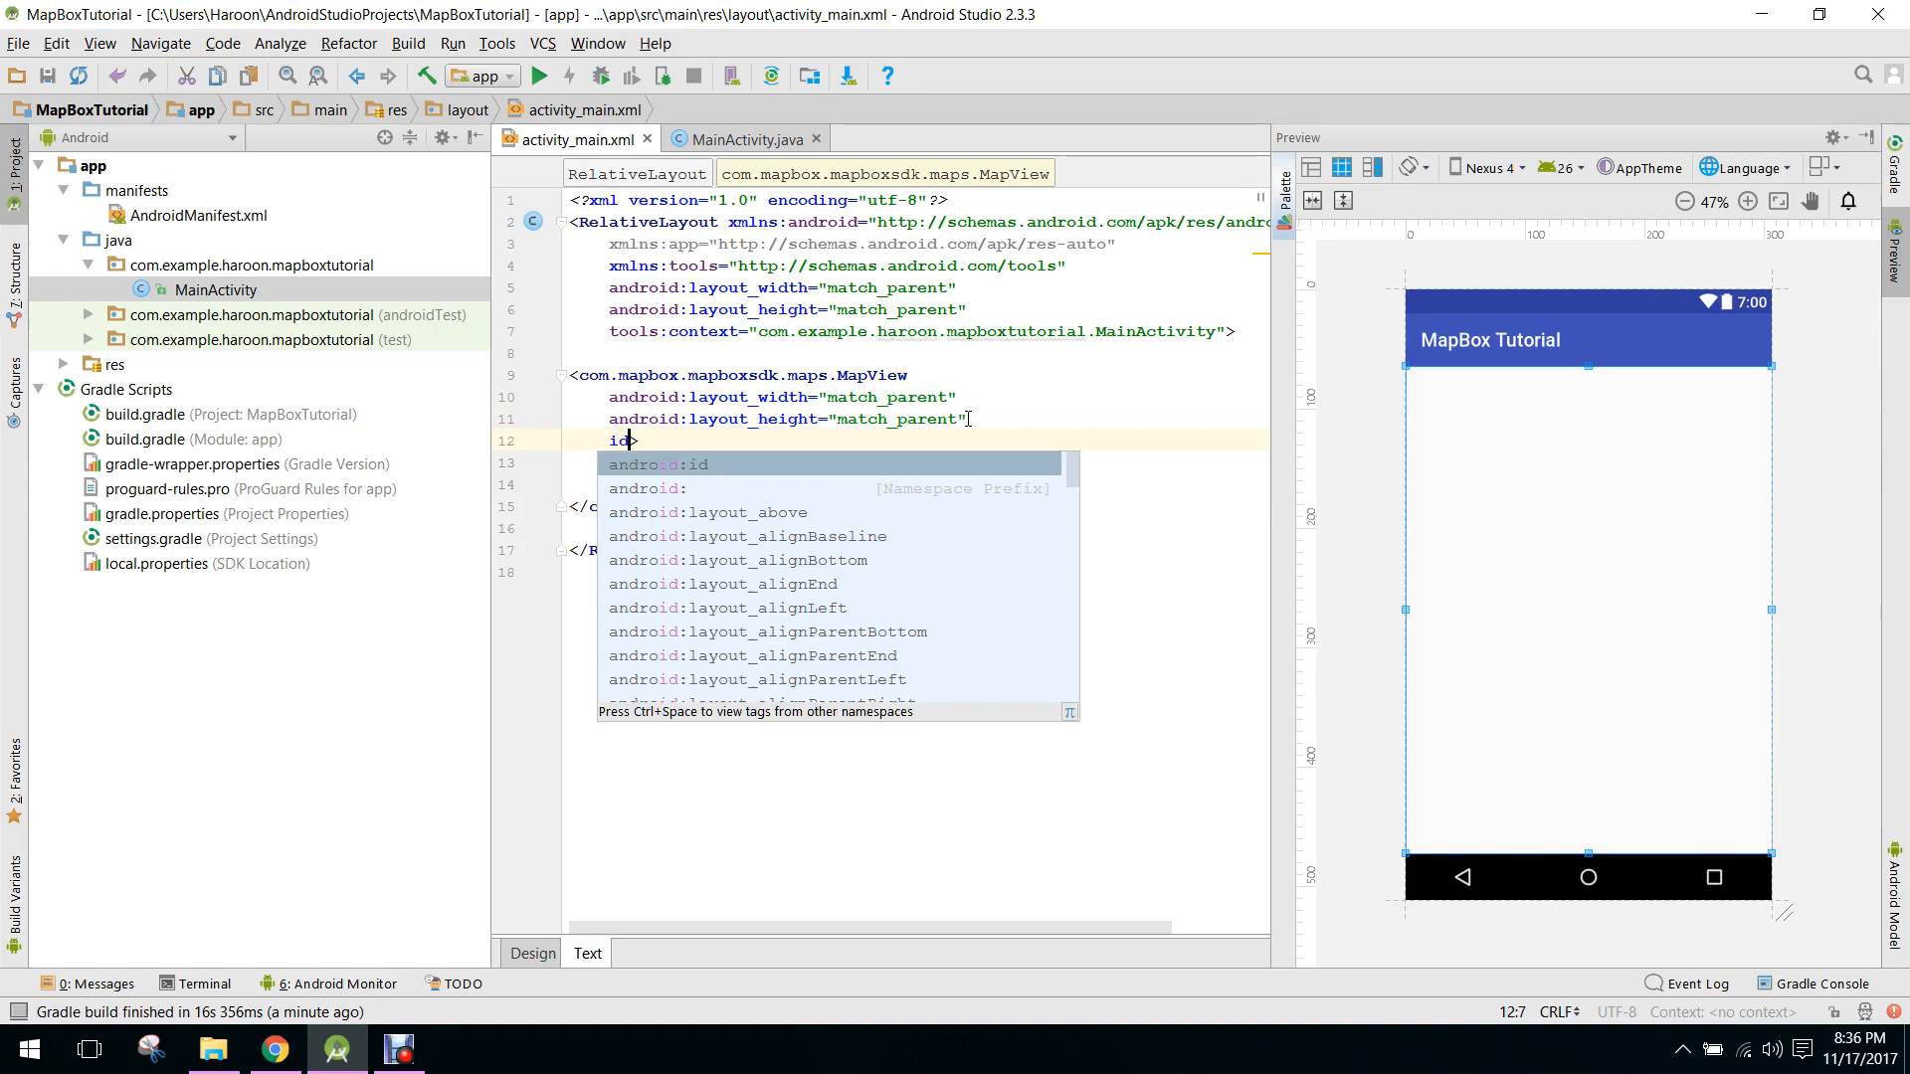
pyautogui.write('android:id="@+id/map"')
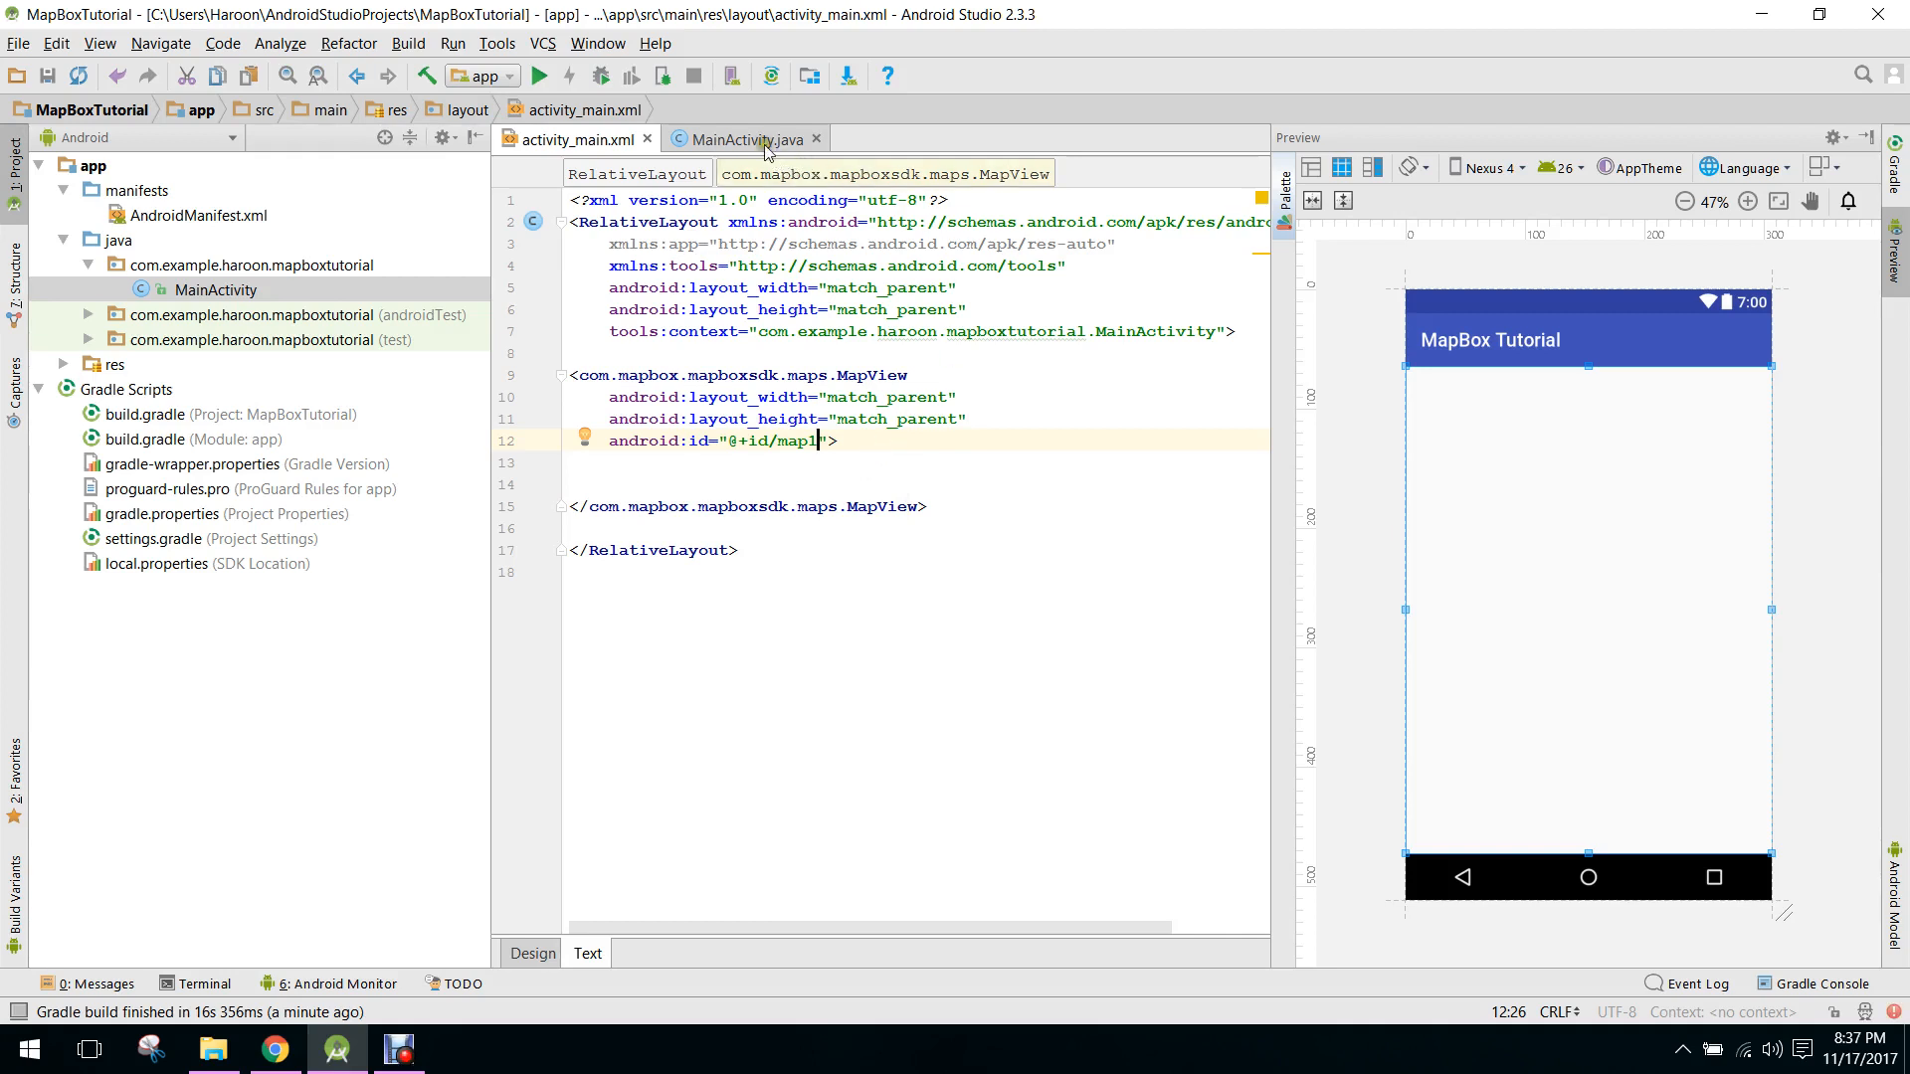
pyautogui.click(744, 139)
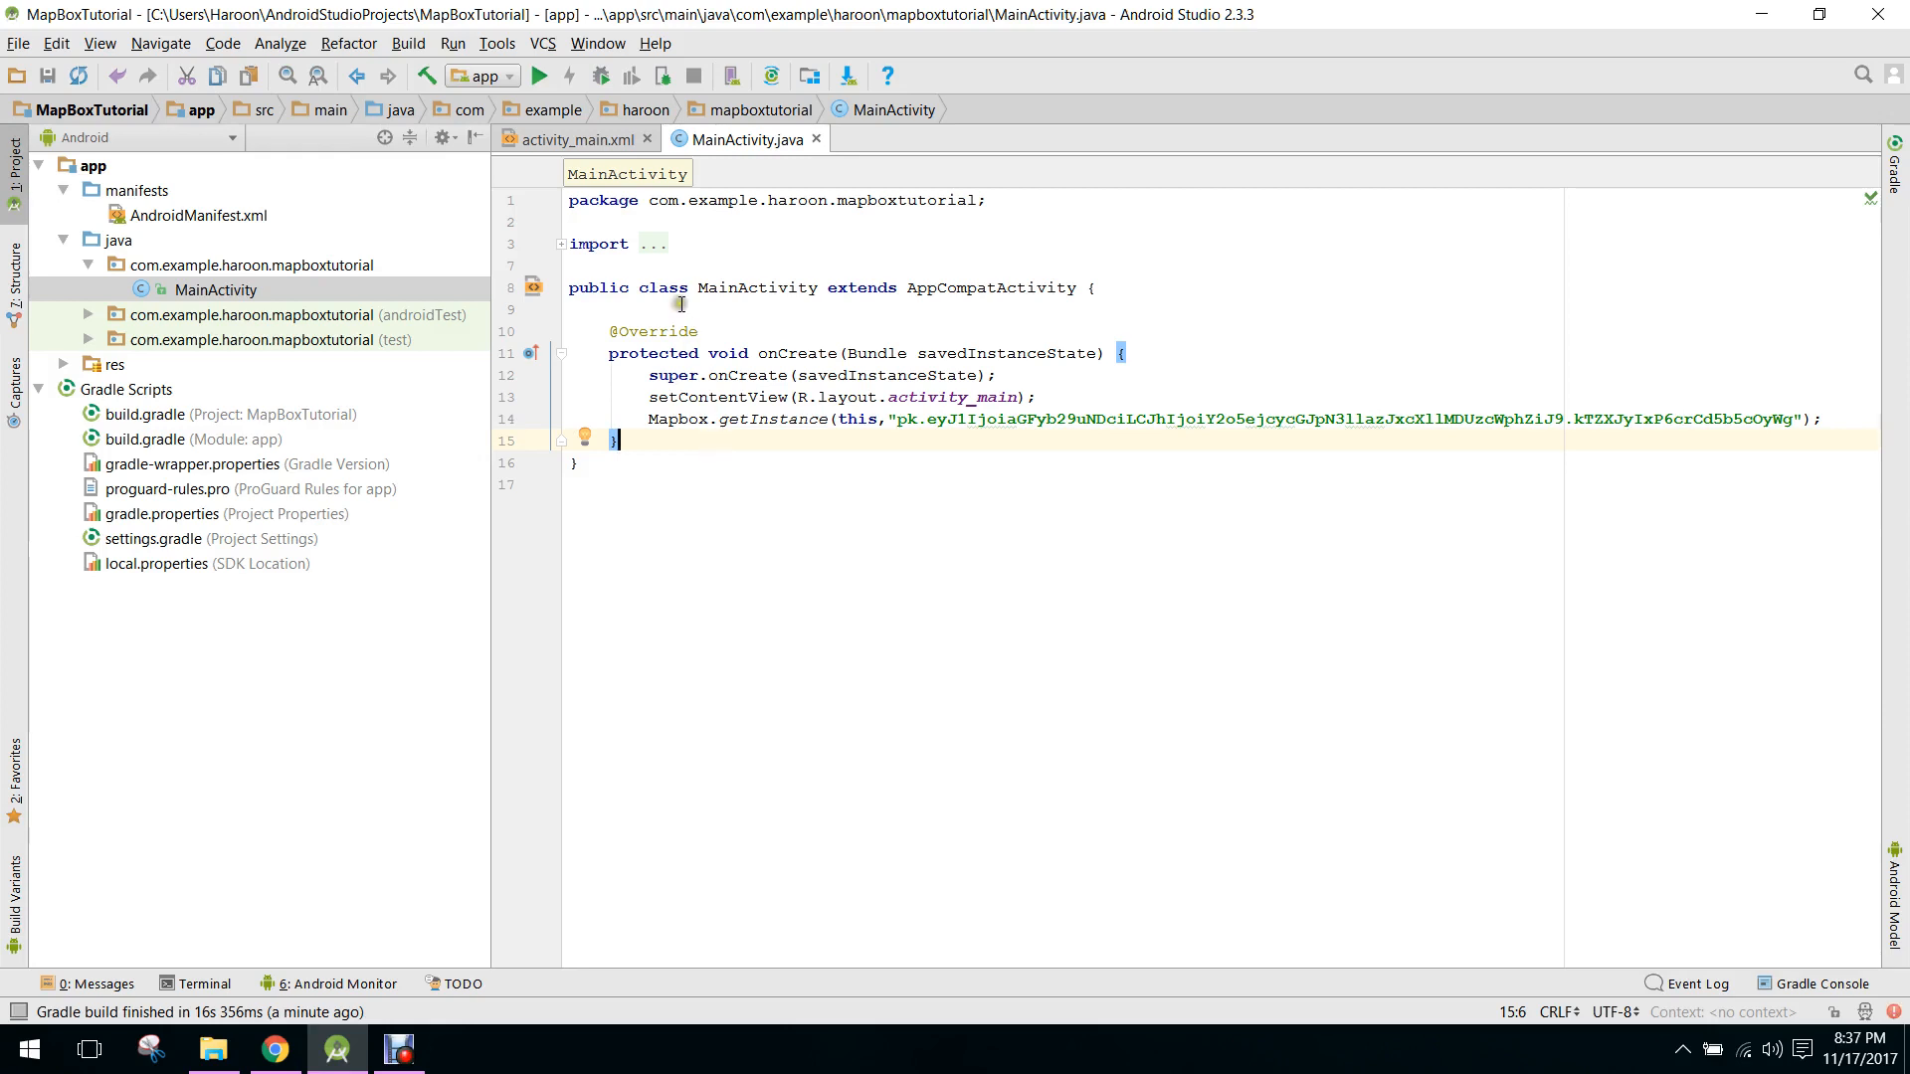
# - Declare and import a MapView field, move Mapbox.getInstance above setContentView, and assign mapView via findViewById(R.id.map)
pyautogui.write('MapView mapView;')
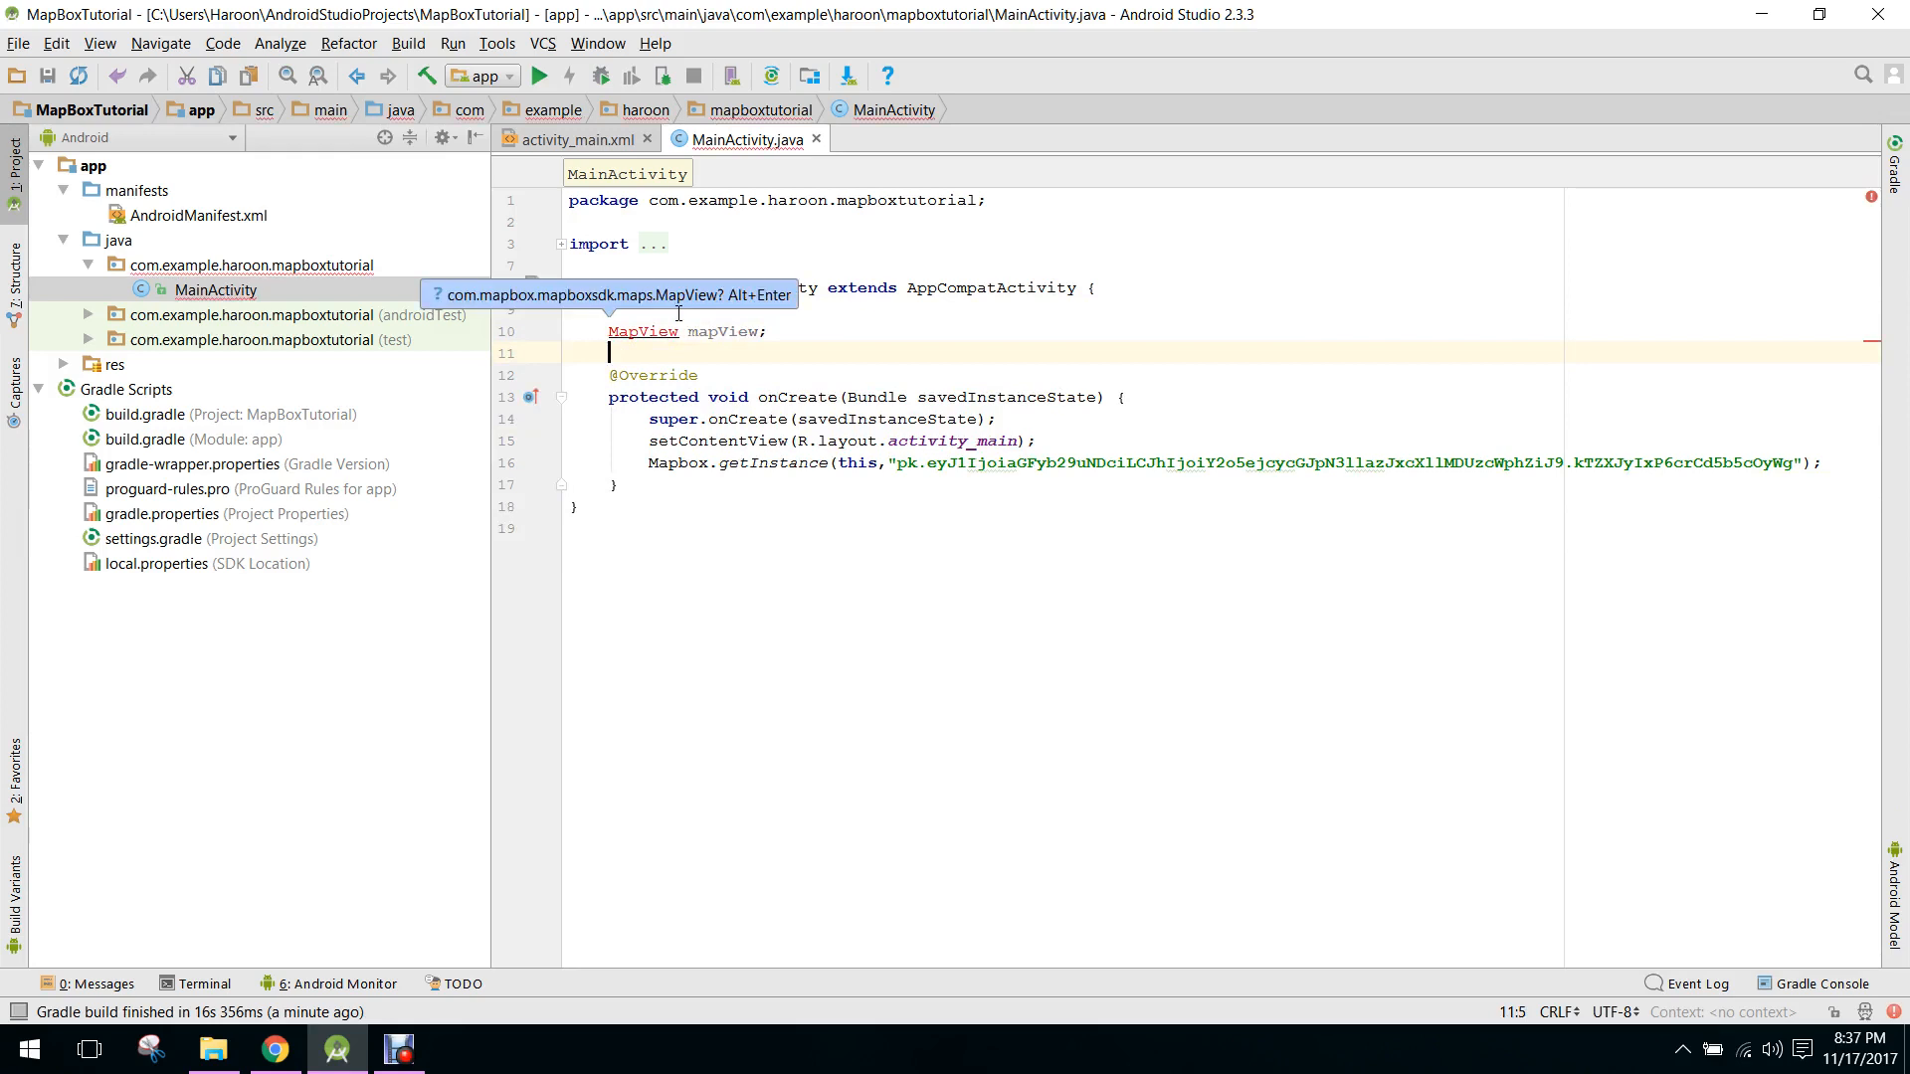
pyautogui.press('Enter')
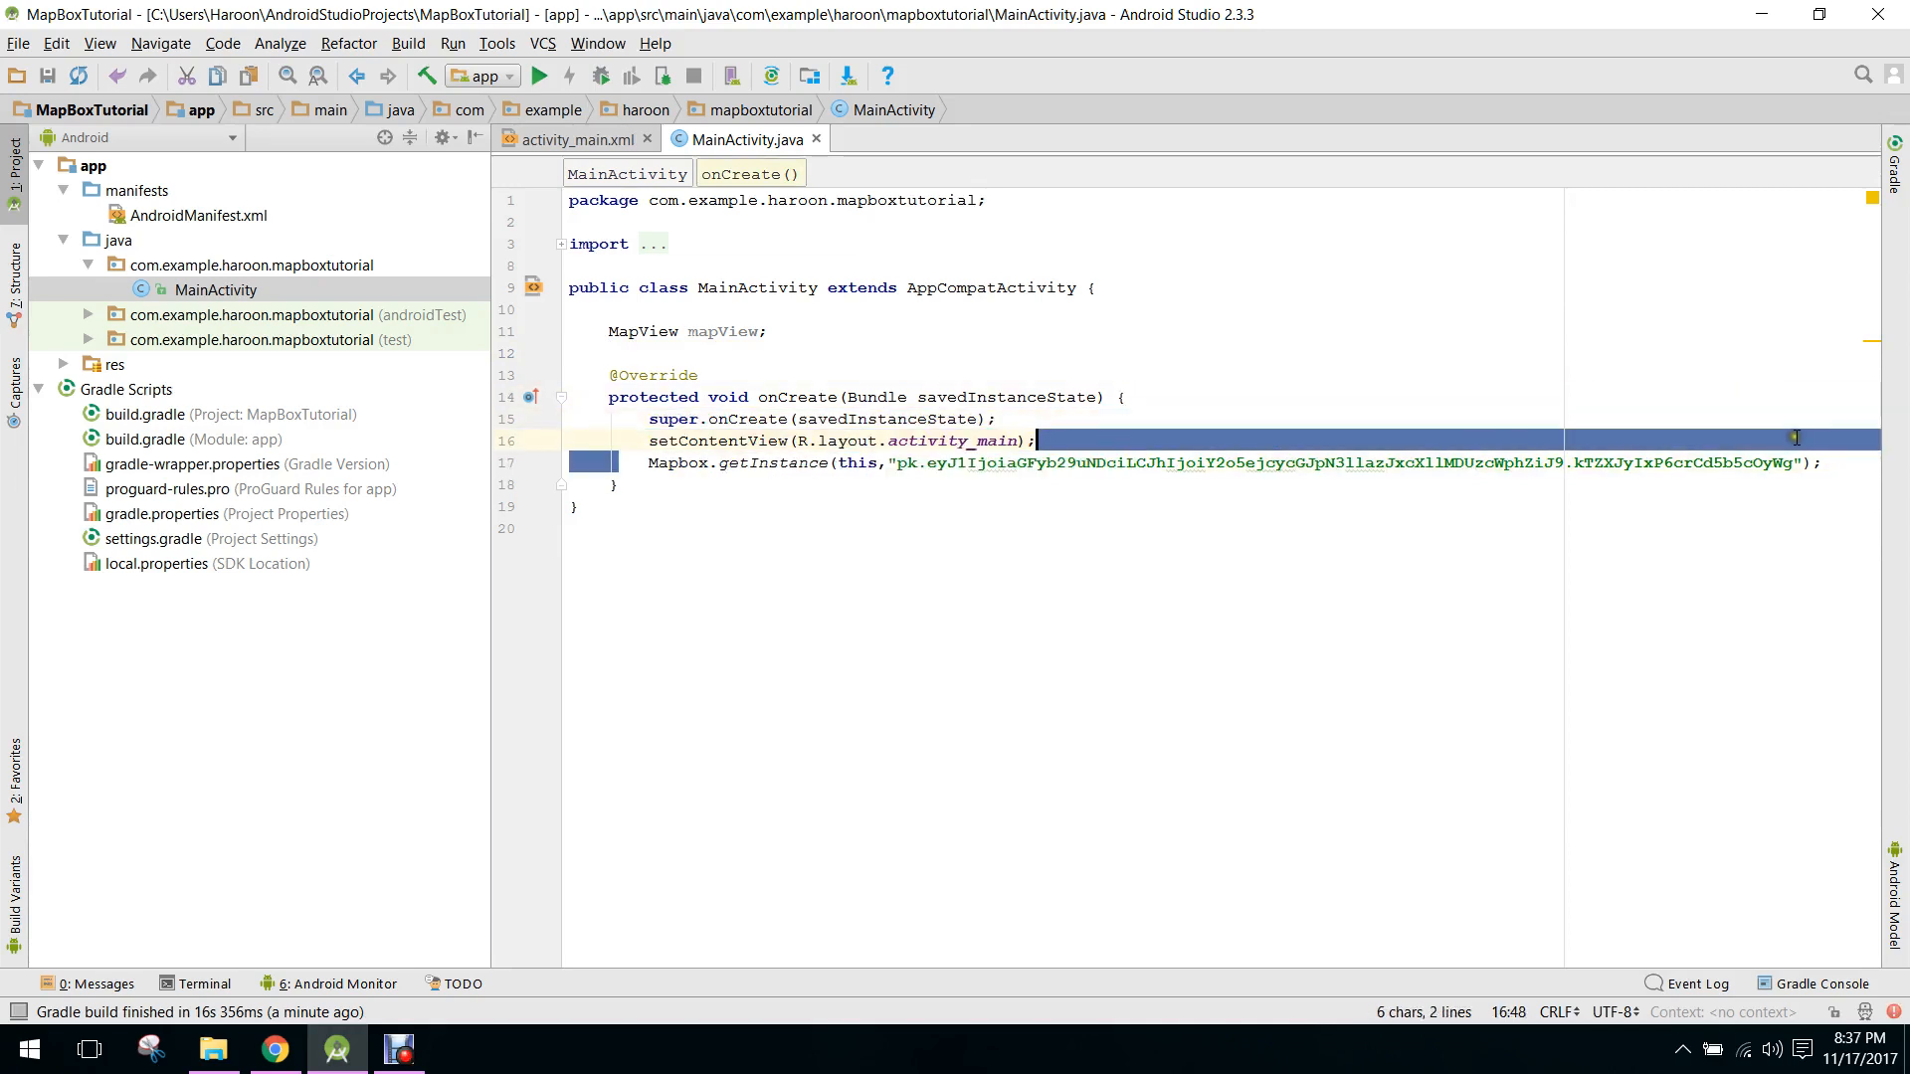
pyautogui.click(1814, 462)
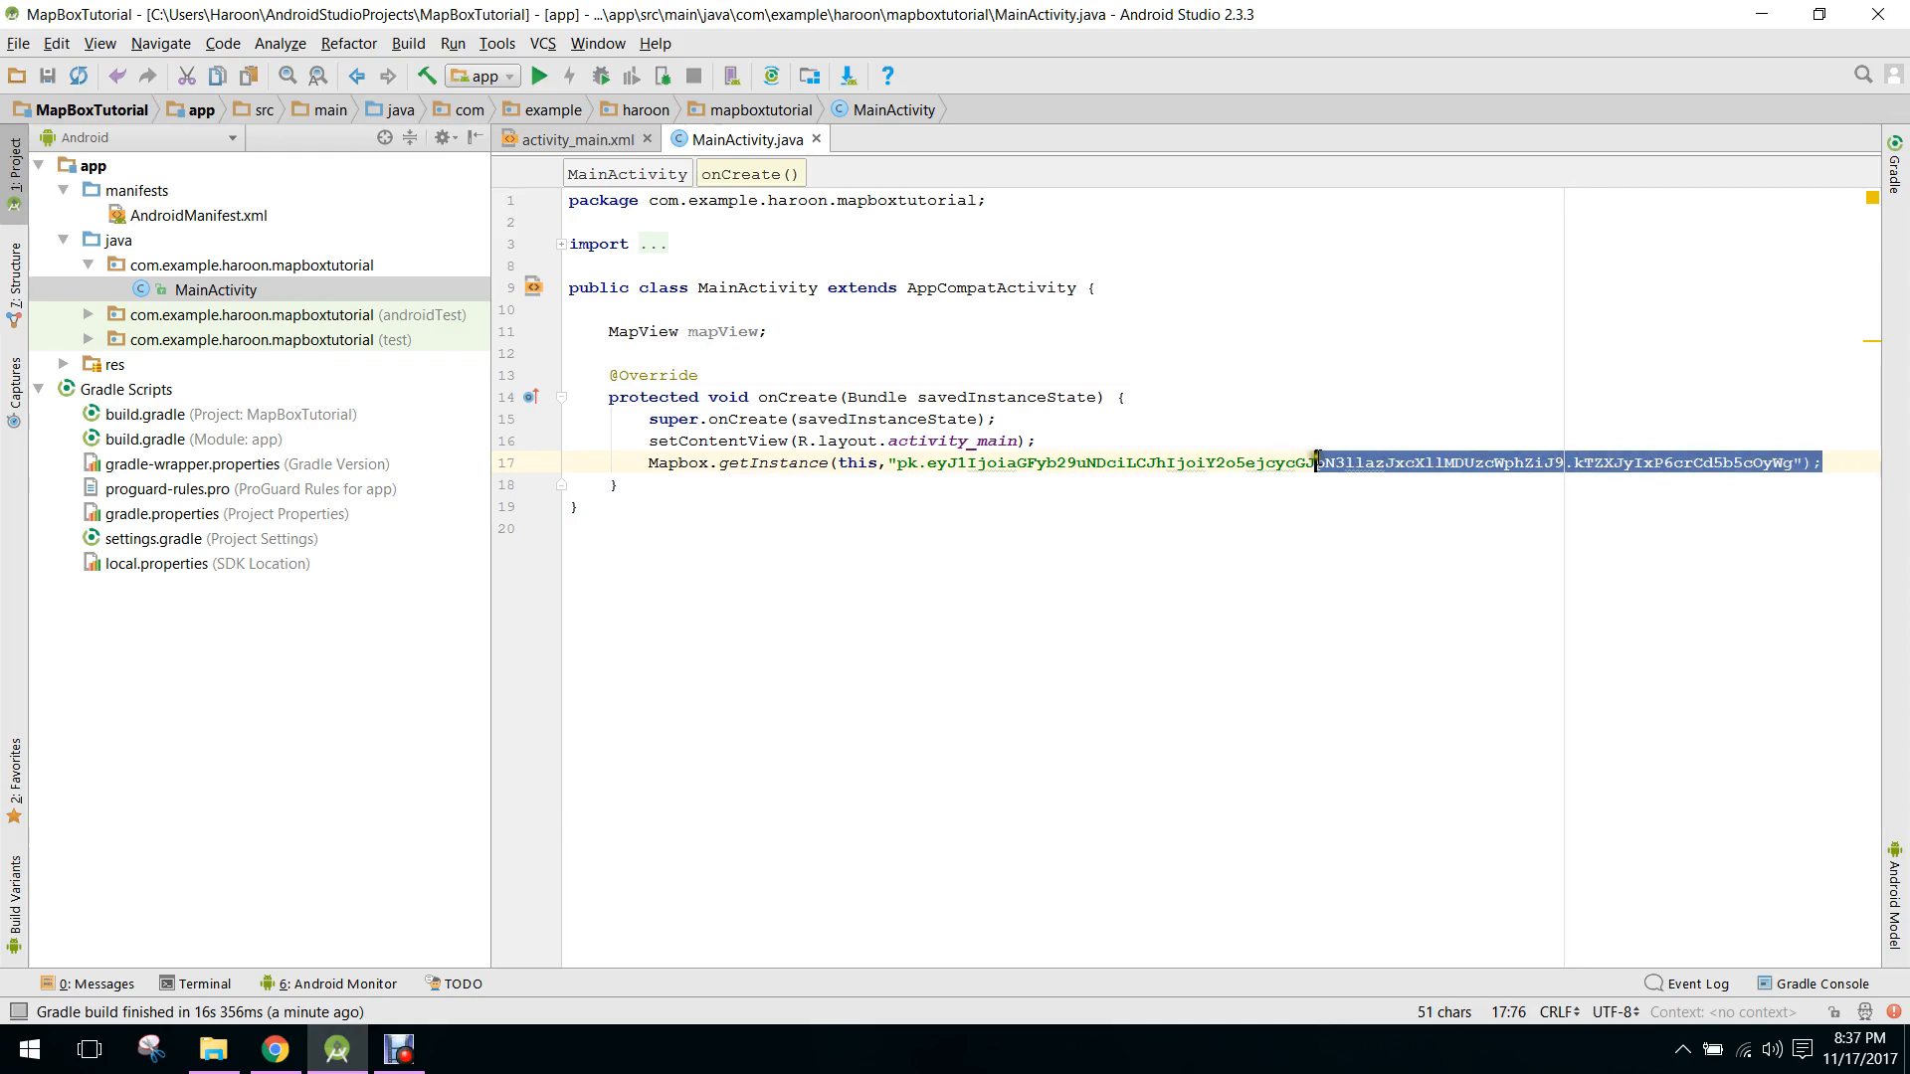
pyautogui.press('Delete')
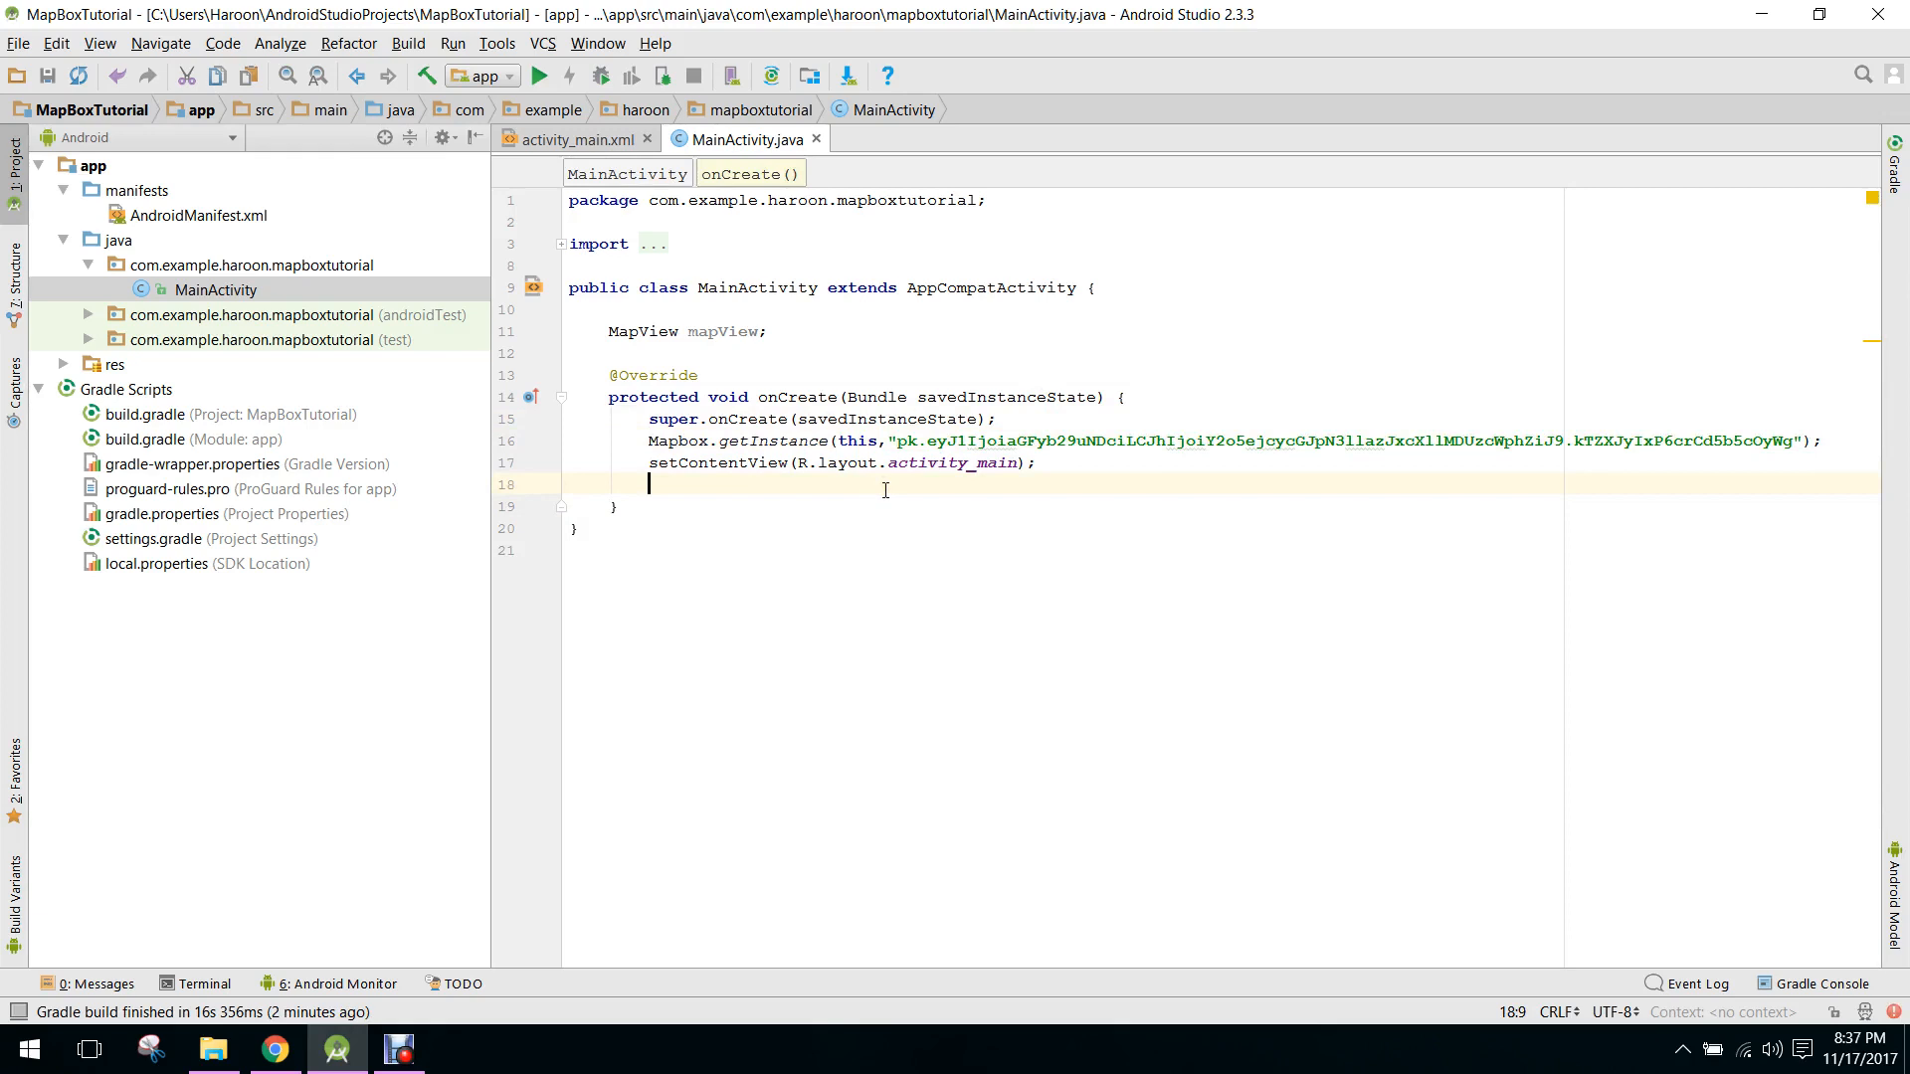
pyautogui.write('mapView')
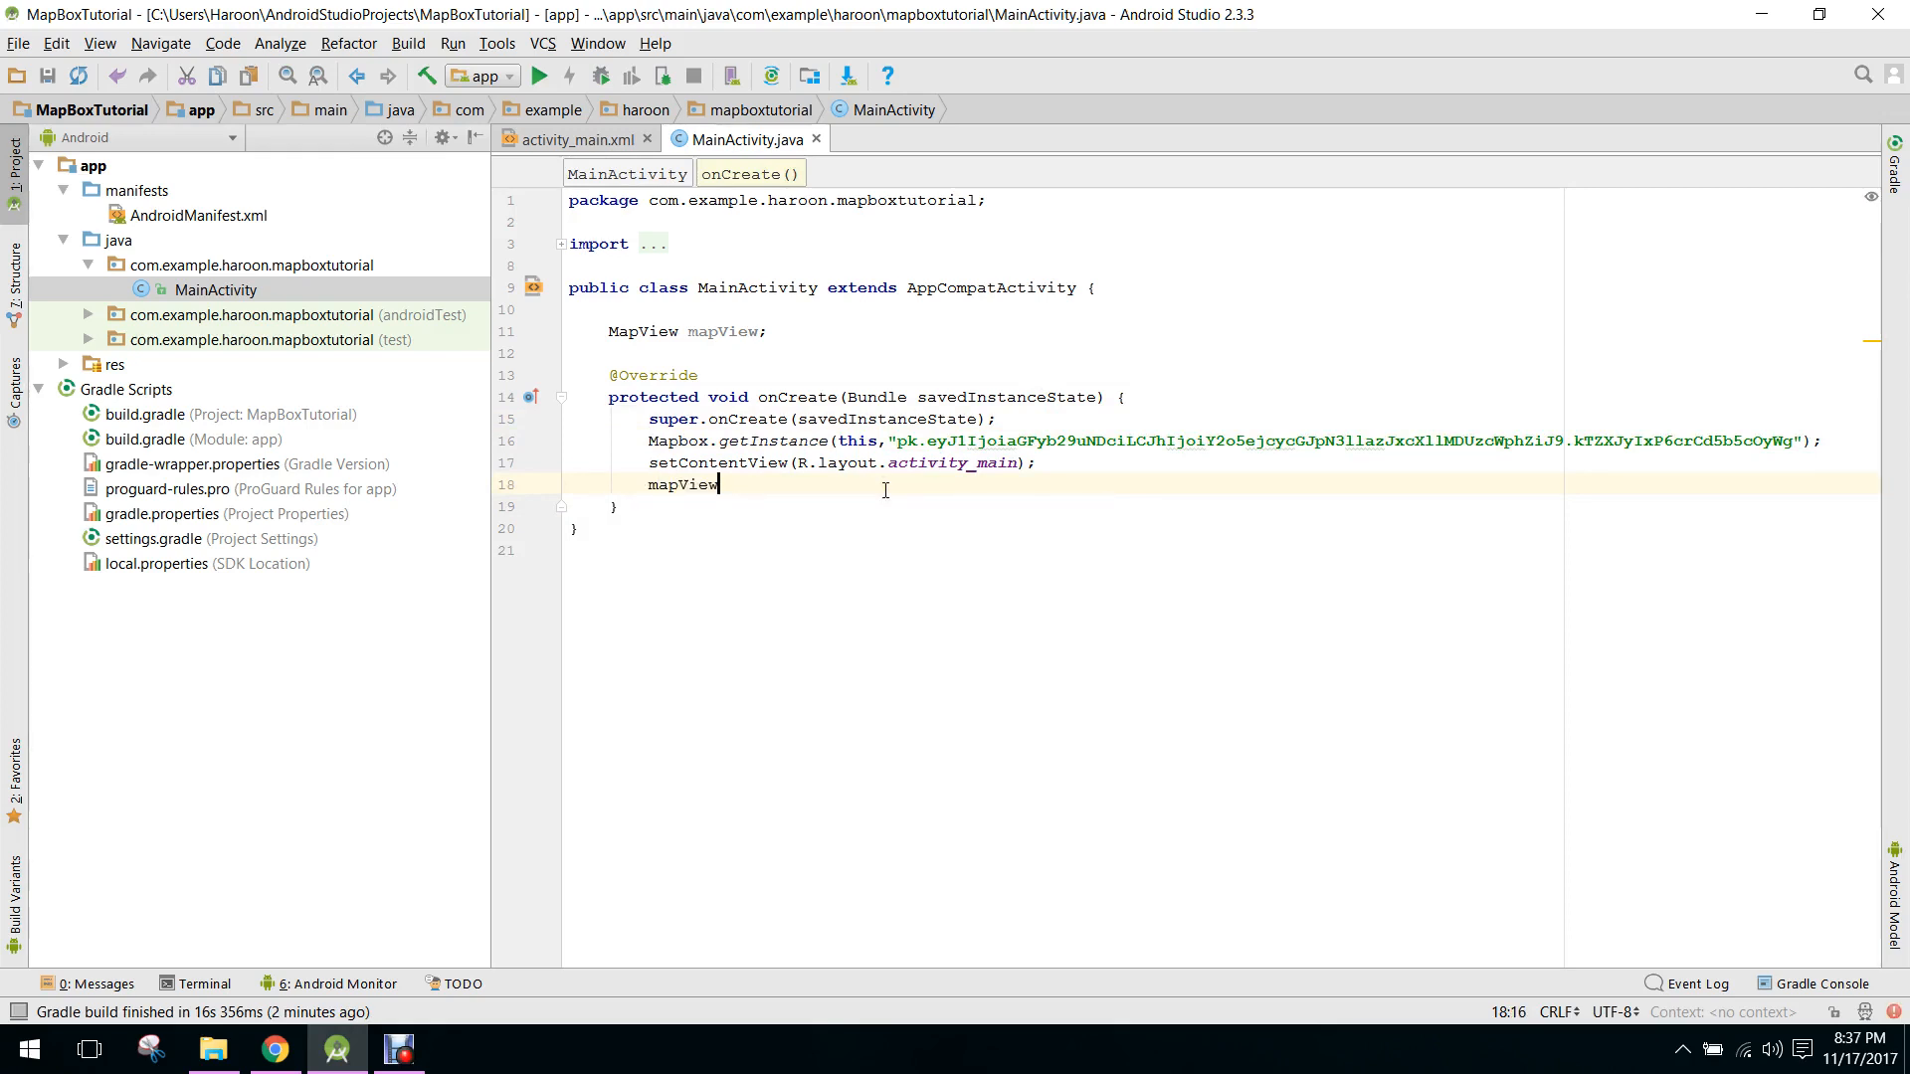
pyautogui.write('= (MapView)findViewById(R.id.map1);')
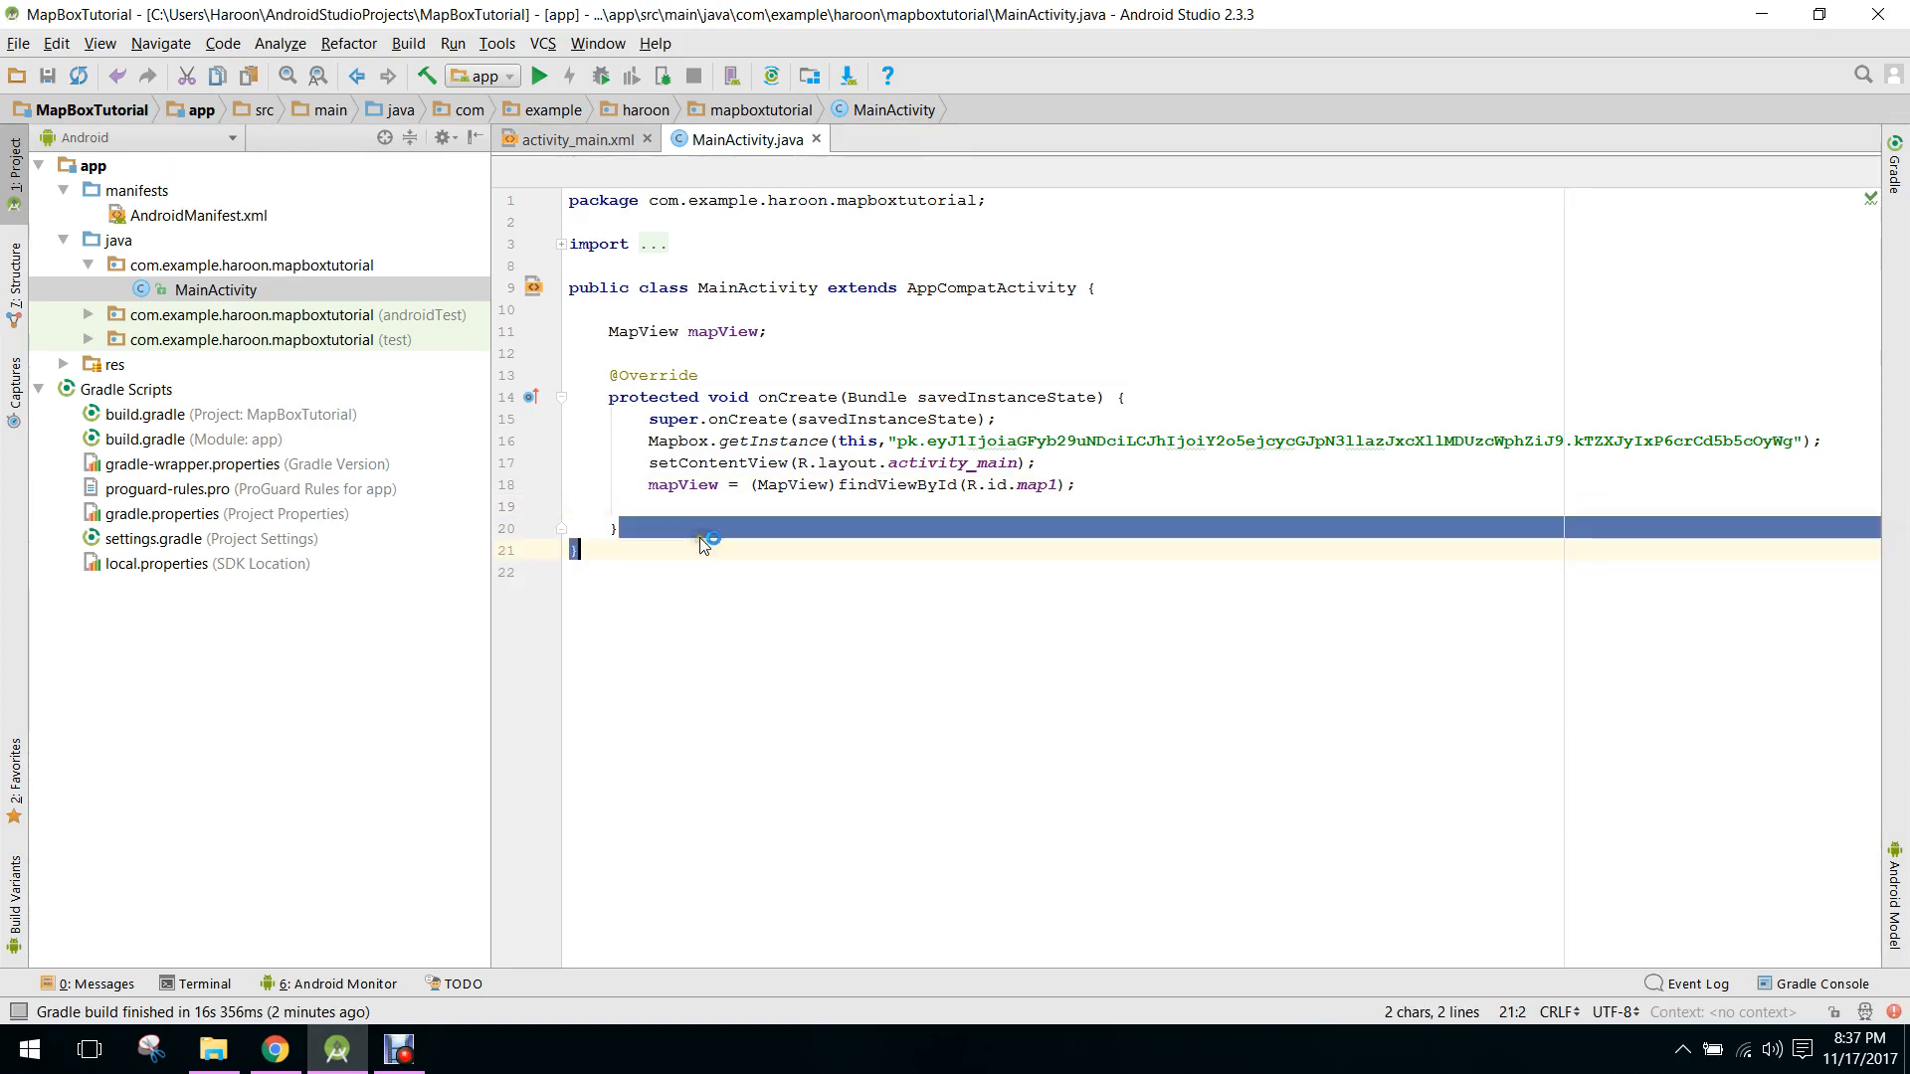
pyautogui.press('enter')
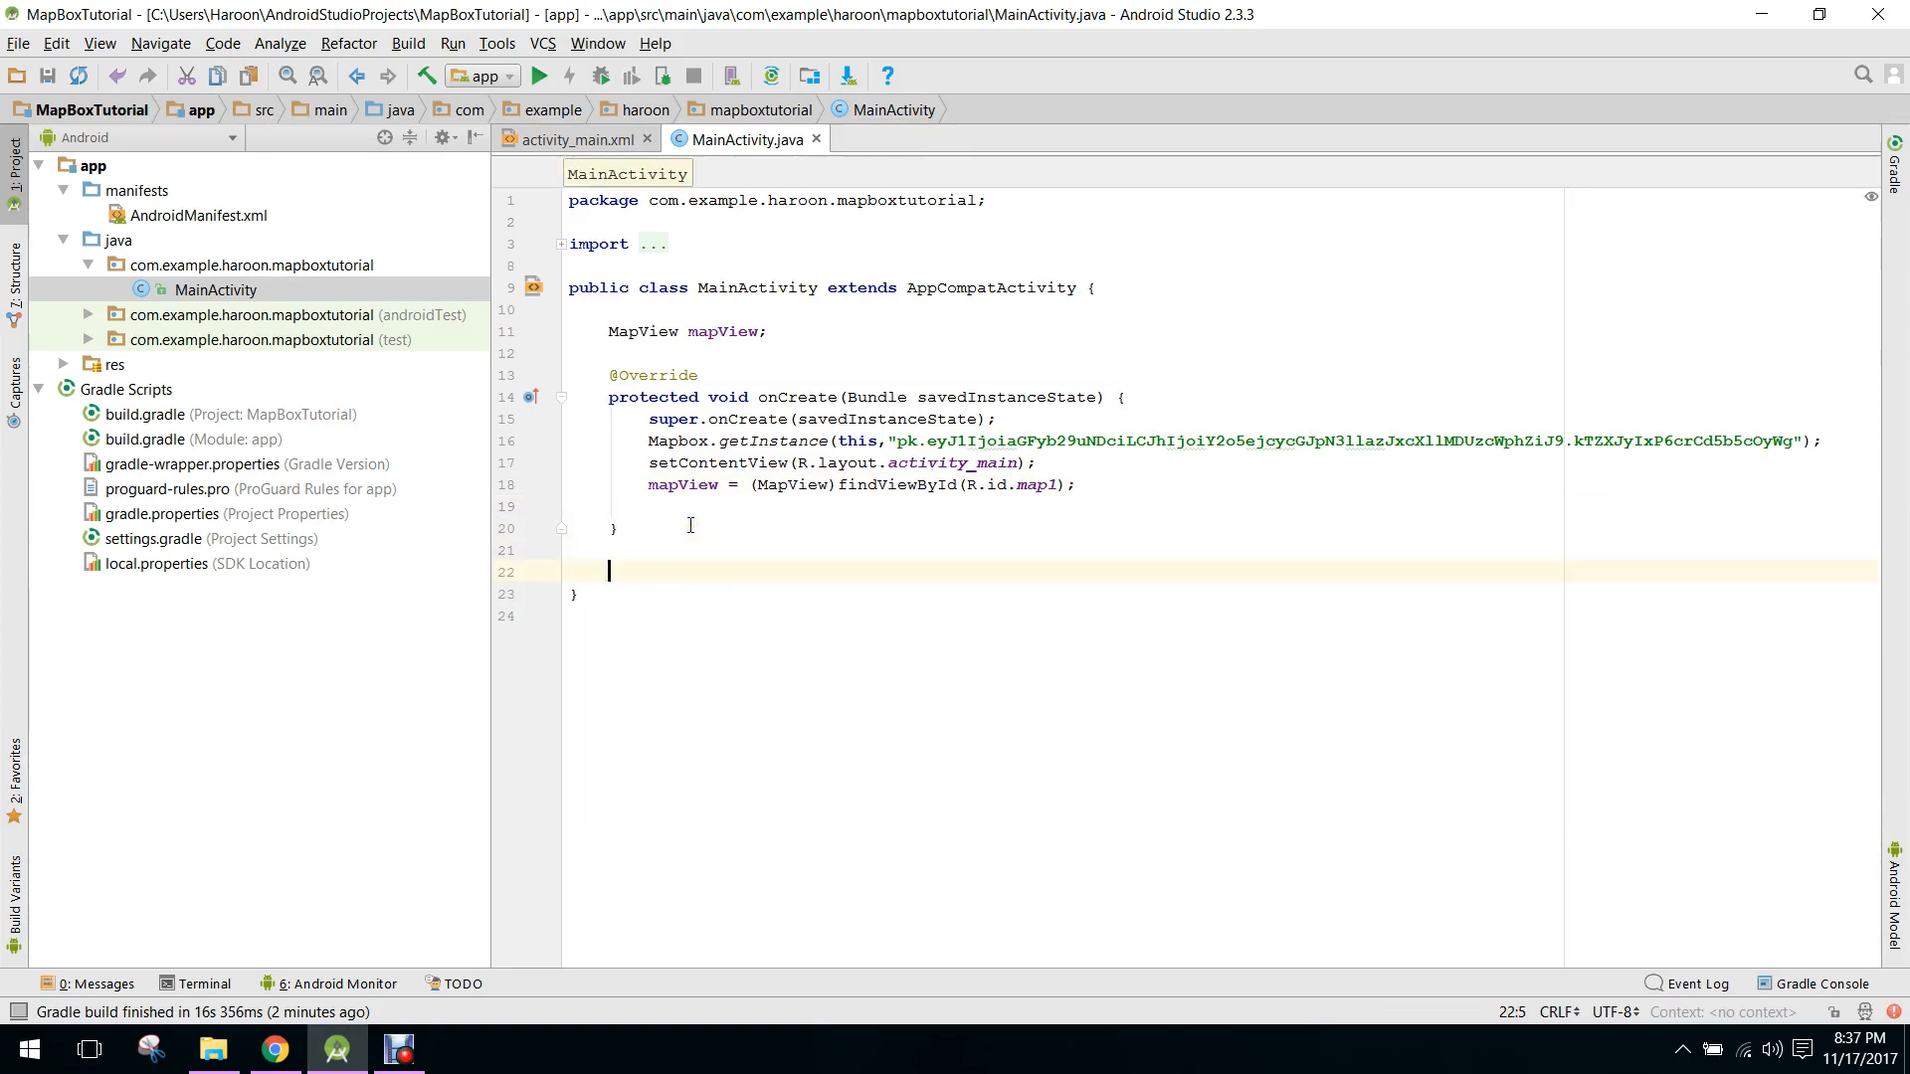
# - Add mapView.onStart(), onStop(), onPause(), onResume() and onLowMemory() calls after each matching super call
pyautogui.write('onStart() {')
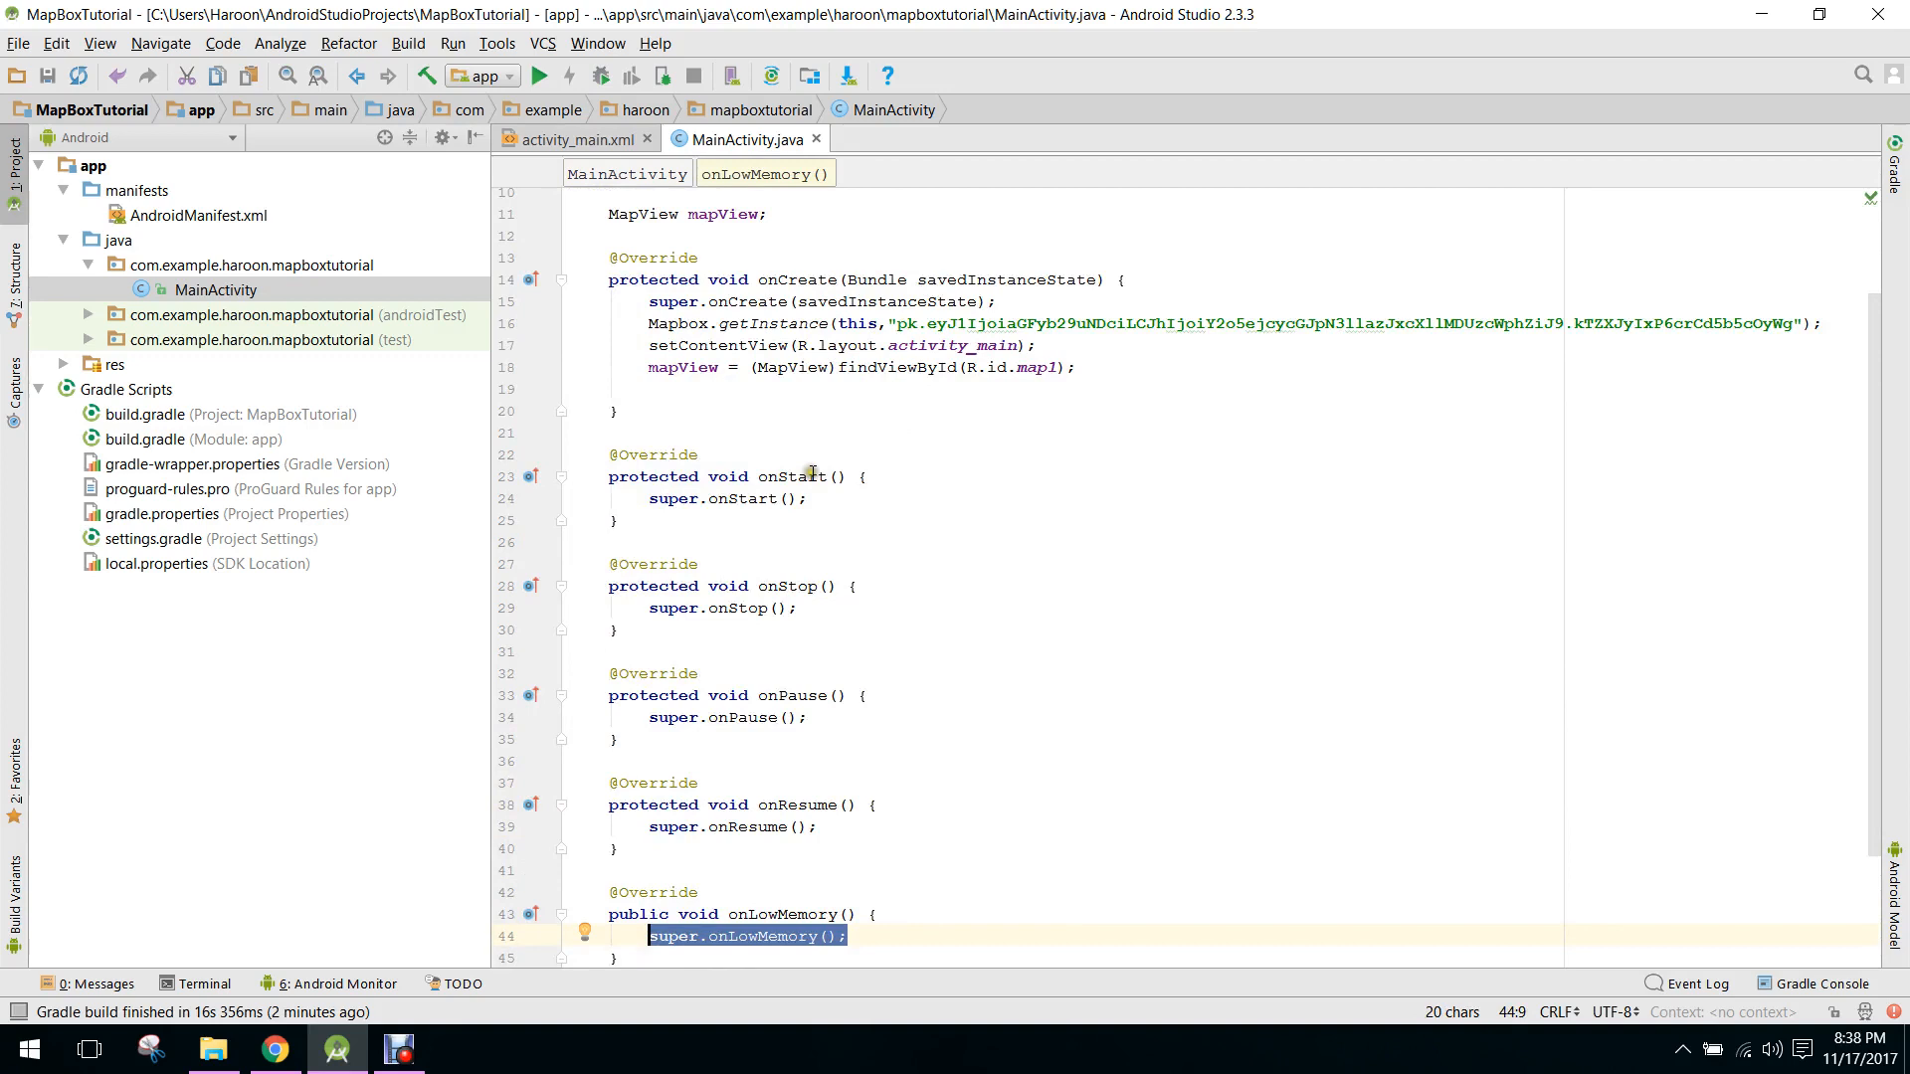
pyautogui.write('mapView.onStart();')
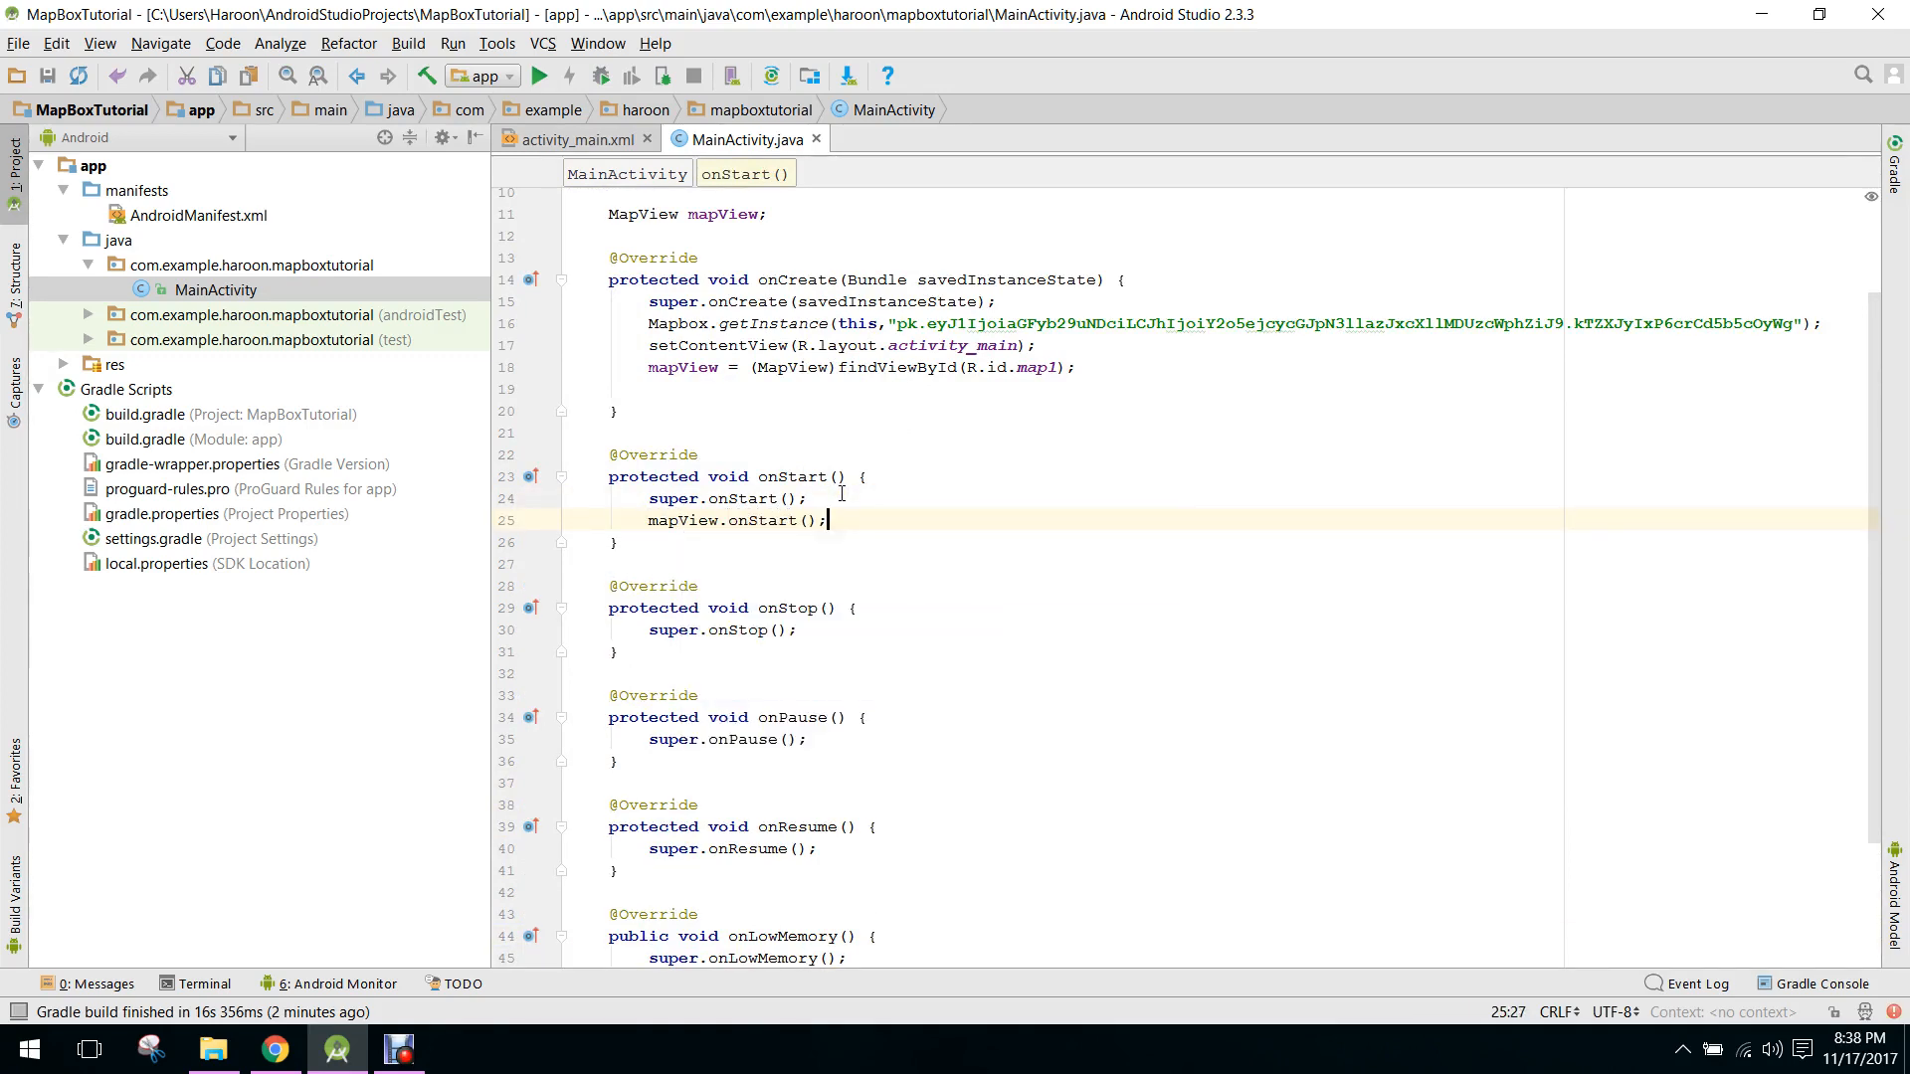
pyautogui.click(803, 630)
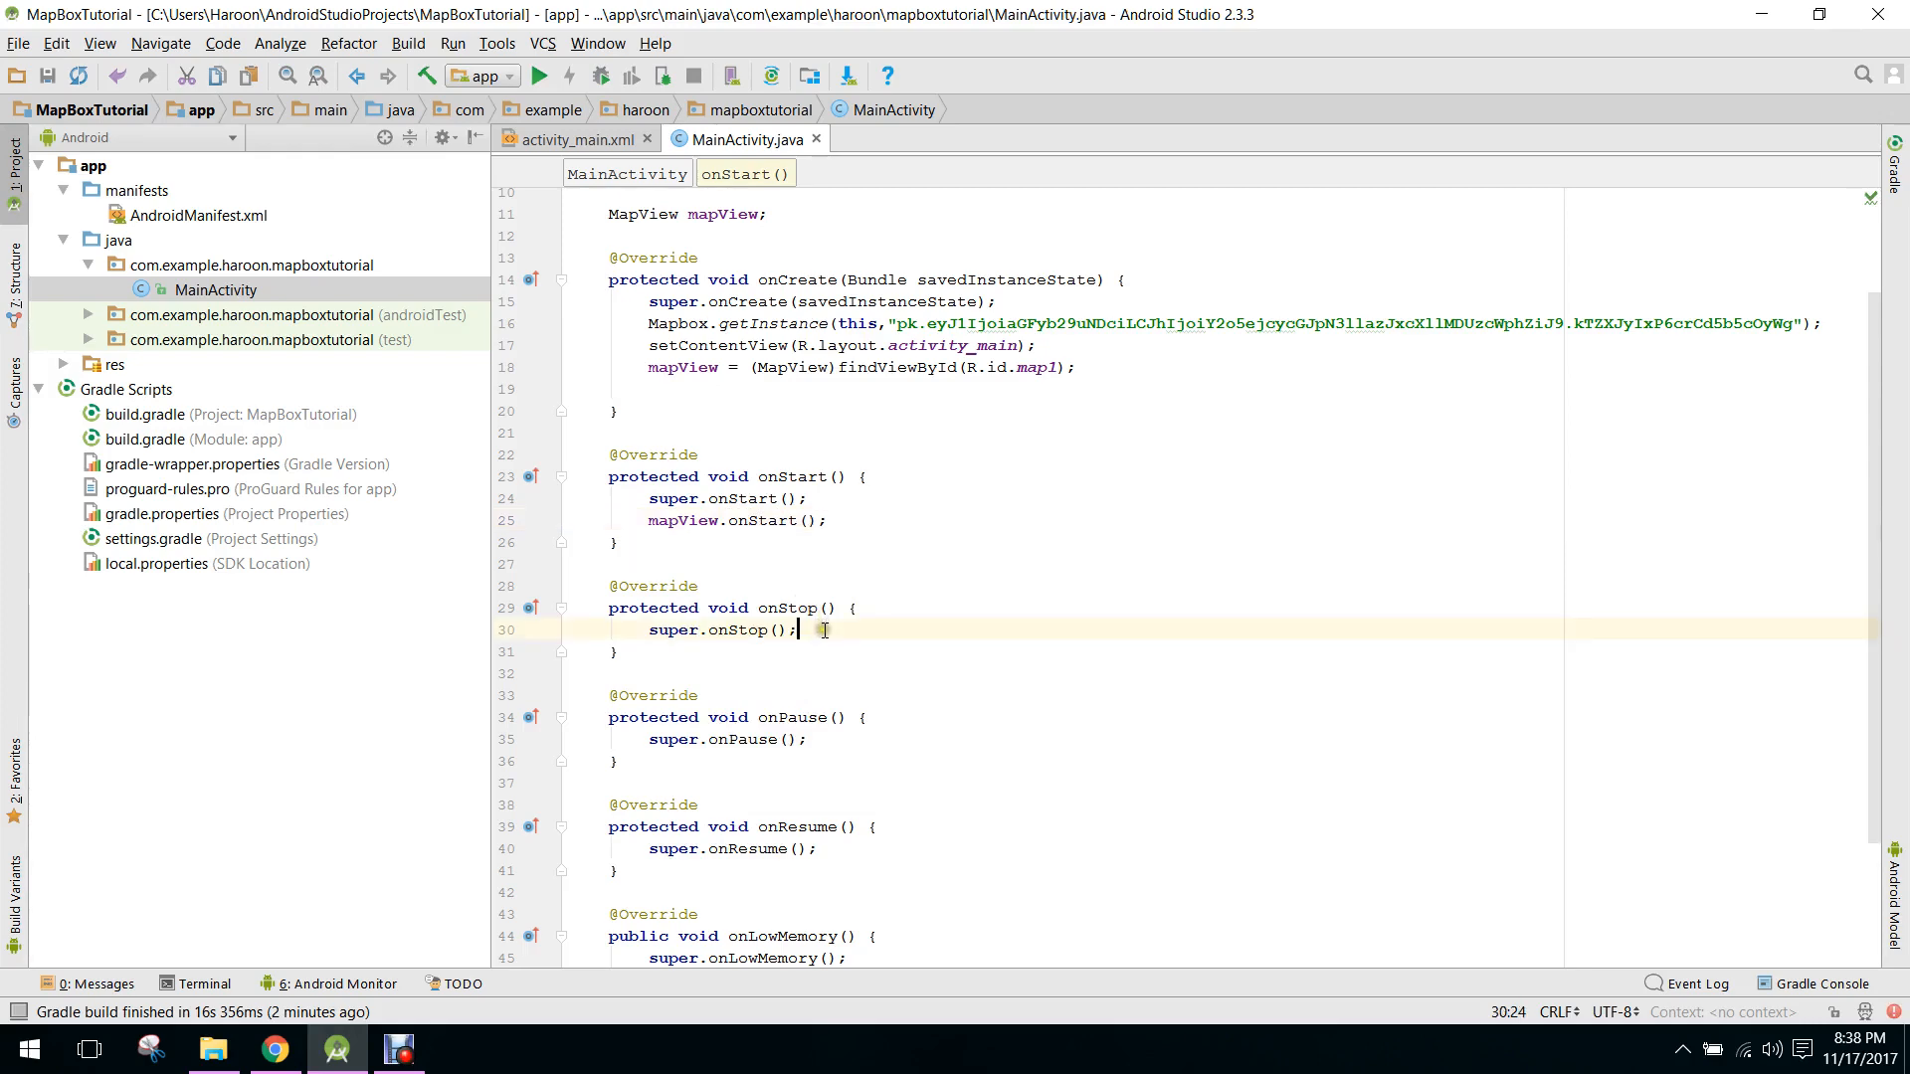
pyautogui.write('mapView.onStop();')
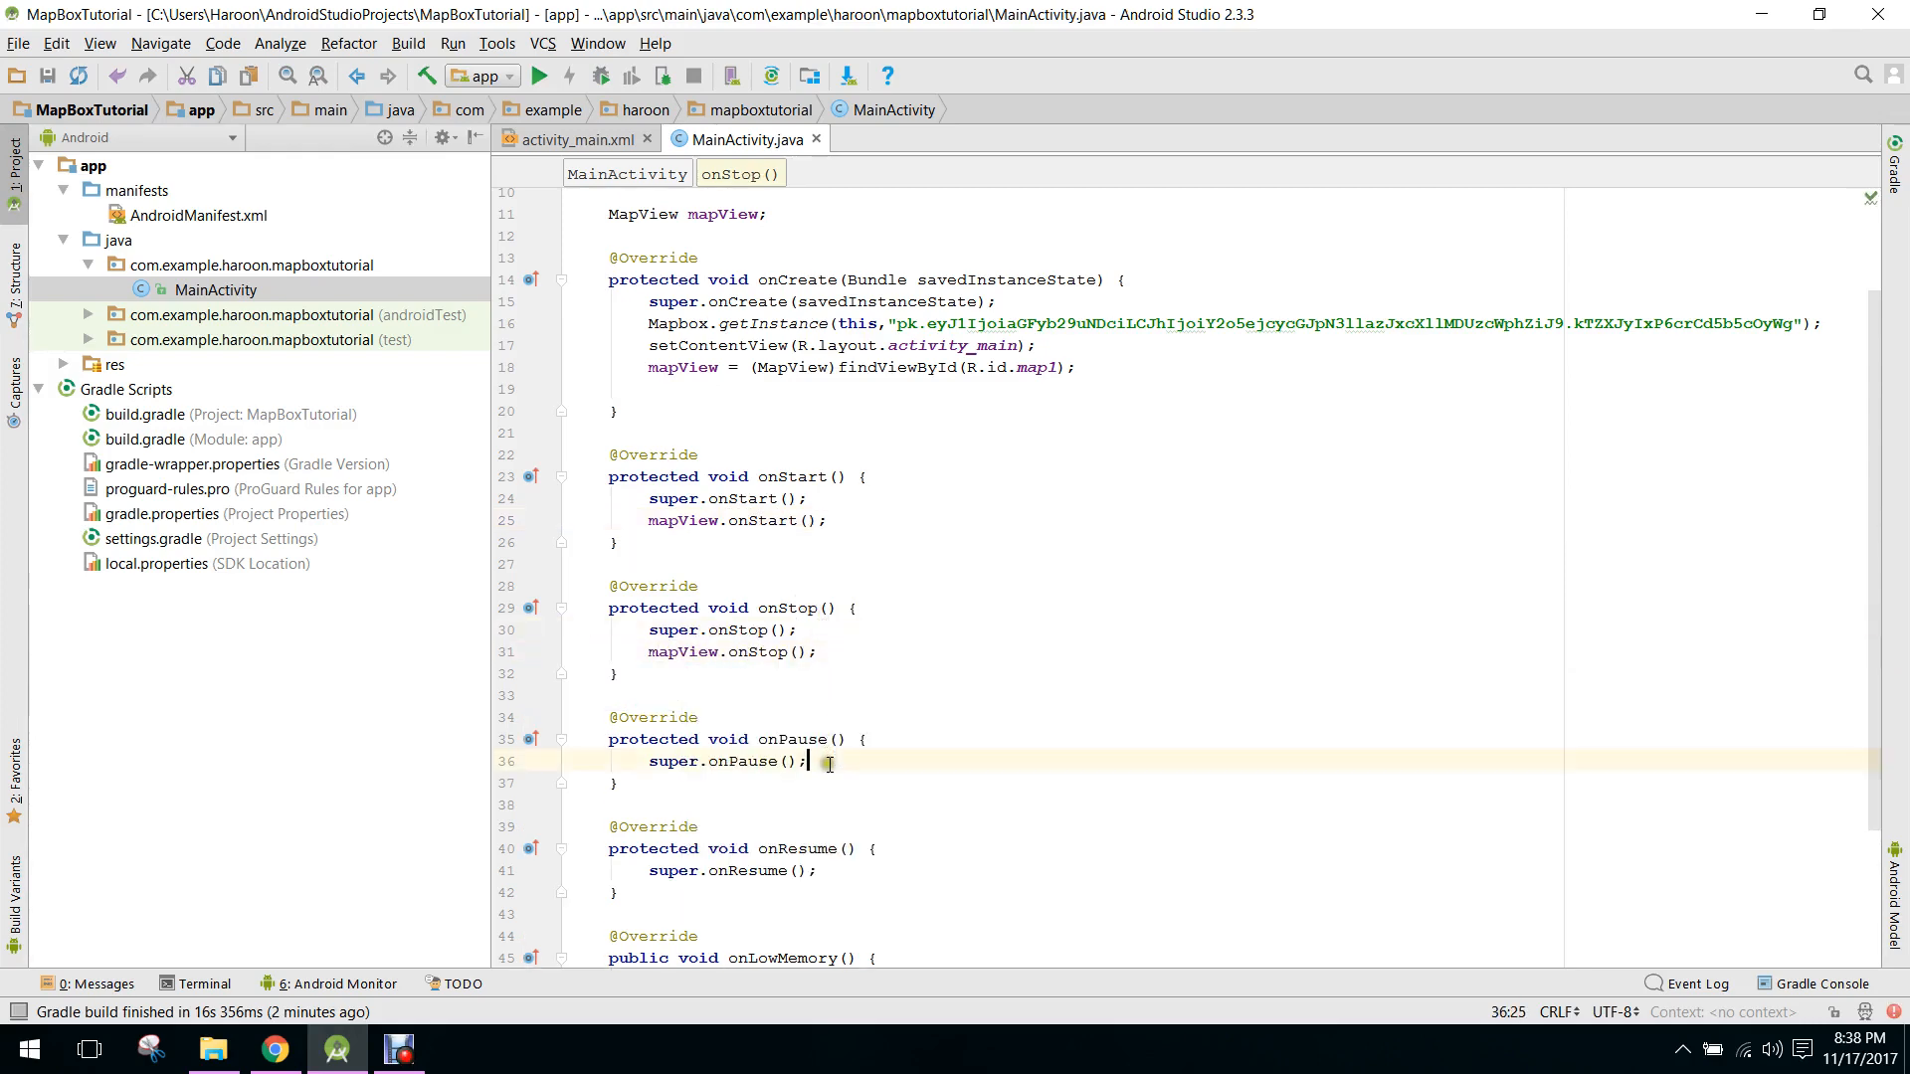
pyautogui.write('mapView.onPause();')
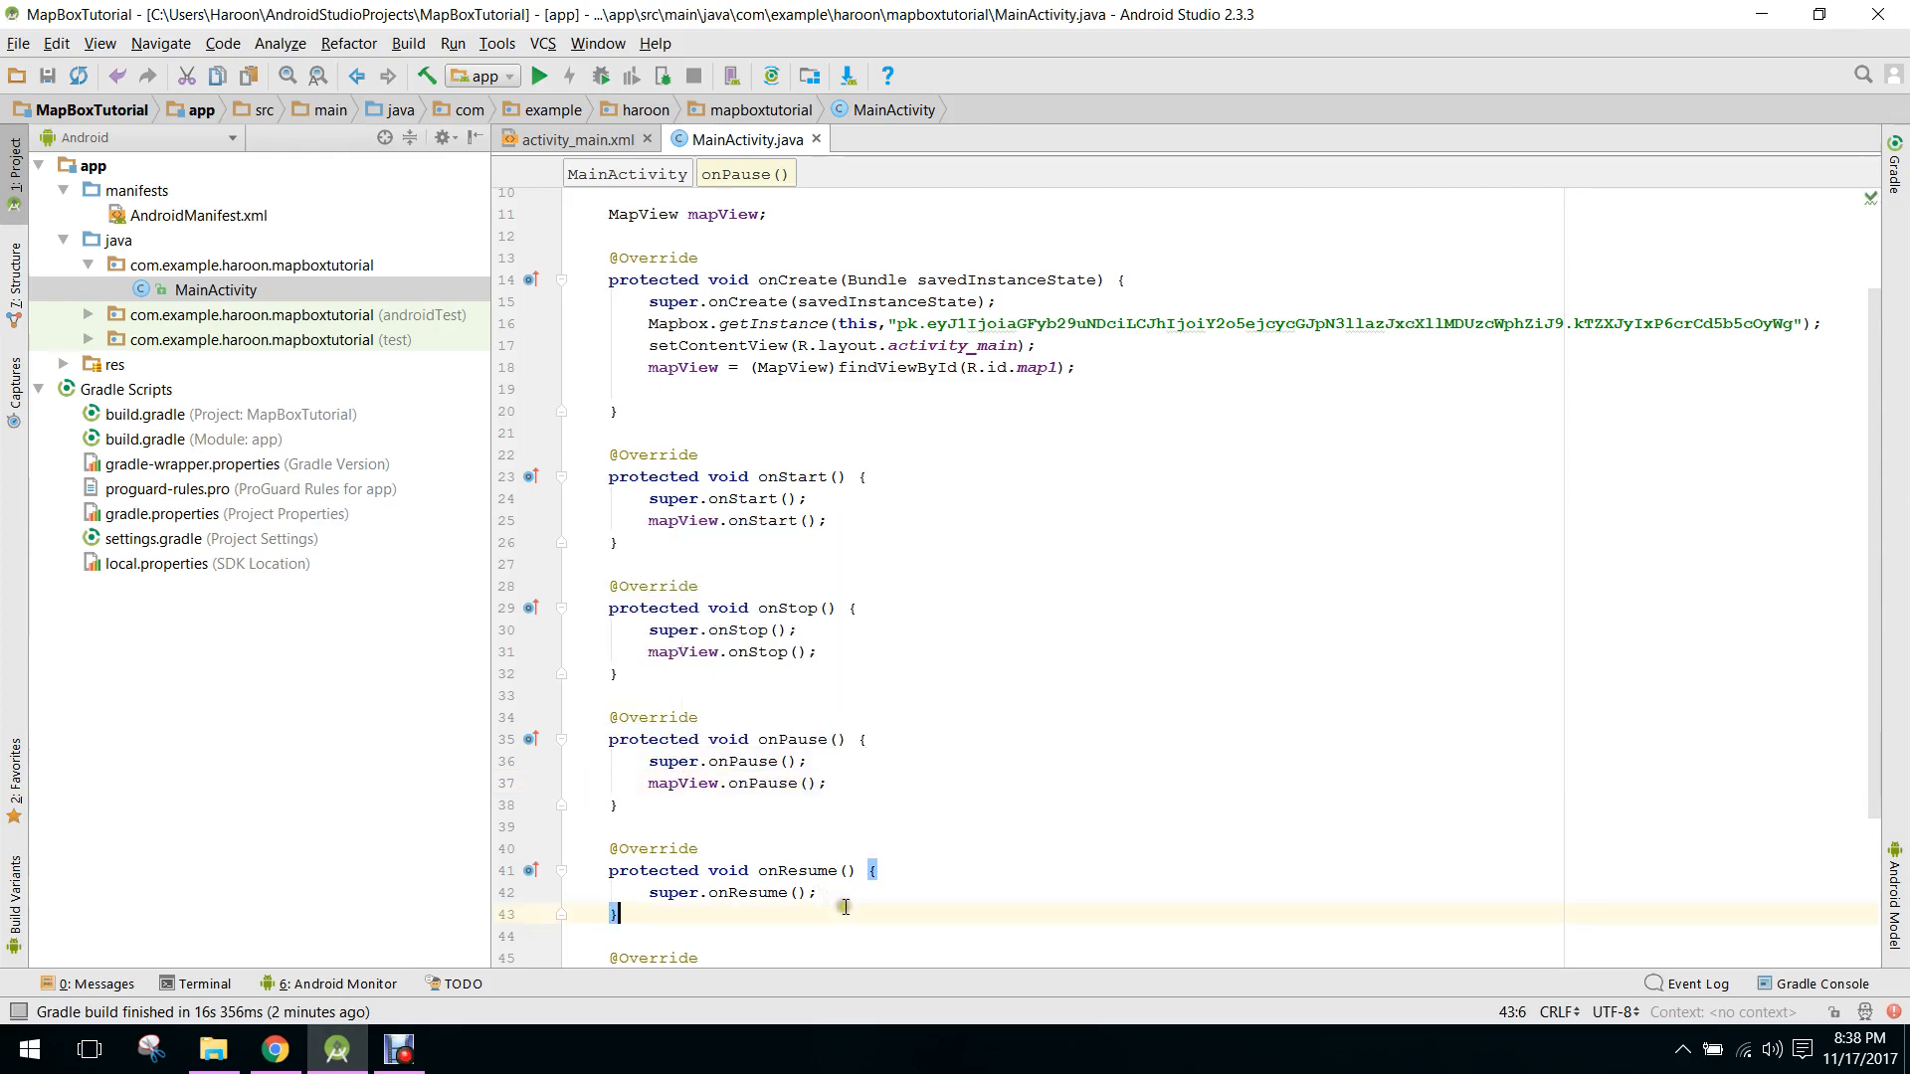
pyautogui.write('mapView.onResume();')
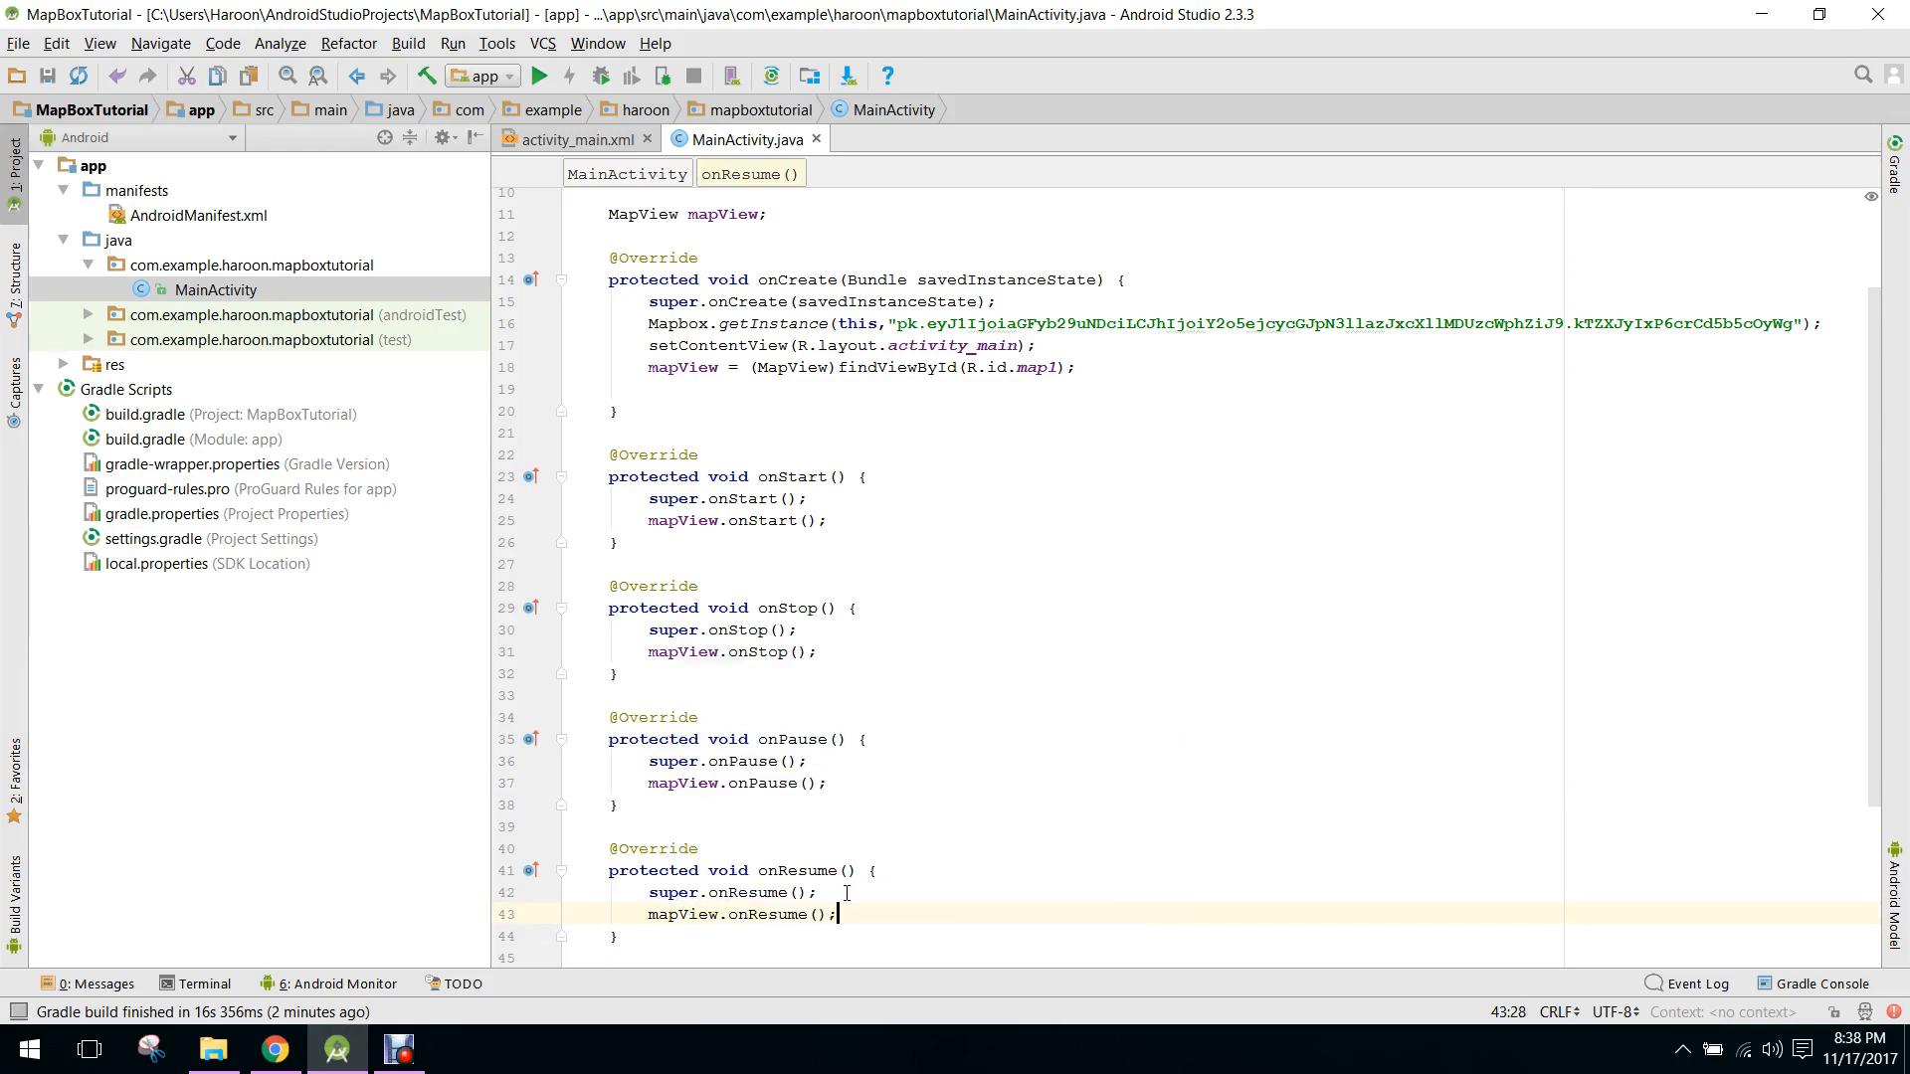
pyautogui.scroll(-3)
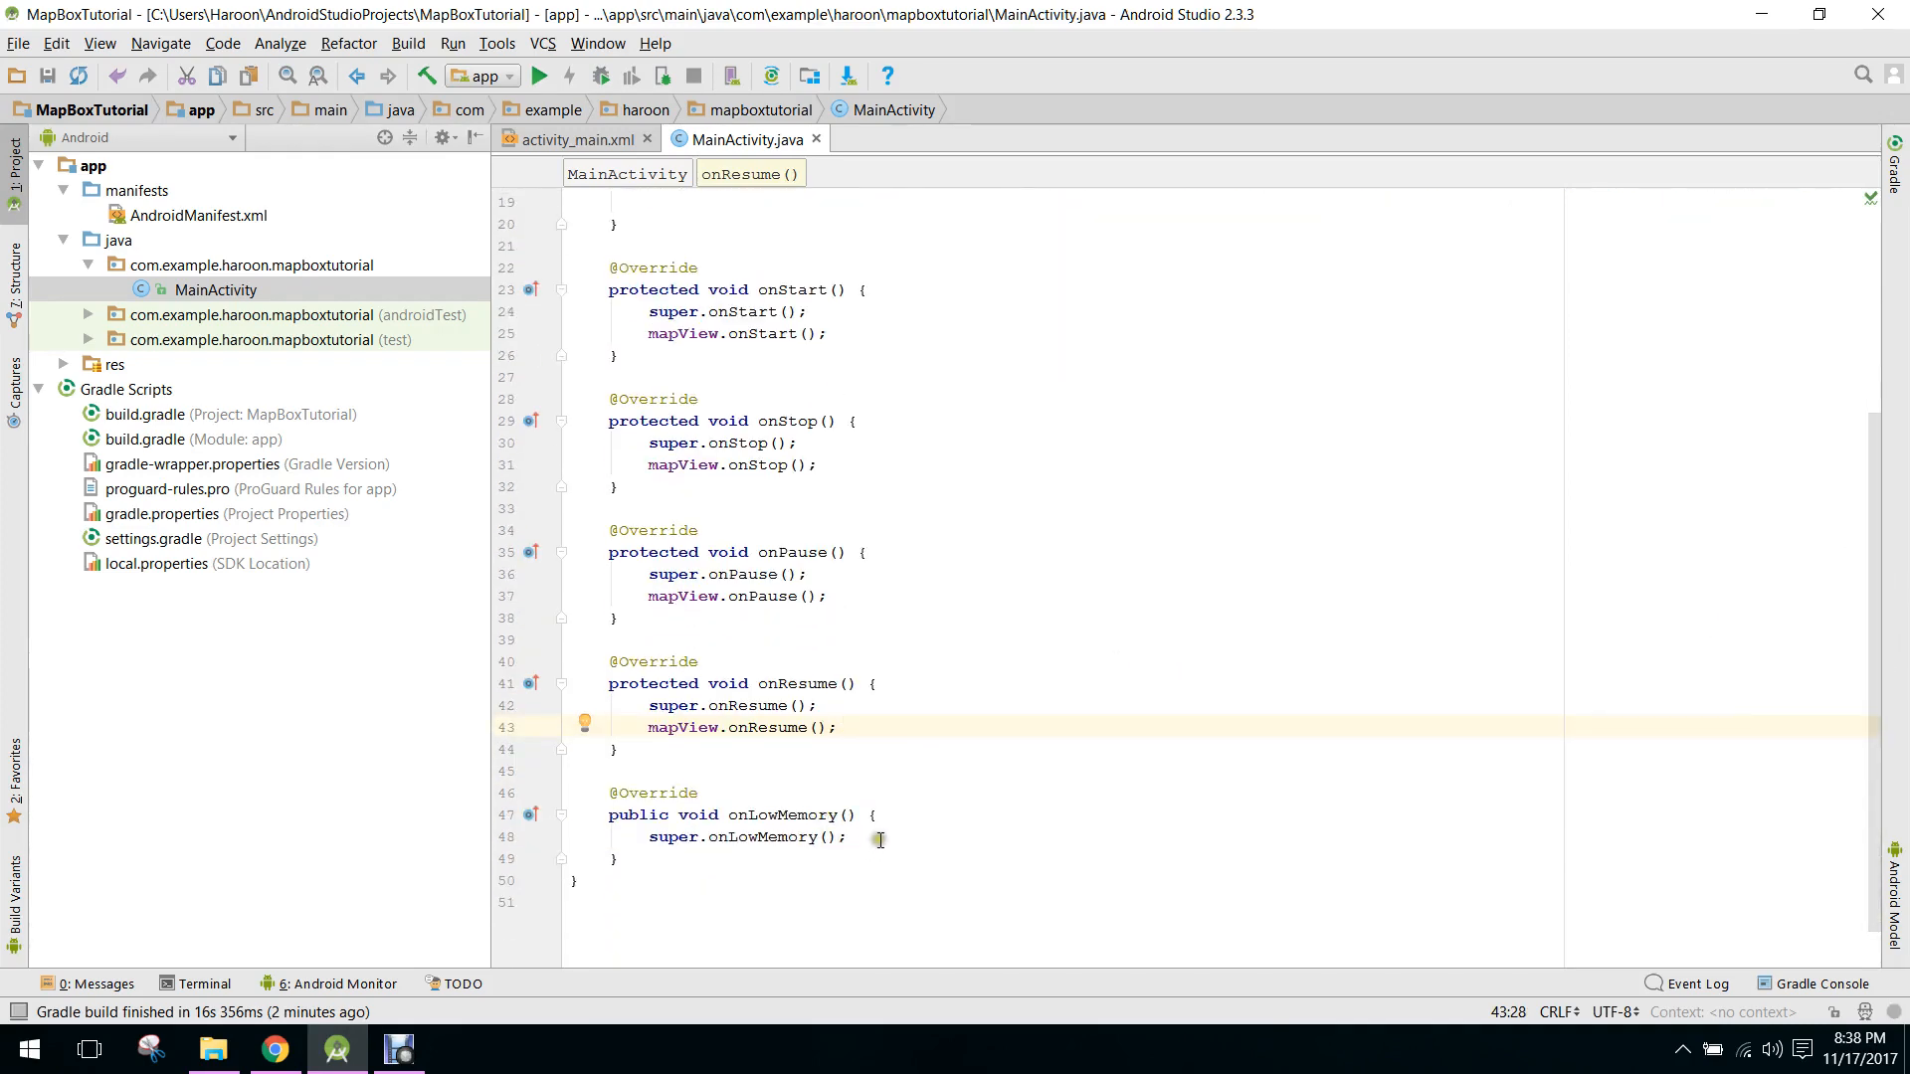
pyautogui.write('mapView.onLowMemory();')
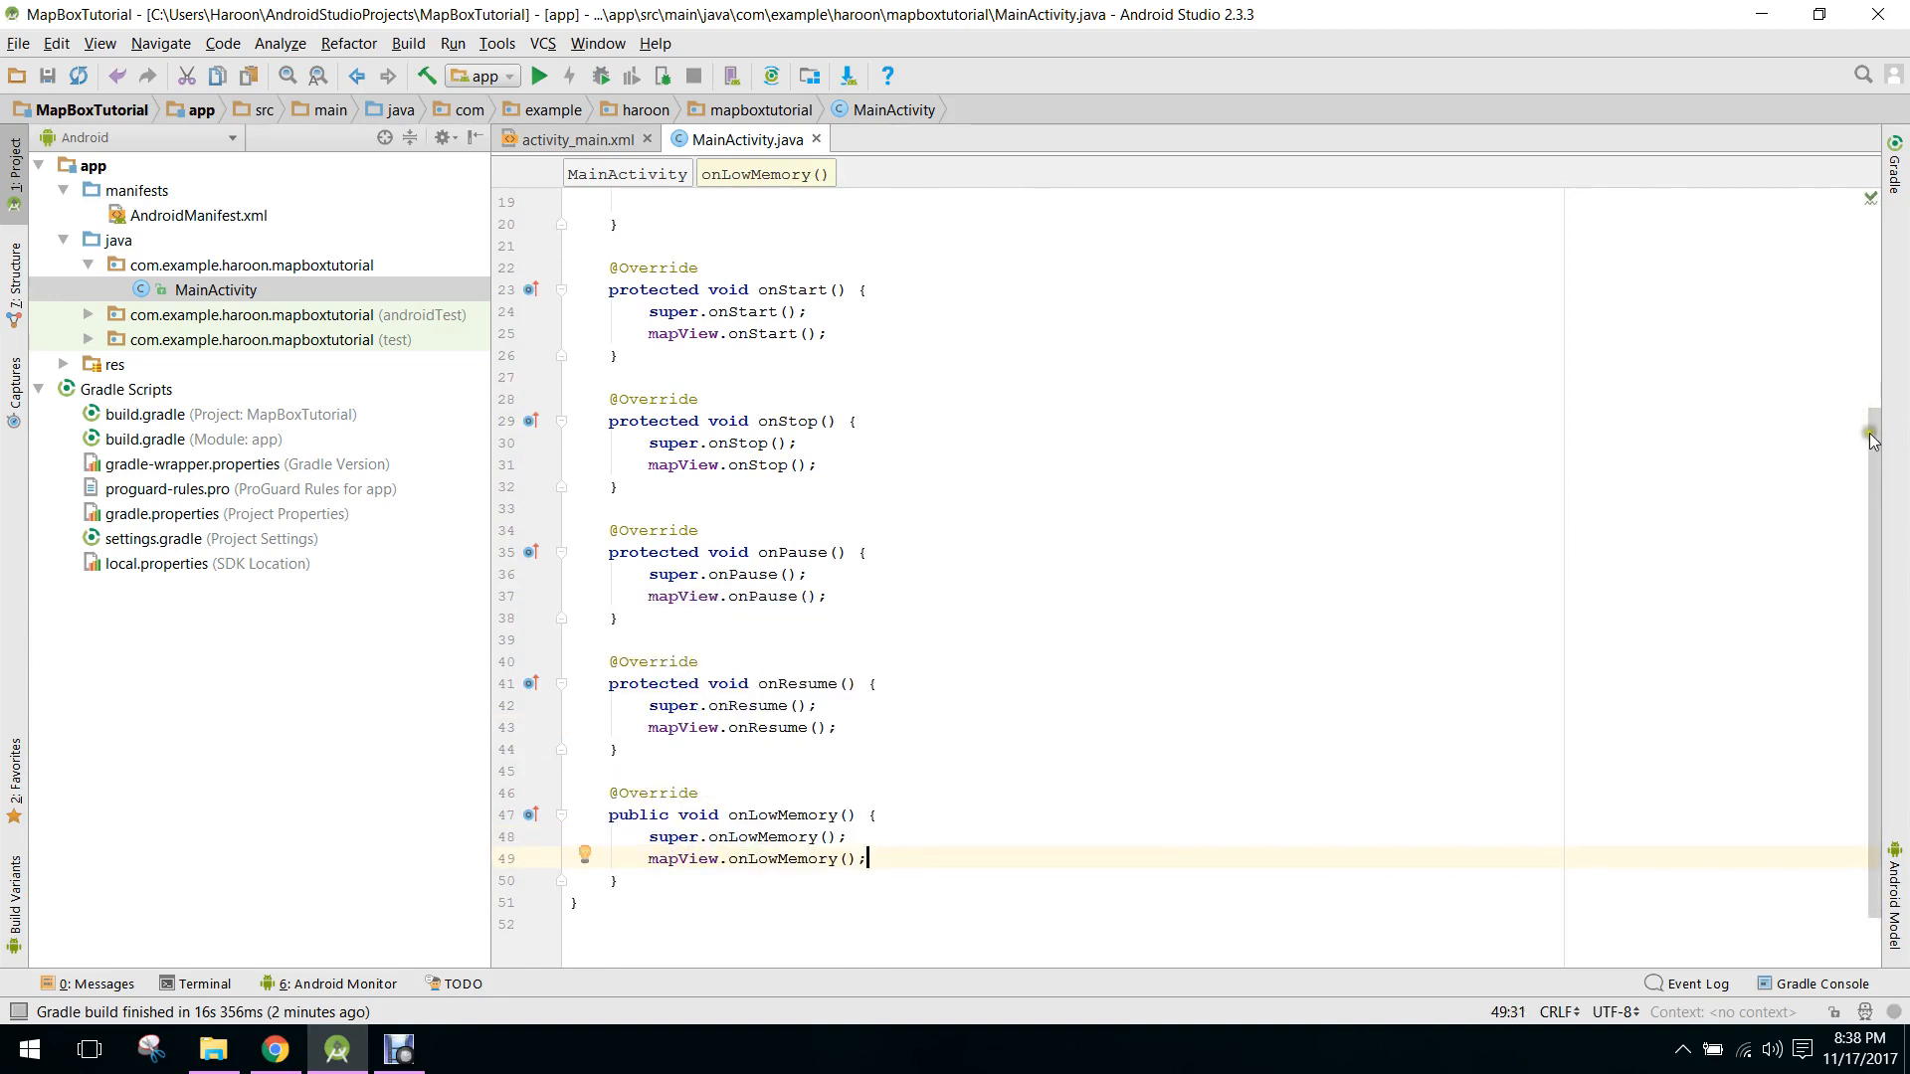
pyautogui.scroll(3)
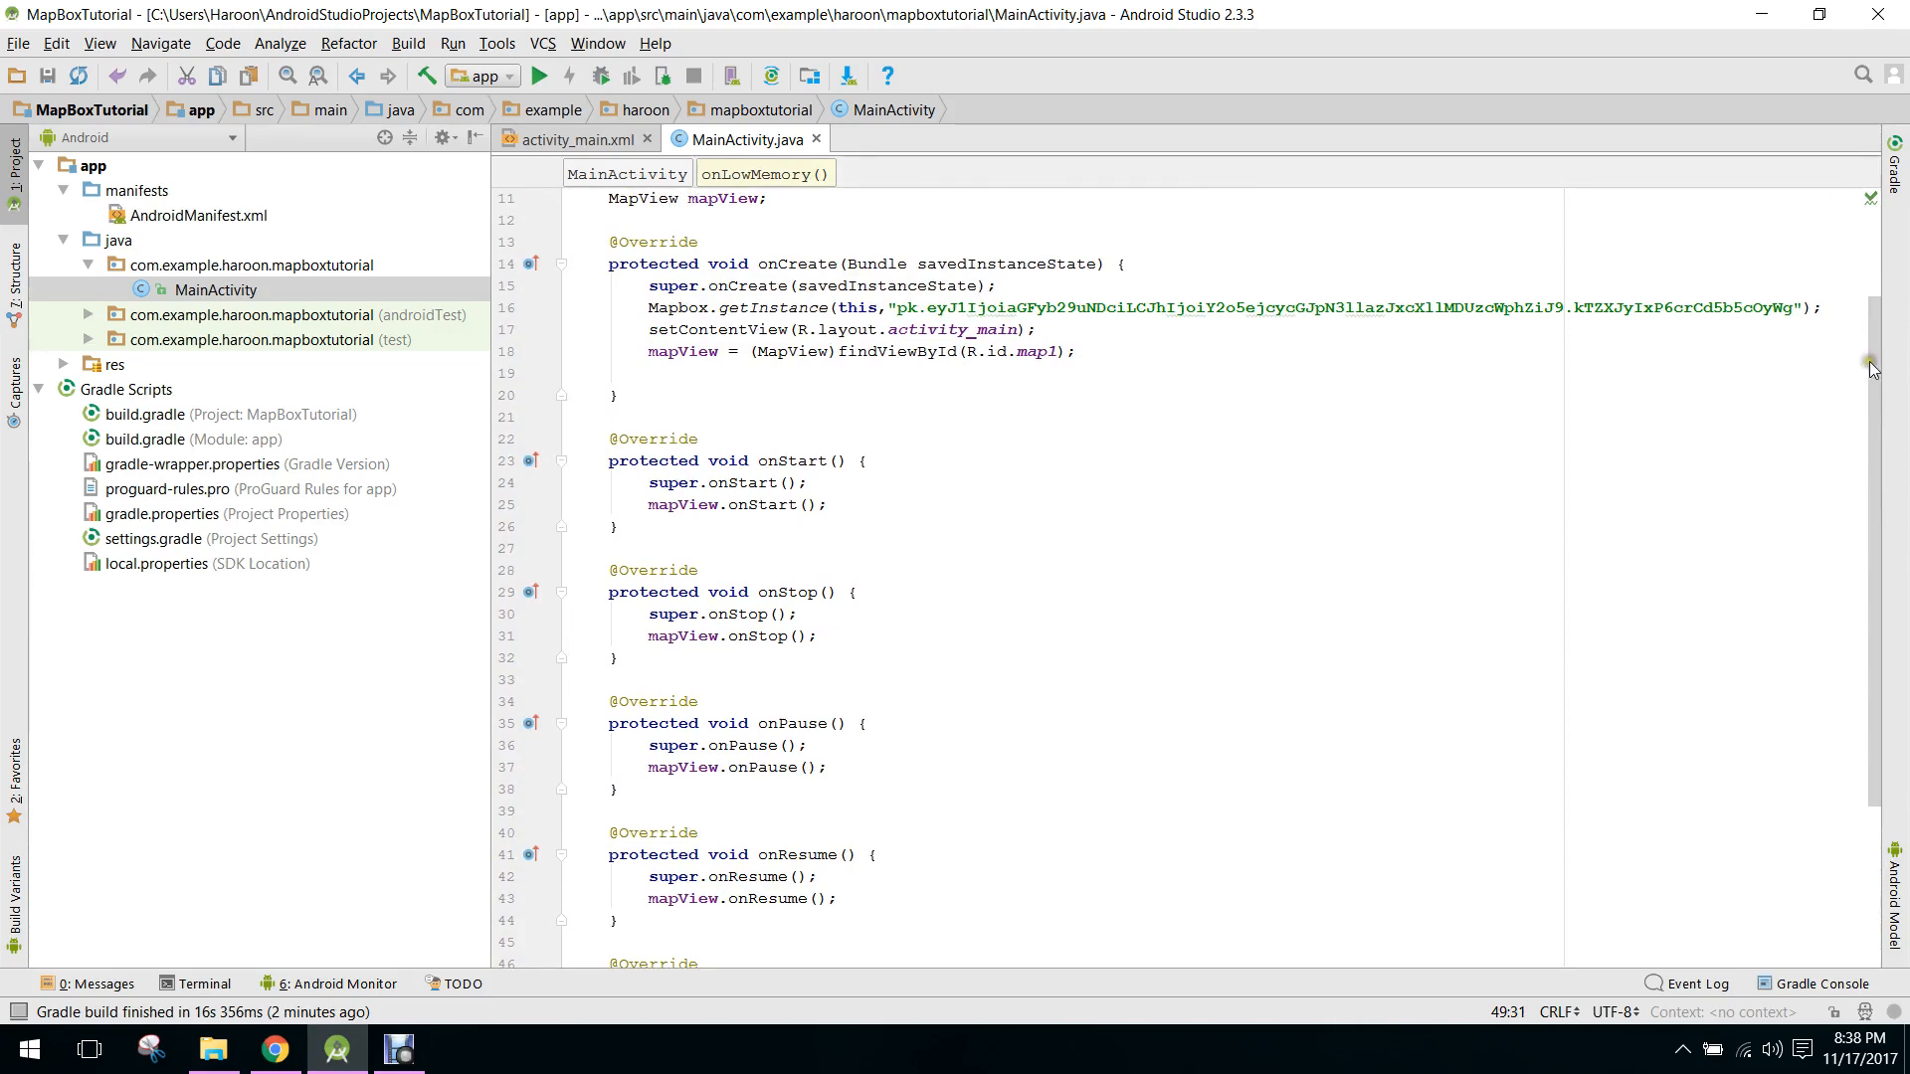
pyautogui.scroll(-3)
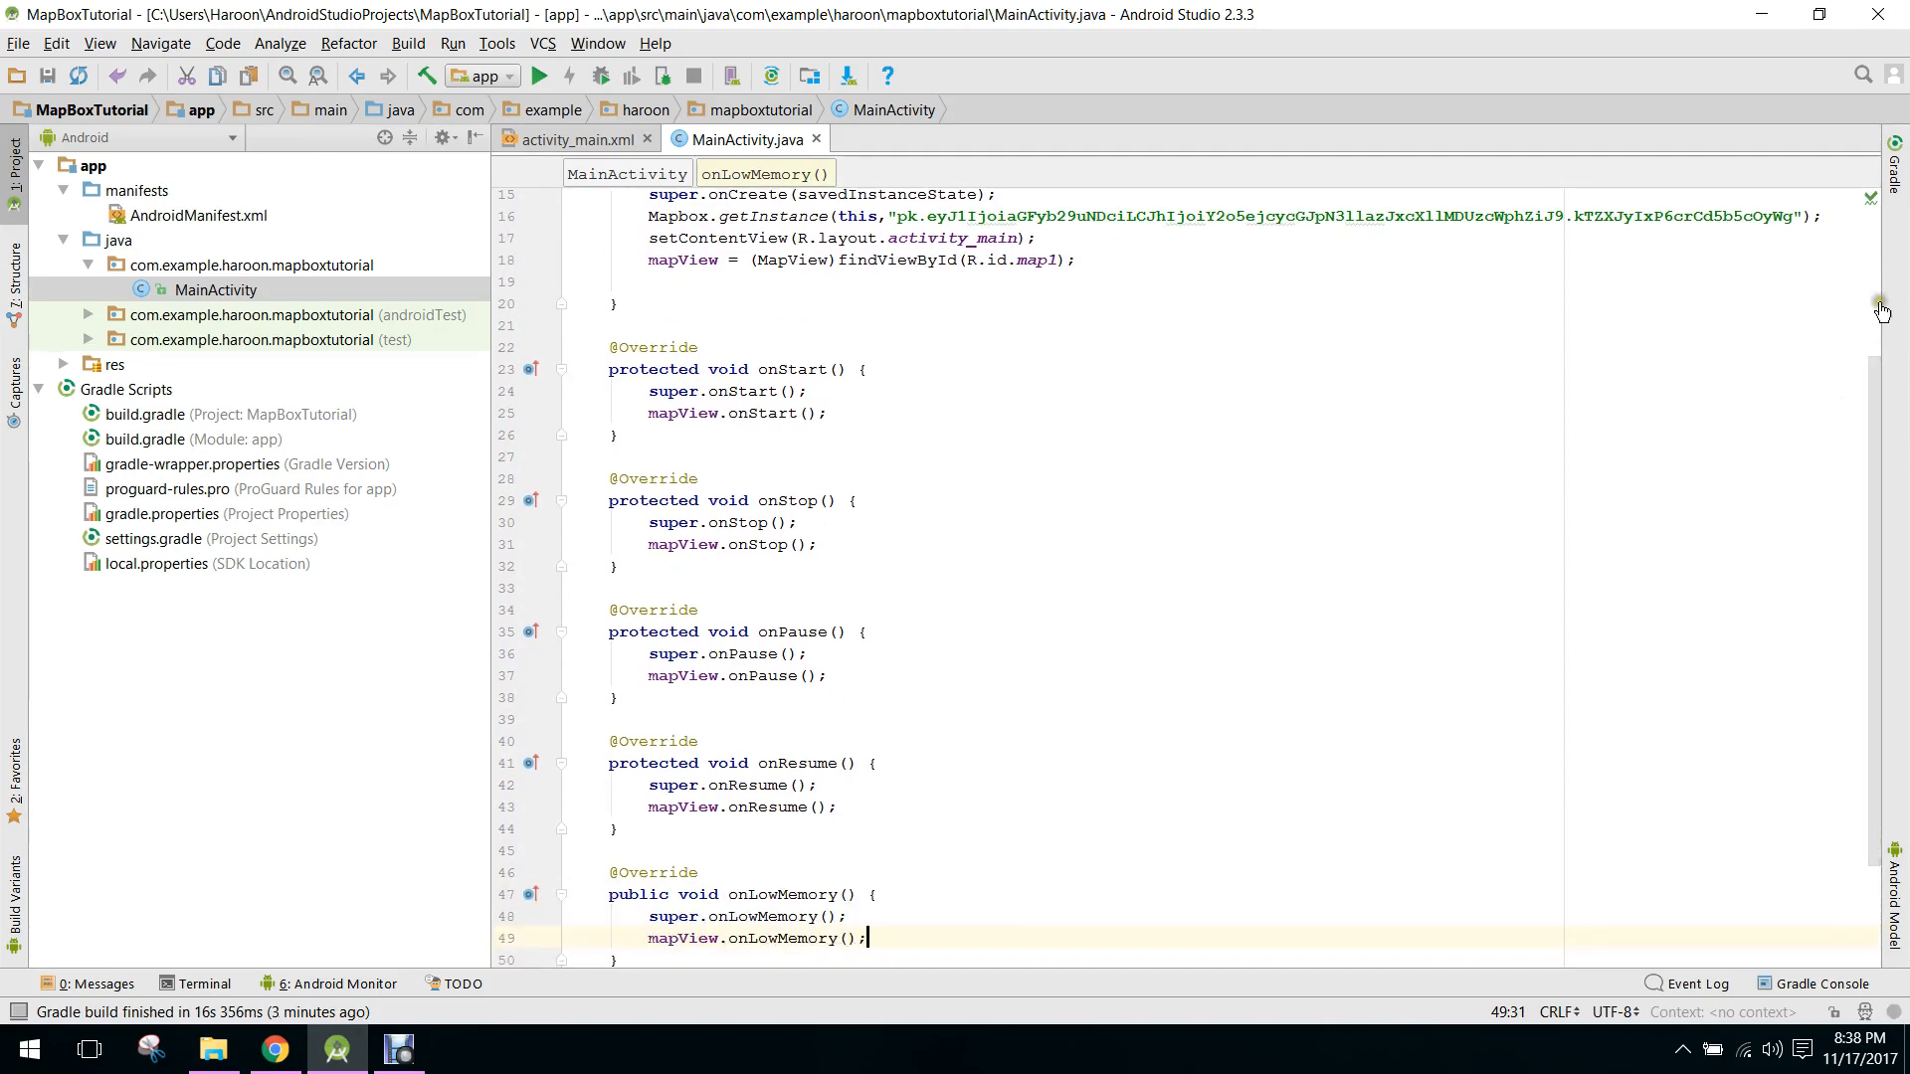
pyautogui.scroll(3)
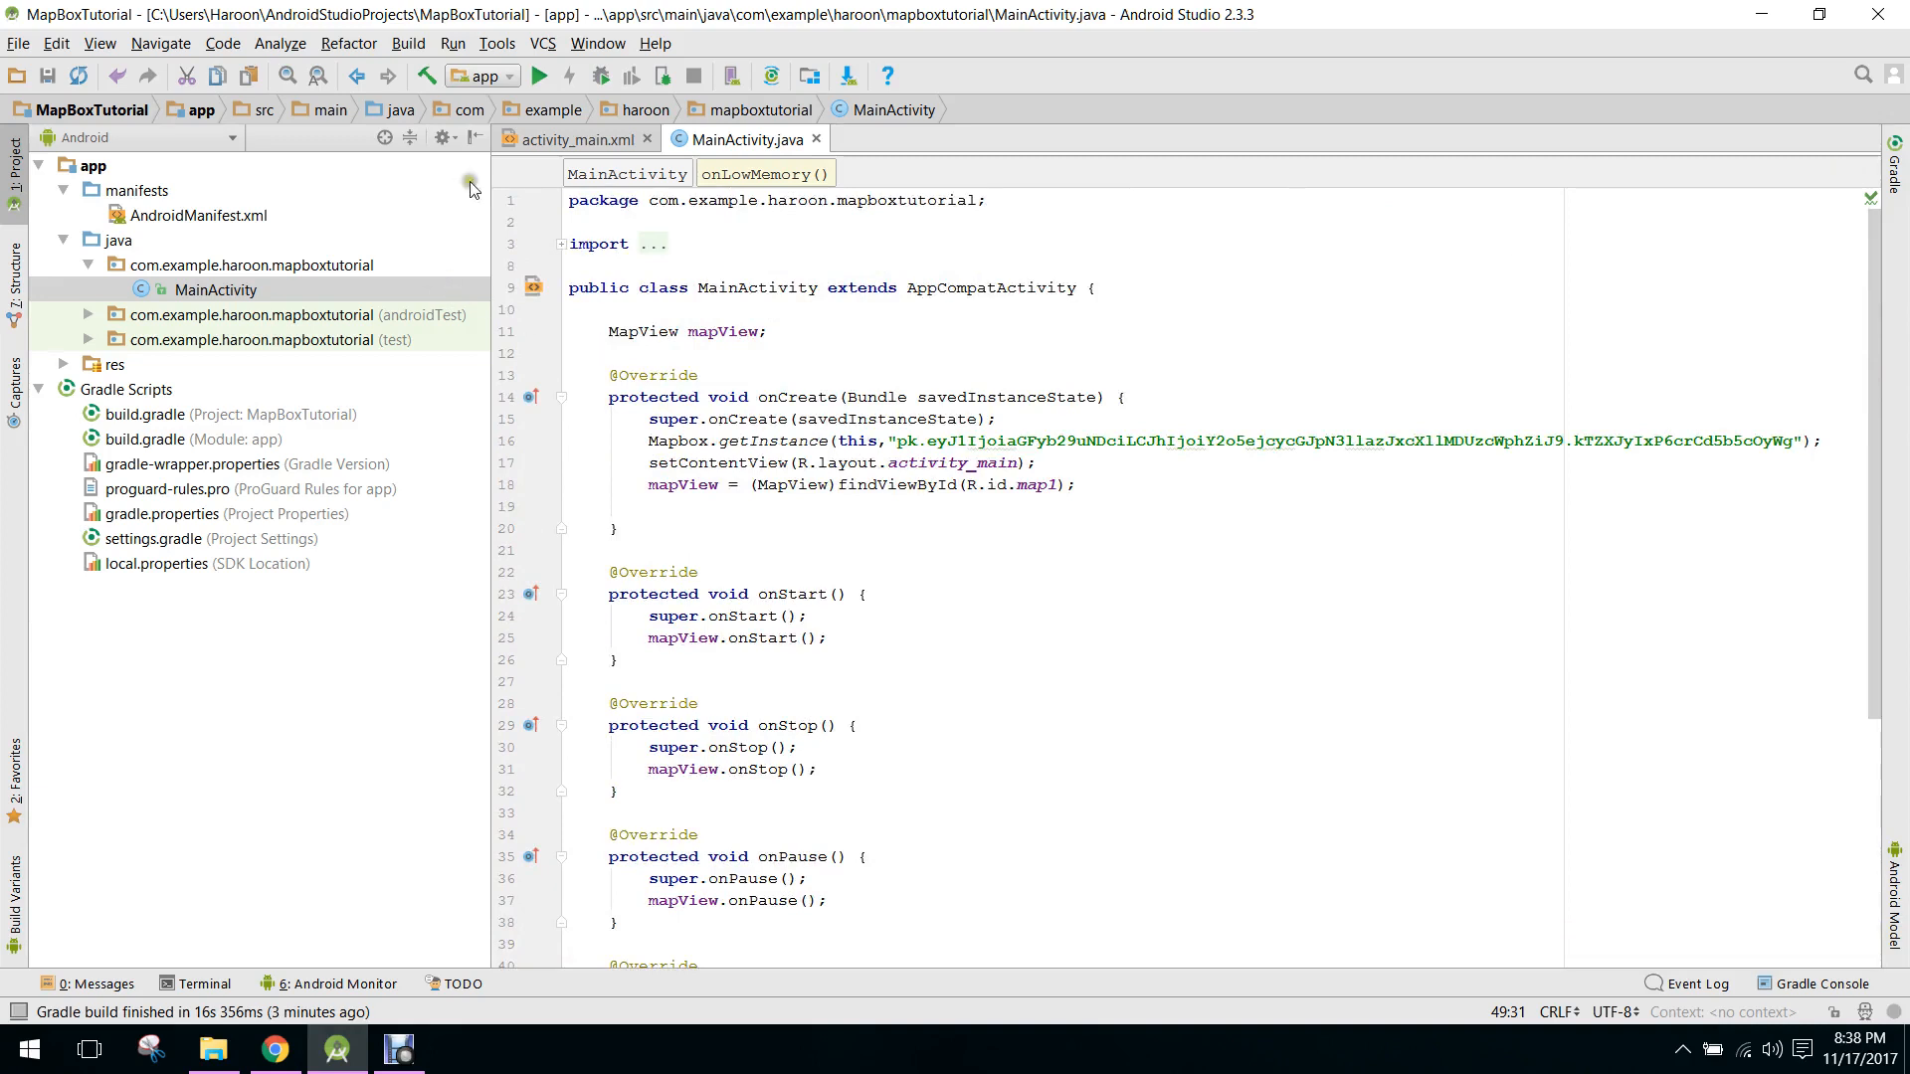
pyautogui.click(573, 137)
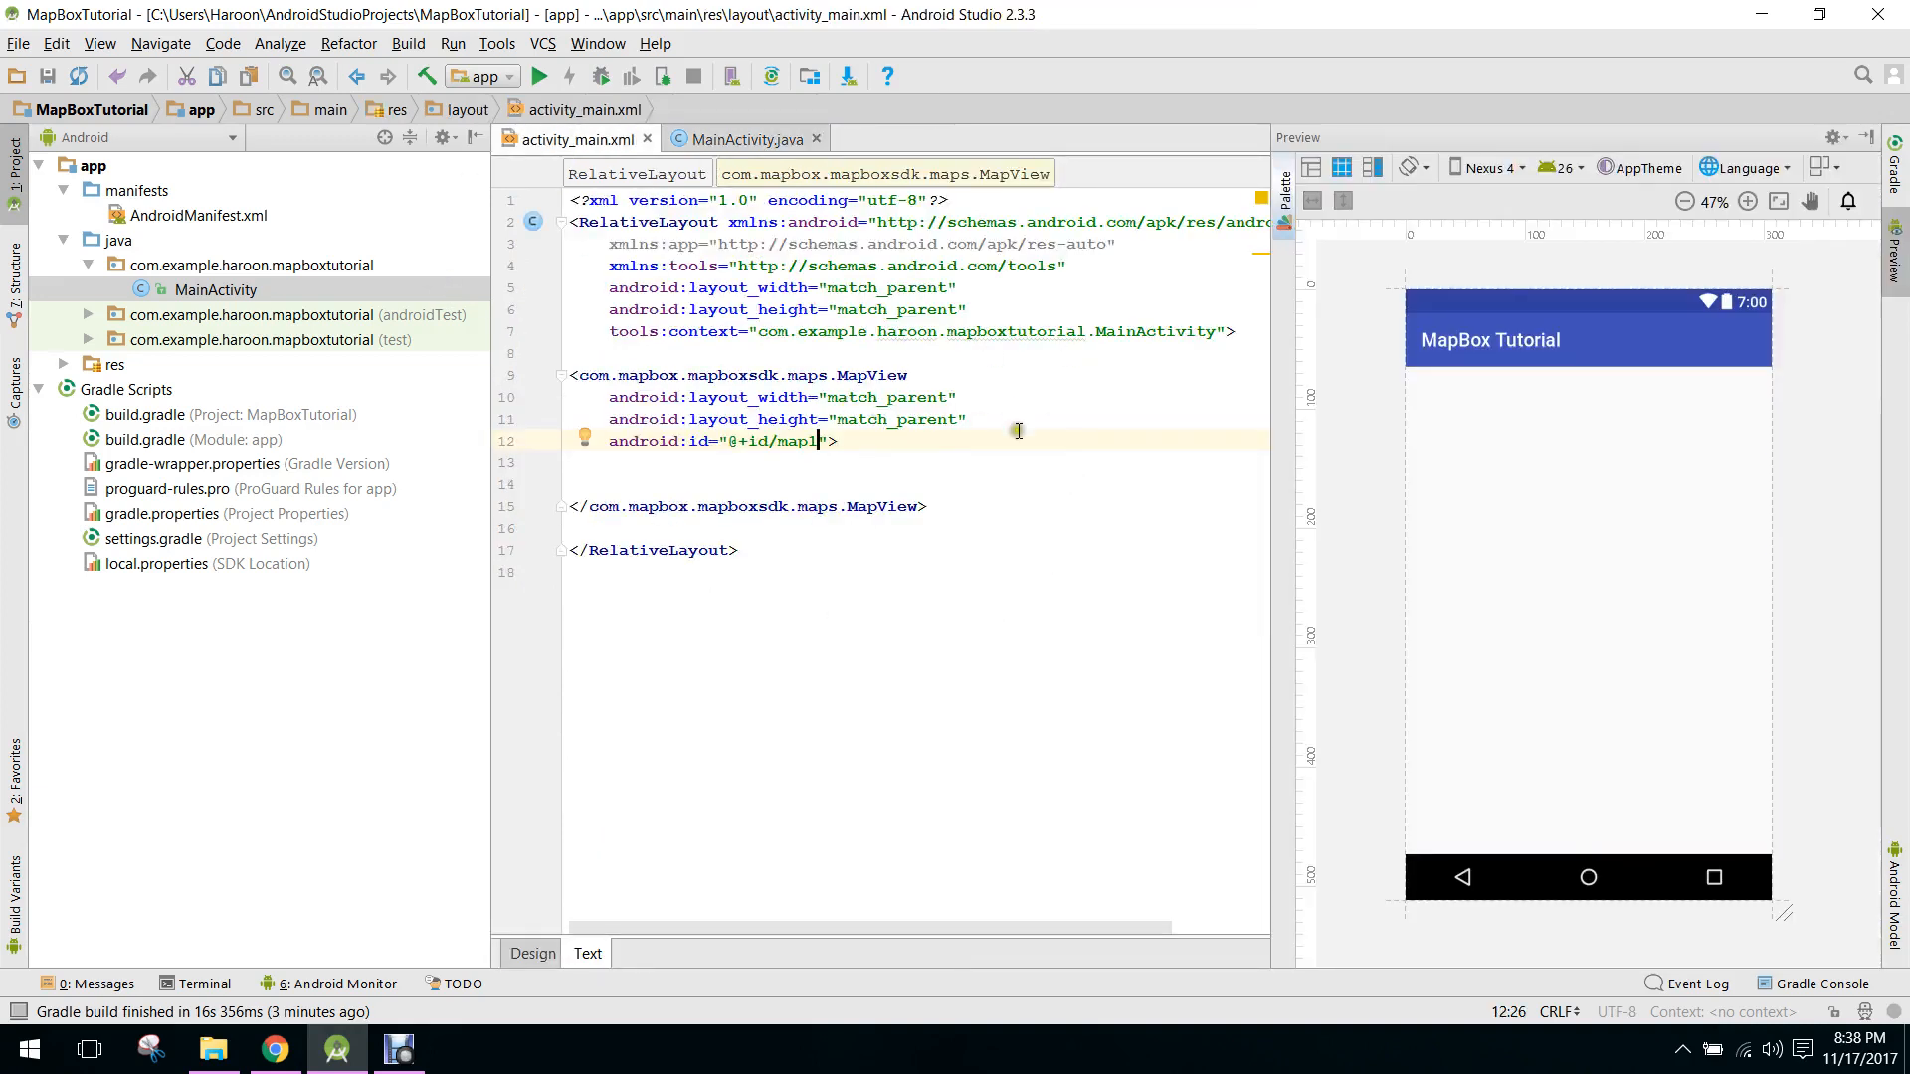
pyautogui.moveTo(521, 765)
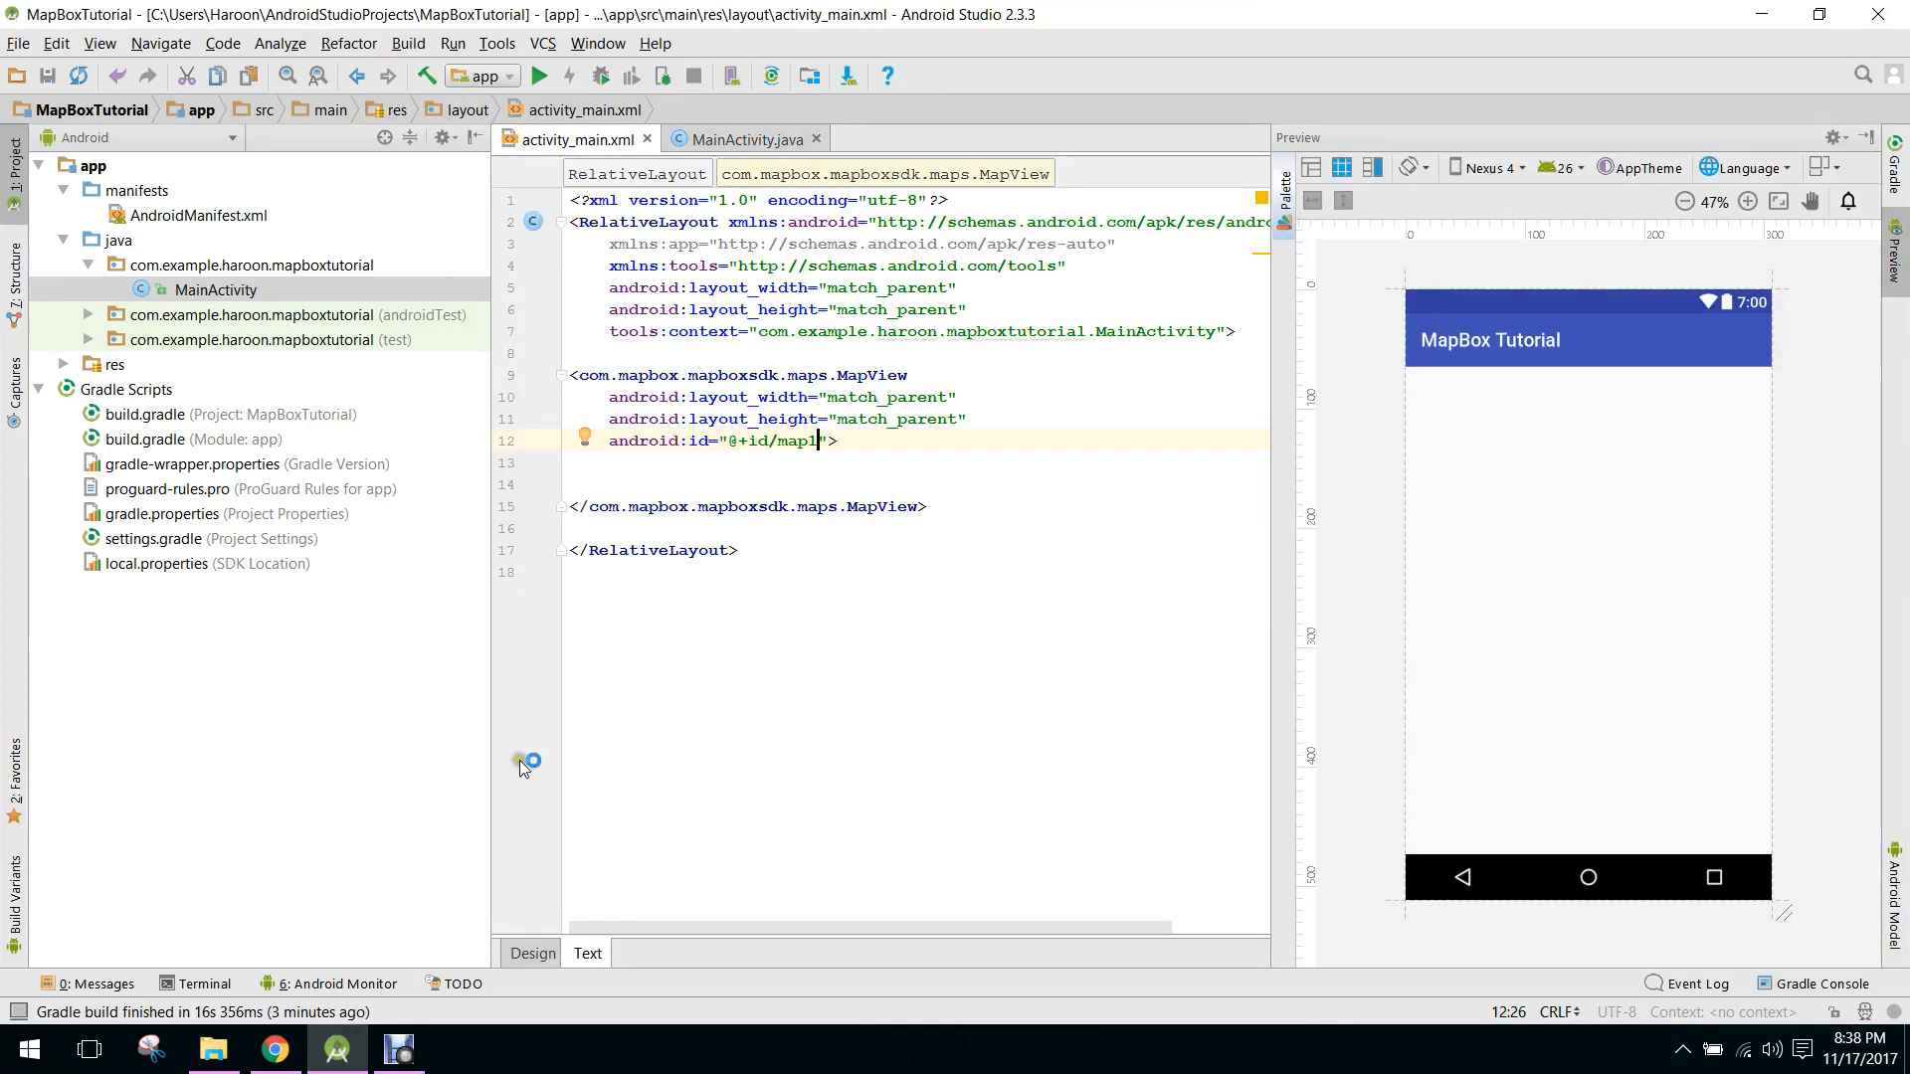
pyautogui.moveTo(183, 288)
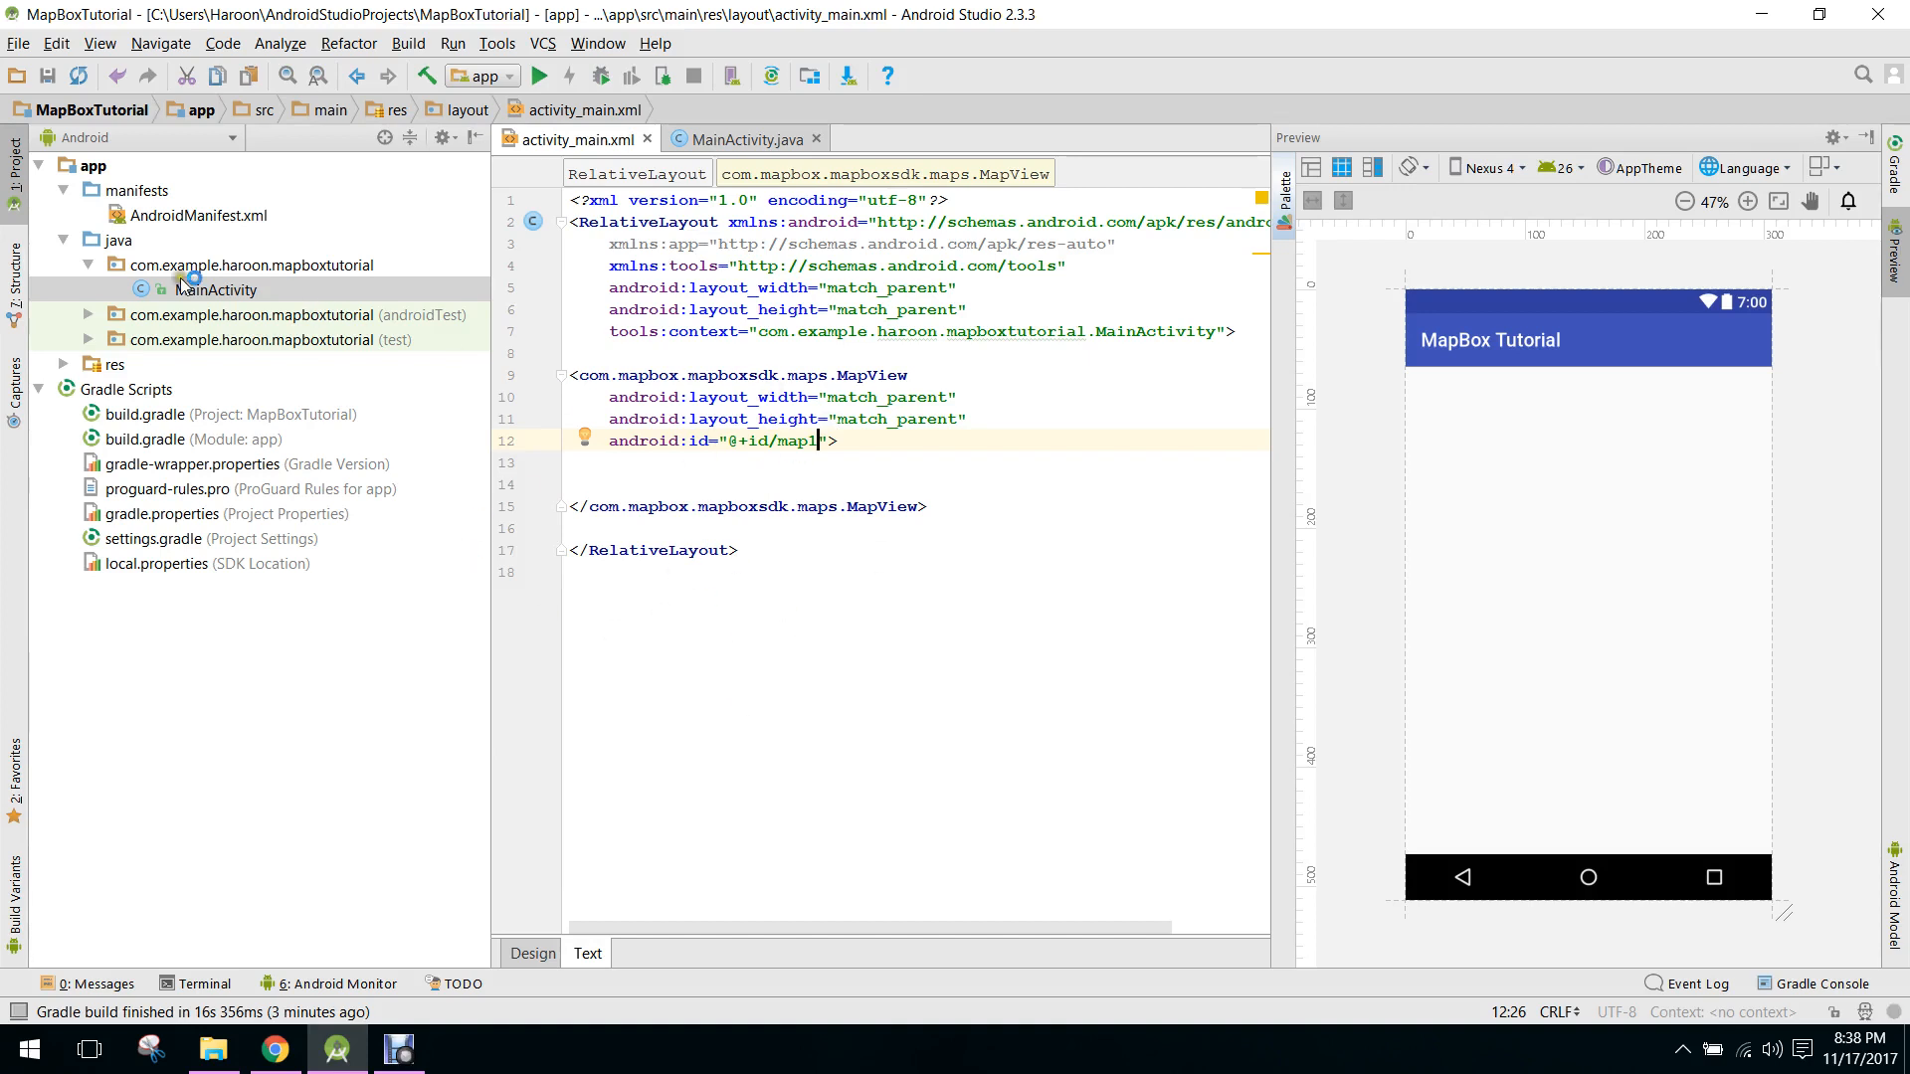
pyautogui.moveTo(815, 528)
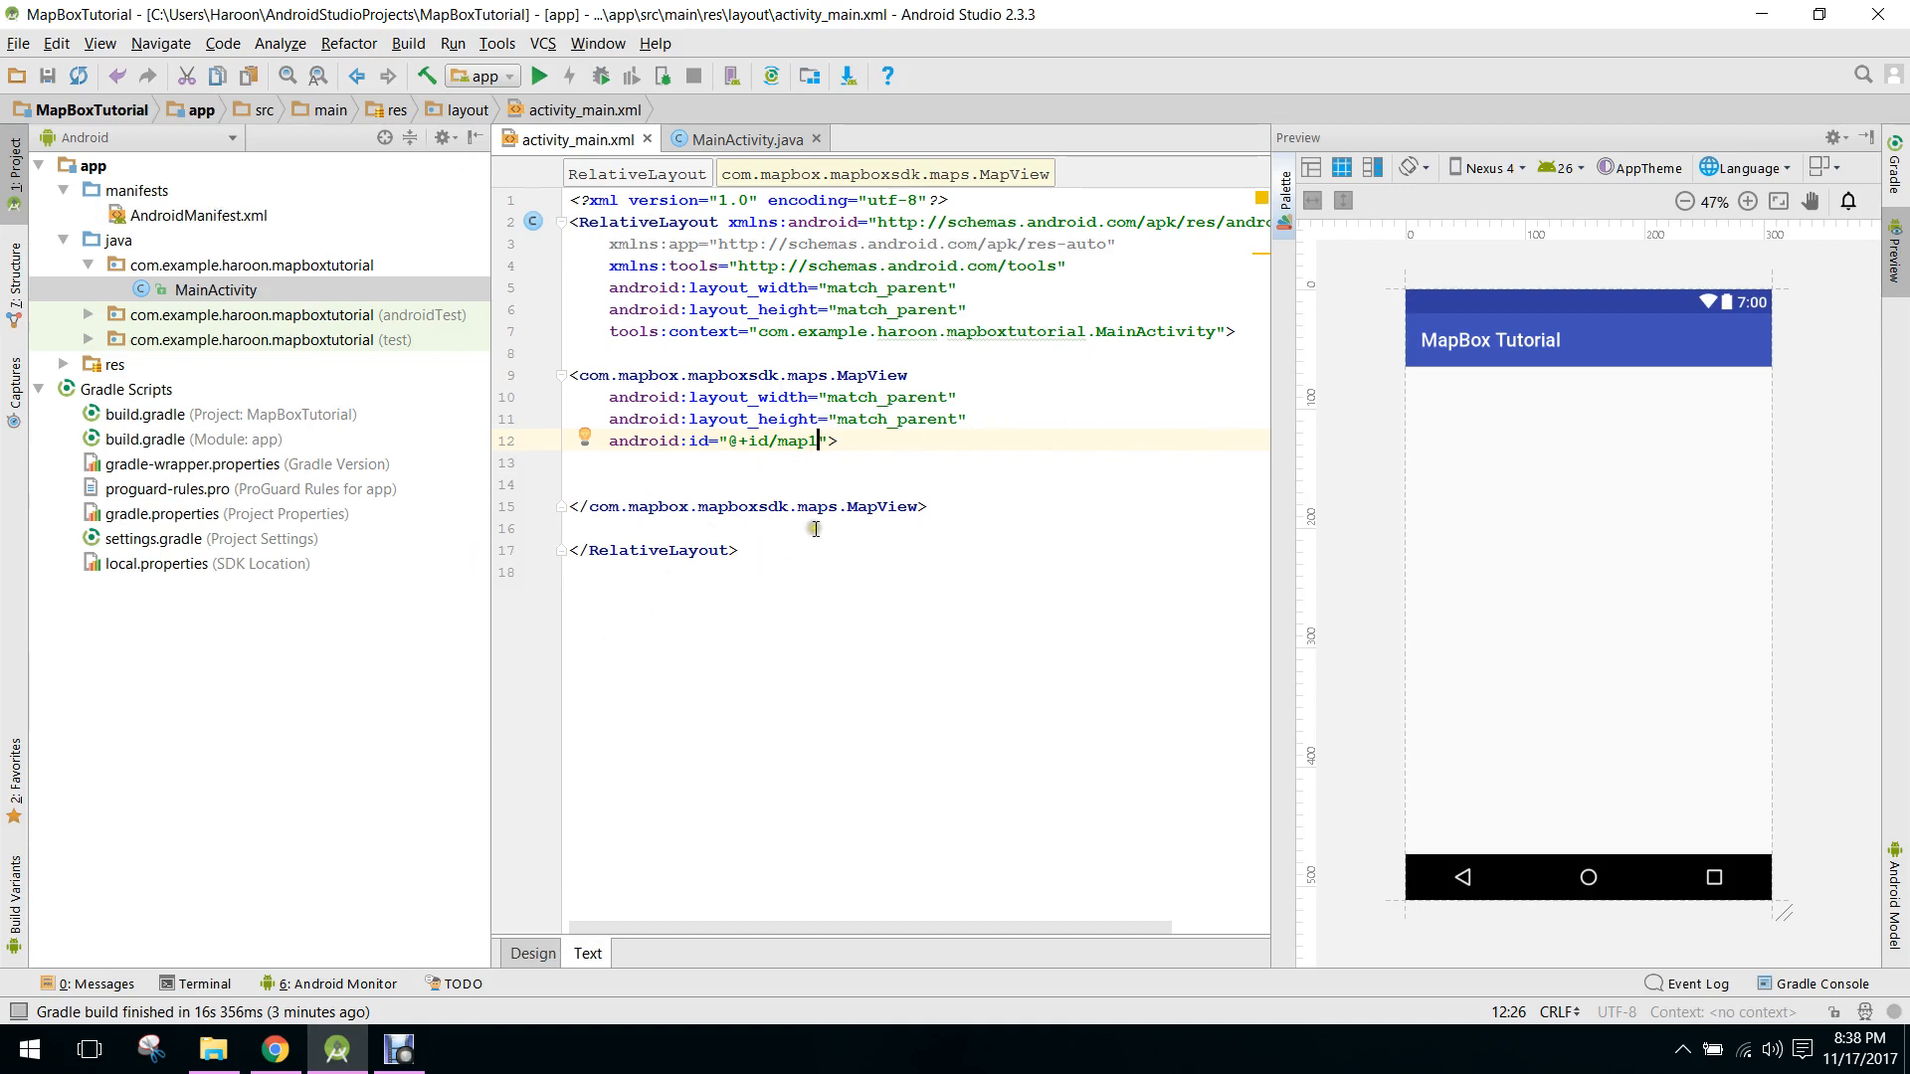
pyautogui.moveTo(814, 528)
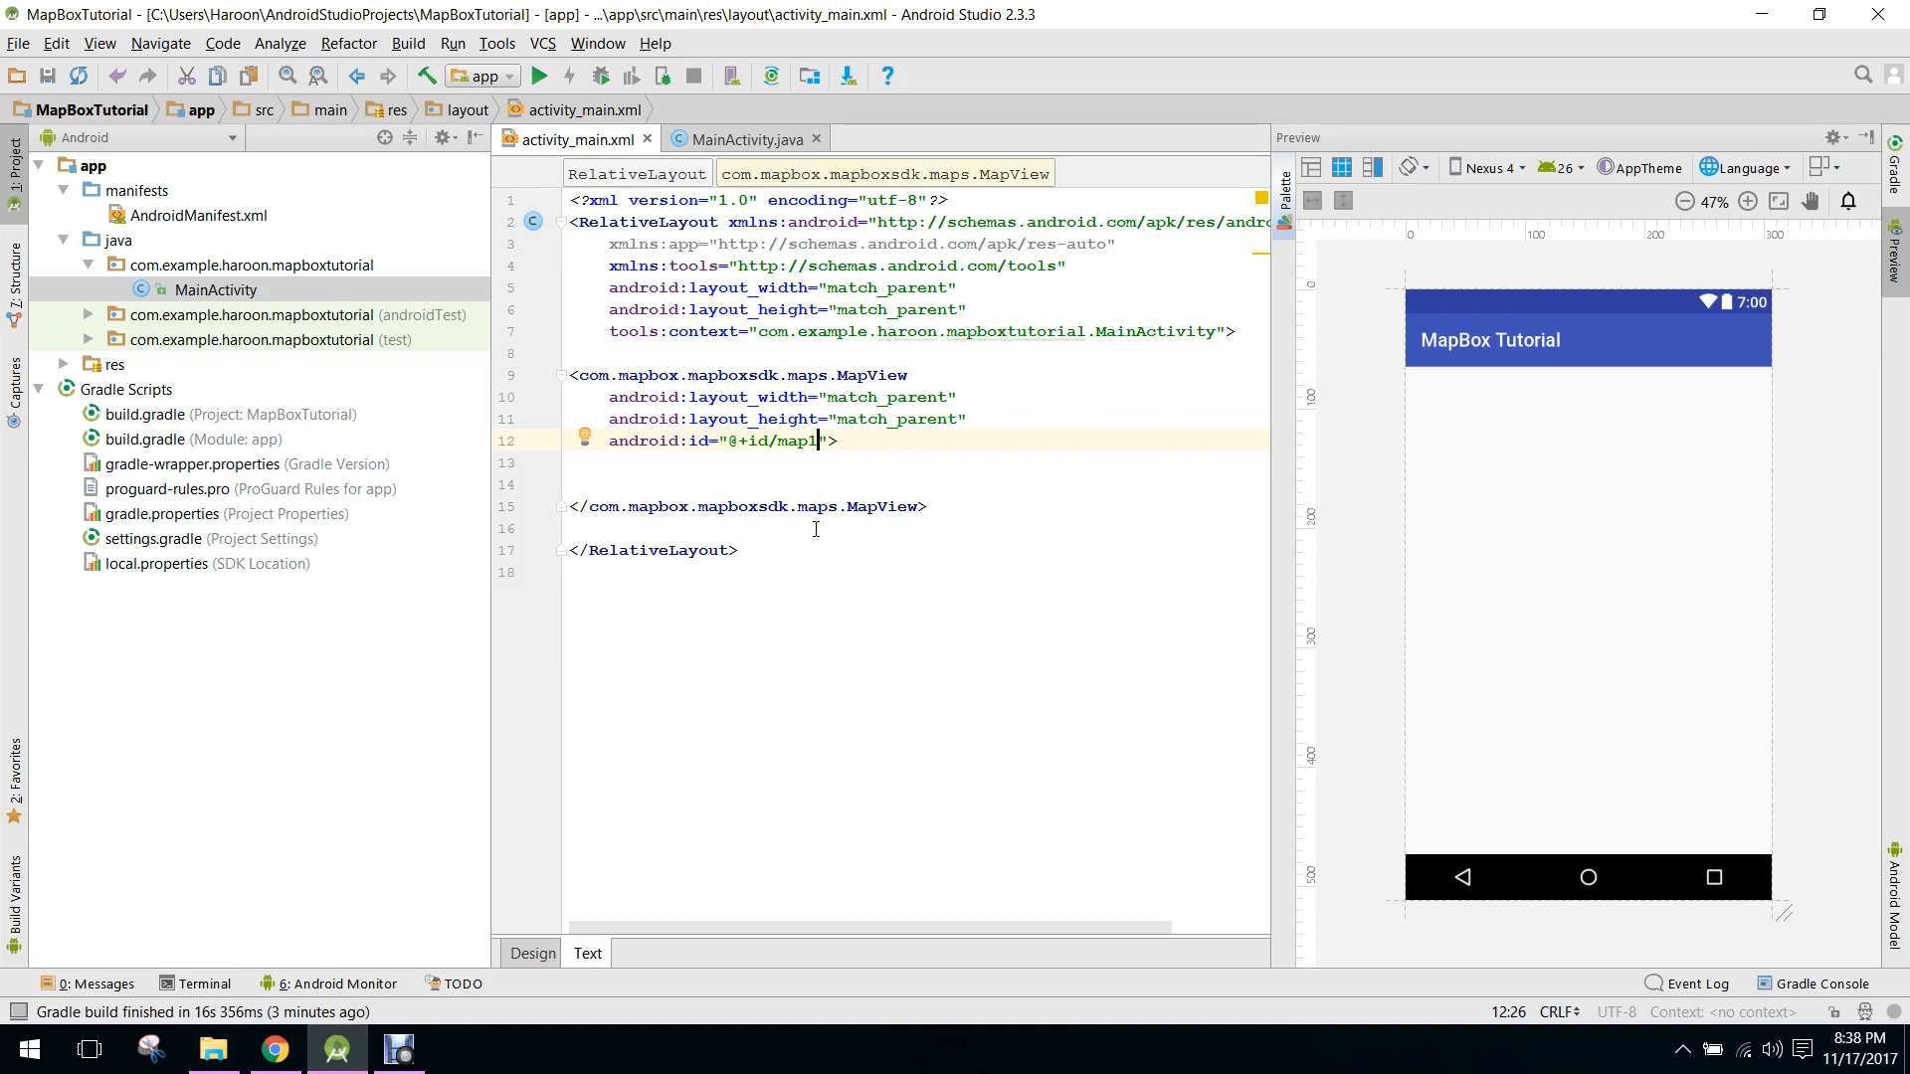
pyautogui.moveTo(939, 402)
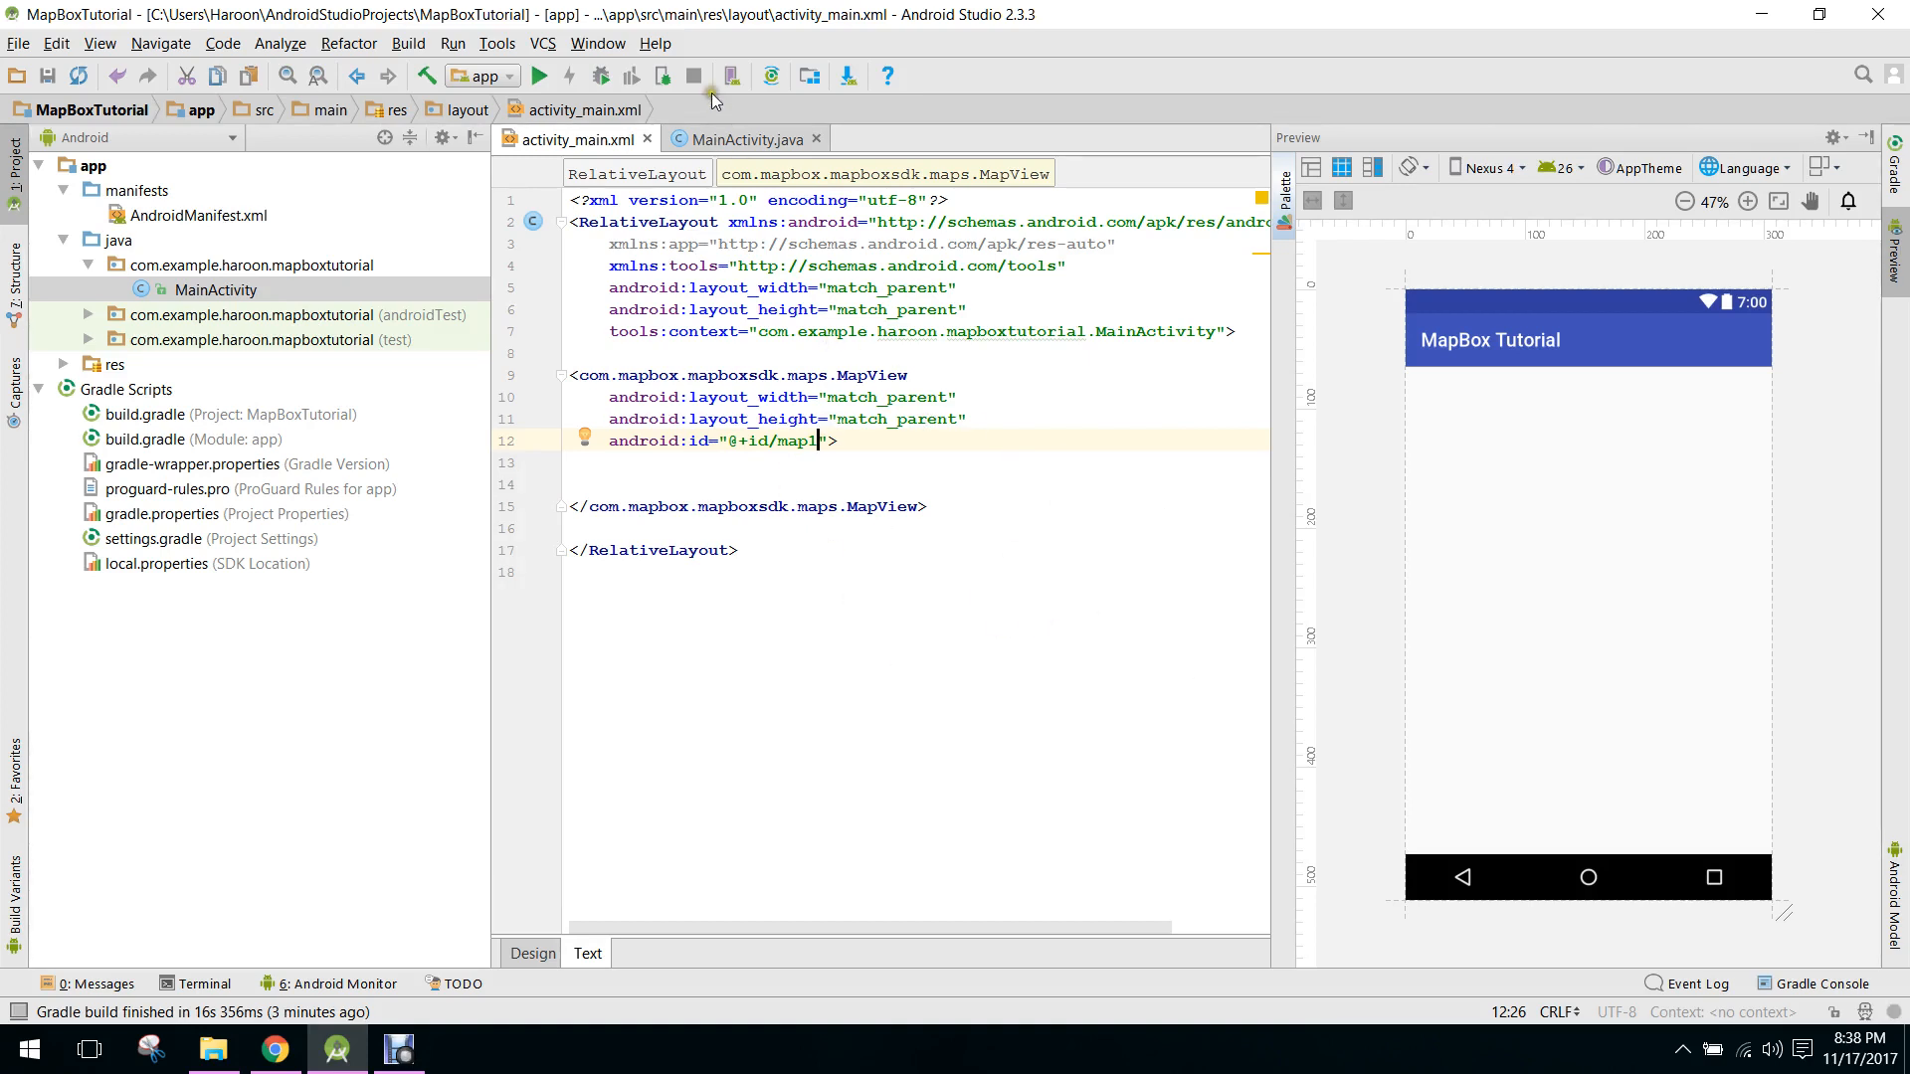
pyautogui.click(739, 137)
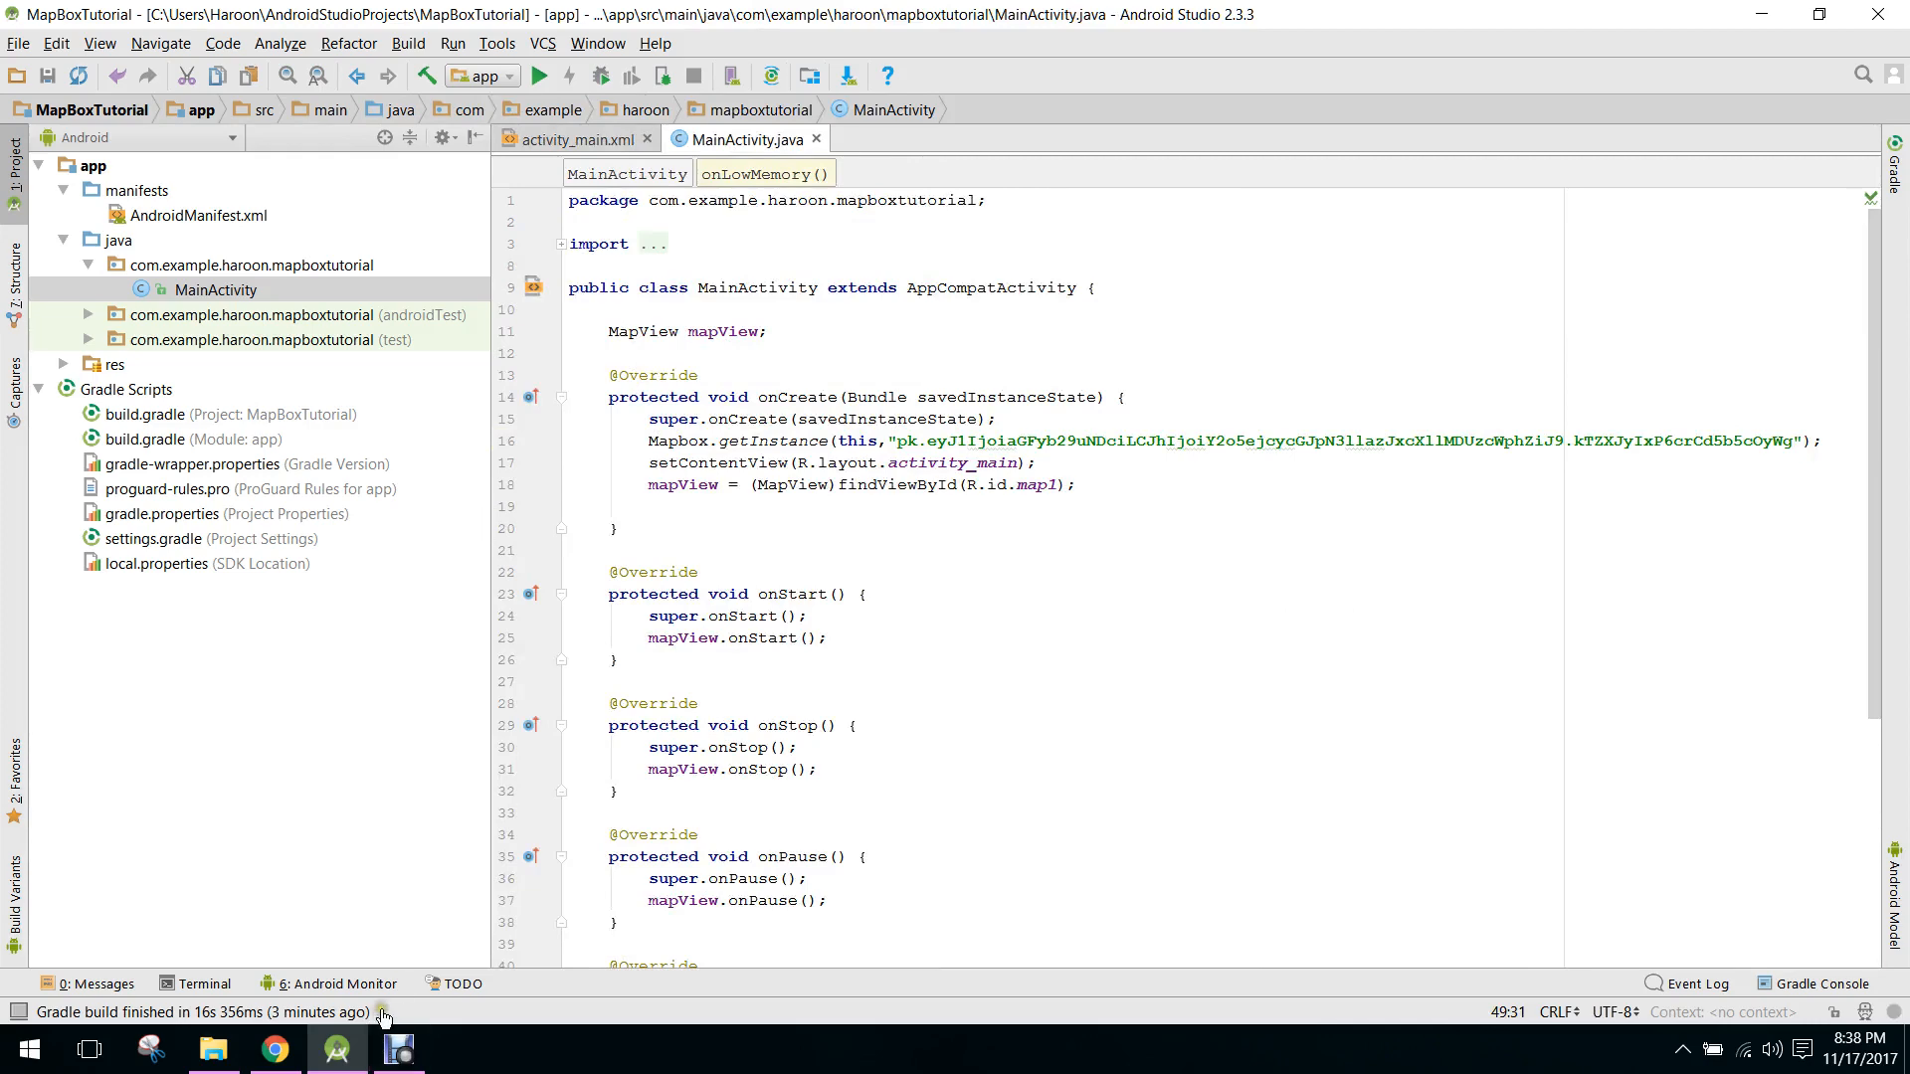